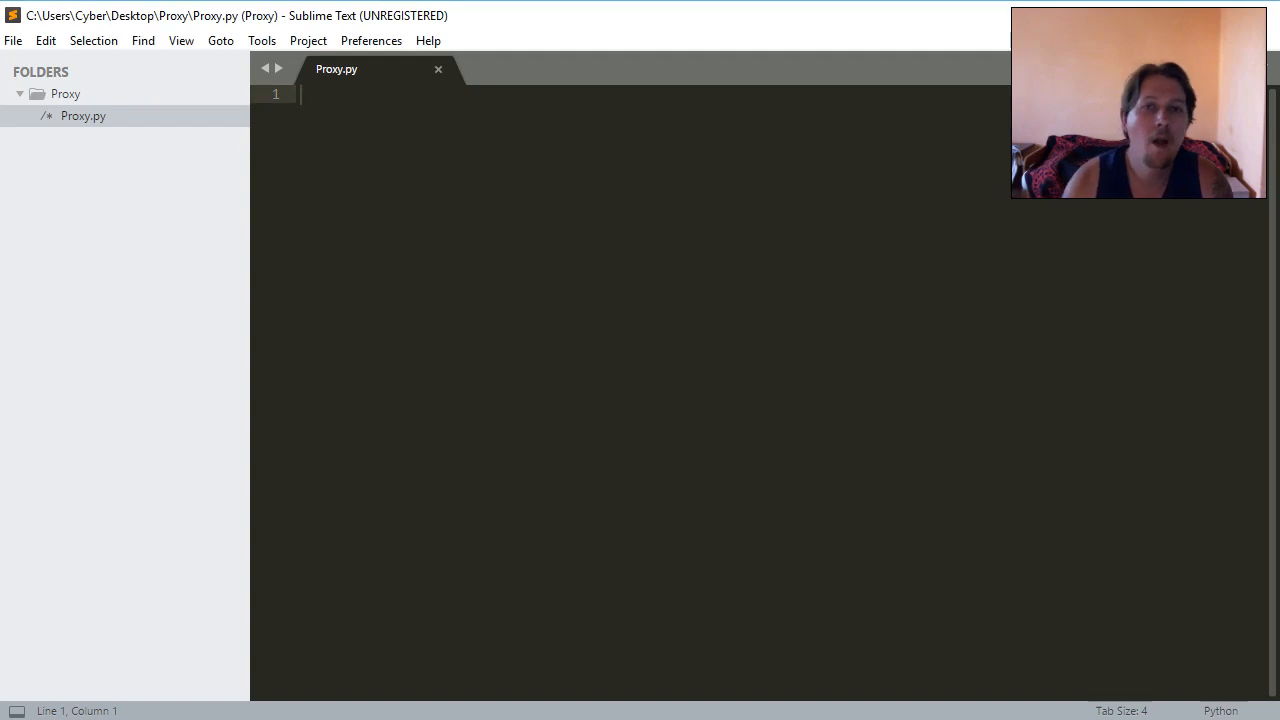
Declare the class Player(object) in Proxy.py.
{"action": "type", "text": "class"}
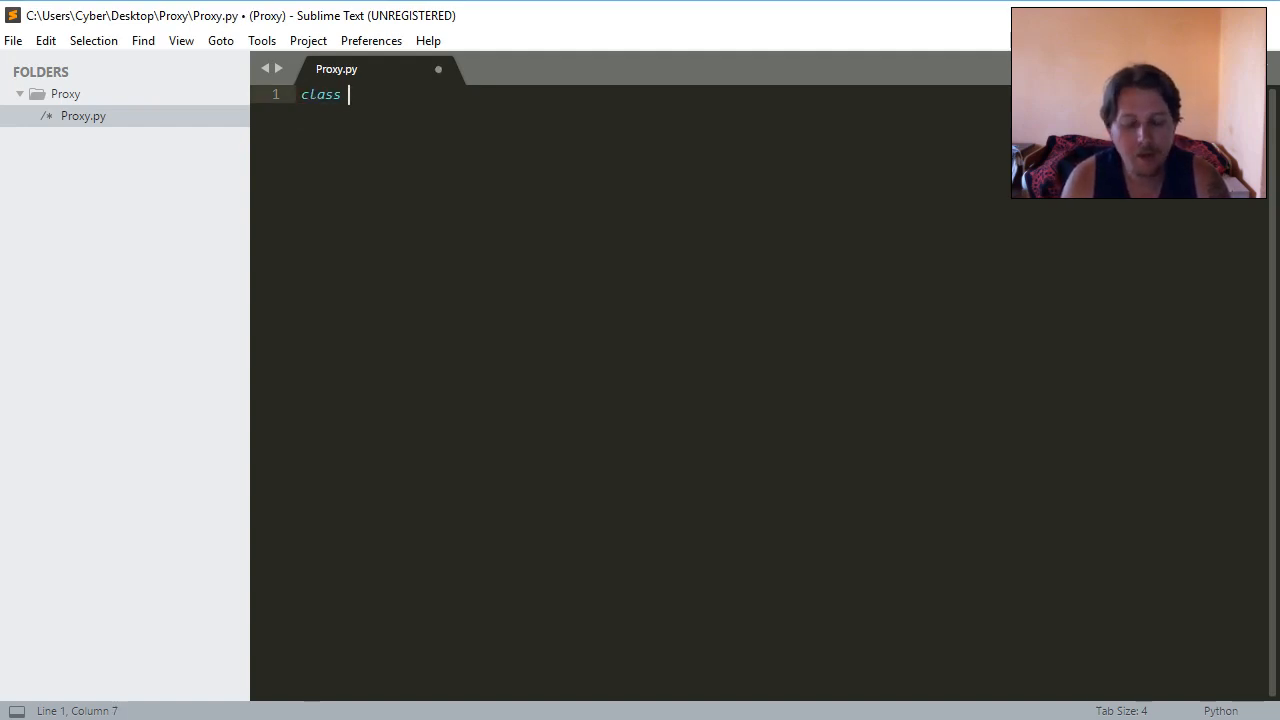
{"action": "type", "text": "Player()"}
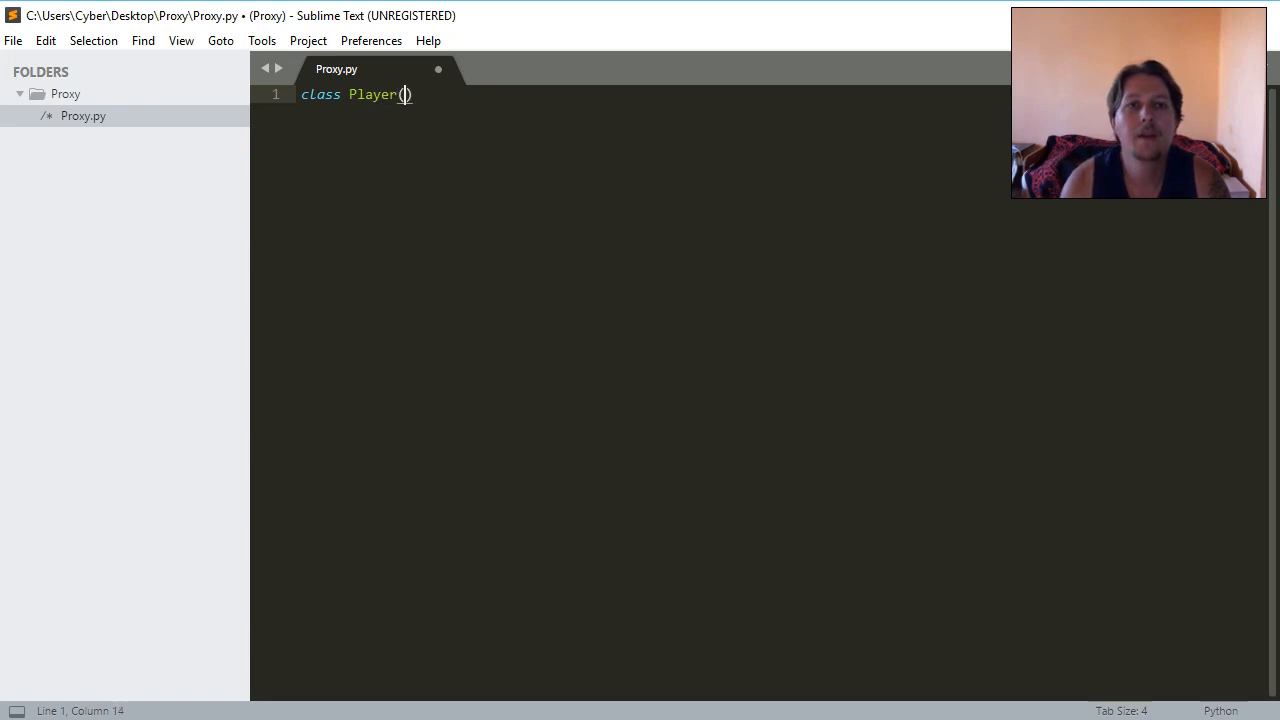
{"action": "type", "text": "object"}
{"action": "type", "text": "def "}
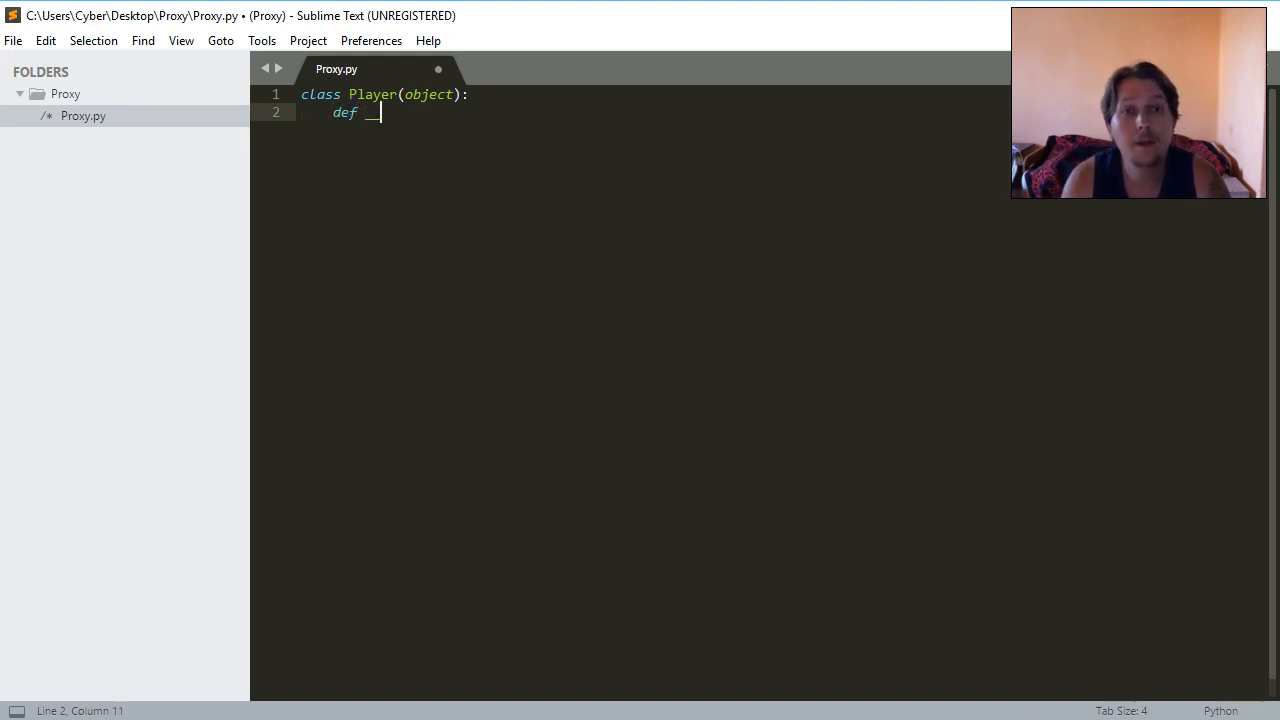
Write __init__ setting self.price = random.randint(100000000, 900000000).
{"action": "type", "text": "__init__(self):"}
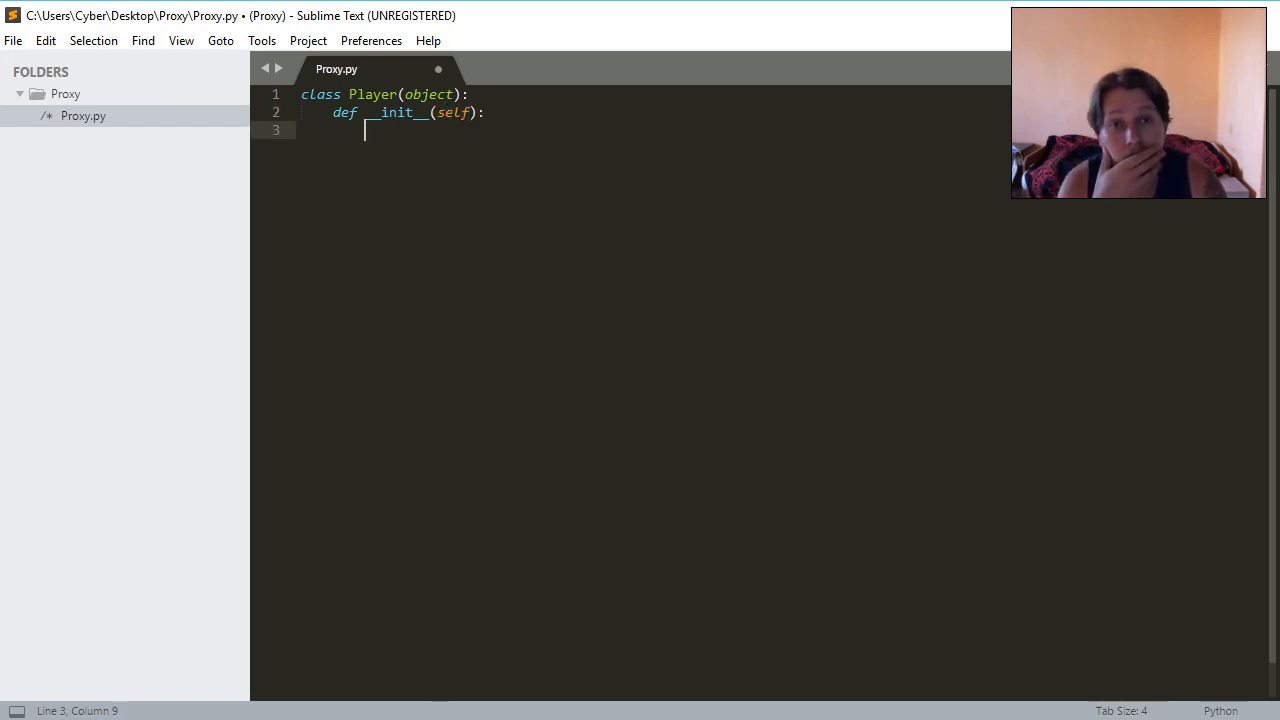
{"action": "type", "text": "self."}
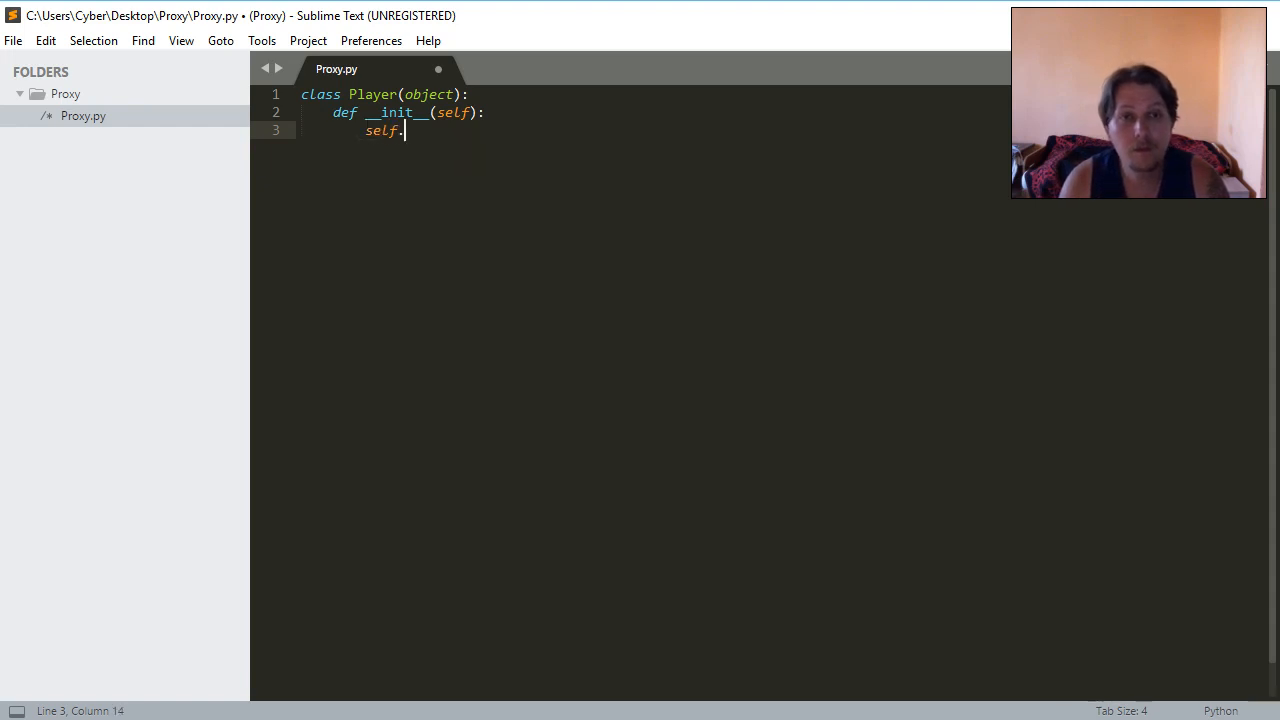
{"action": "type", "text": "price = rando"}
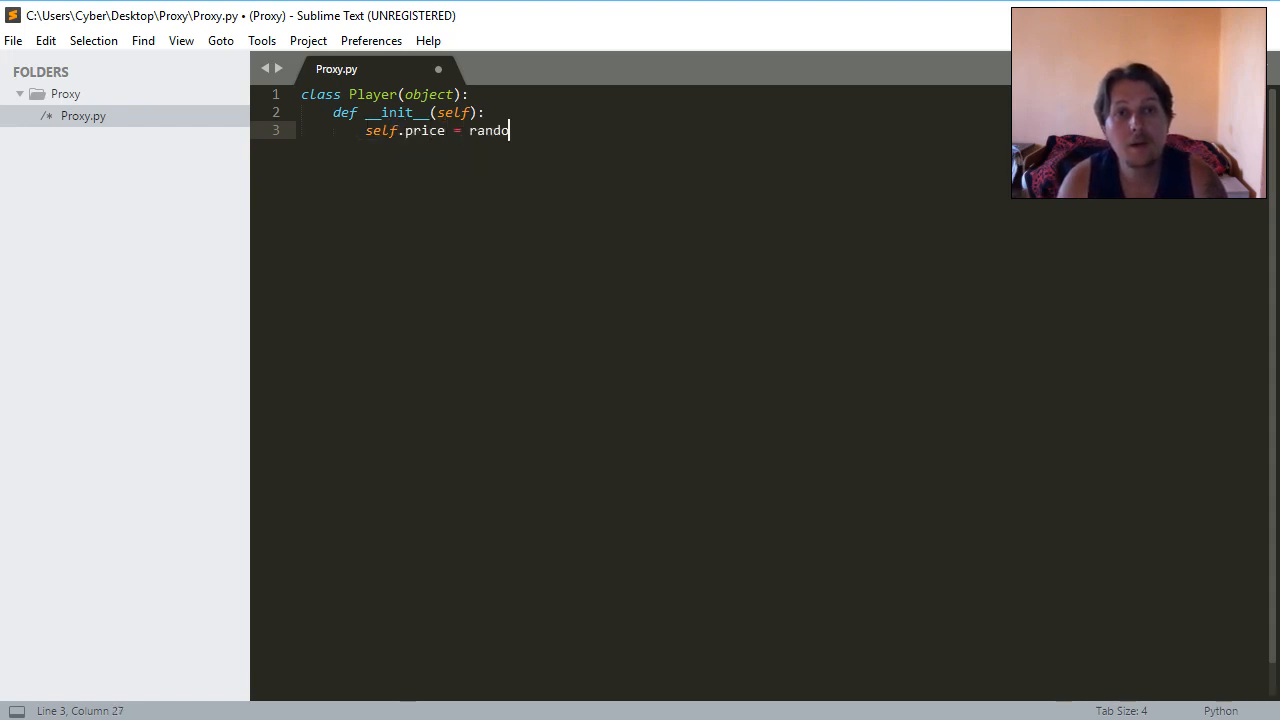
{"action": "type", "text": "m.ran"}
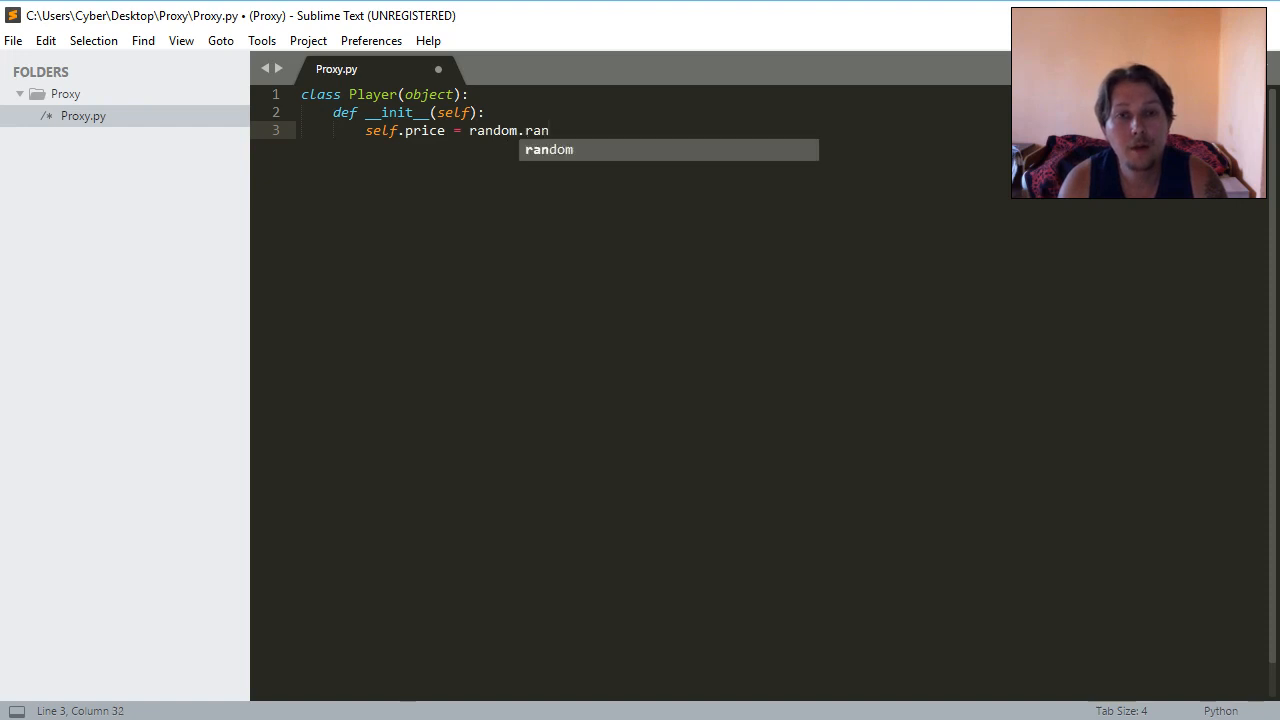
{"action": "type", "text": "din"}
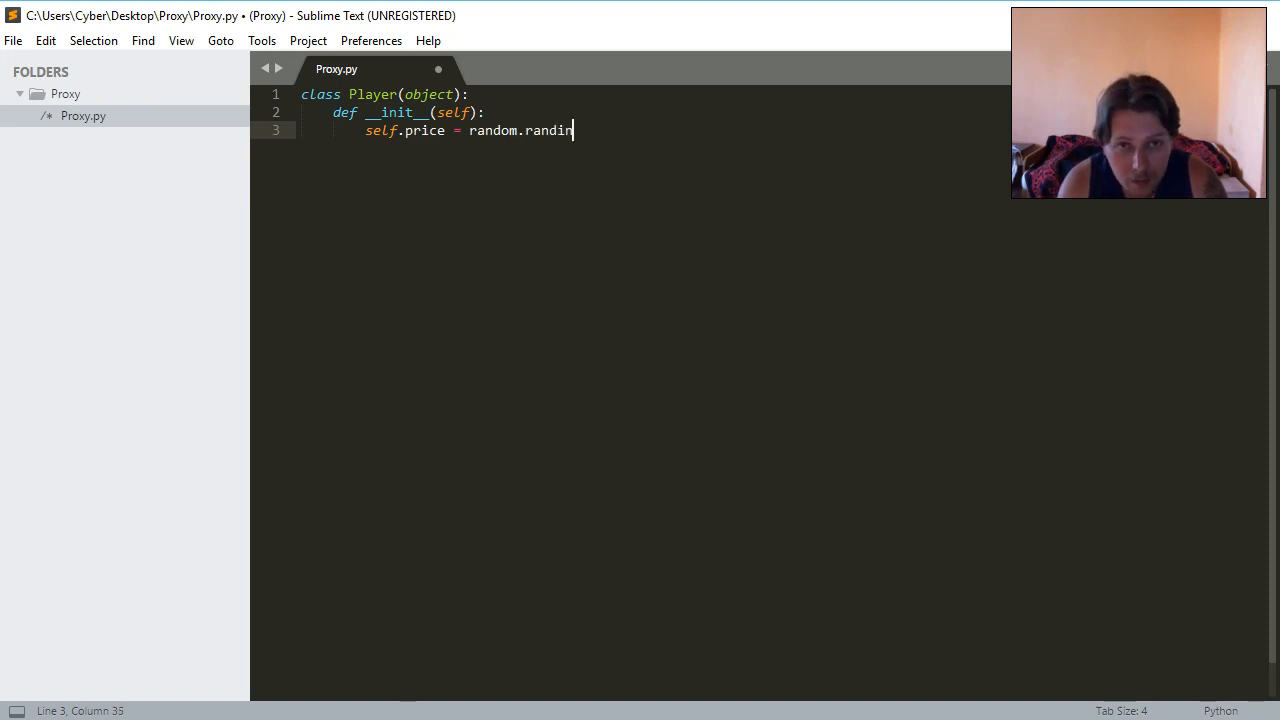
{"action": "type", "text": "t()"}
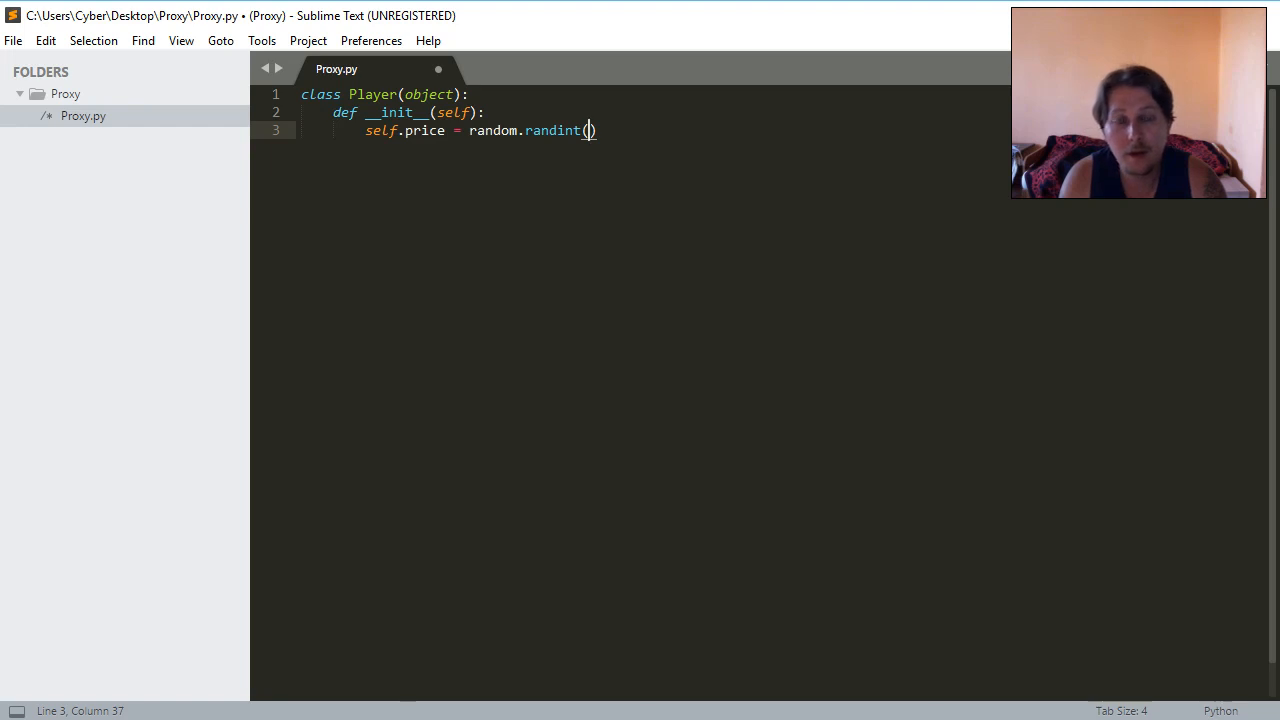
{"action": "type", "text": "100000000"}
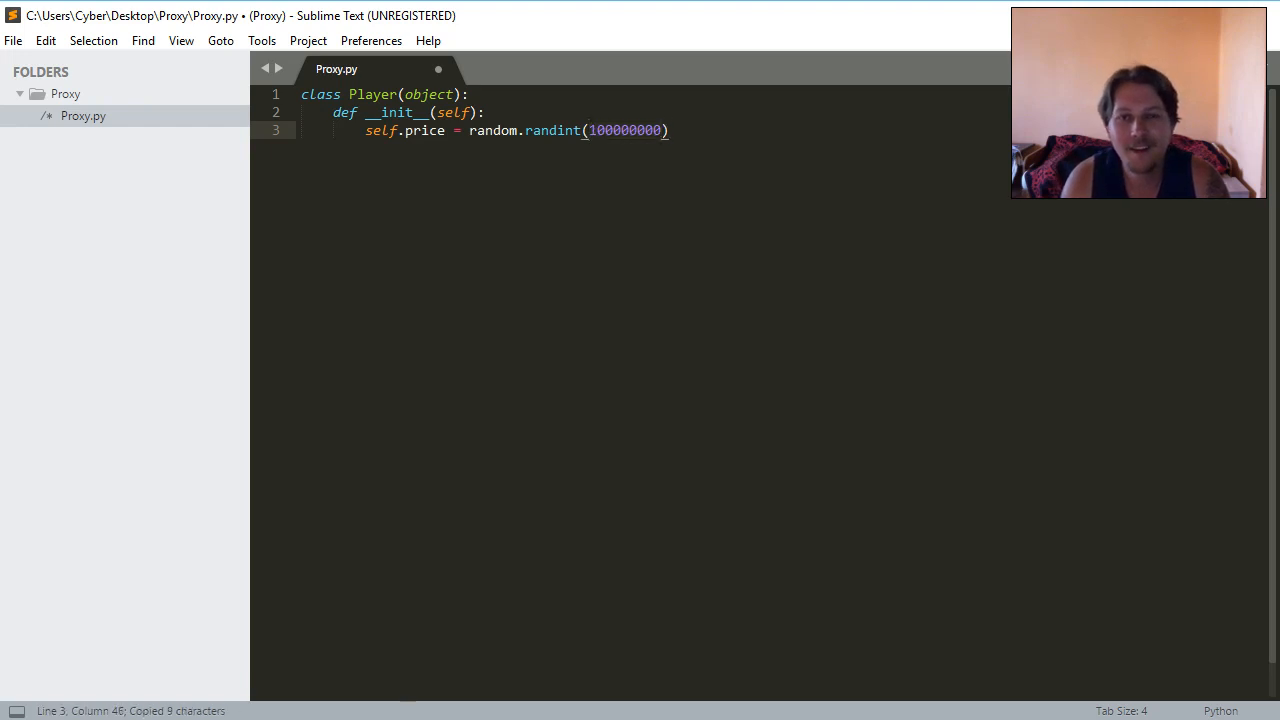
{"action": "type", "text": ",100000000"}
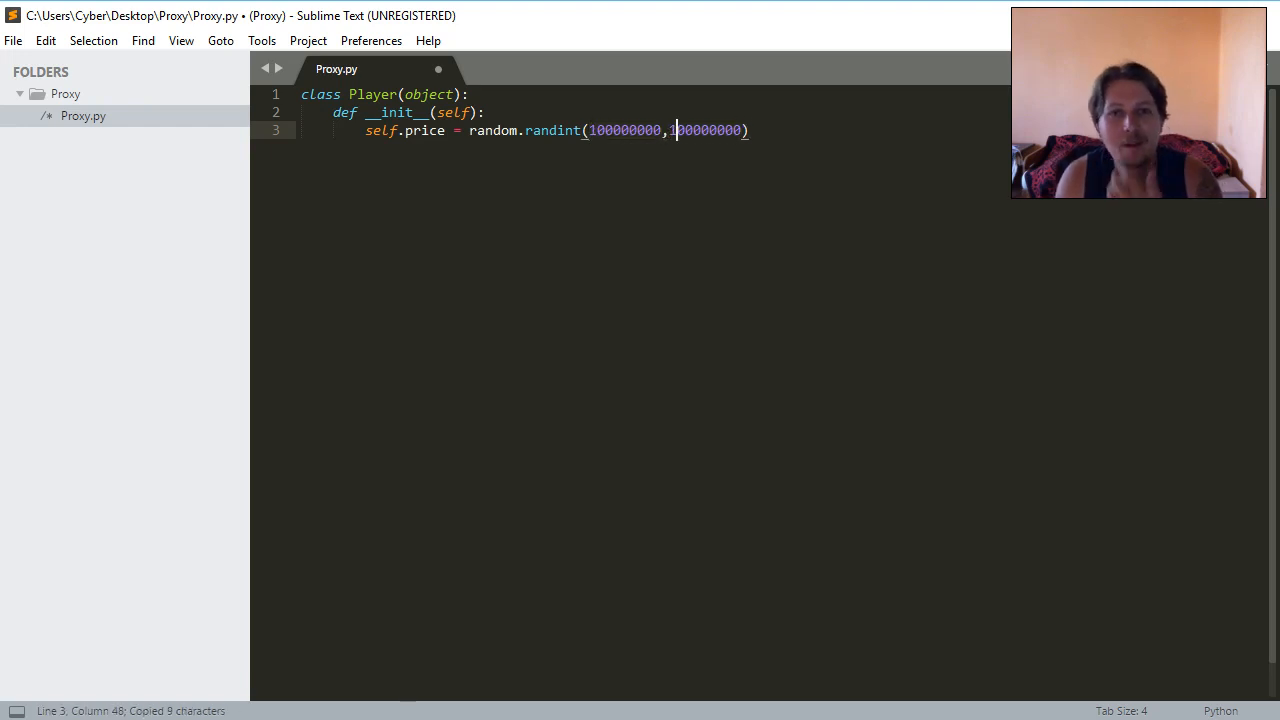
{"action": "type", "text": "900000000"}
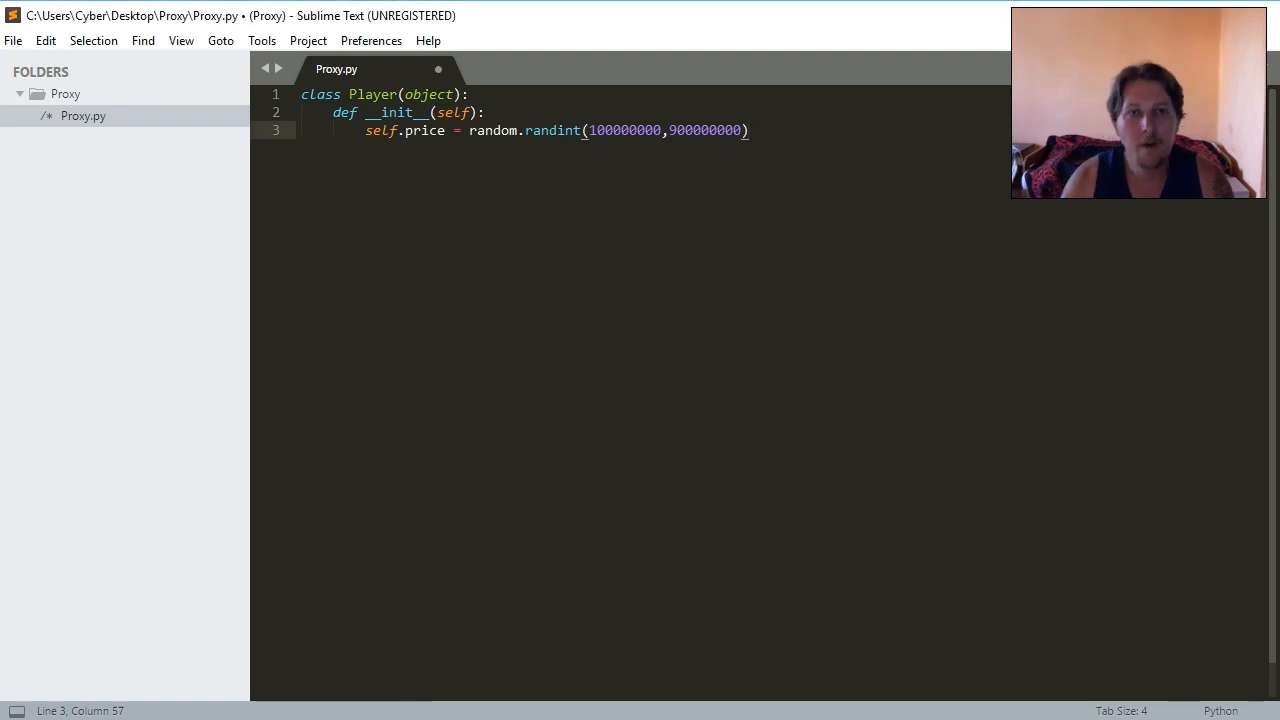
Add 'from random import randint' on a new top line and select it.
{"action": "key", "text": "enter"}
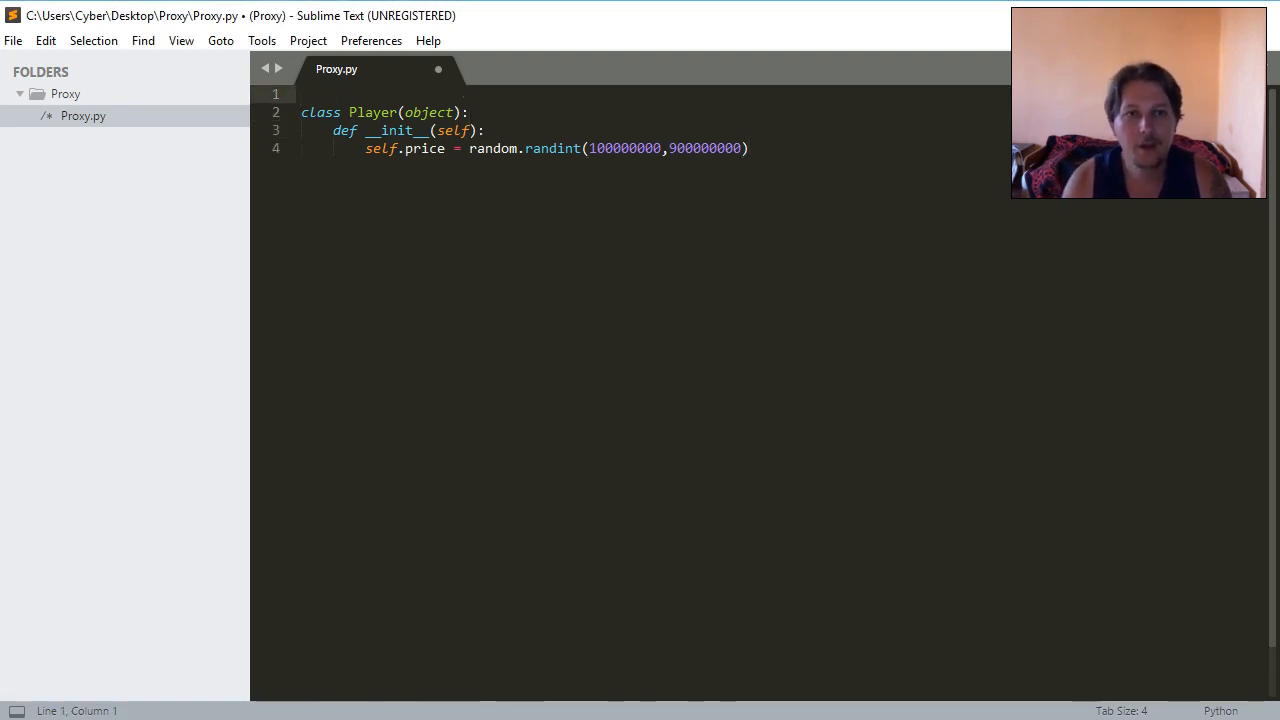
{"action": "type", "text": "import"}
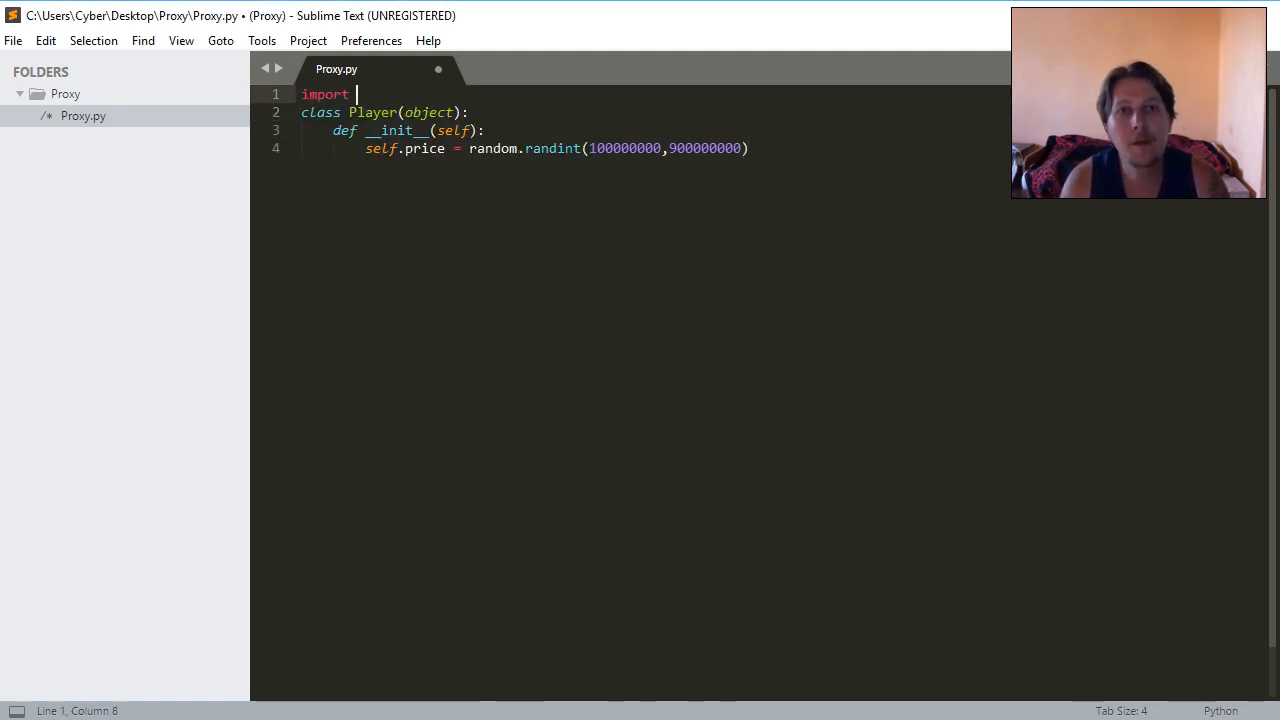
{"action": "type", "text": "random"}
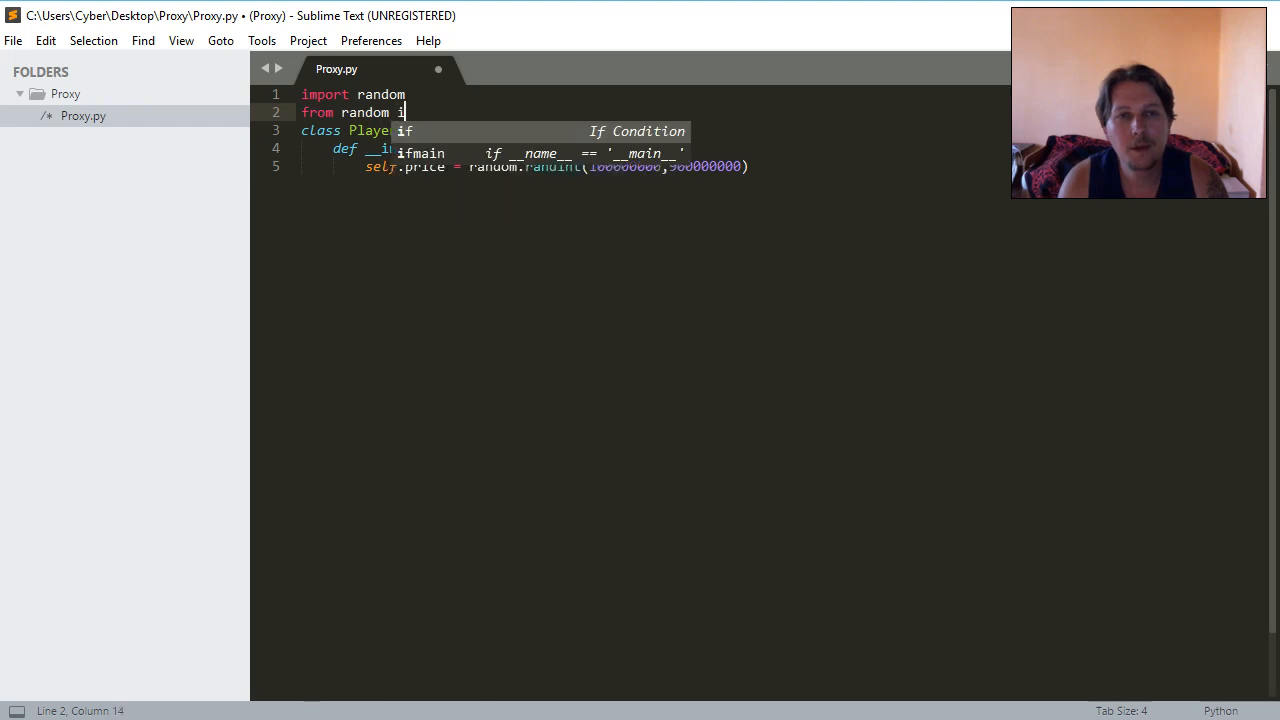
{"action": "type", "text": "mport randing"}
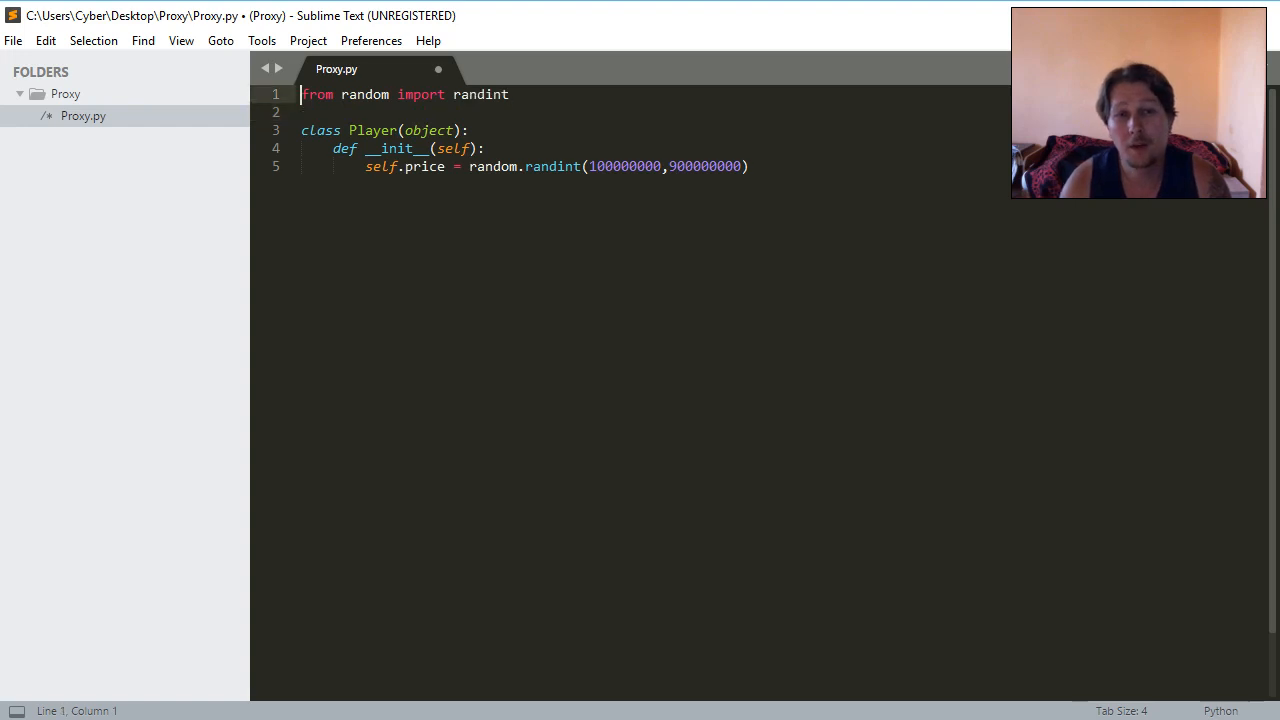
{"action": "double_click", "coordinate": [365, 94]}
{"action": "type", "text": "p"}
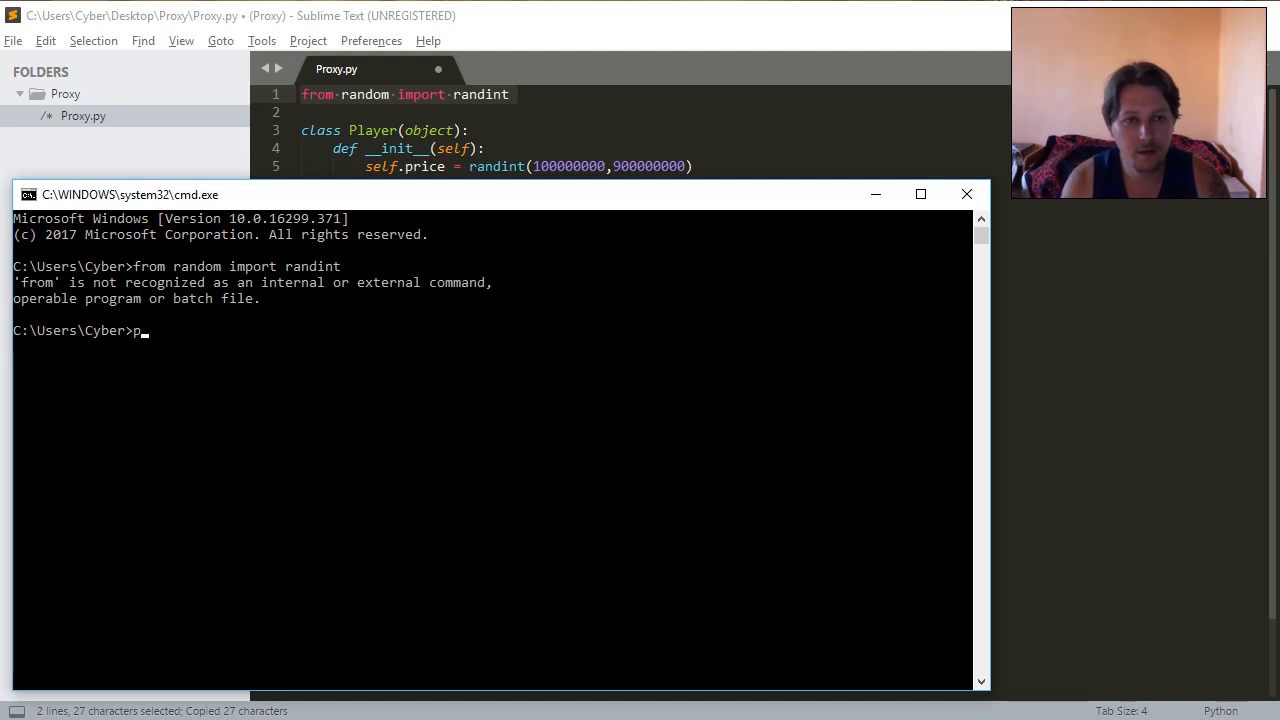
Start python in cmd and run 'from random import randint'.
{"action": "type", "text": "ython"}
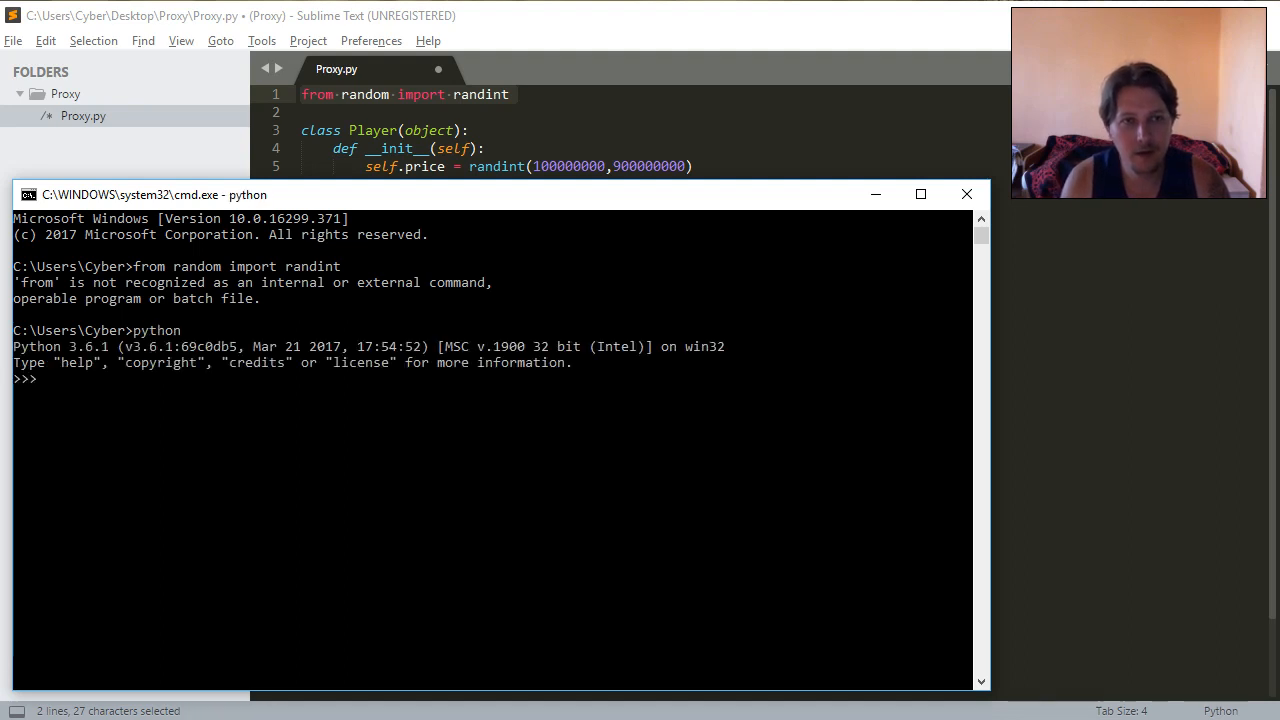
{"action": "type", "text": "from random import randint"}
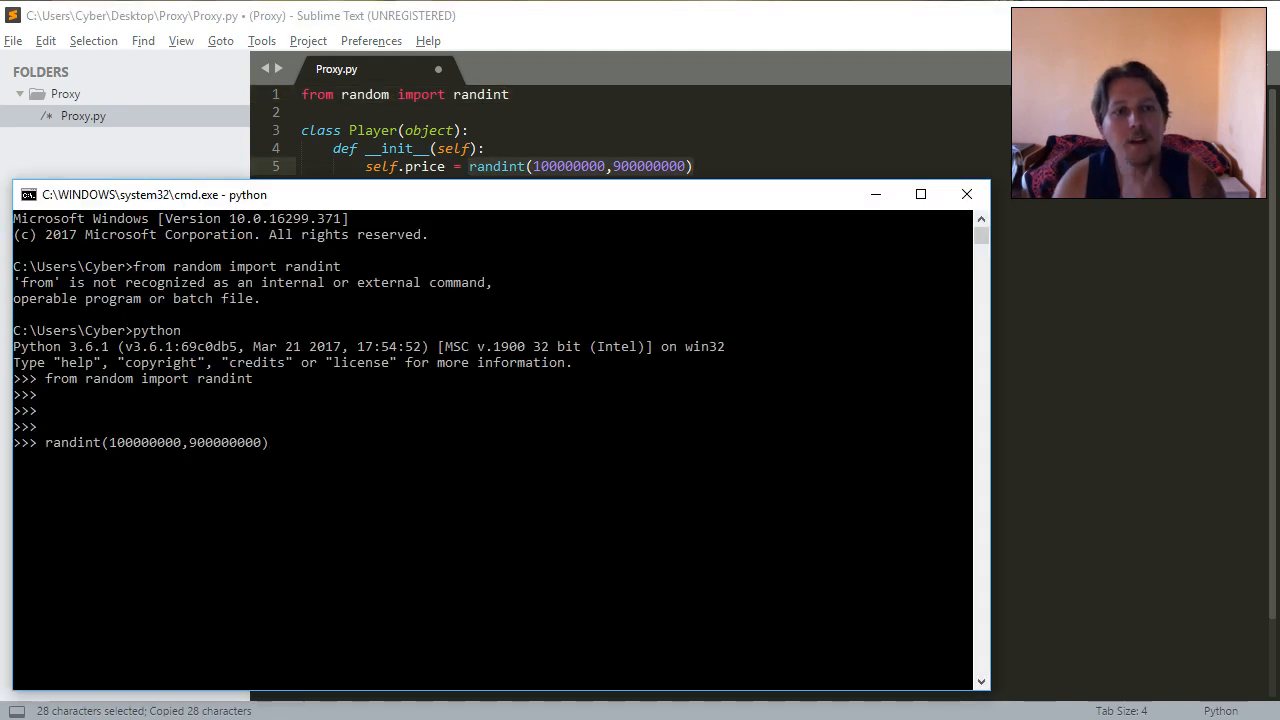
{"action": "key", "text": "enter"}
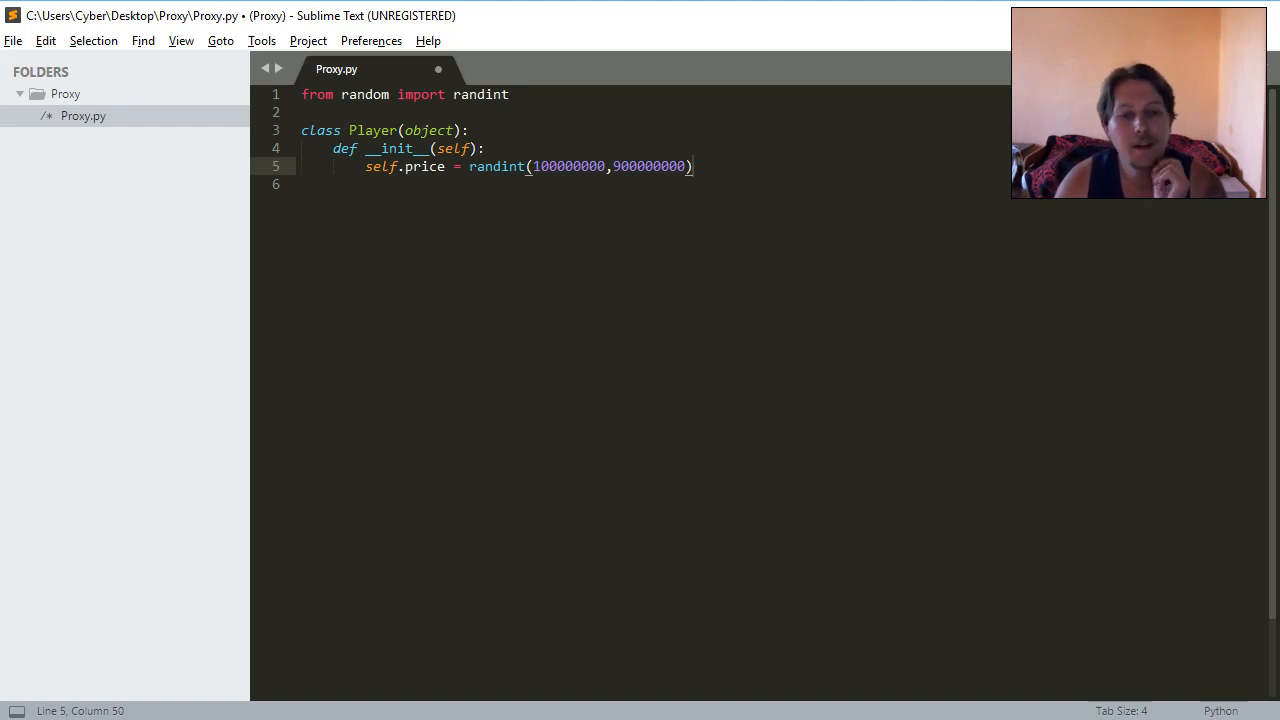
Start def onTraning() and add self.training = False to __init__.
{"action": "type", "text": "def"}
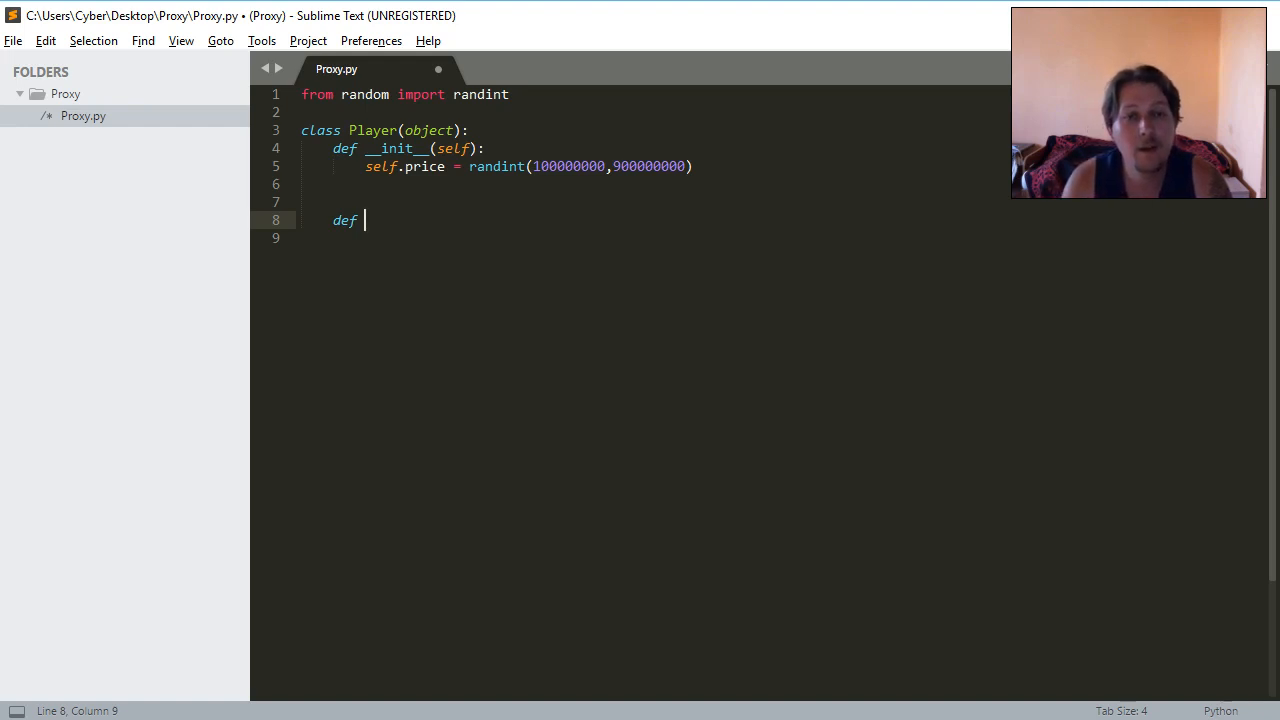
{"action": "type", "text": "onTr"}
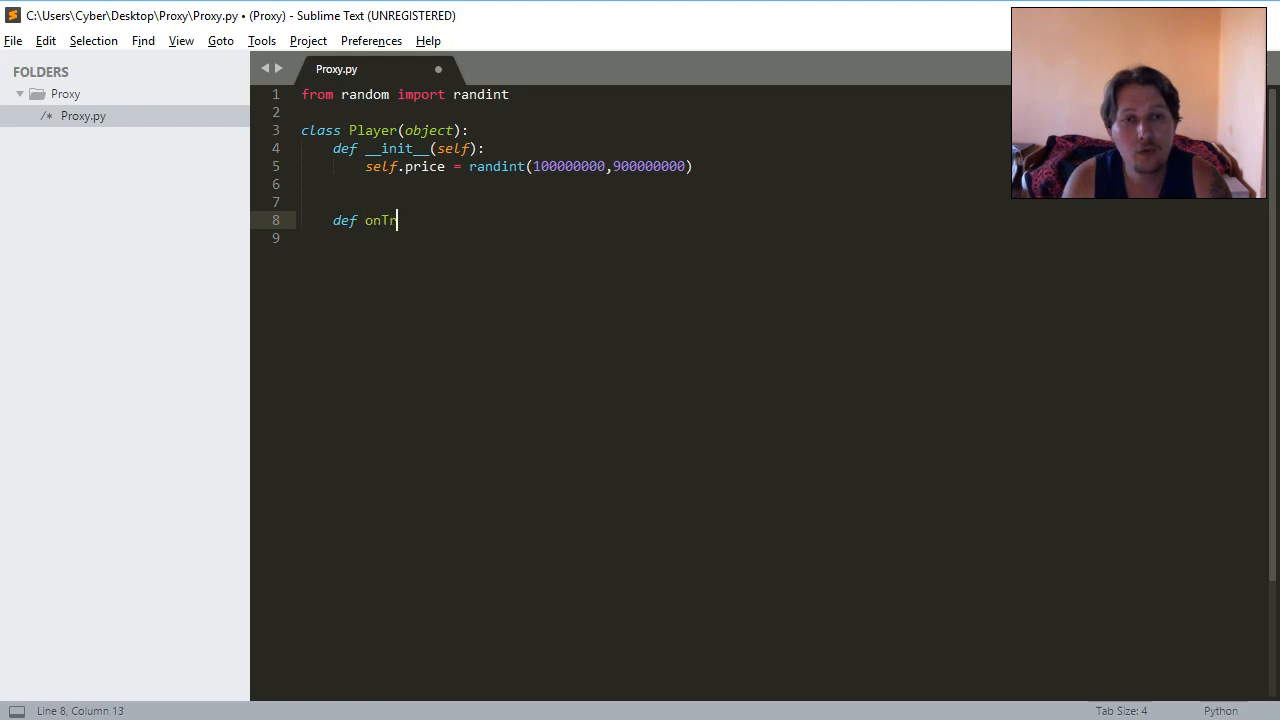
{"action": "type", "text": "aning()"}
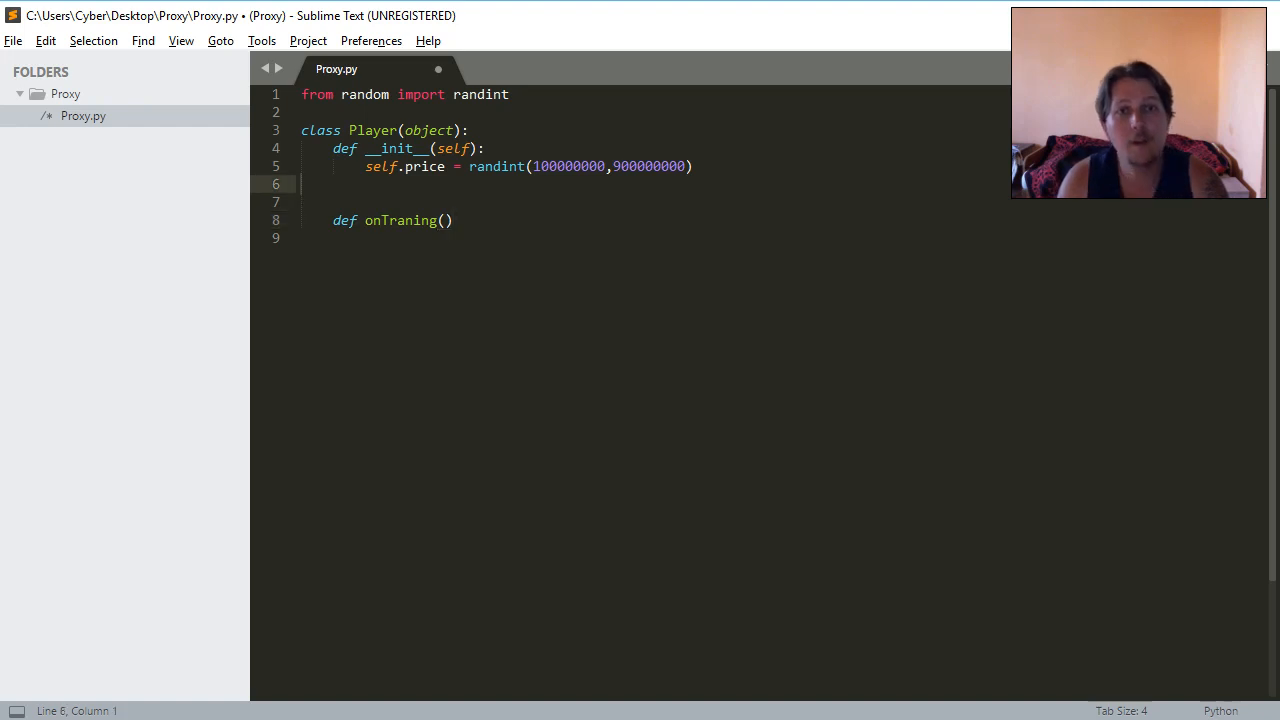
{"action": "type", "text": "self."}
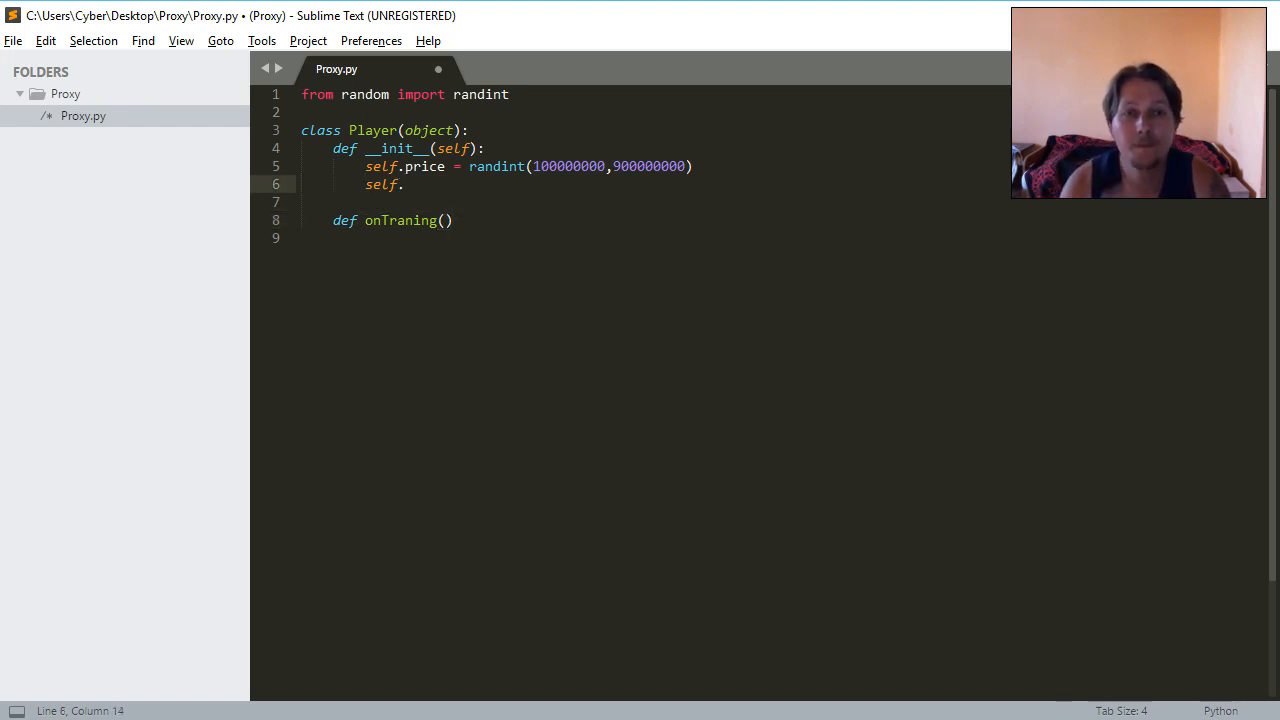
{"action": "type", "text": "o"}
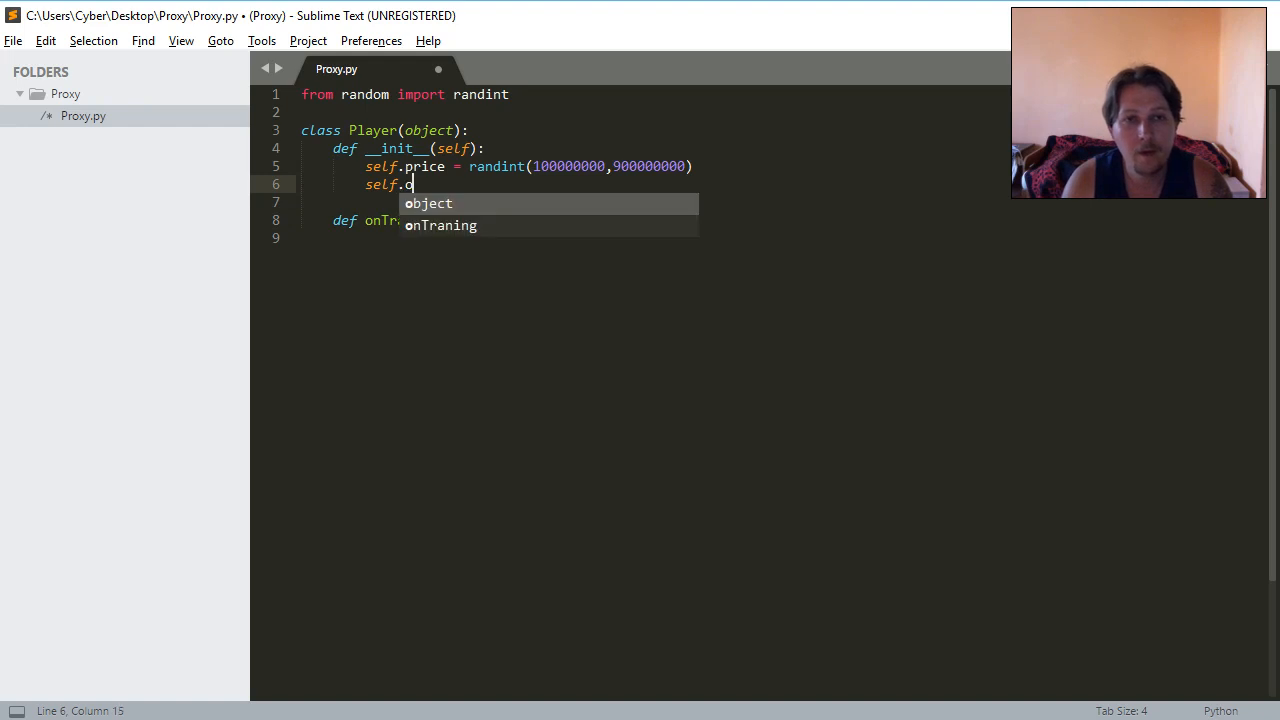
{"action": "type", "text": "training"}
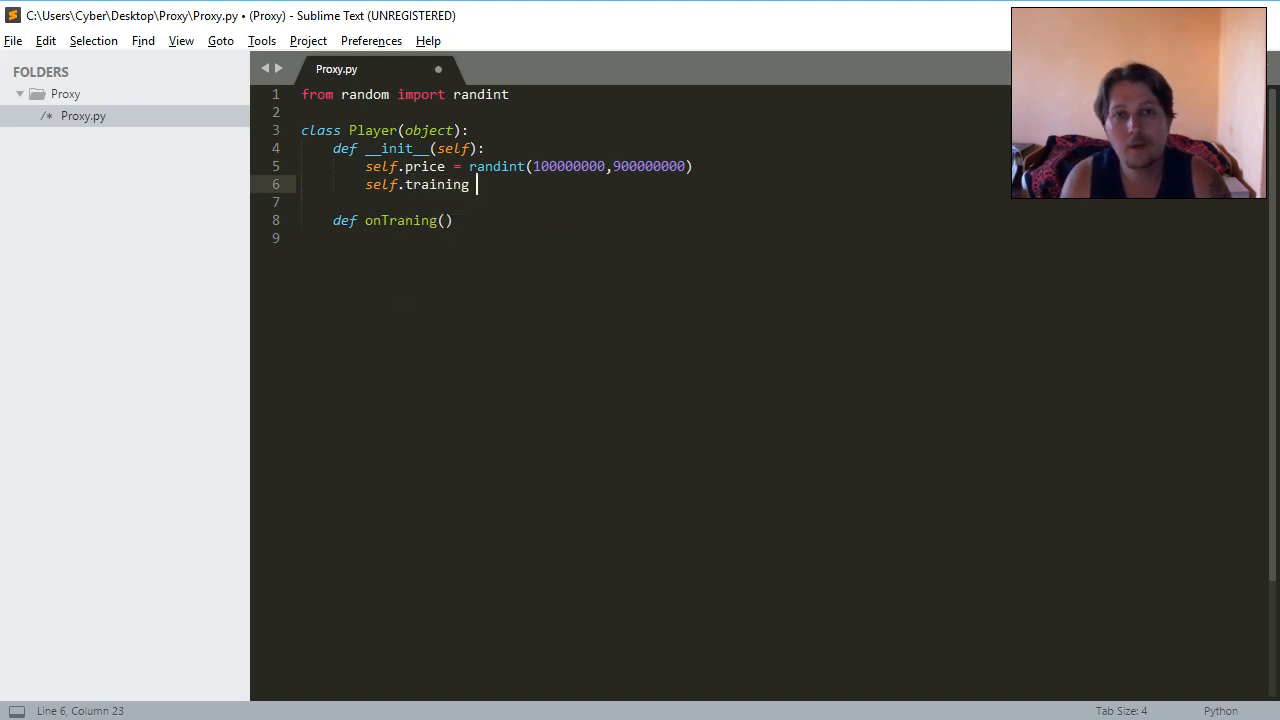
{"action": "type", "text": "= False"}
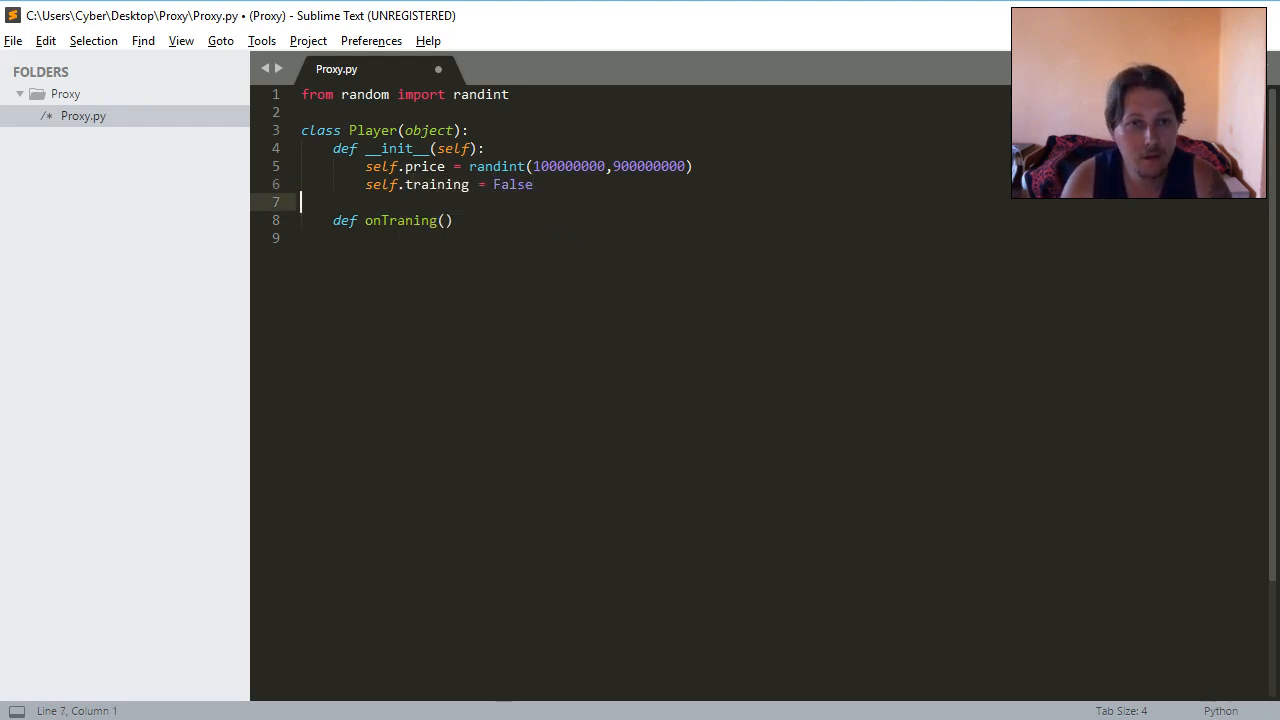
Make onTraning set self.training = True and return self.training.
{"action": "type", "text": "self"}
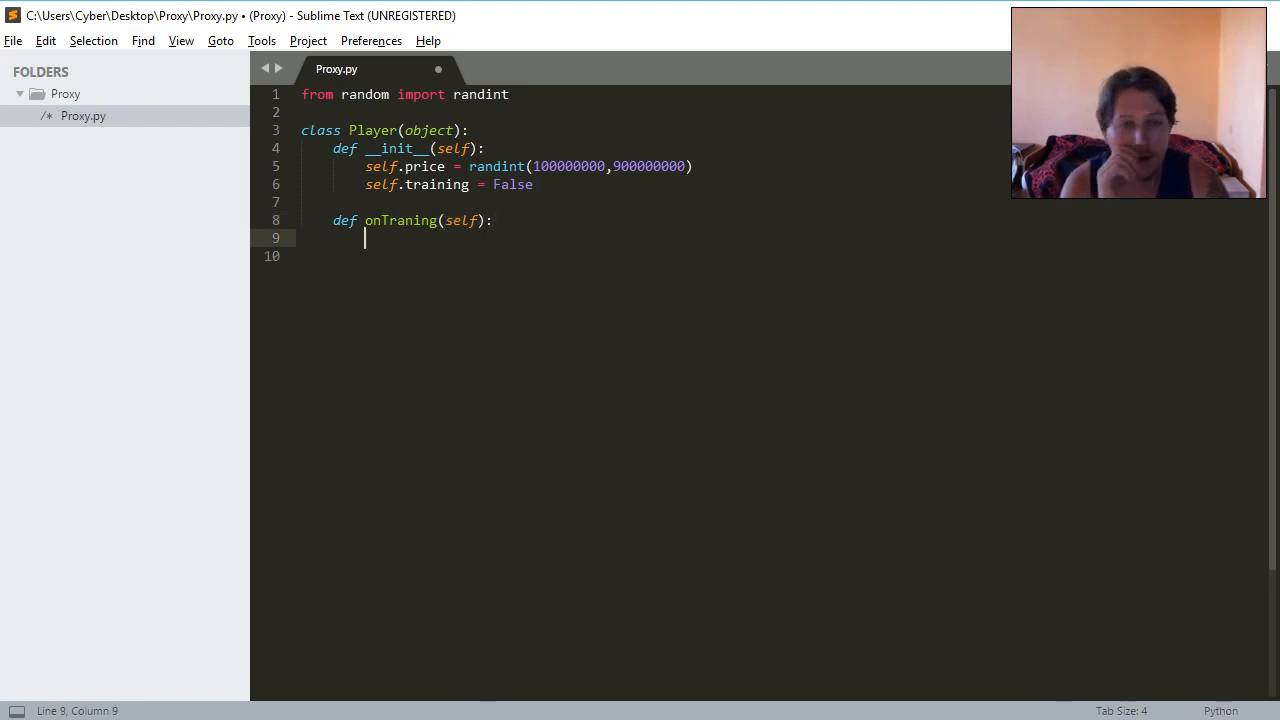
{"action": "type", "text": "self.training ="}
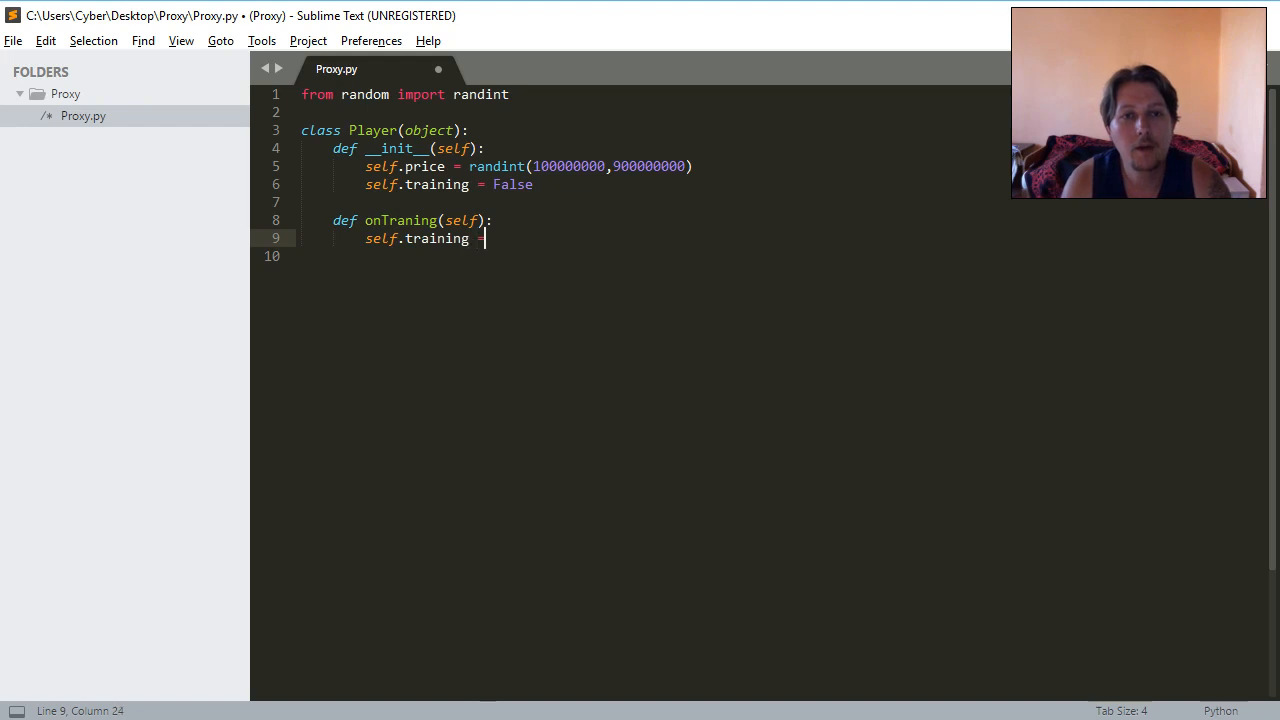
{"action": "type", "text": "True"}
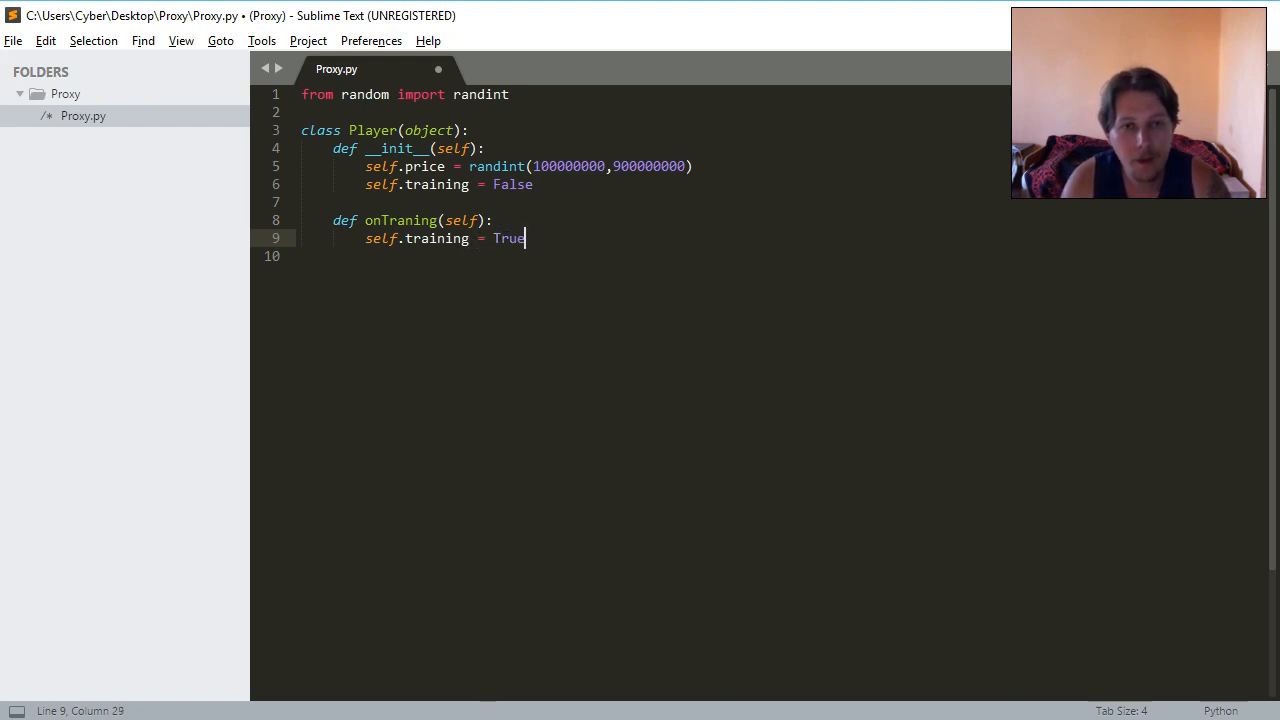
{"action": "key", "text": "enter"}
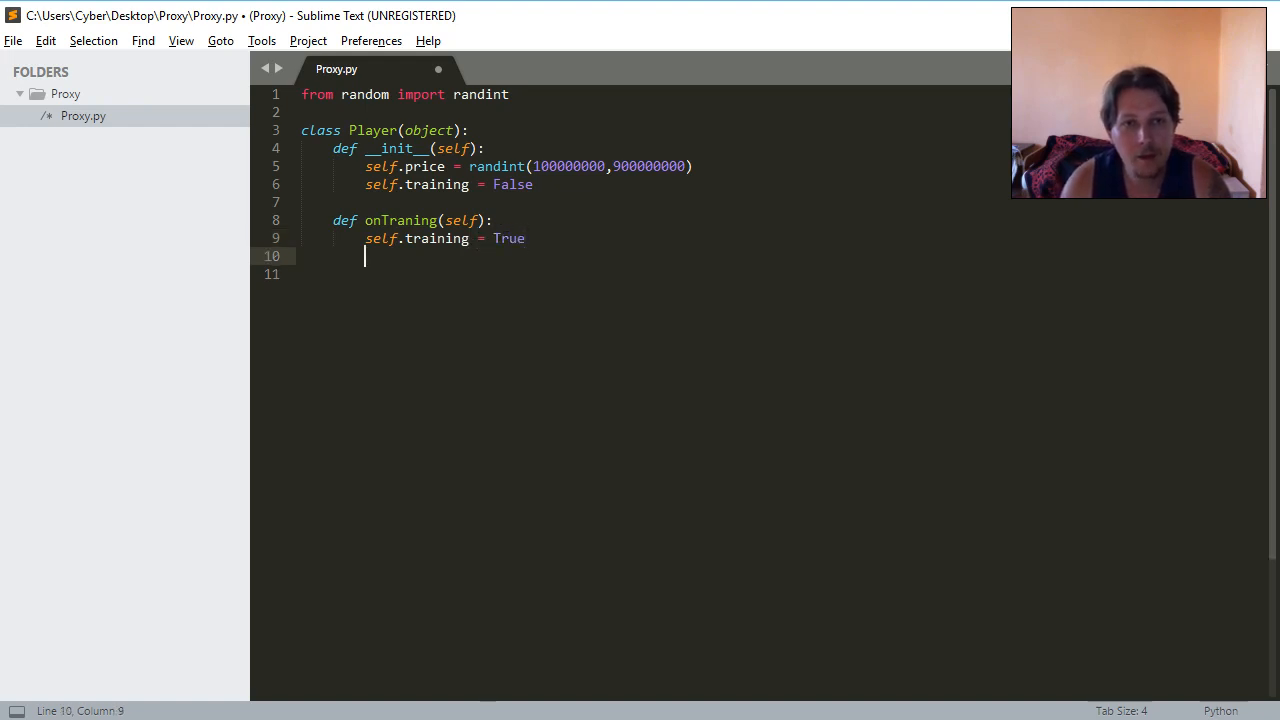
{"action": "type", "text": "return se"}
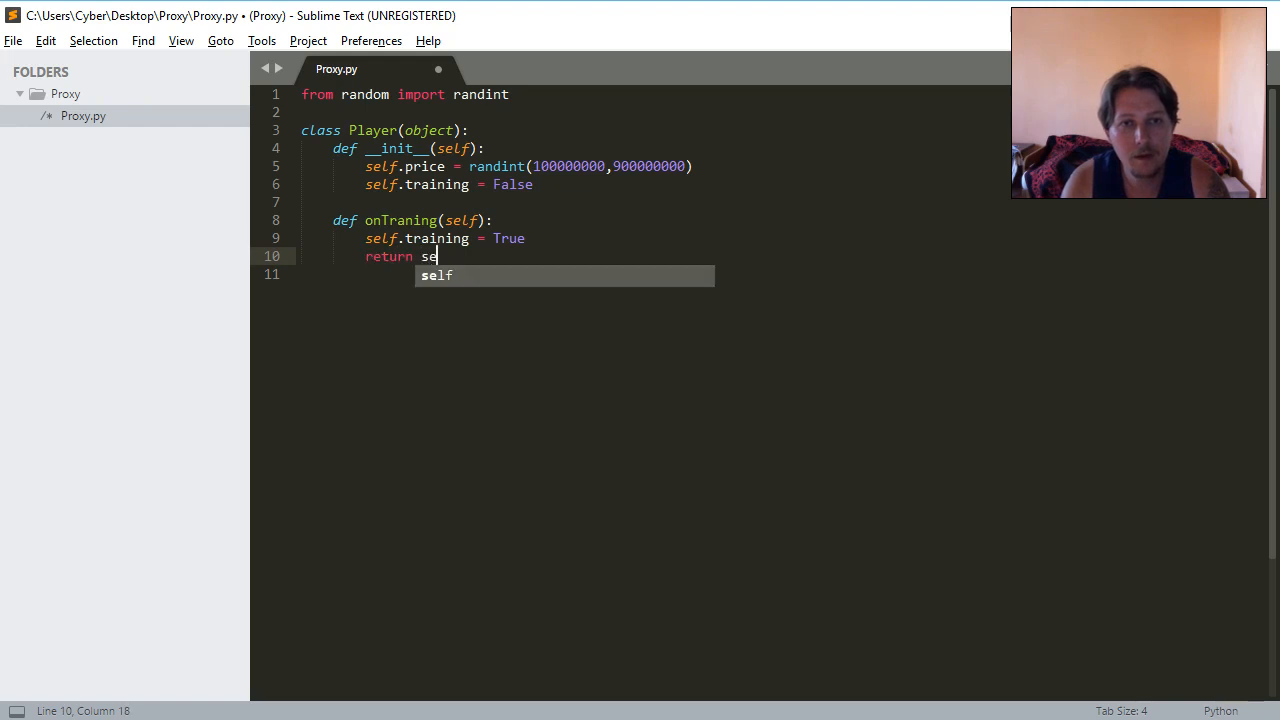
{"action": "type", "text": "lf.Tra"}
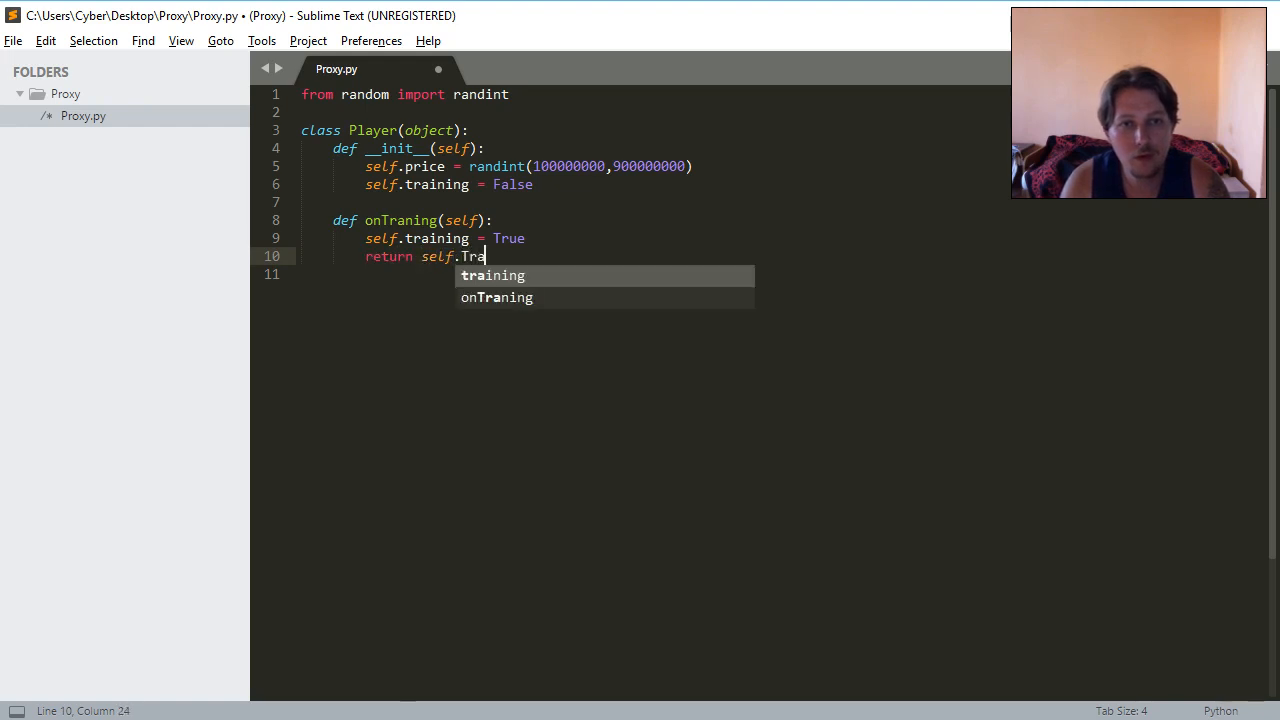
{"action": "key", "text": "Tab"}
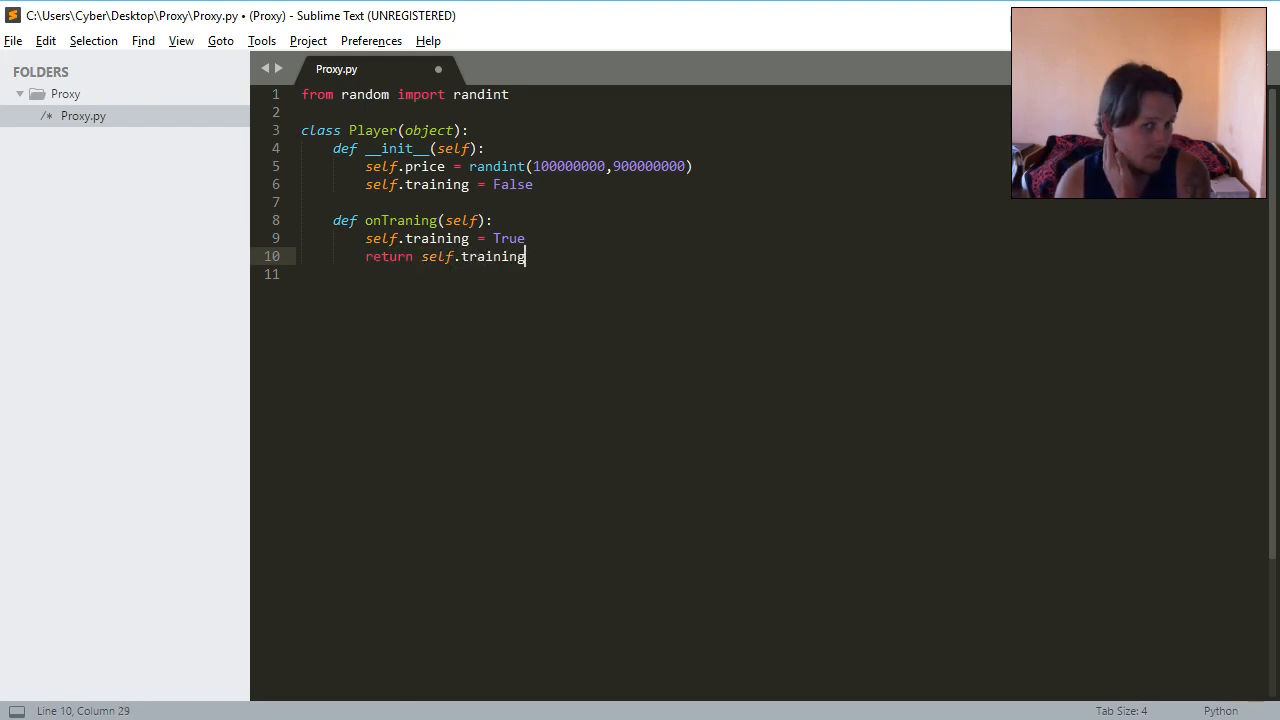
{"action": "key", "text": "enter"}
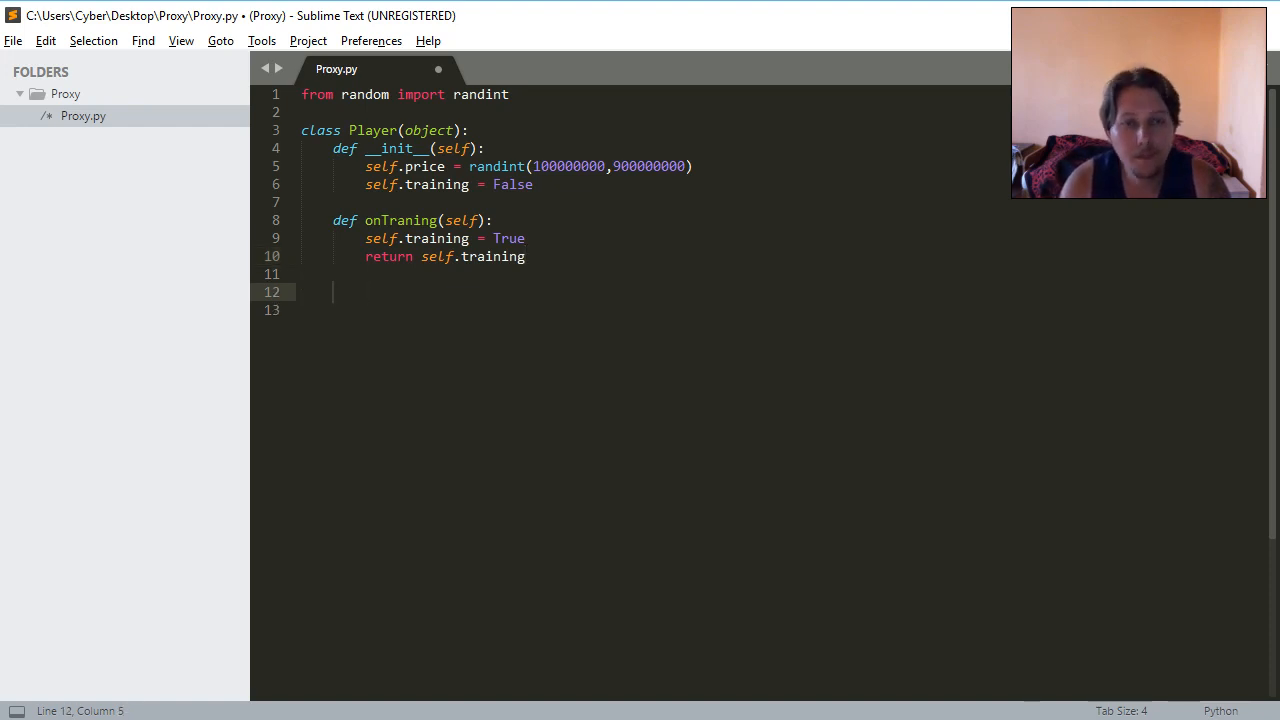
Write def onVacation(self) with self.vacation = True and return self.vacation.
{"action": "type", "text": "def"}
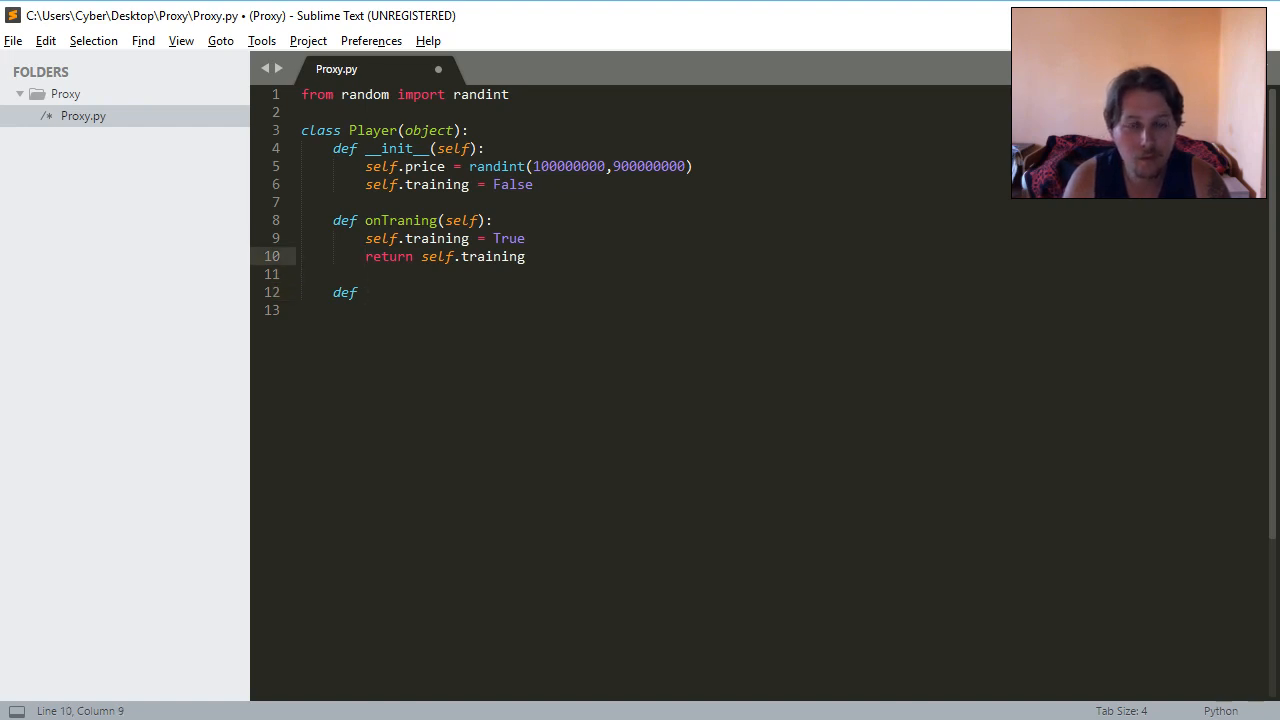
{"action": "type", "text": "o"}
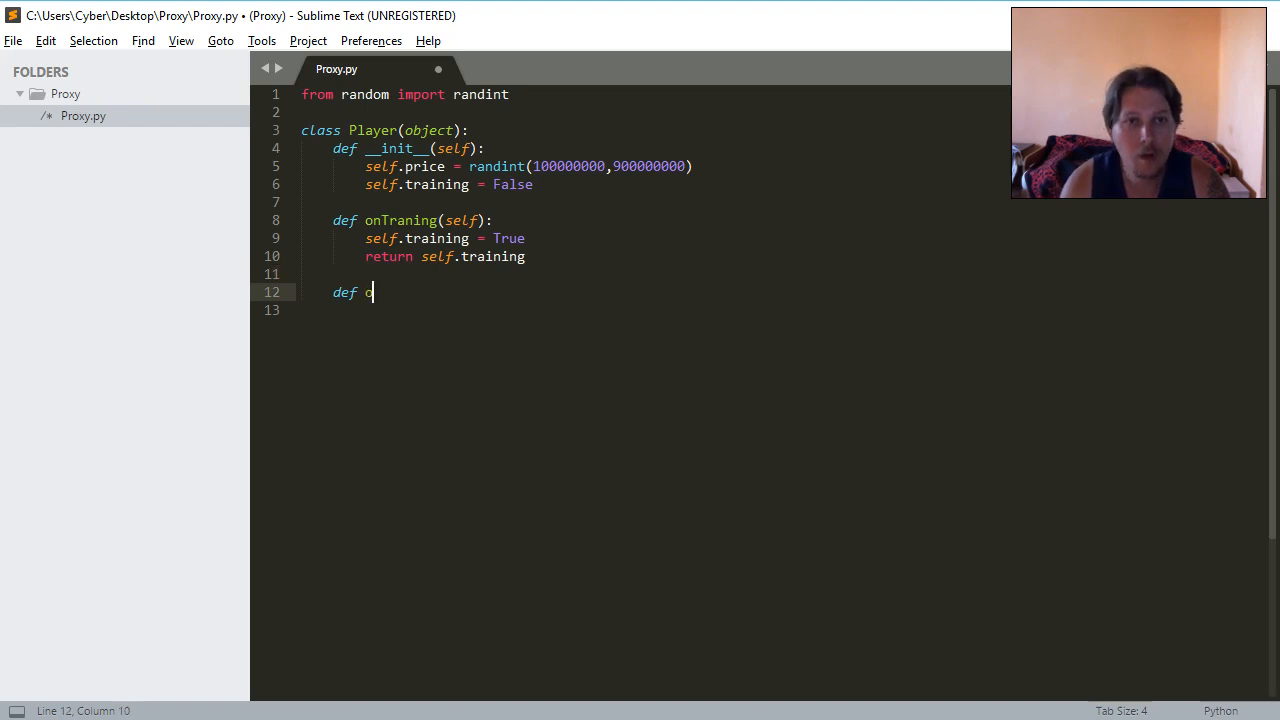
{"action": "type", "text": "nVacation"}
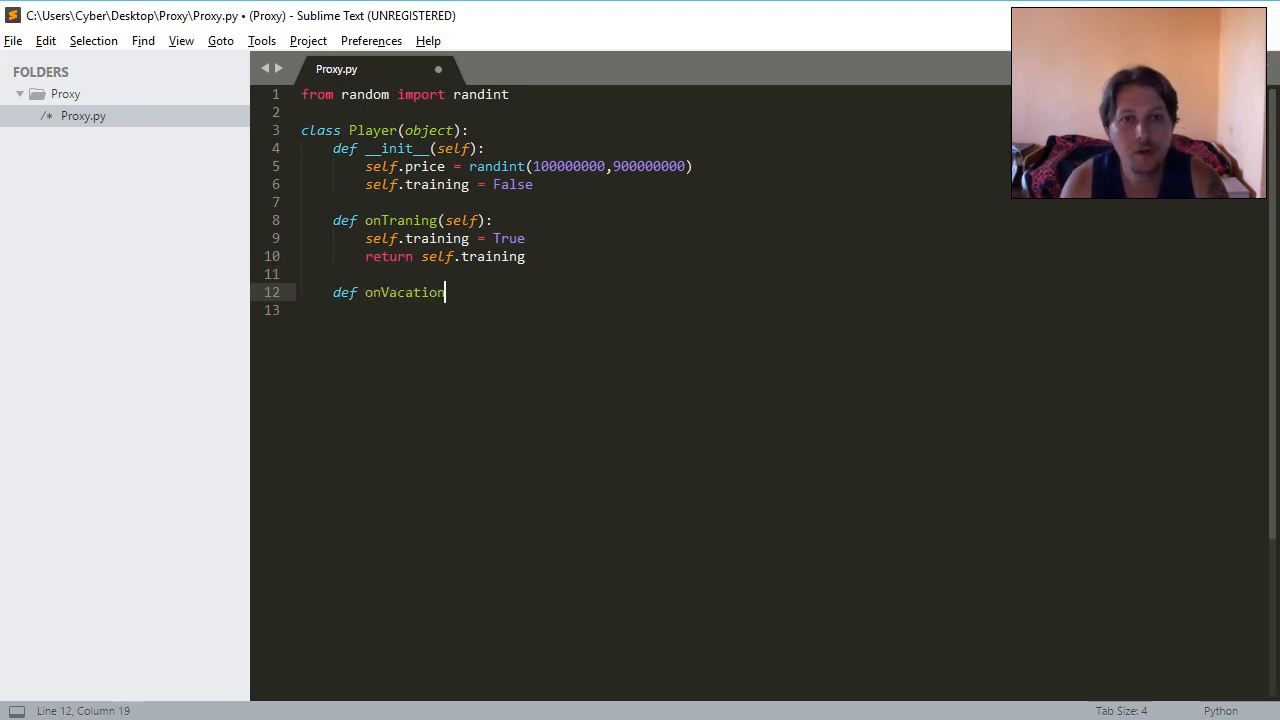
{"action": "type", "text": "(self"}
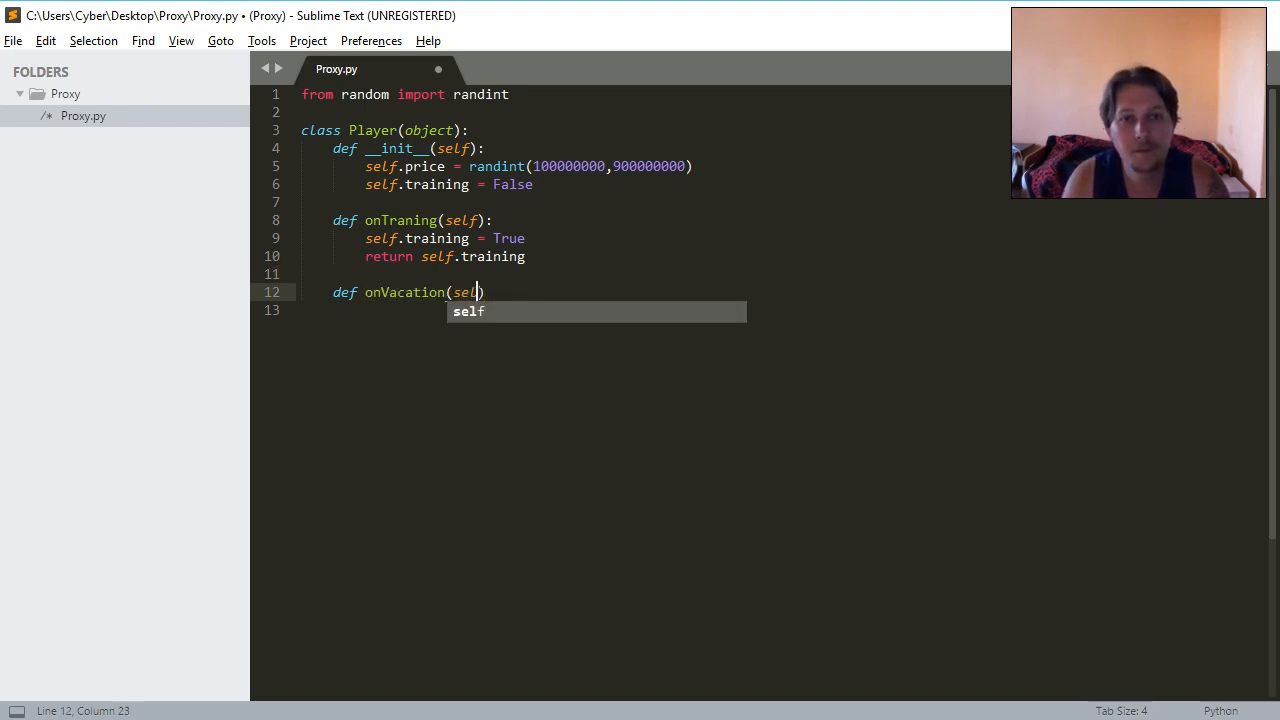
{"action": "key", "text": "enter"}
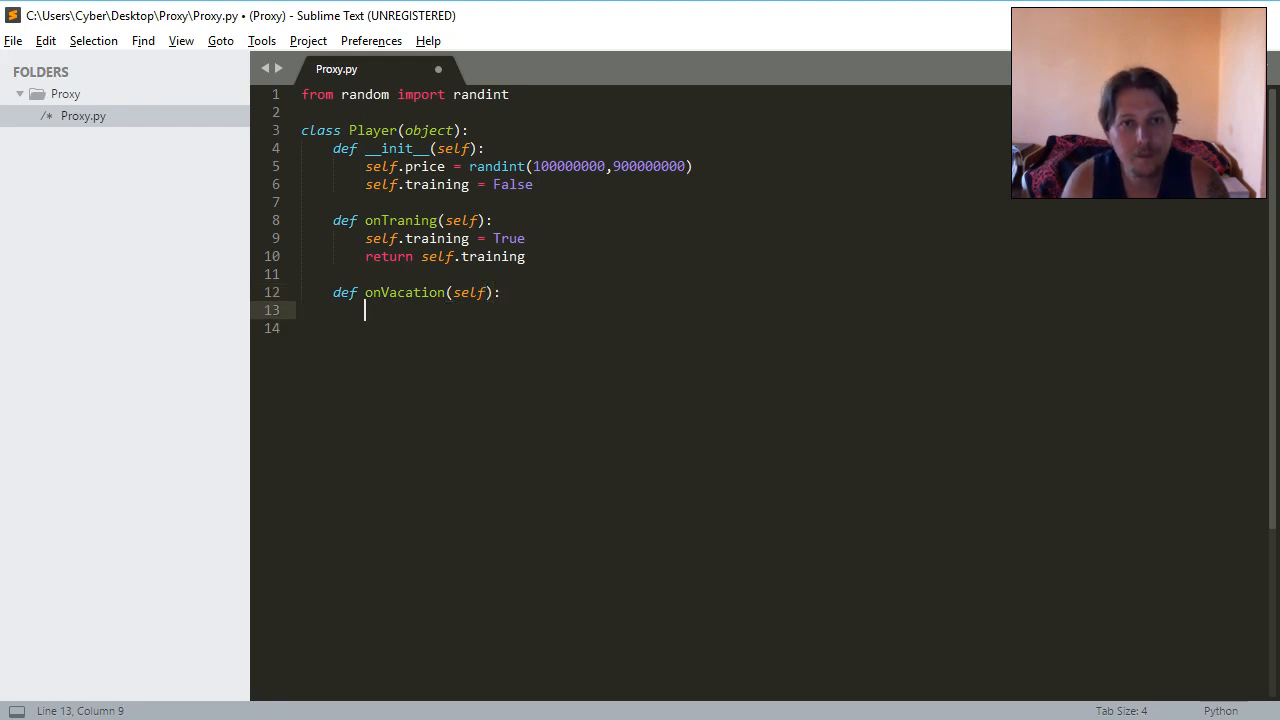
{"action": "type", "text": "self."}
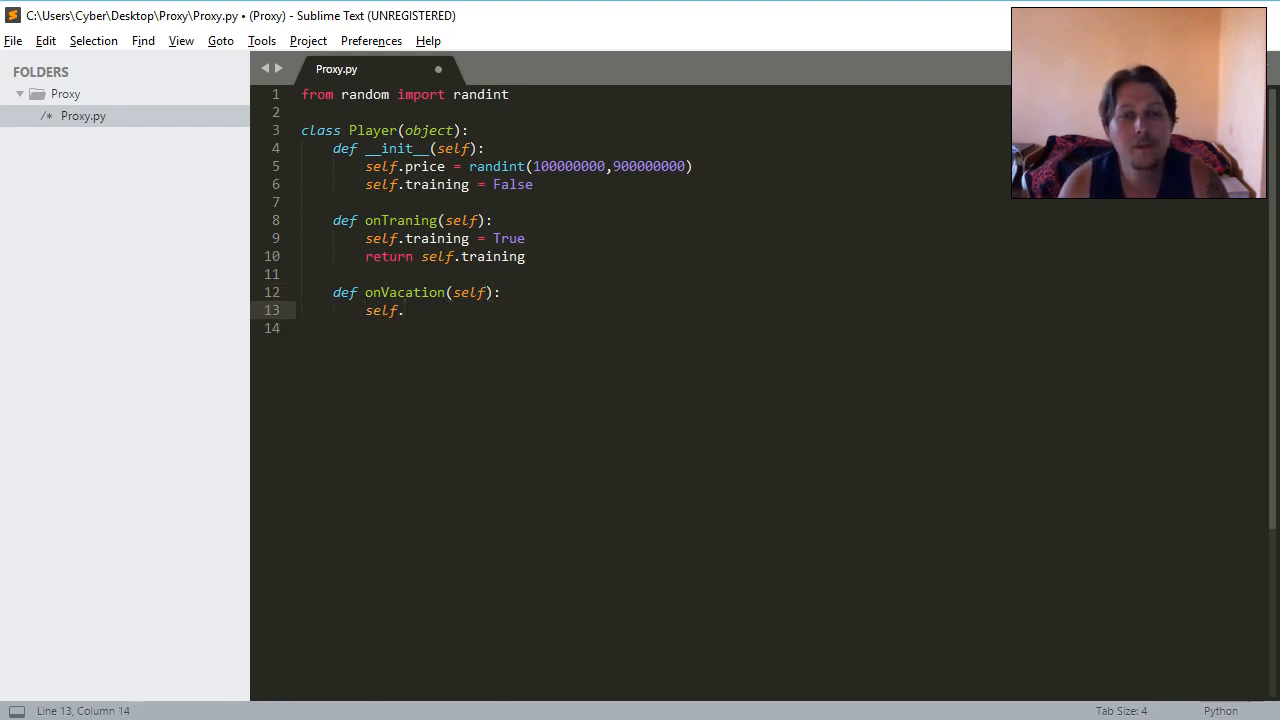
{"action": "type", "text": "vacation"}
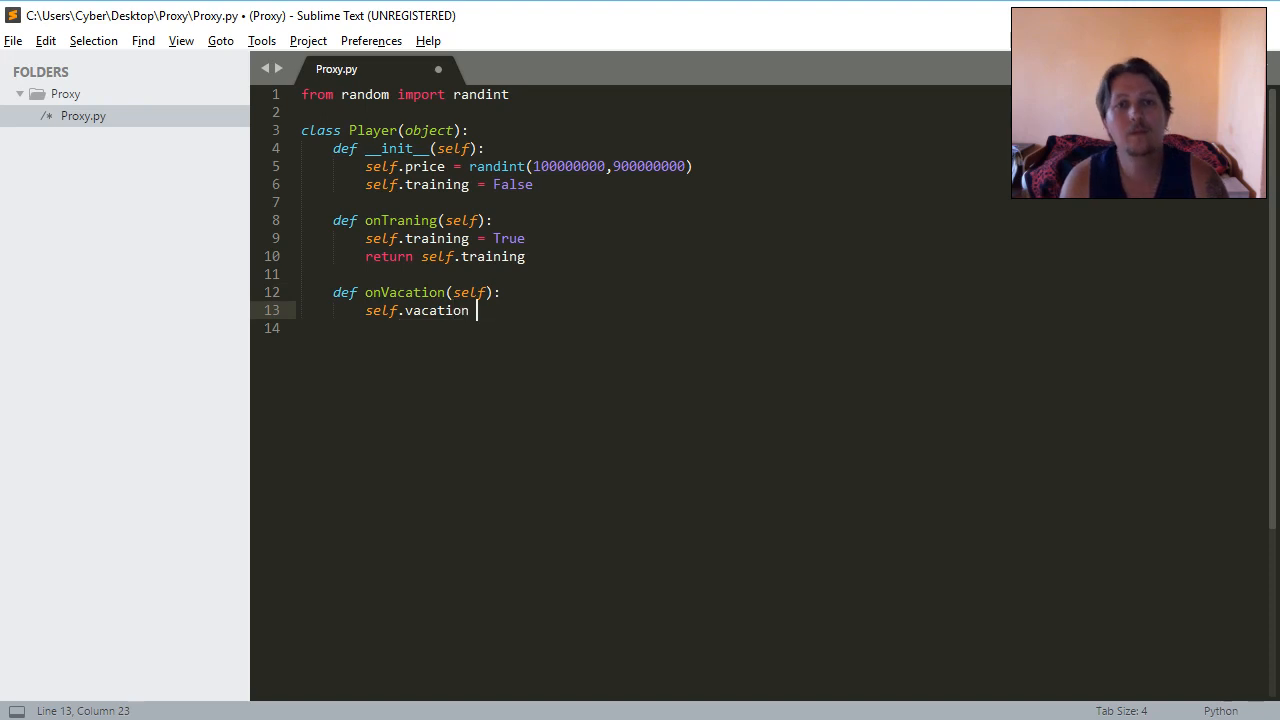
{"action": "type", "text": "= True"}
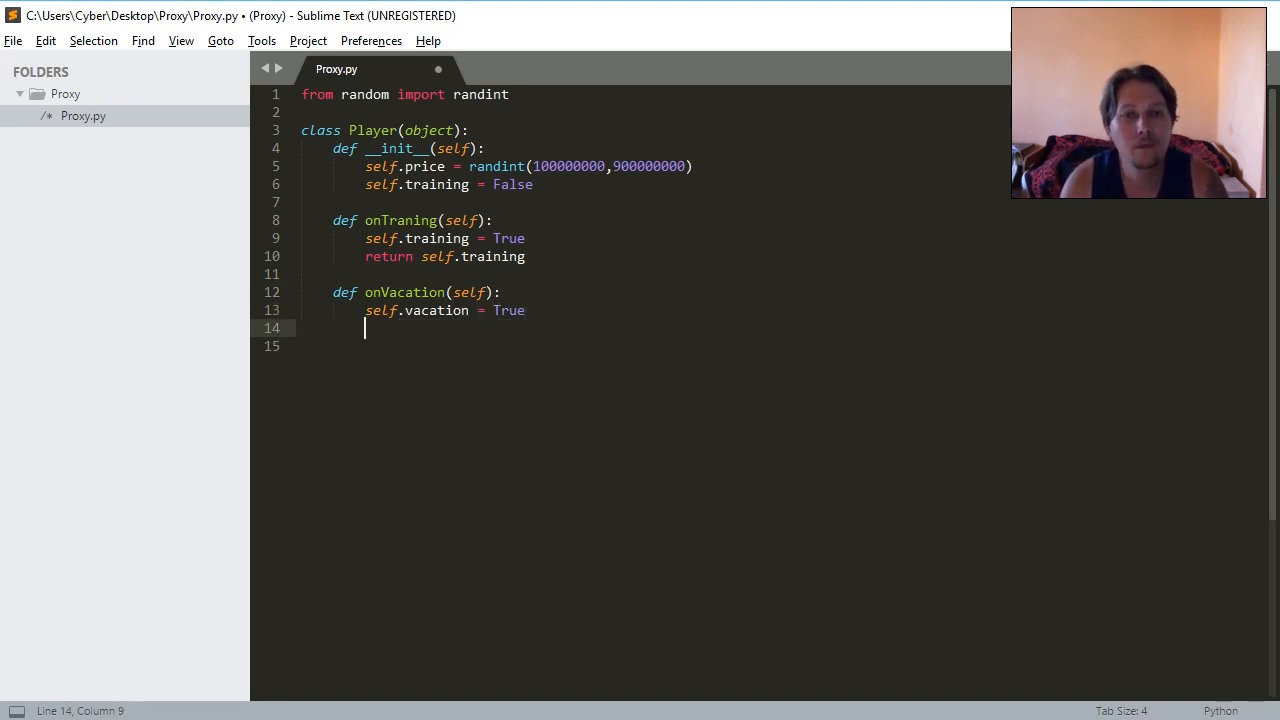
{"action": "type", "text": "self"}
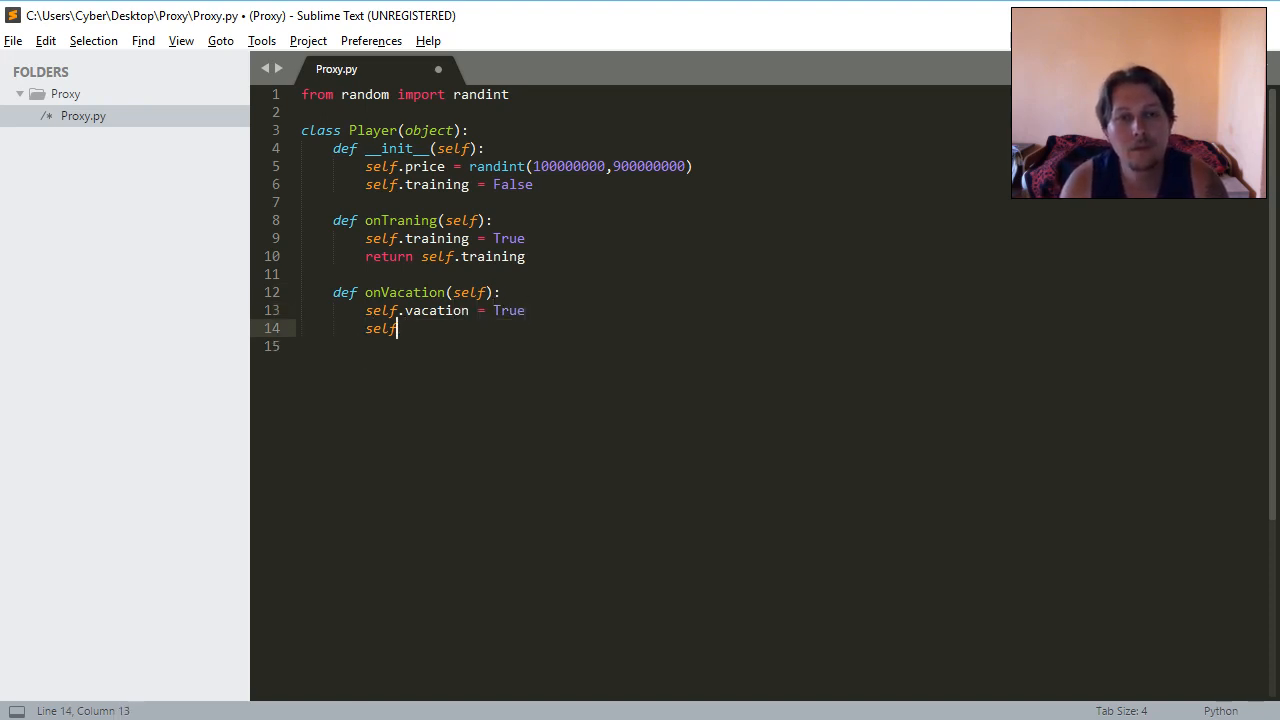
{"action": "type", "text": "return"}
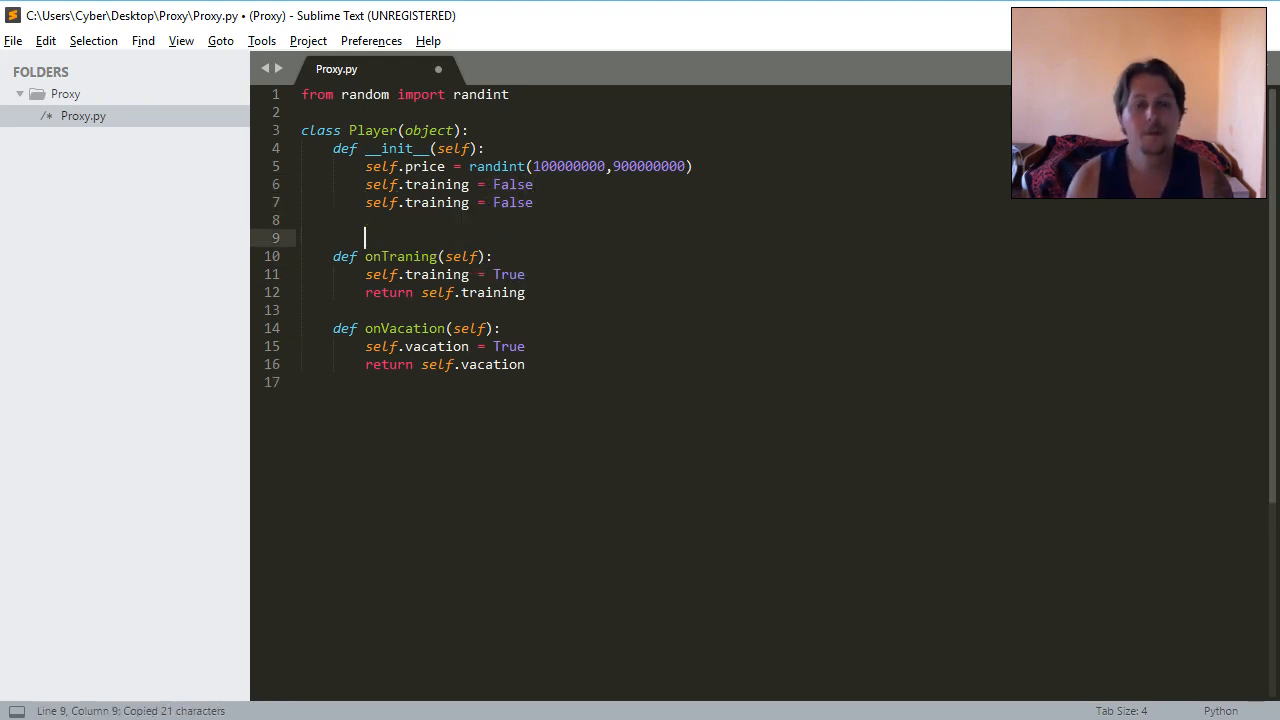
Add self.vacation = False to __init__, remove the blank line, and save Proxy.py.
{"action": "key", "text": "backspace"}
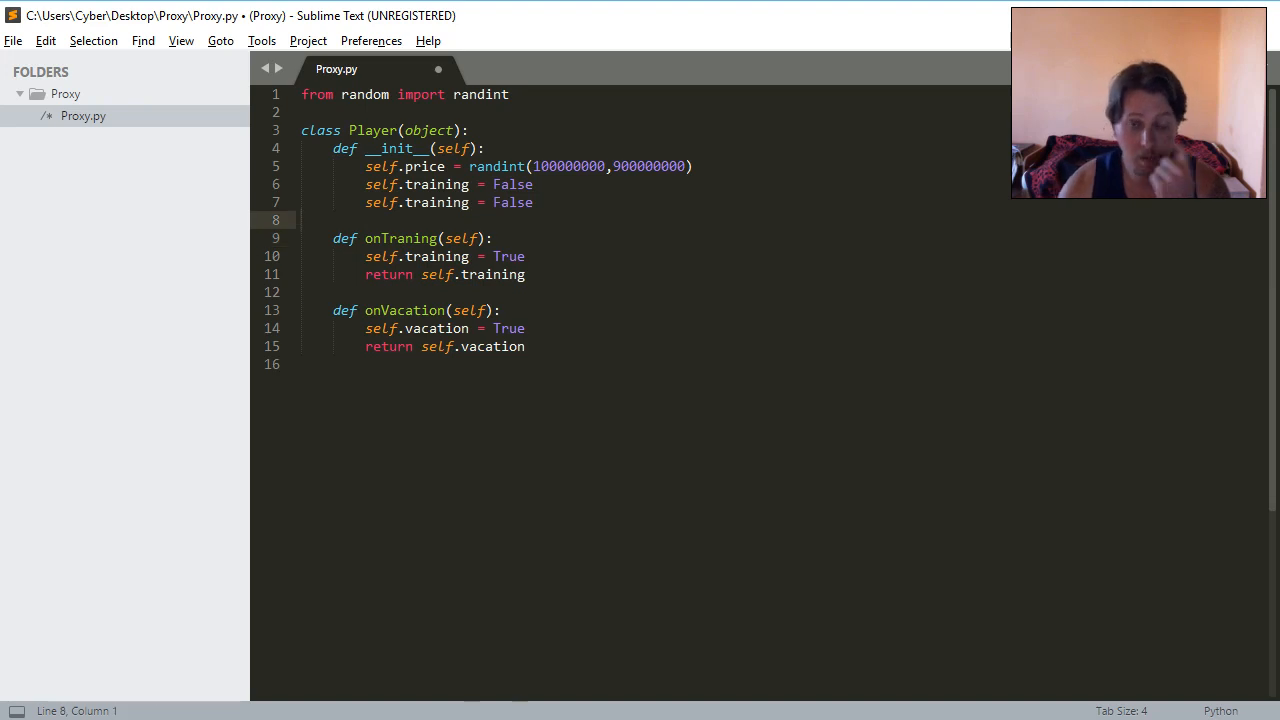
{"action": "left_click", "coordinate": [525, 346]}
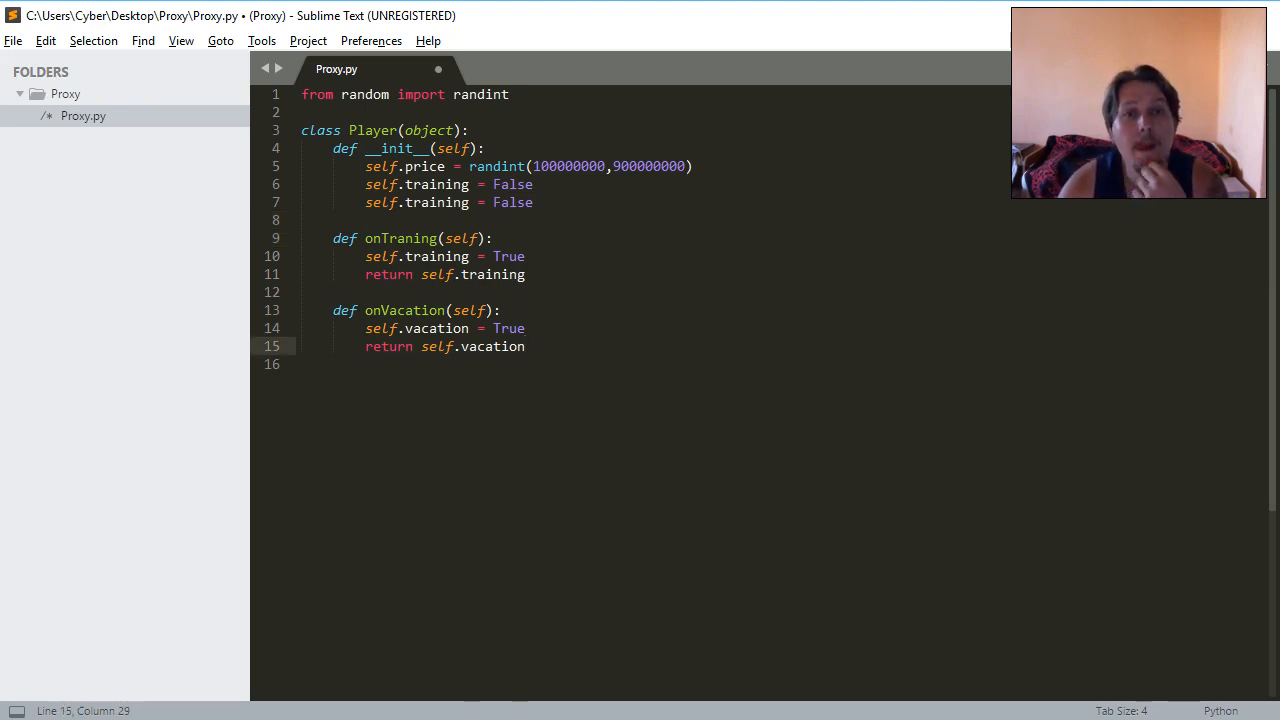
{"action": "double_click", "coordinate": [491, 346]}
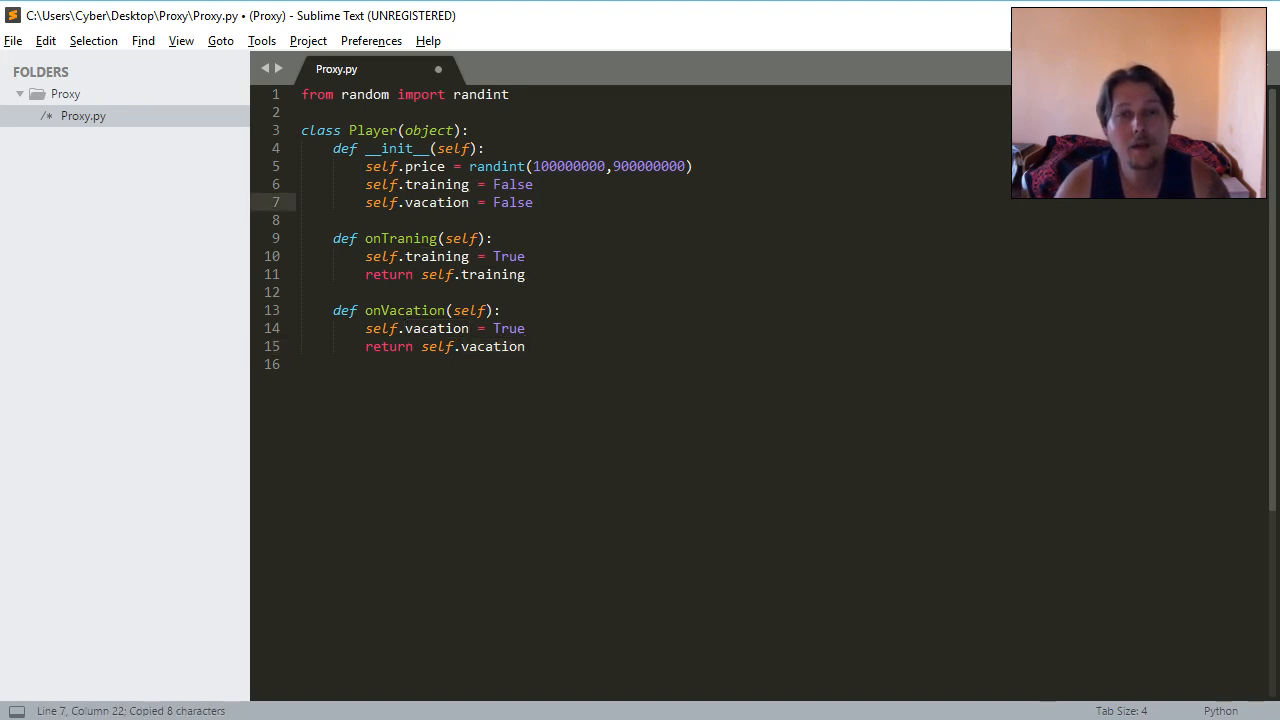
{"action": "key", "text": "ctrl+s"}
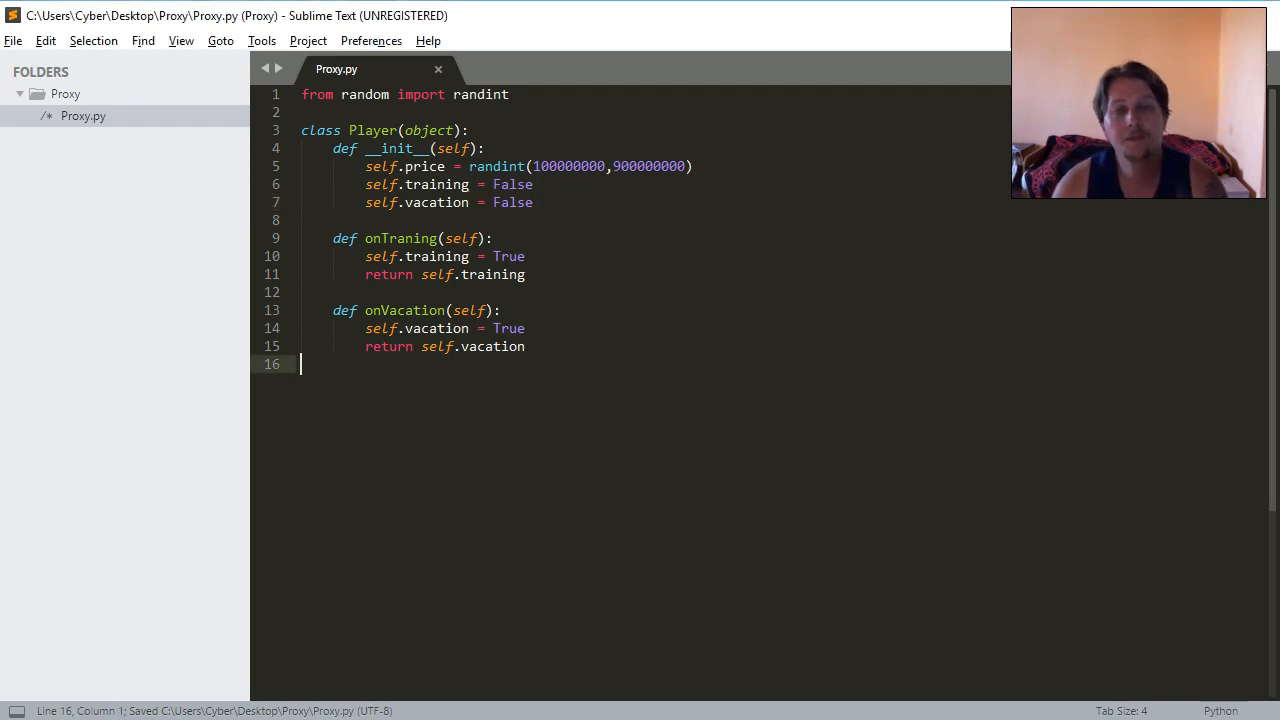
Add def status(self): after onVacation and begin another method definition.
{"action": "key", "text": "enter"}
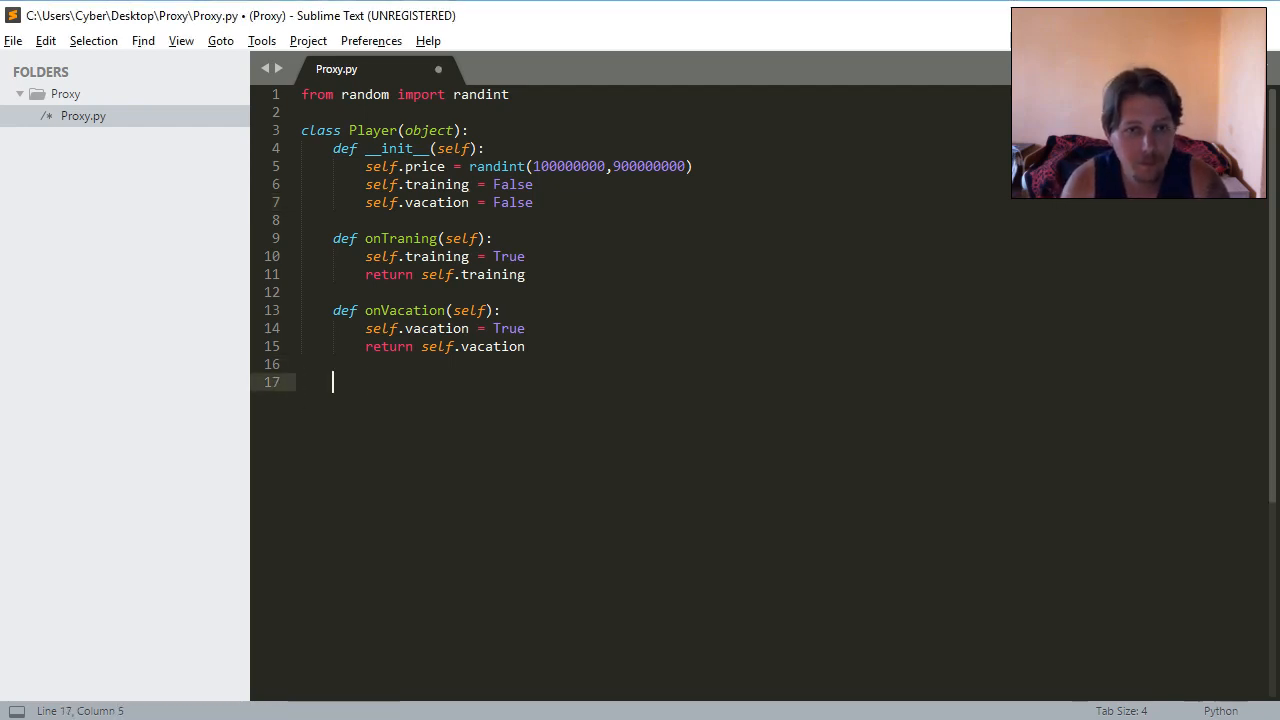
{"action": "type", "text": "def"}
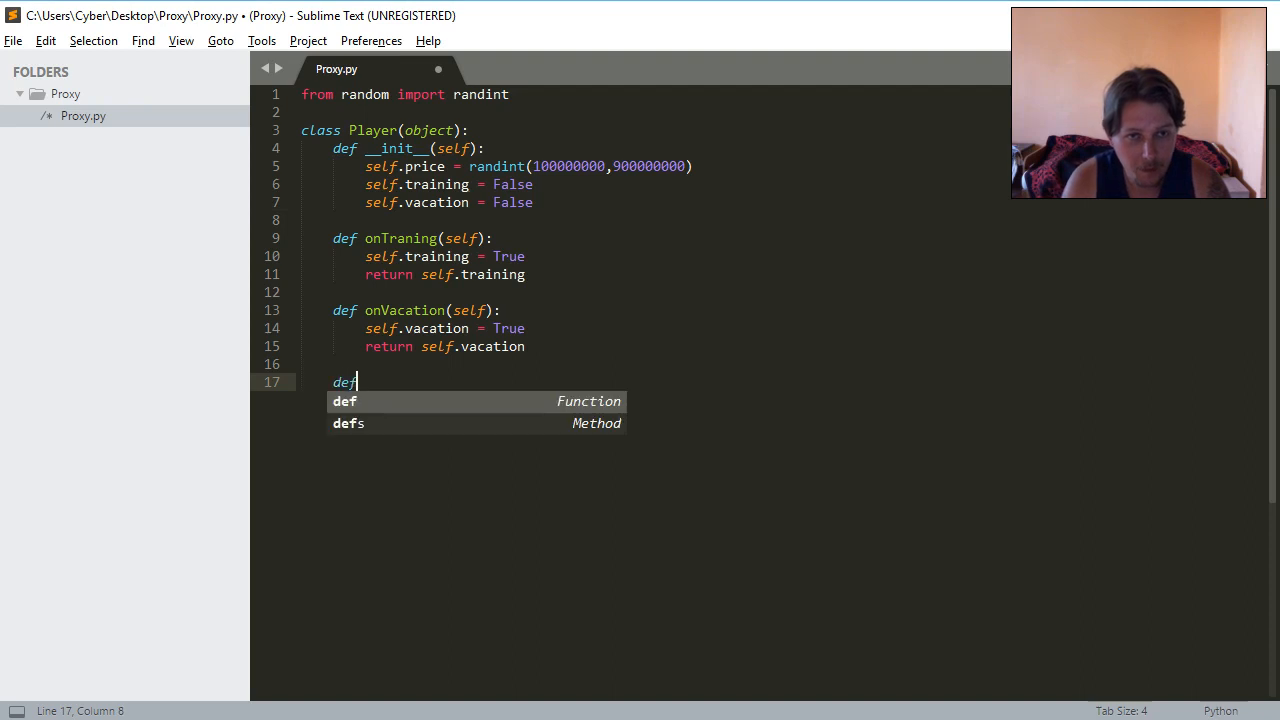
{"action": "type", "text": "statu"}
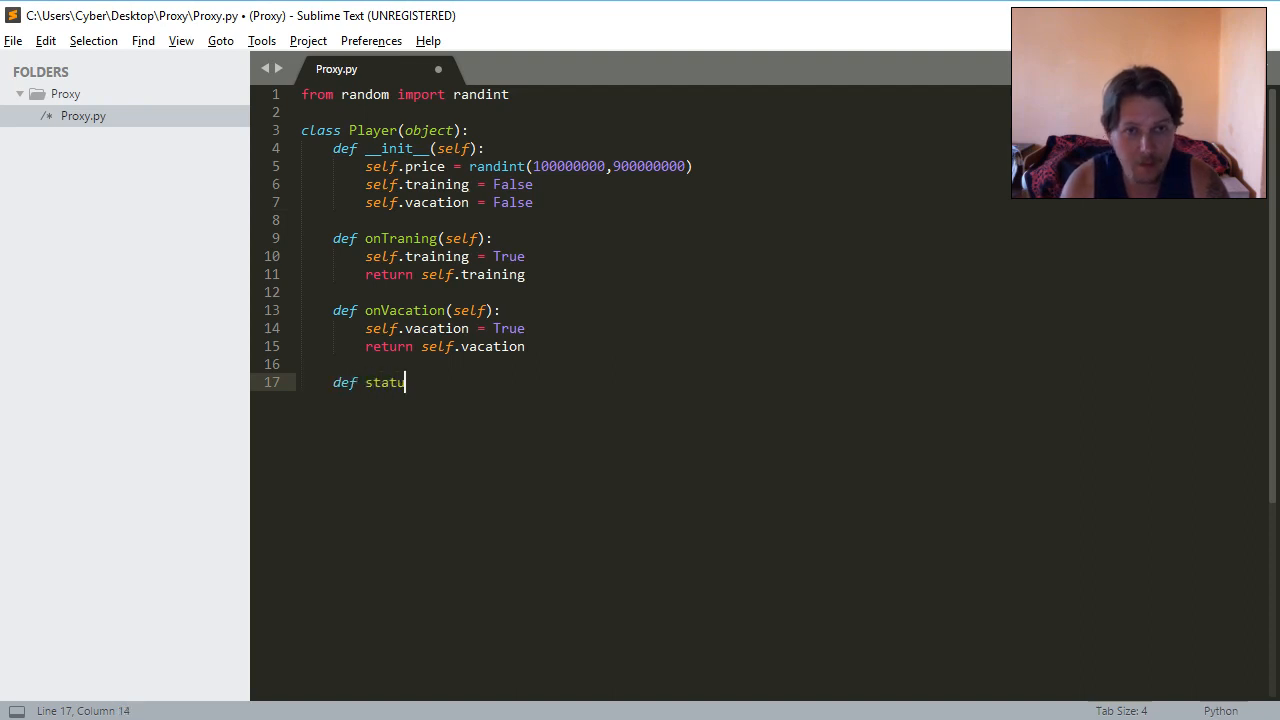
{"action": "type", "text": "s(self)"}
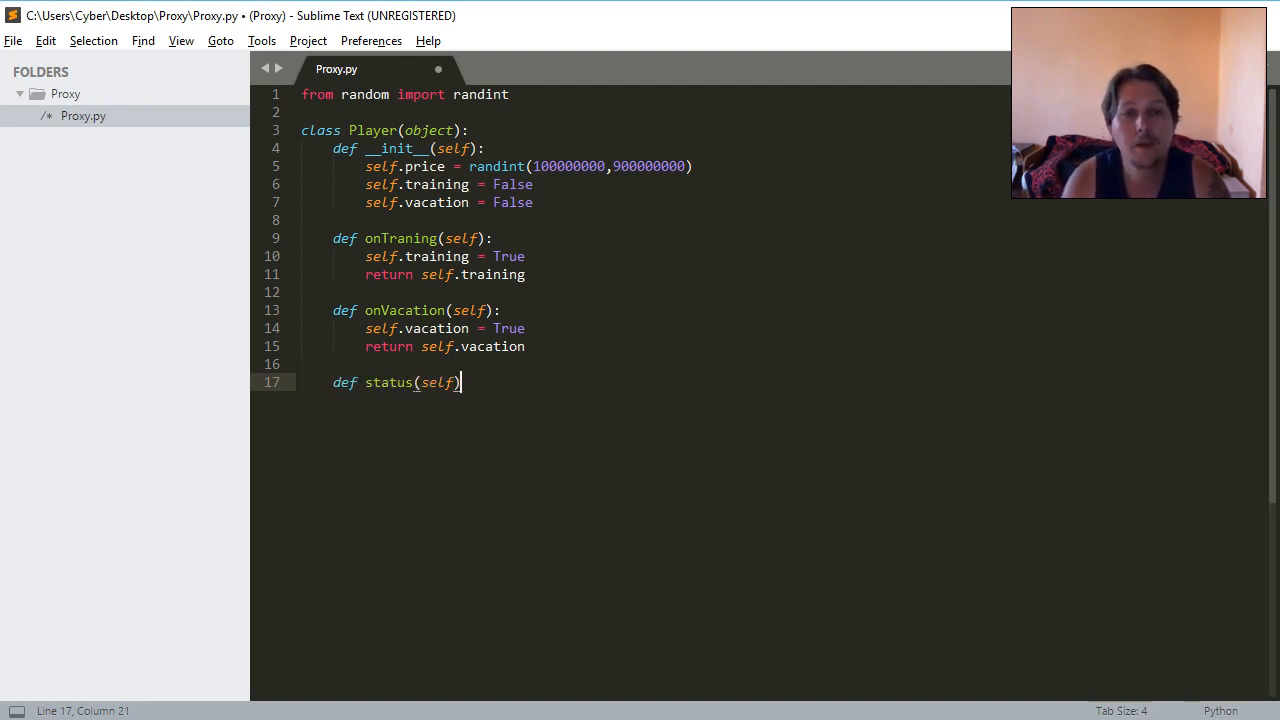
{"action": "type", "text": "):"}
{"action": "type", "text": "return"}
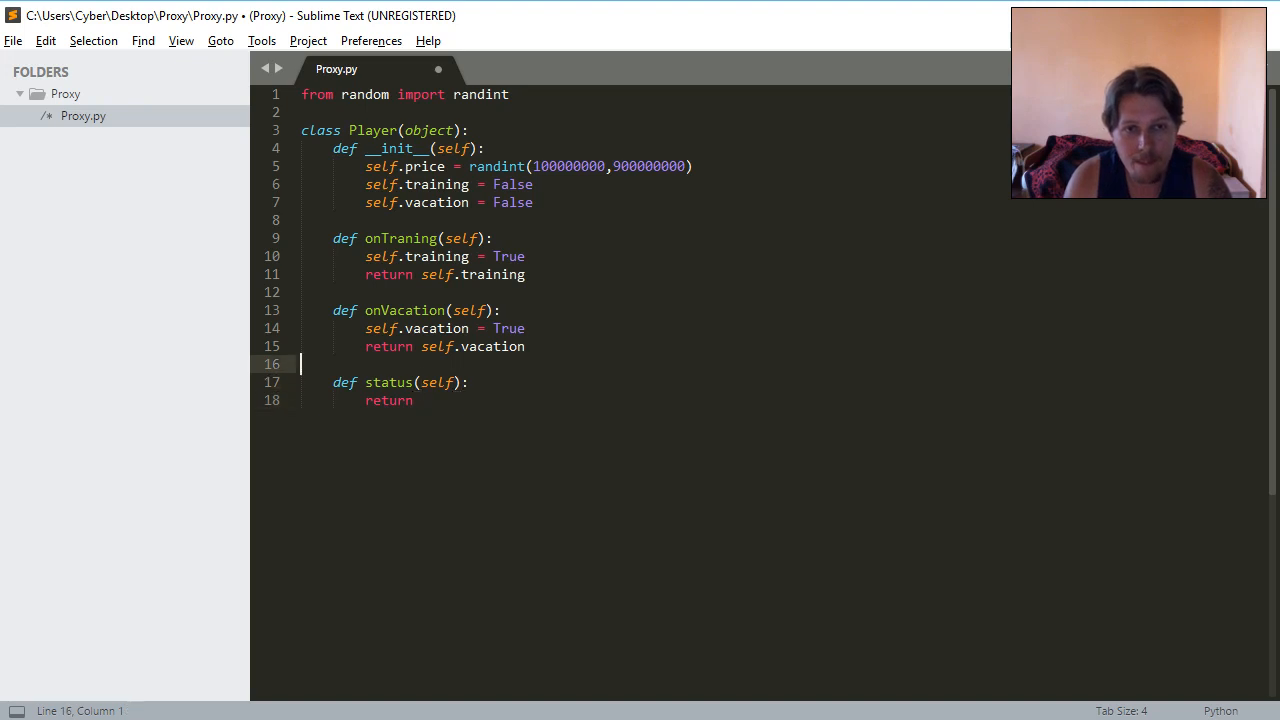
{"action": "type", "text": "def"}
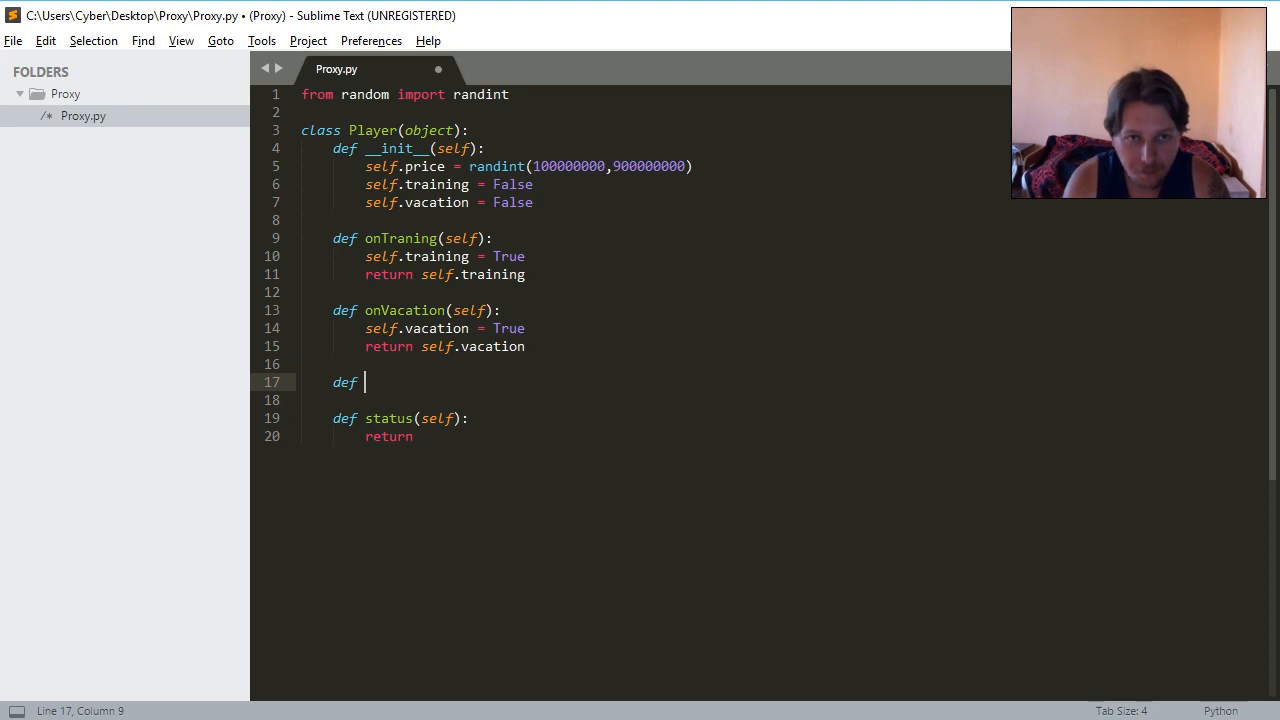
Write def getPrice(self) returning self.price above status.
{"action": "type", "text": "getPr"}
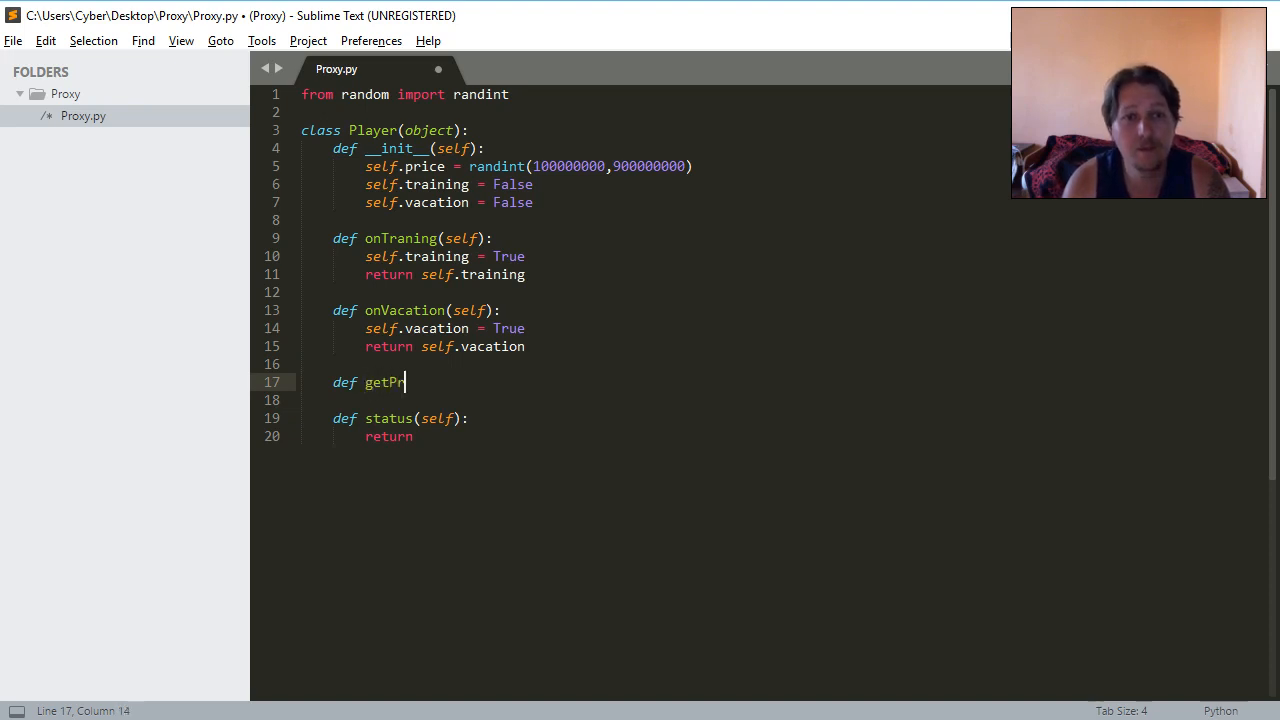
{"action": "type", "text": "ice(self):"}
{"action": "type", "text": "return self.pro"}
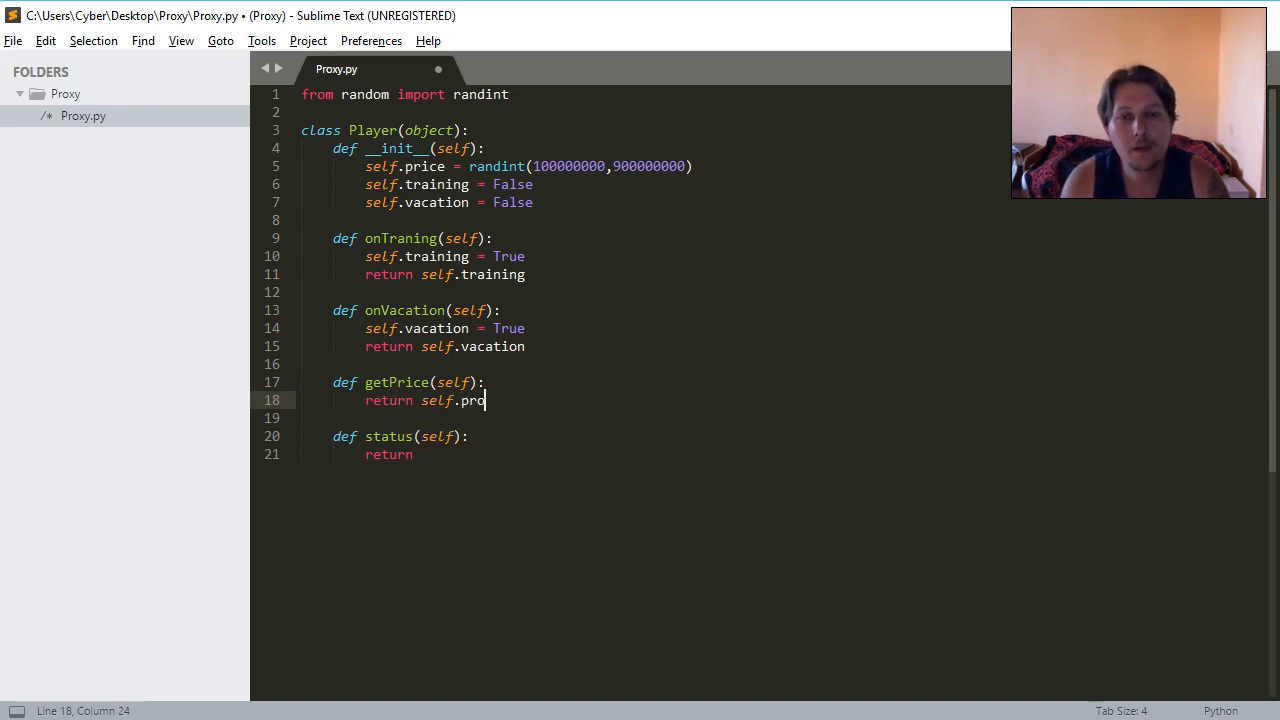
{"action": "type", "text": "ce"}
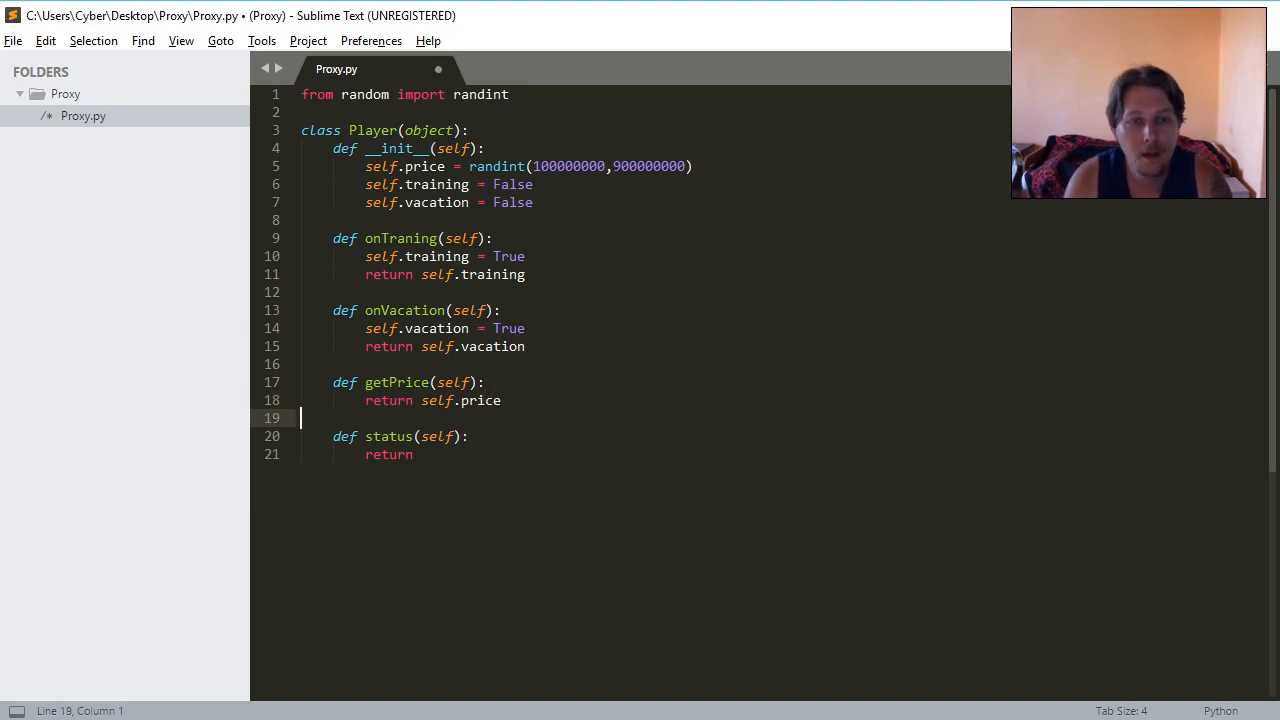
Complete status to return (self.vacation or self.training).
{"action": "left_click", "coordinate": [410, 454]}
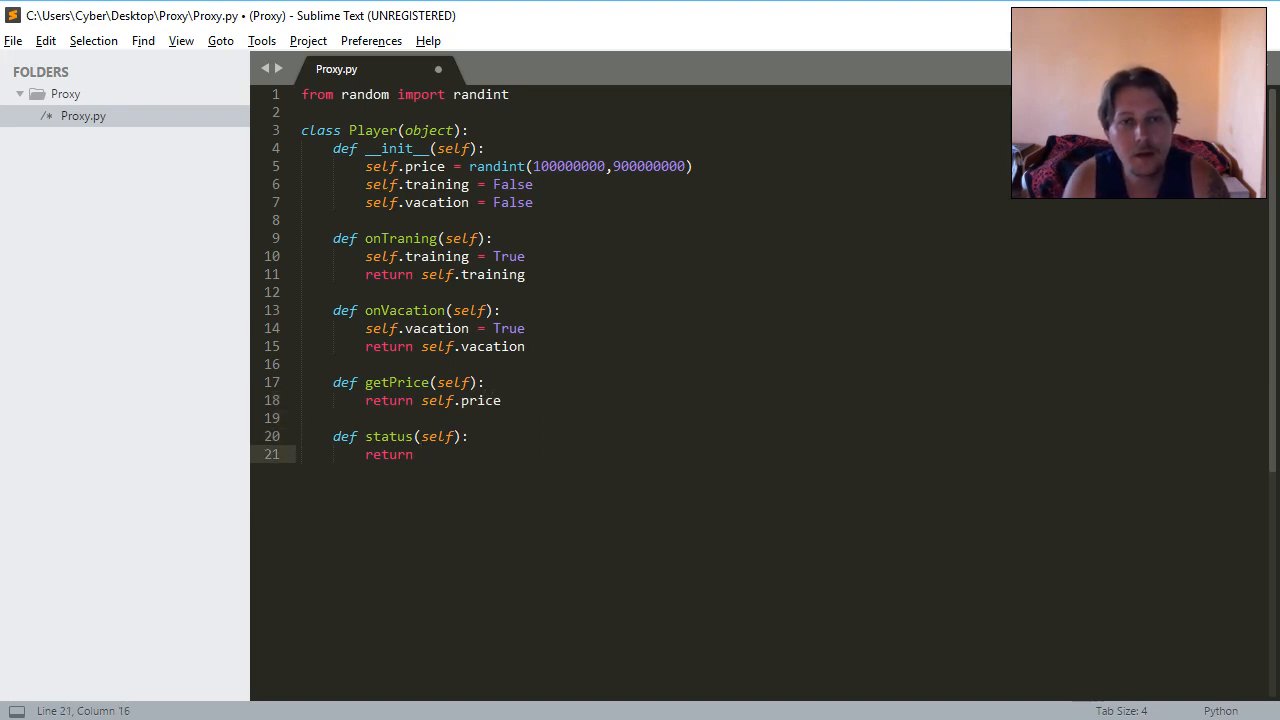
{"action": "type", "text": "s"}
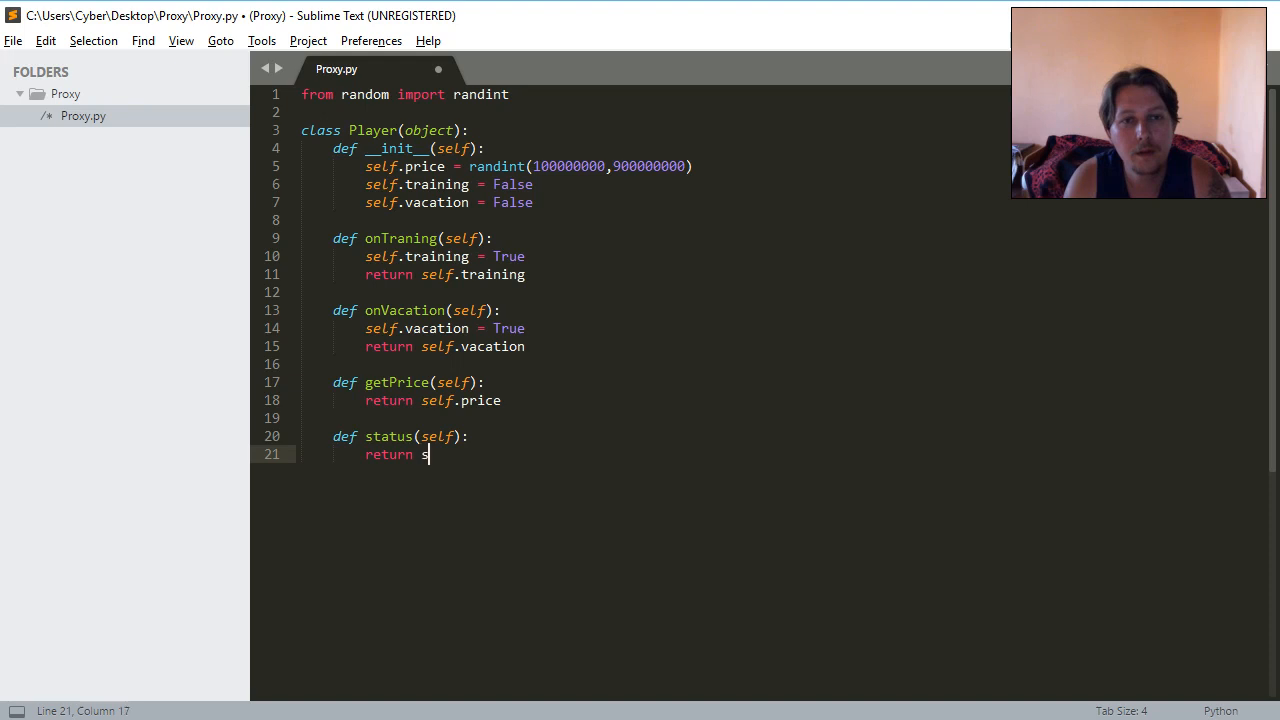
{"action": "type", "text": "elf.vacation"}
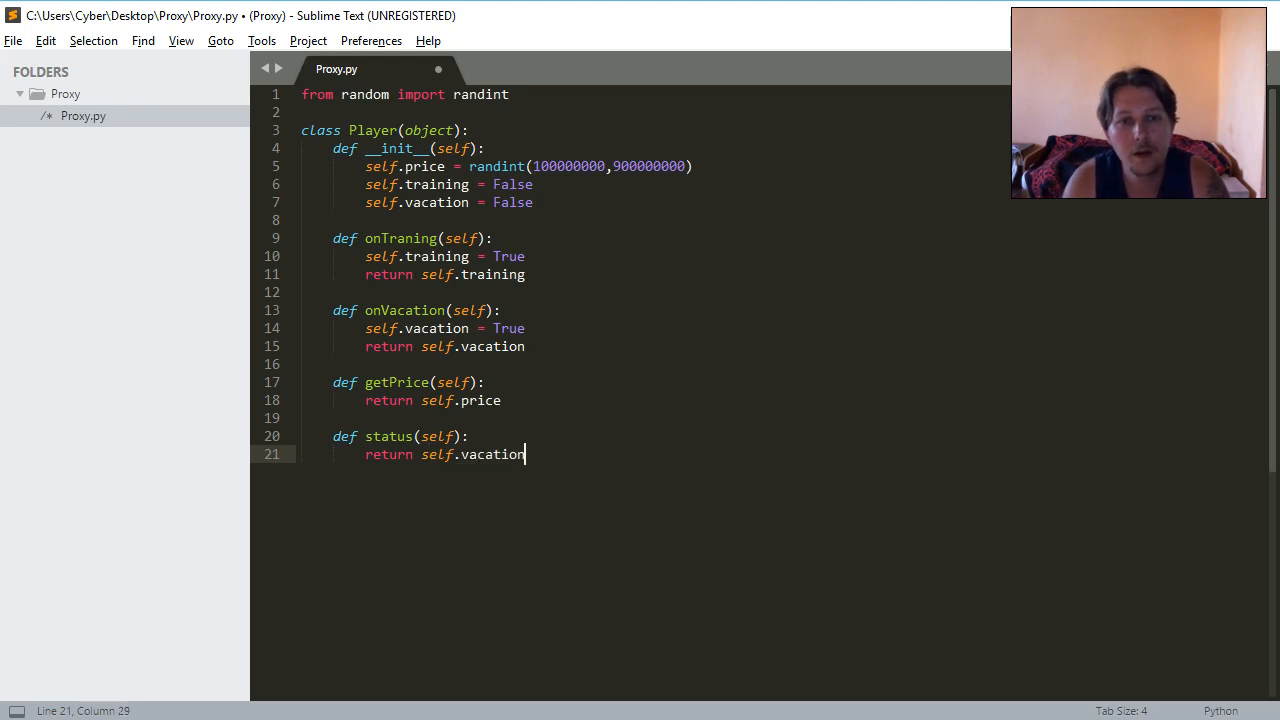
{"action": "type", "text": "or self."}
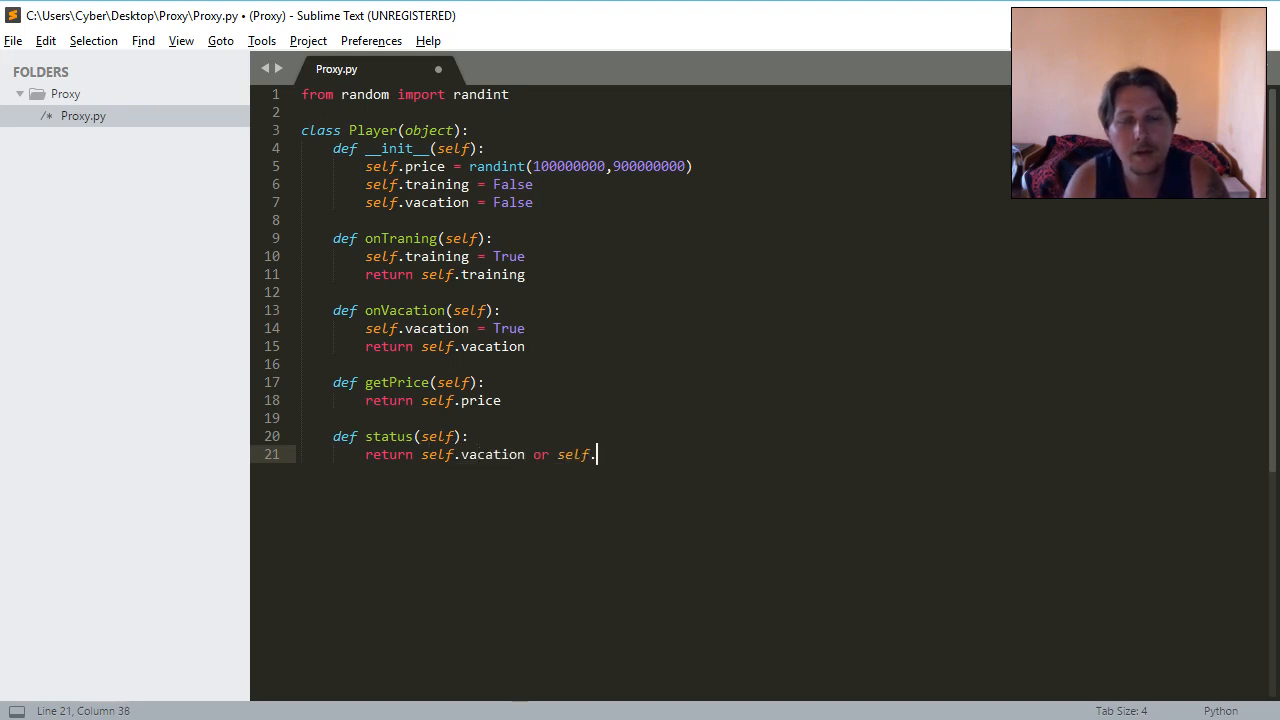
{"action": "type", "text": "training)"}
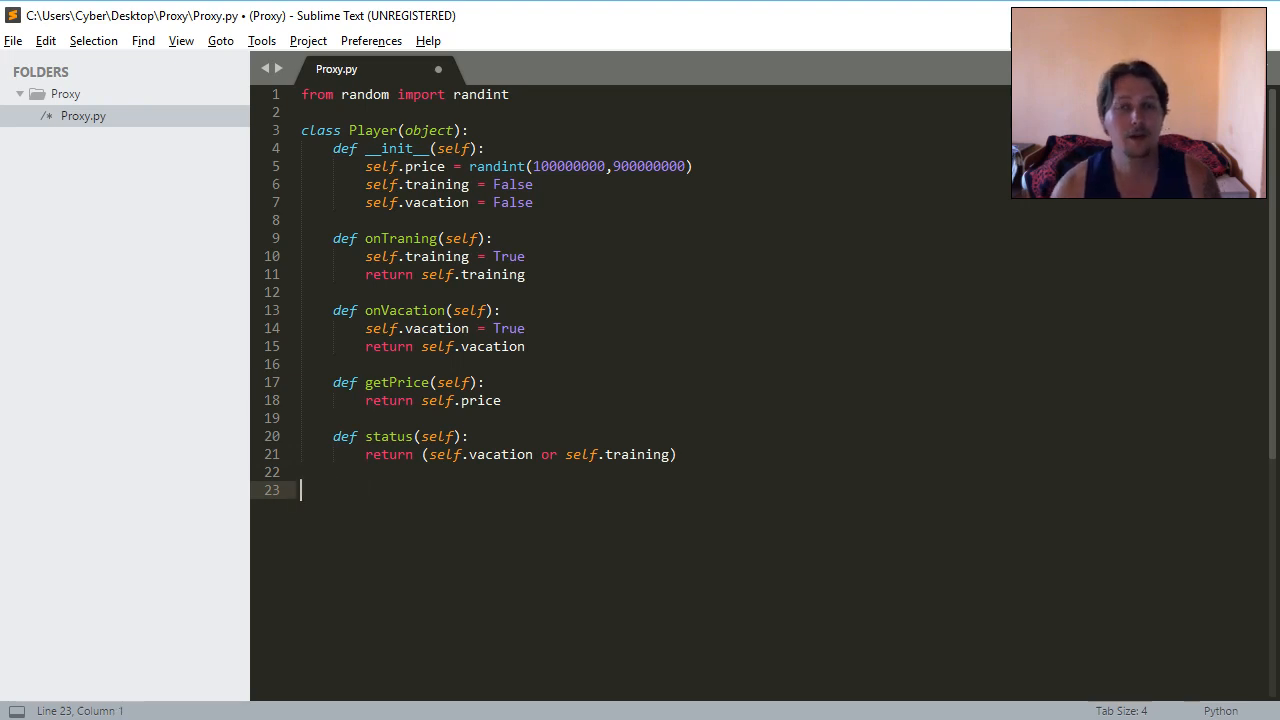
{"action": "scroll", "scroll_direction": "down", "scroll_amount": 3}
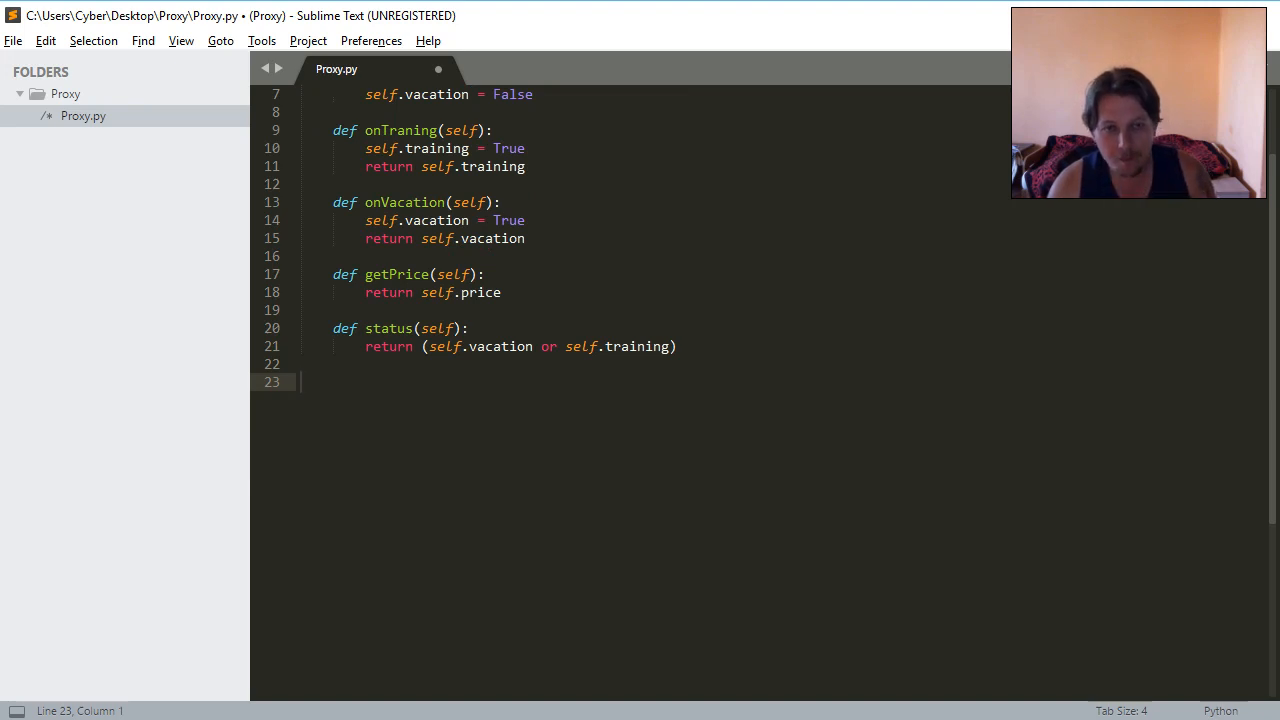
Type class Manager(object): and begin its def __init__.
{"action": "type", "text": "cl"}
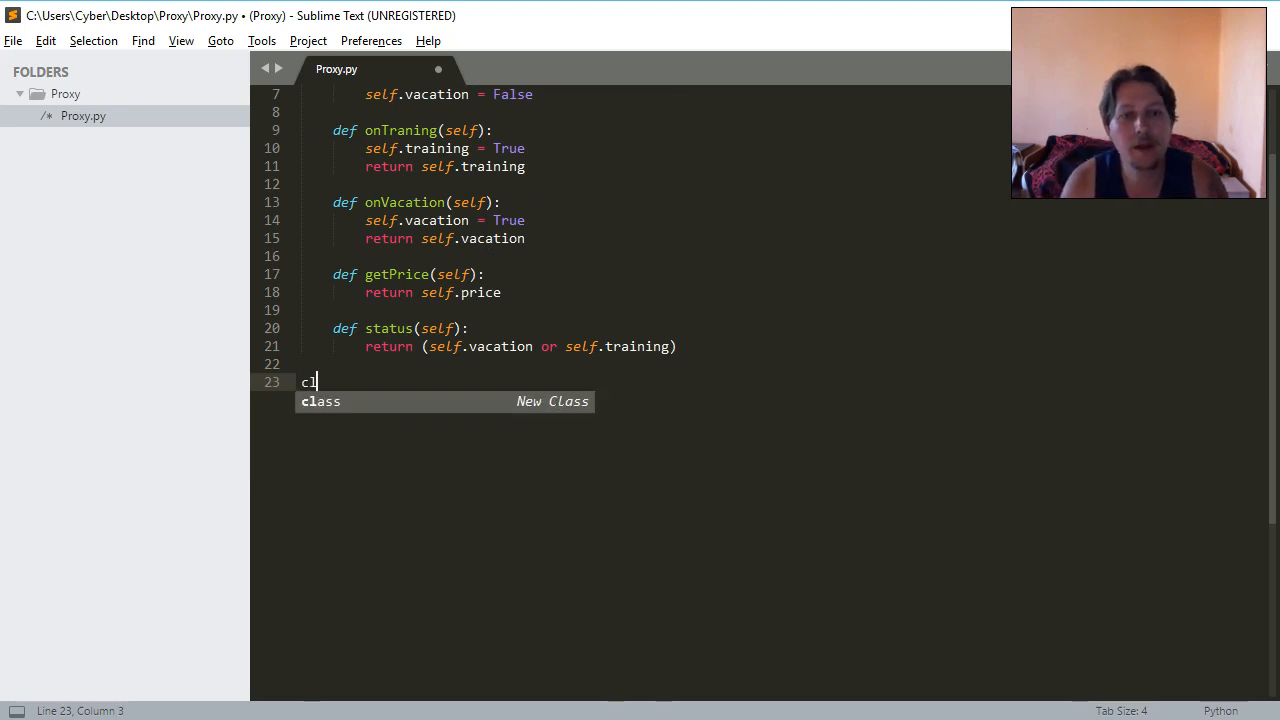
{"action": "type", "text": "lass Manage("}
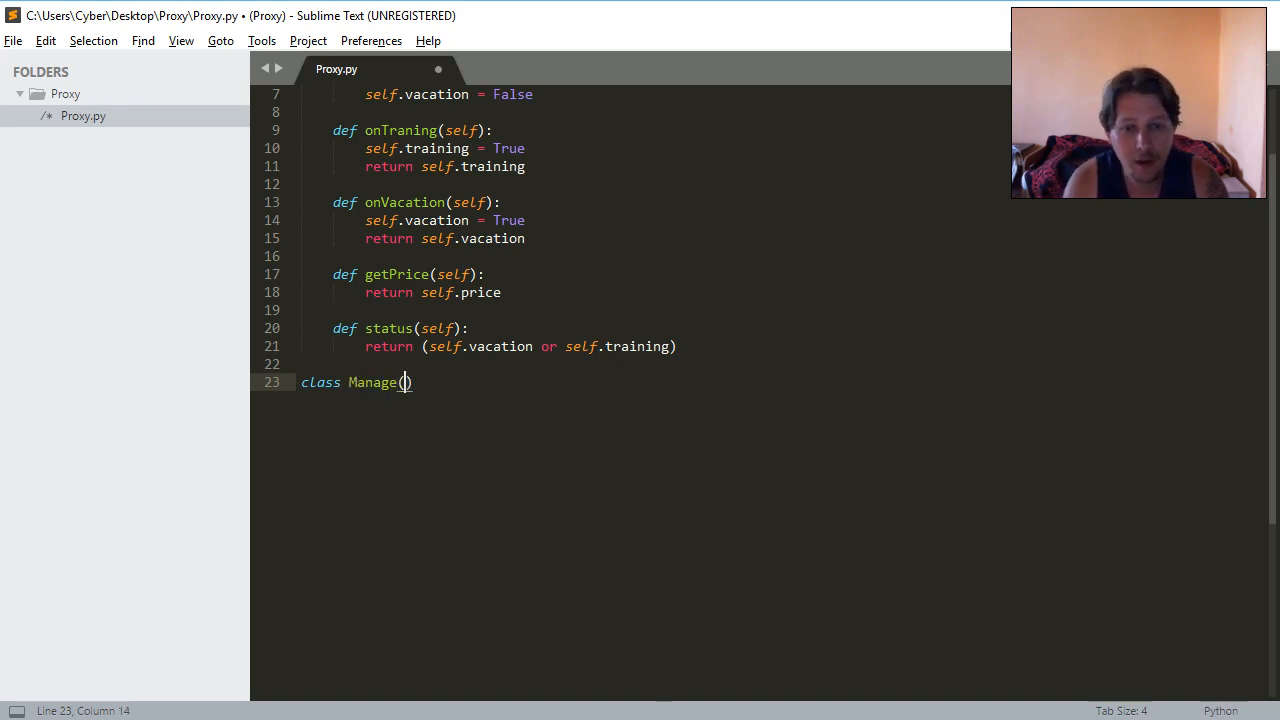
{"action": "type", "text": "object):"}
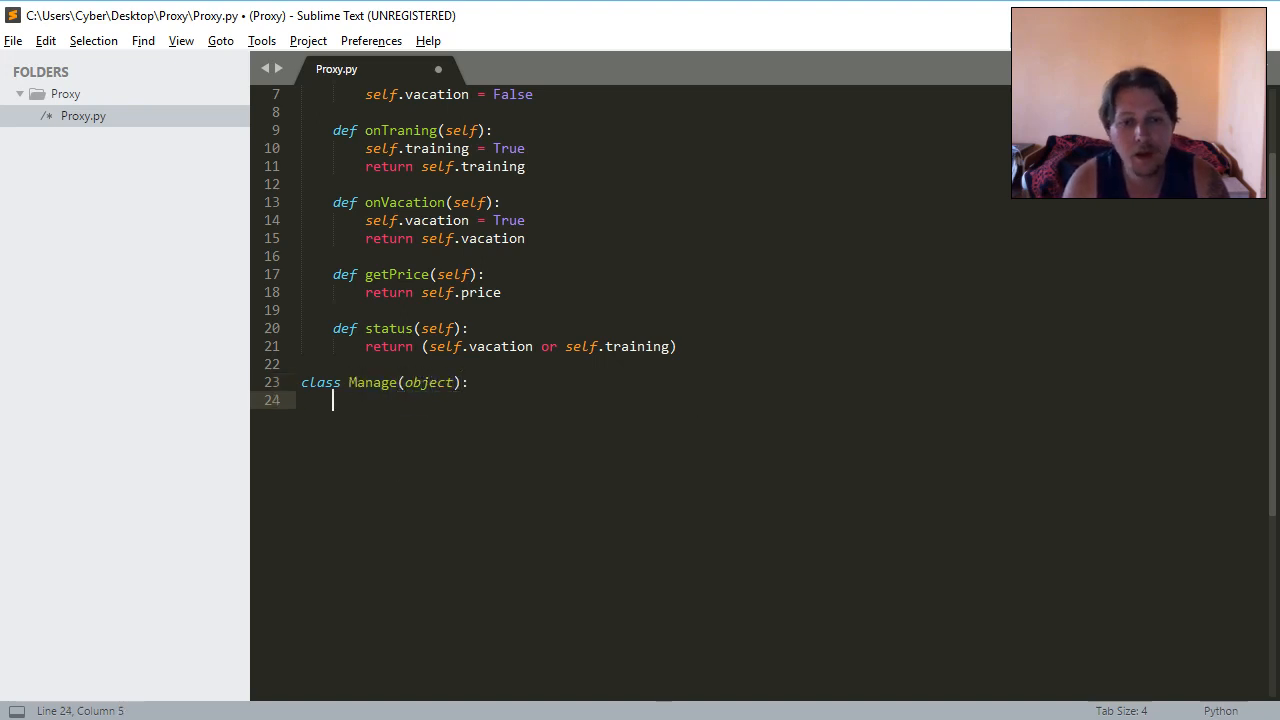
{"action": "type", "text": "def _"}
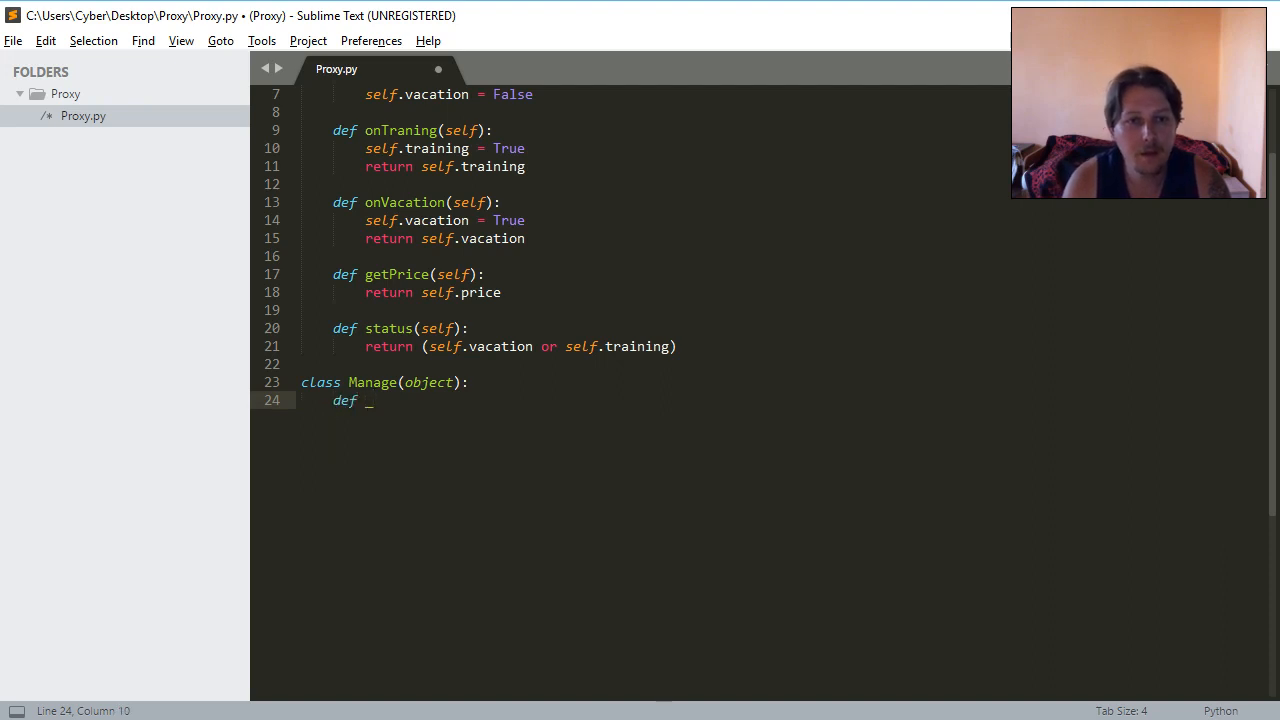
{"action": "type", "text": "r"}
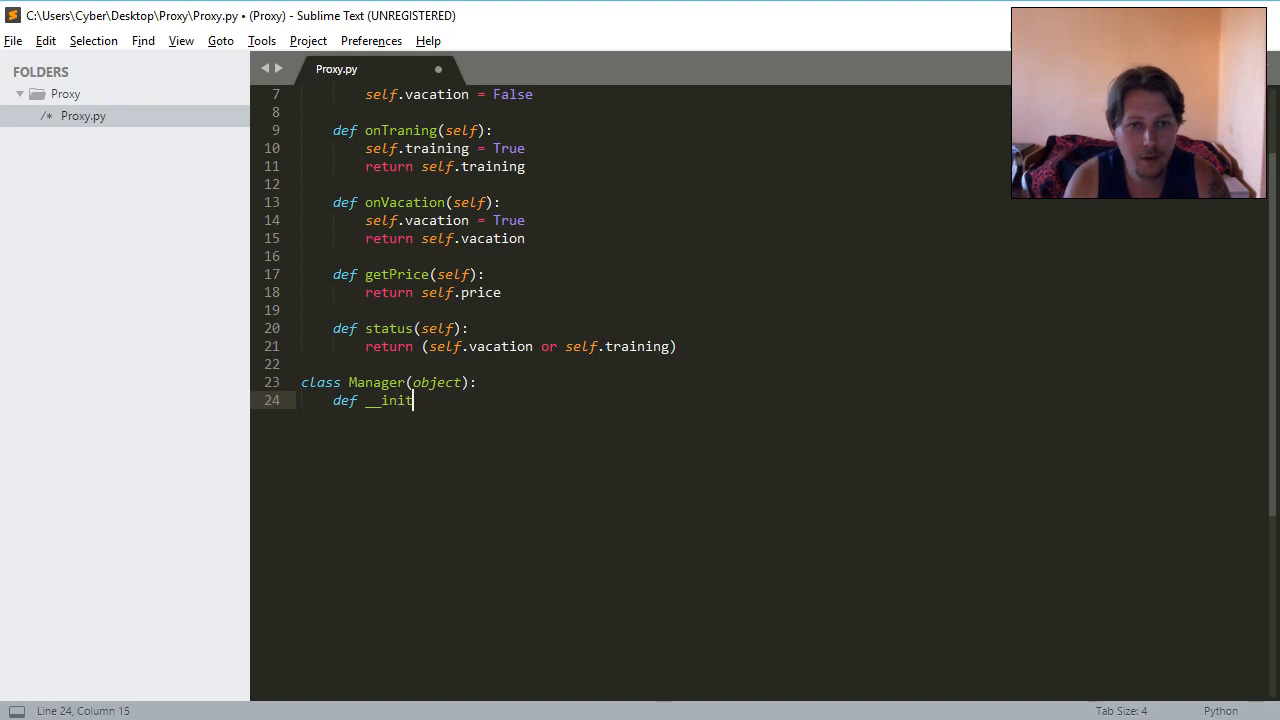
{"action": "type", "text": "__"}
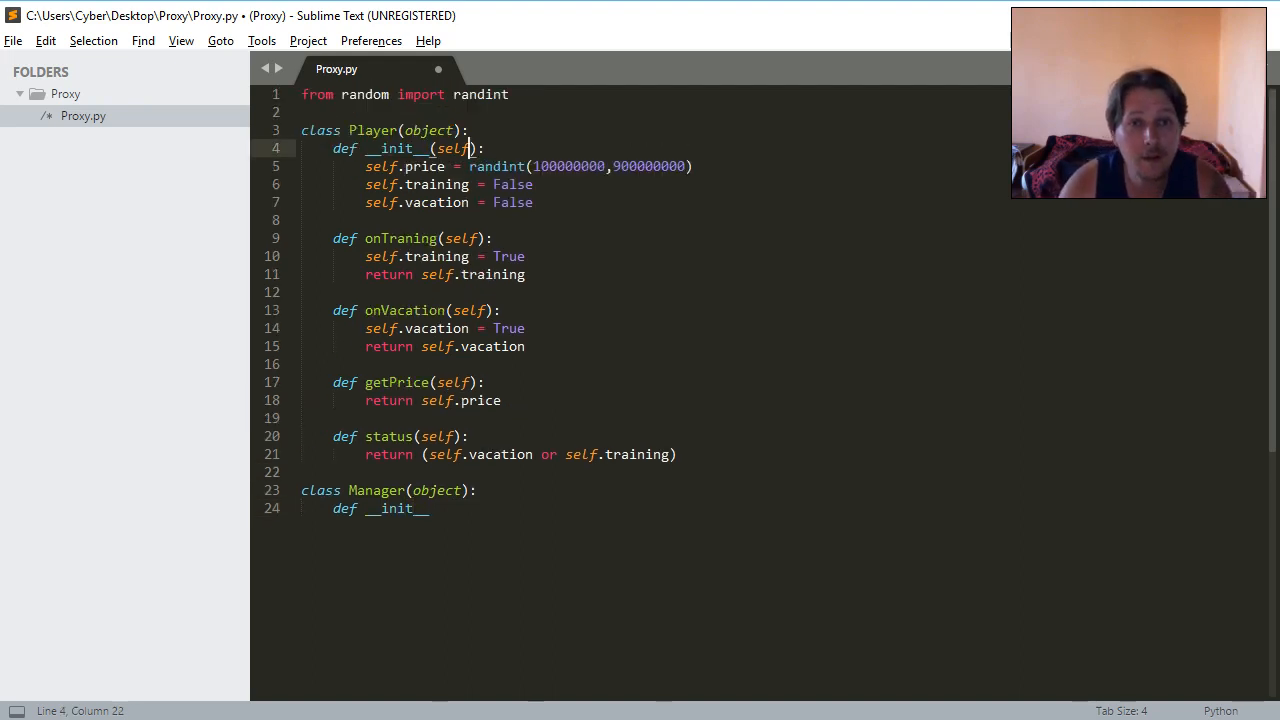
Add a name parameter to Player.__init__ and store it as self.name above self.price.
{"action": "type", "text": ", name"}
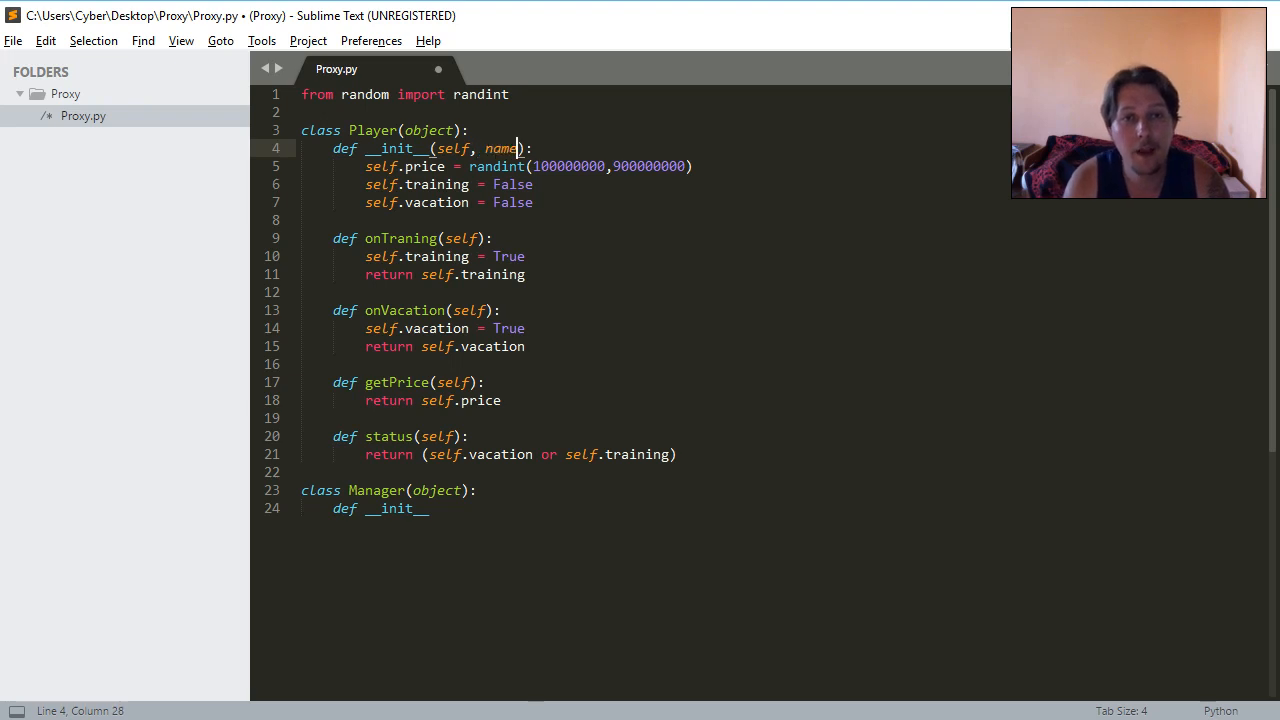
{"action": "type", "text": "self."}
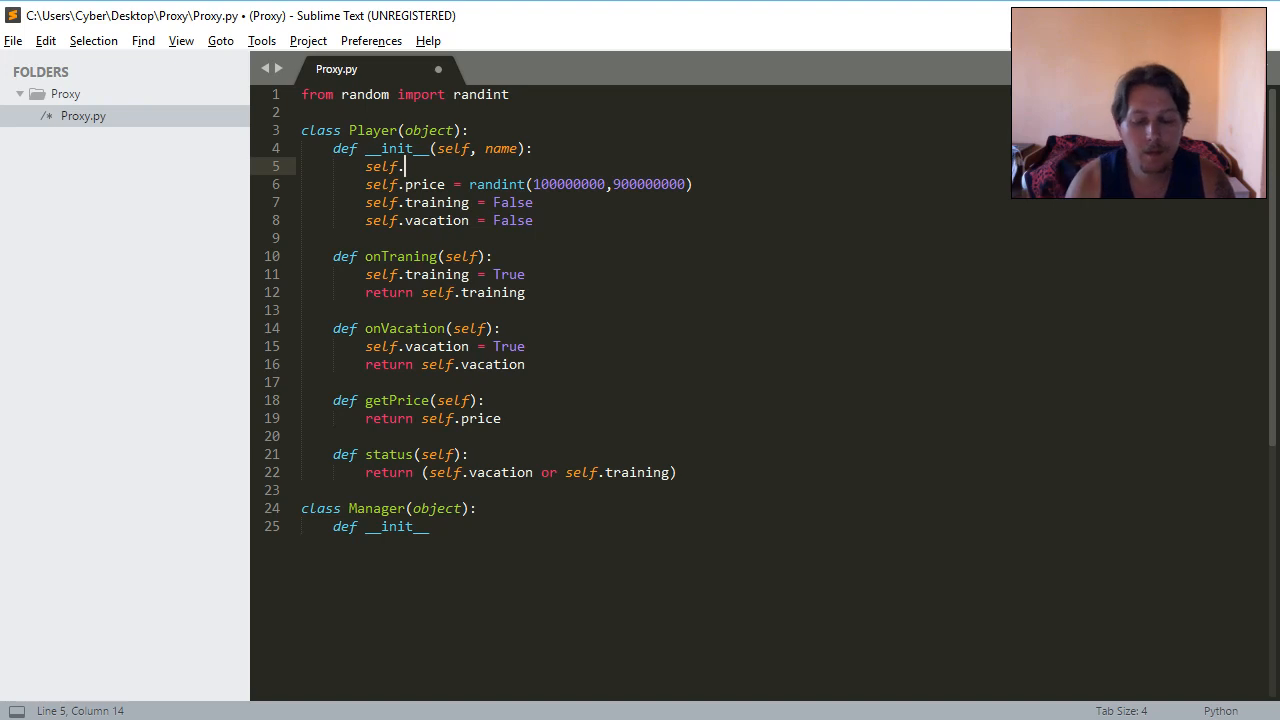
{"action": "type", "text": "name = n"}
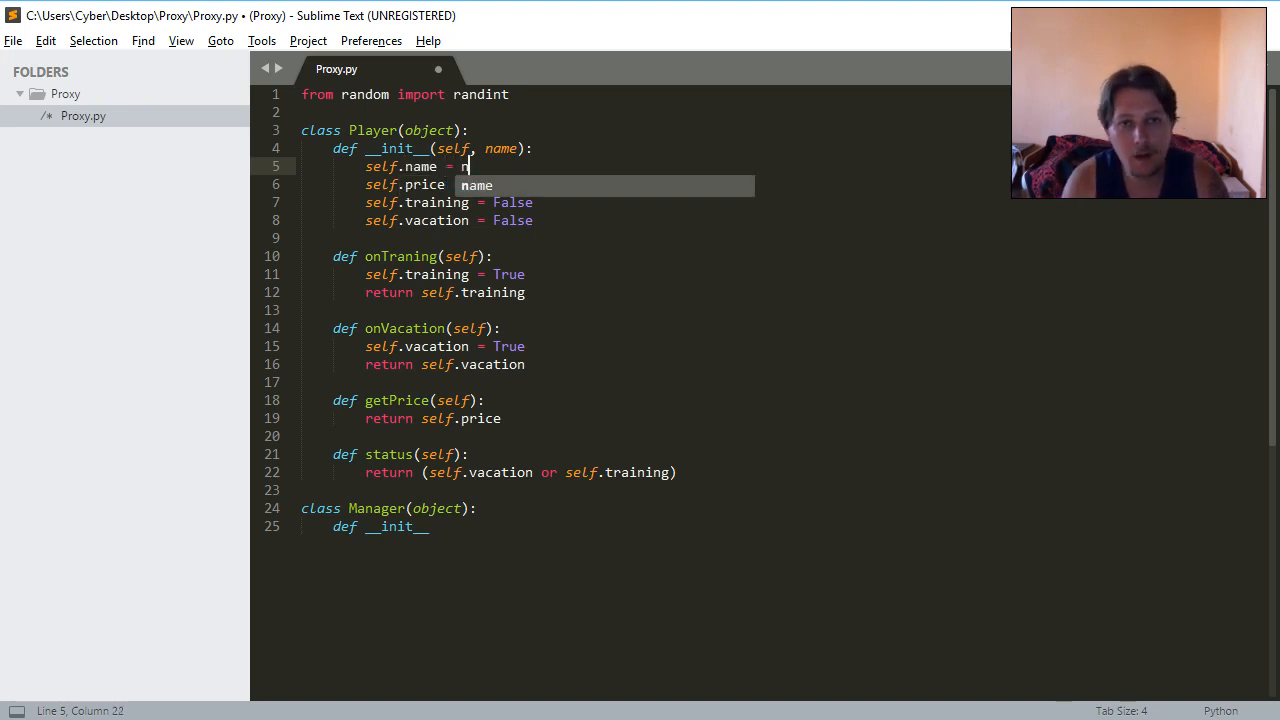
{"action": "type", "text": "ame"}
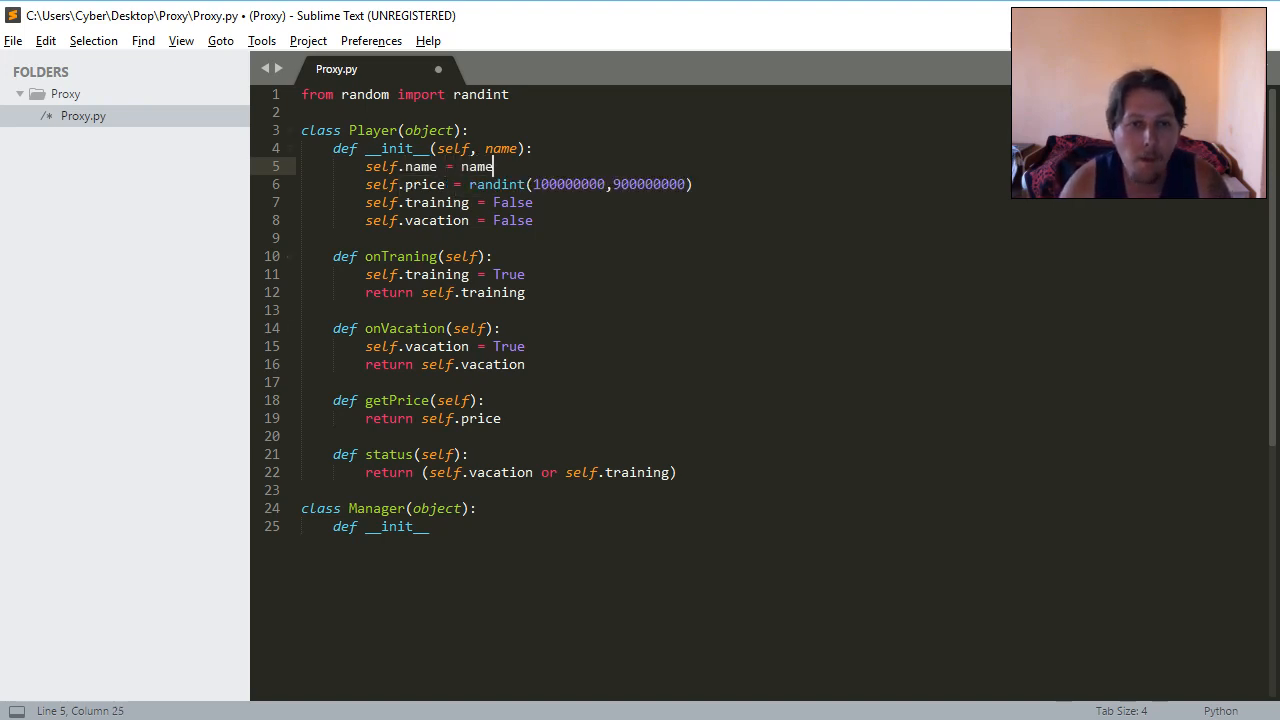
{"action": "type", "text": "(self, playa):"}
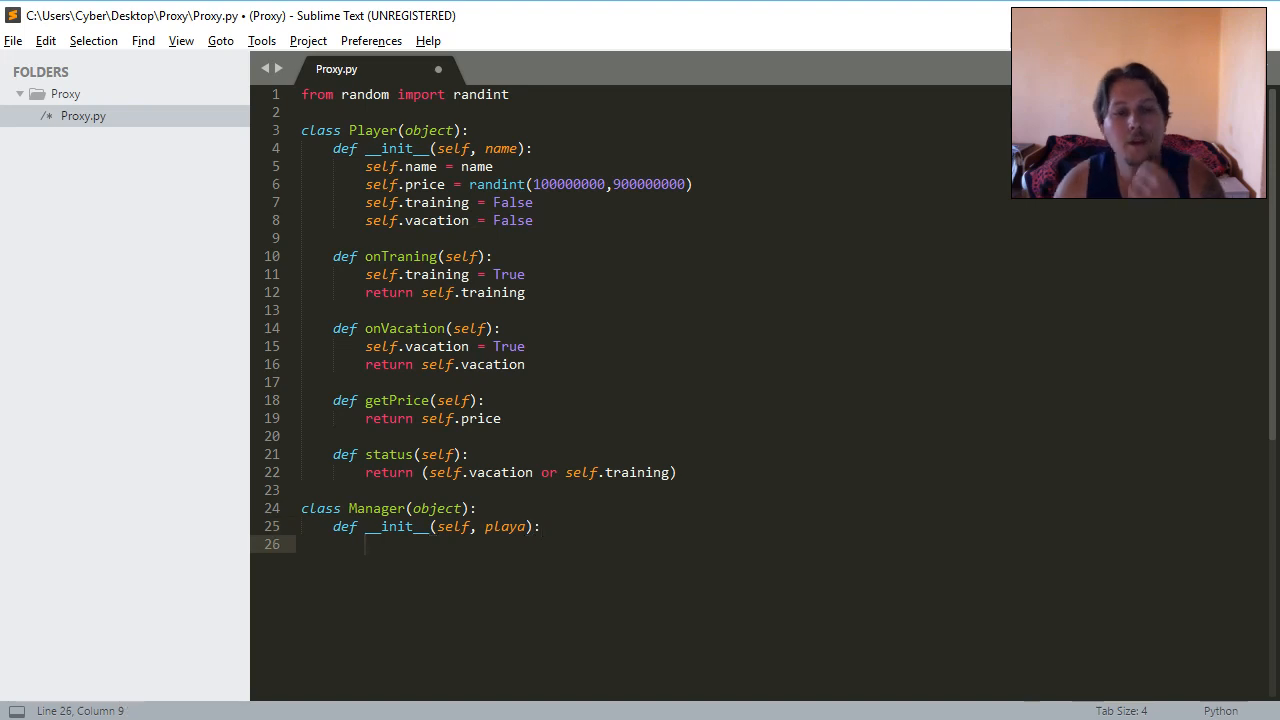
Finish Manager's __init__(self, playa), assign self.managed_player = playa, and add blank lines.
{"action": "type", "text": "self"}
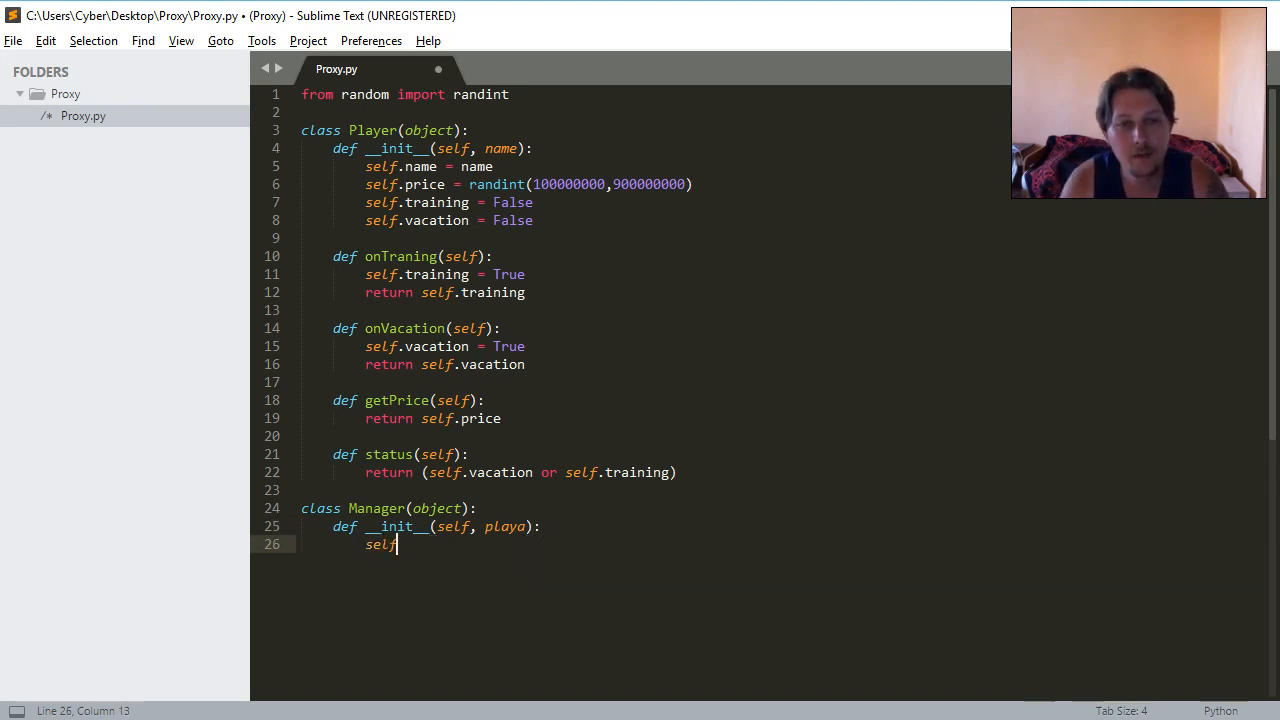
{"action": "type", "text": "."}
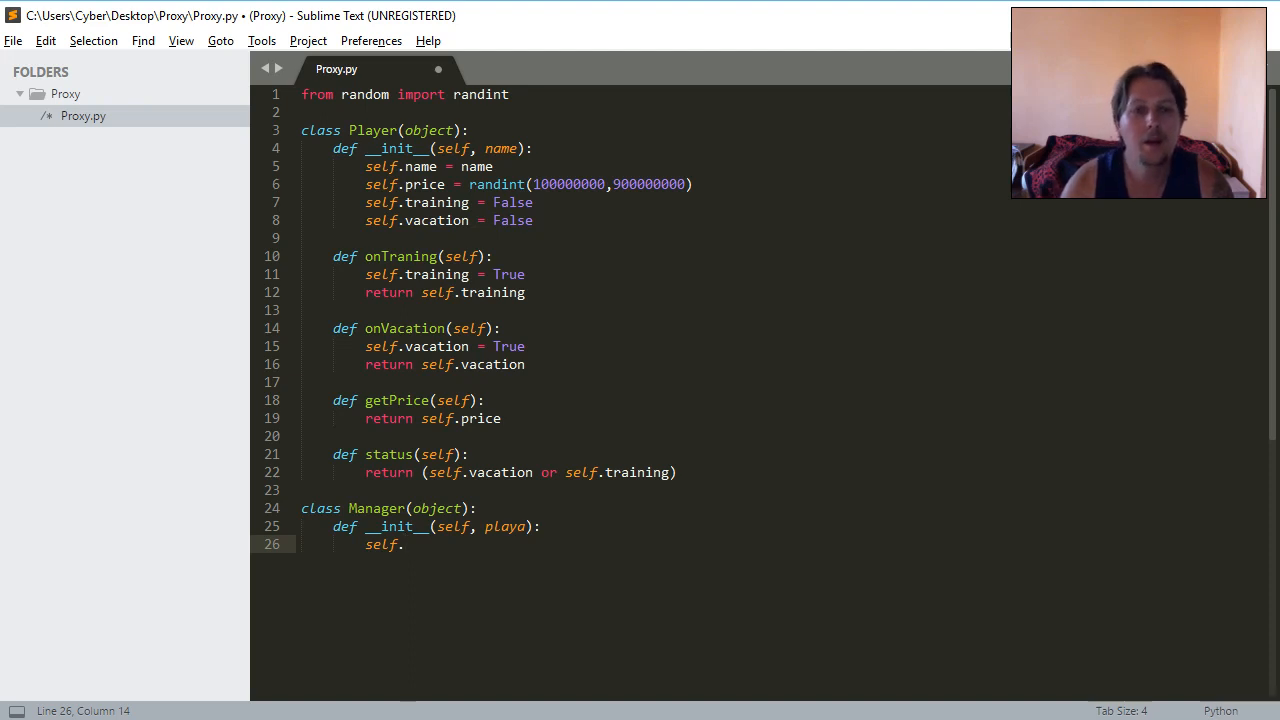
{"action": "scroll", "scroll_direction": "down", "scroll_amount": 3}
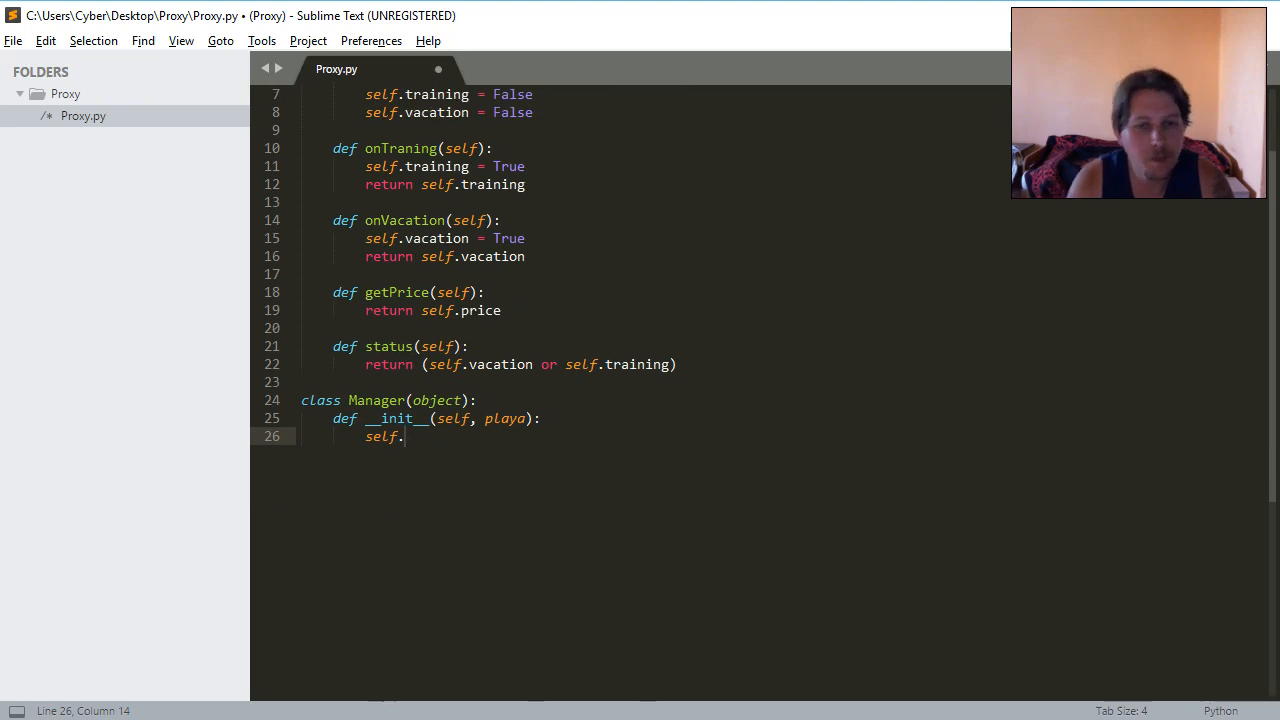
{"action": "type", "text": "play"}
{"action": "type", "text": "managed"}
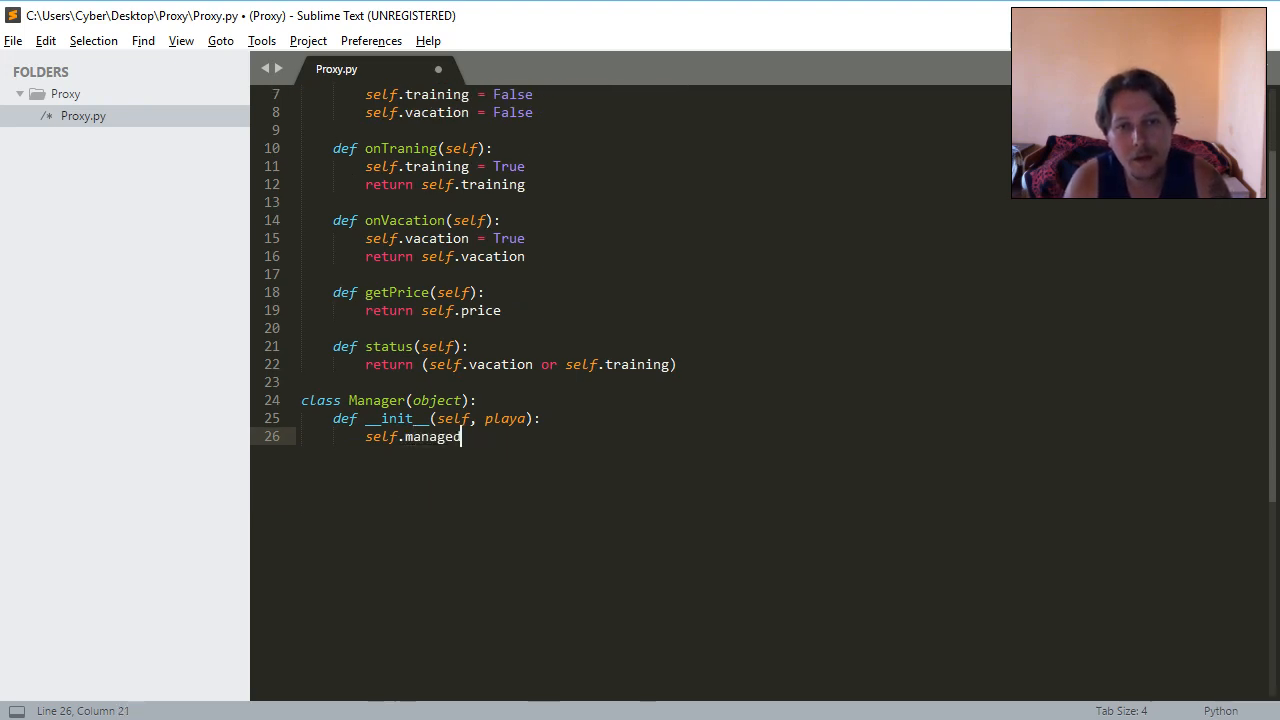
{"action": "type", "text": "_player ="}
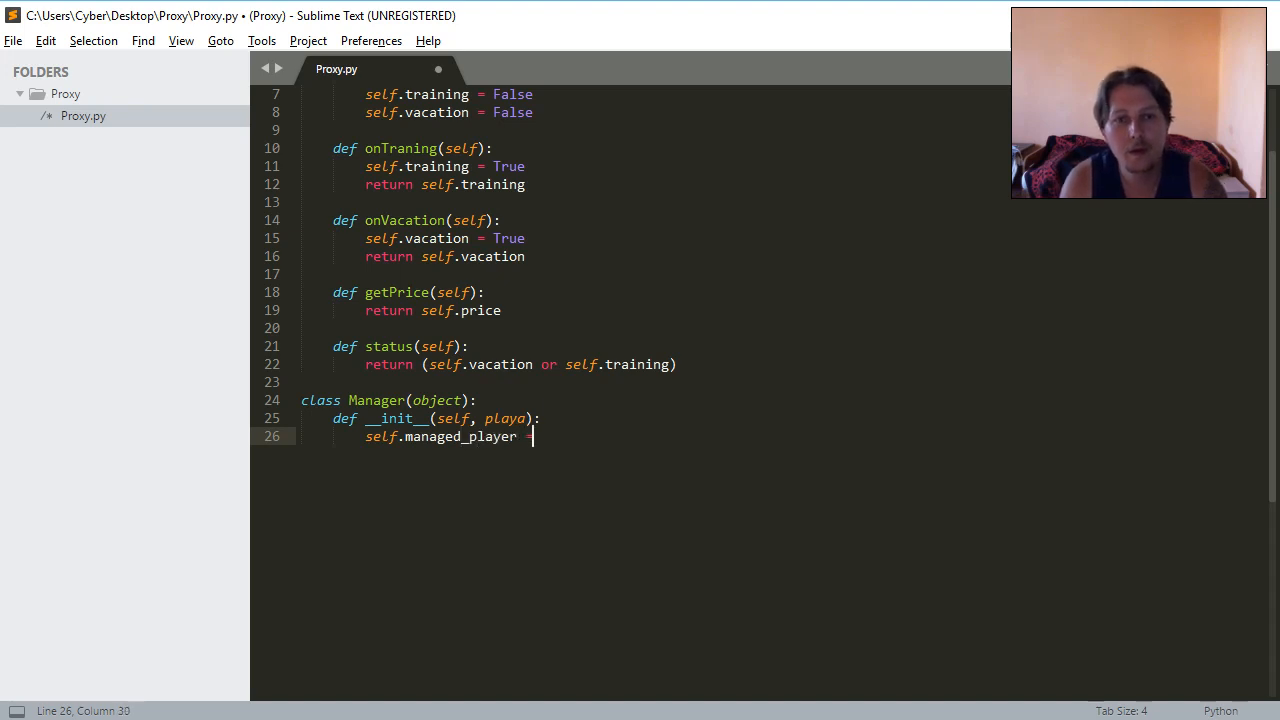
{"action": "type", "text": "playa"}
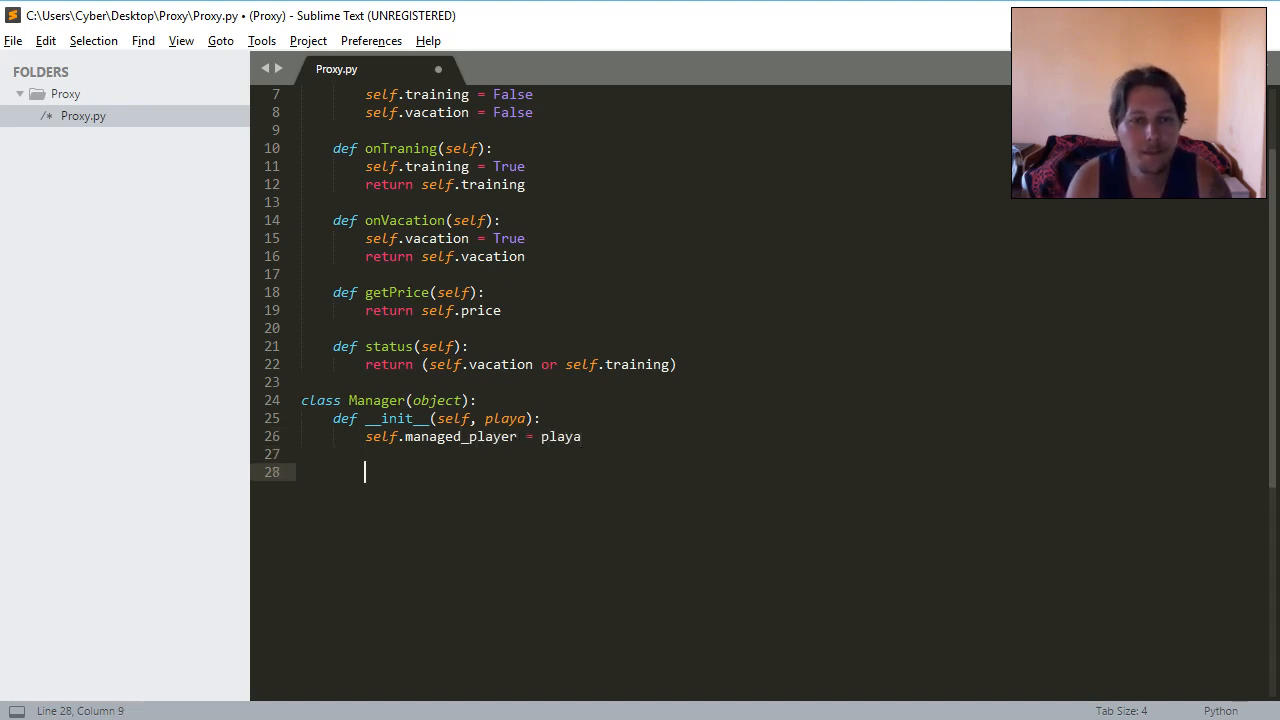
{"action": "key", "text": "enter"}
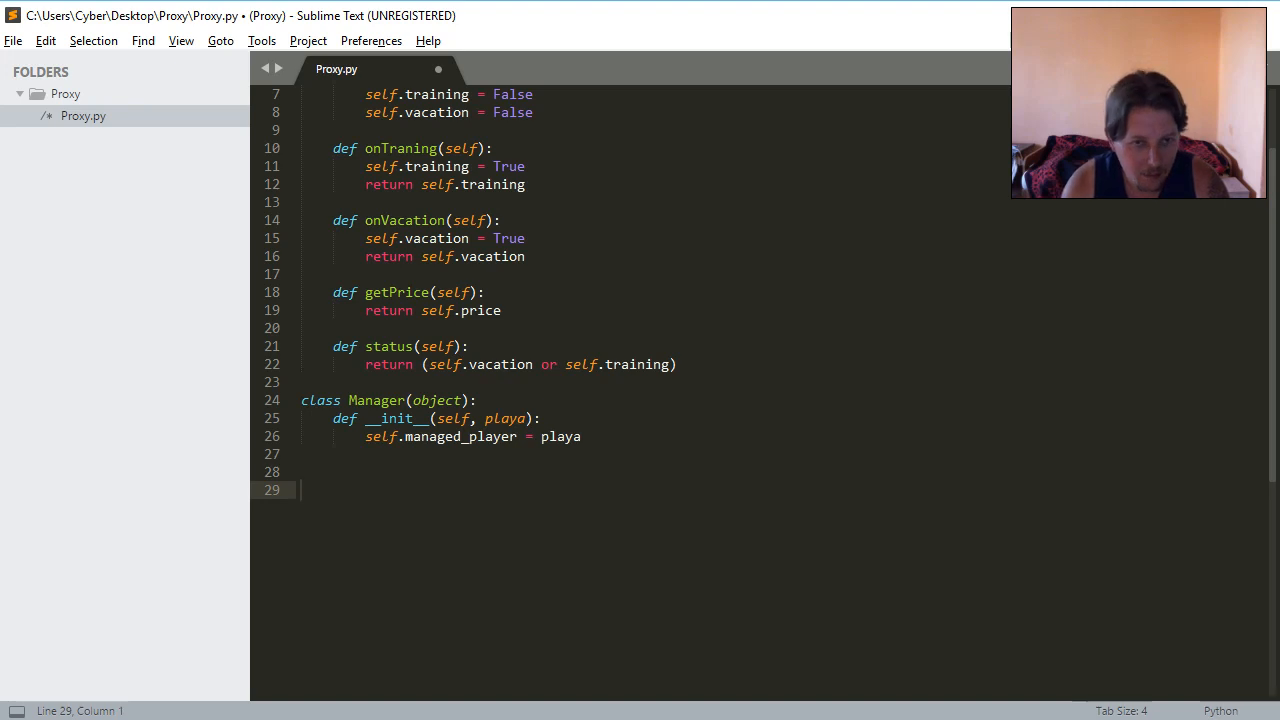
Add an if __name__ == '__main__': block with fballer = Player('Daniel') and mgr = Manager.
{"action": "type", "text": "if __na"}
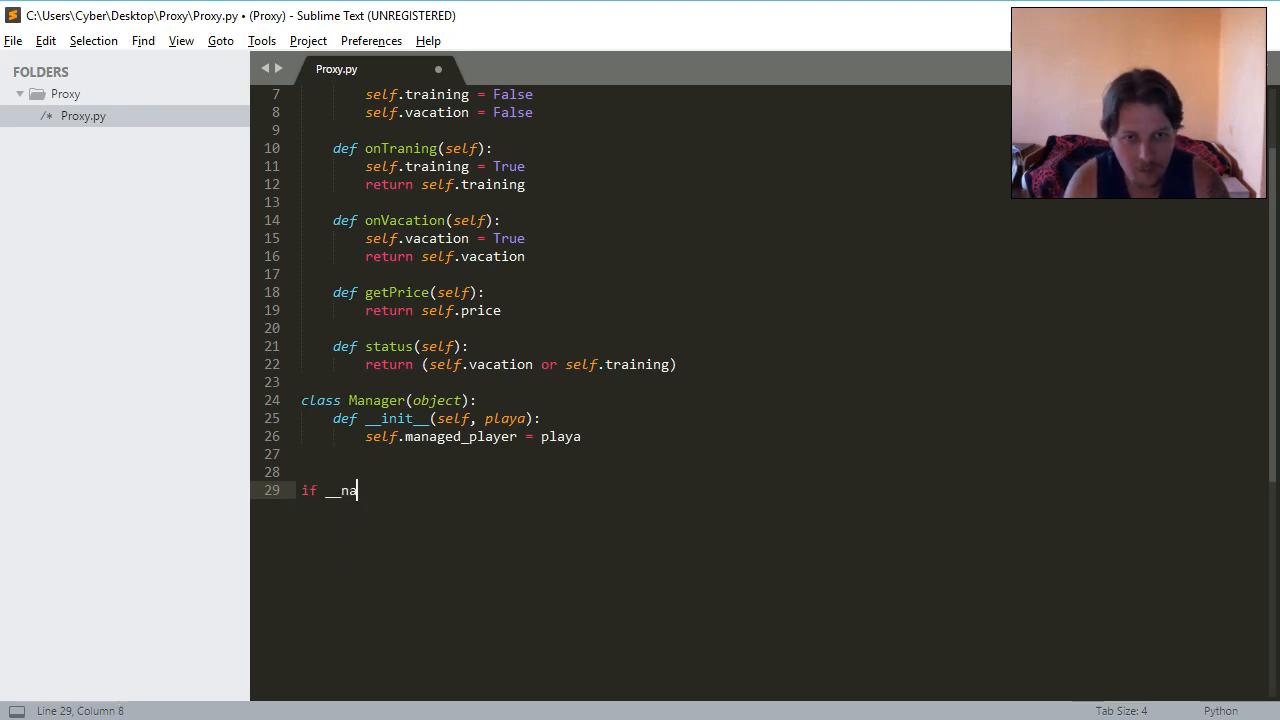
{"action": "type", "text": "me__ =="}
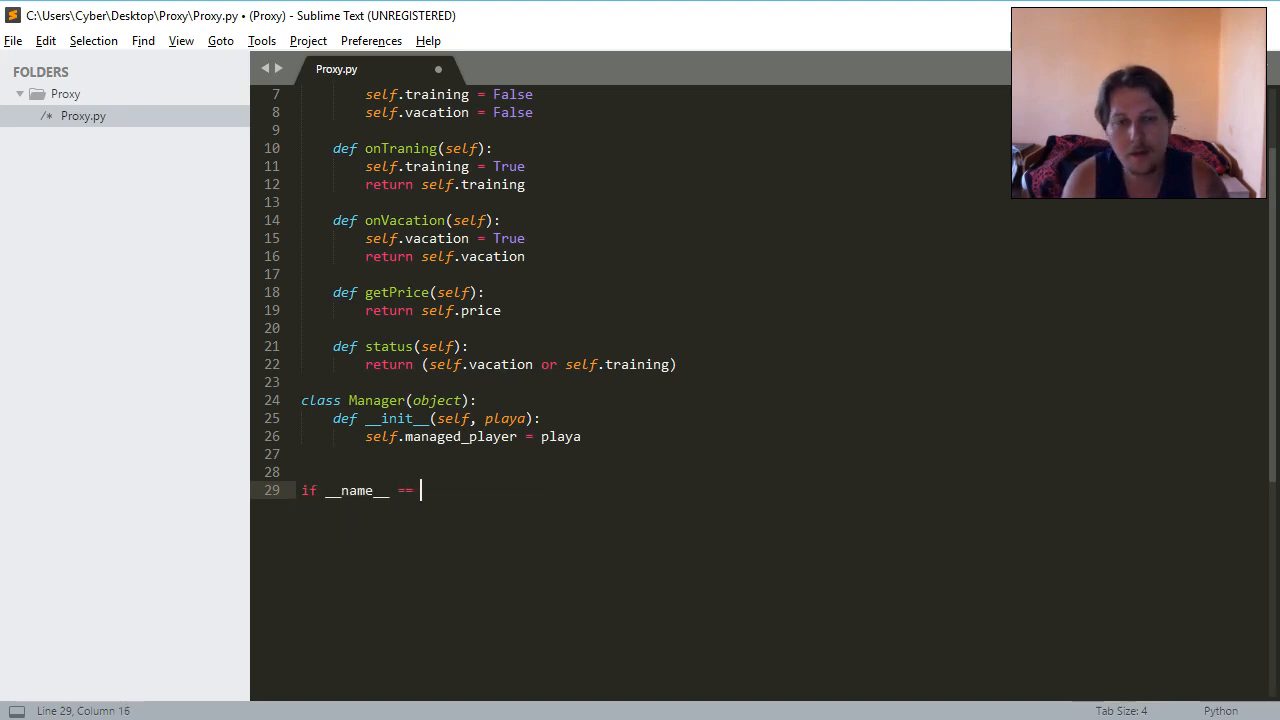
{"action": "type", "text": "'__main__"}
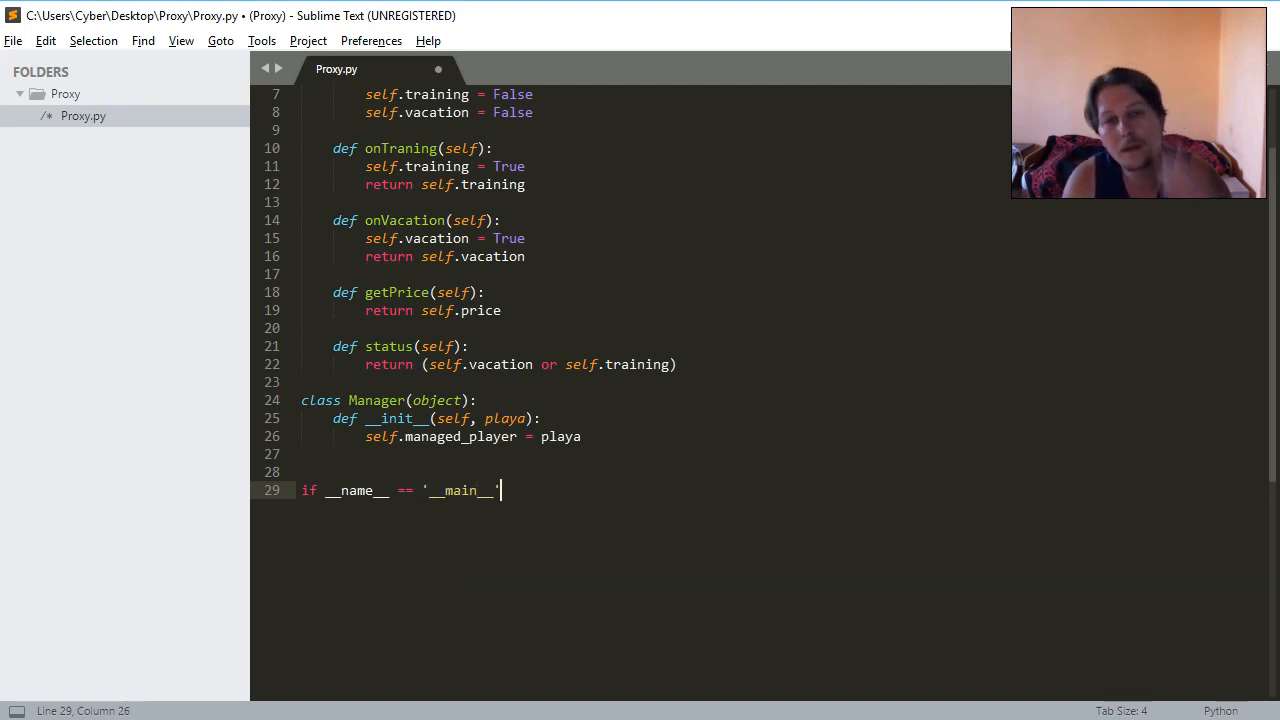
{"action": "type", "text": ":"}
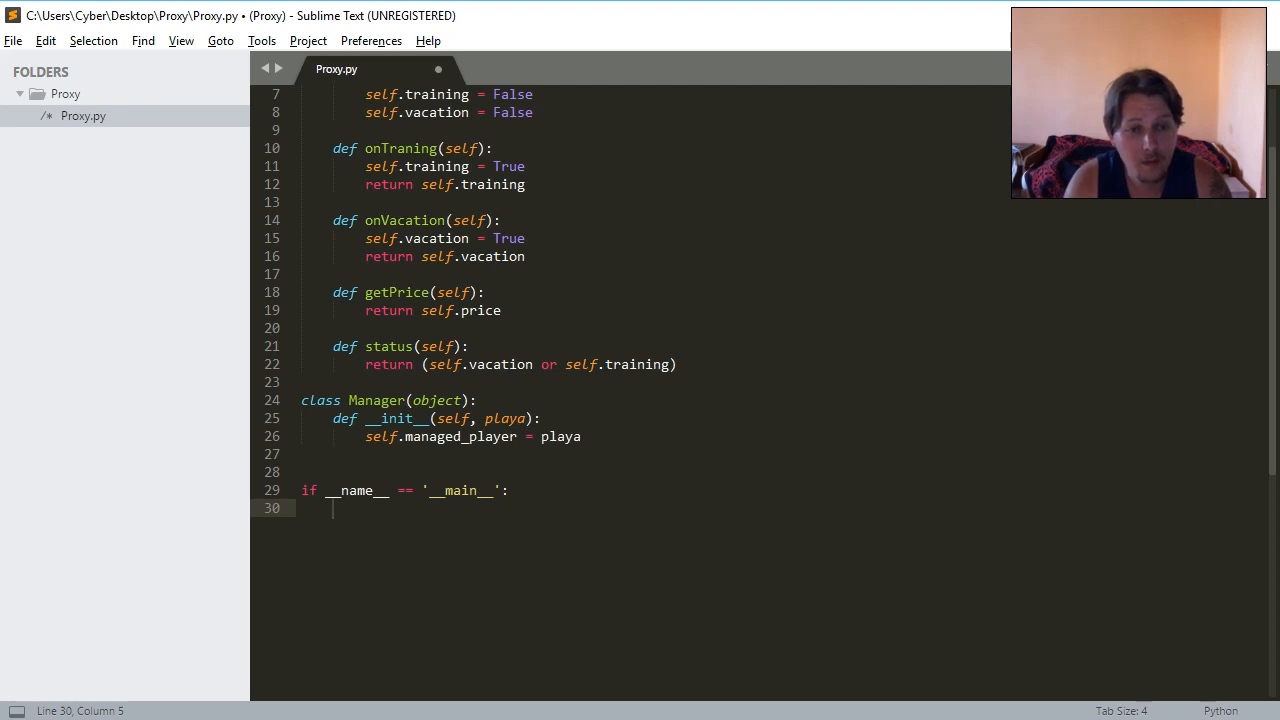
{"action": "type", "text": "fballer ="}
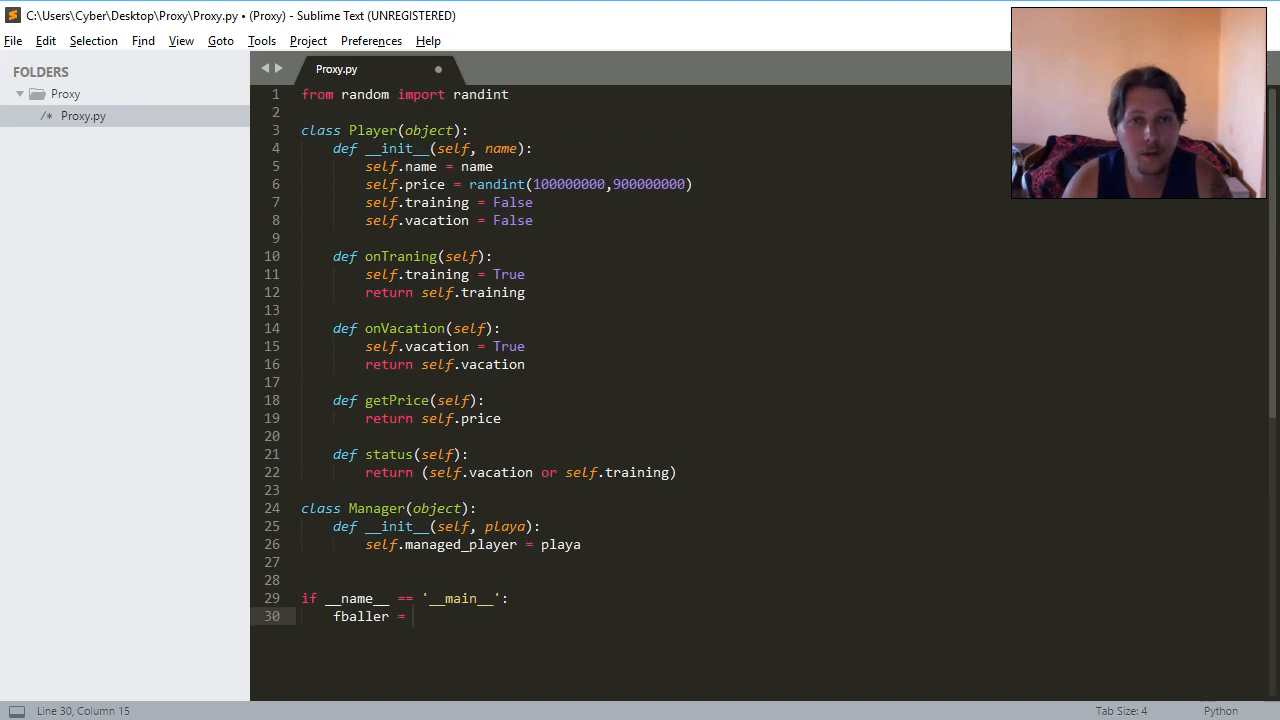
{"action": "type", "text": "Player(''"}
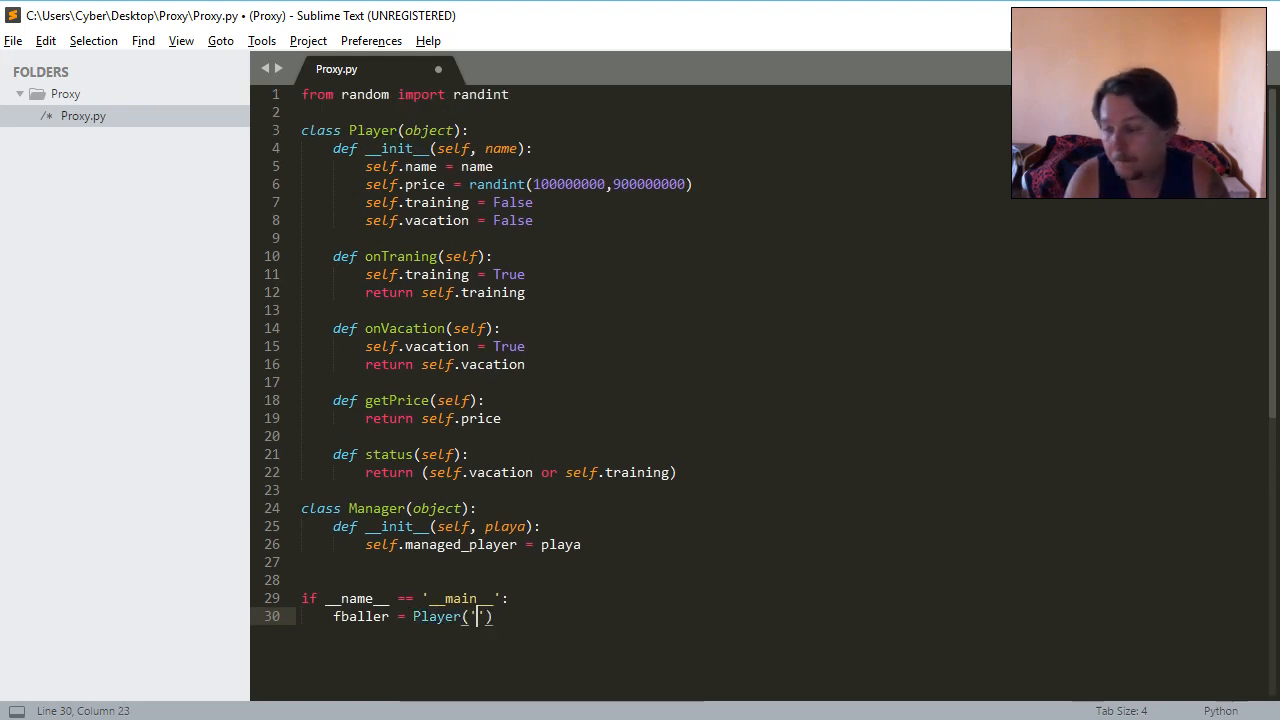
{"action": "type", "text": "Daniel"}
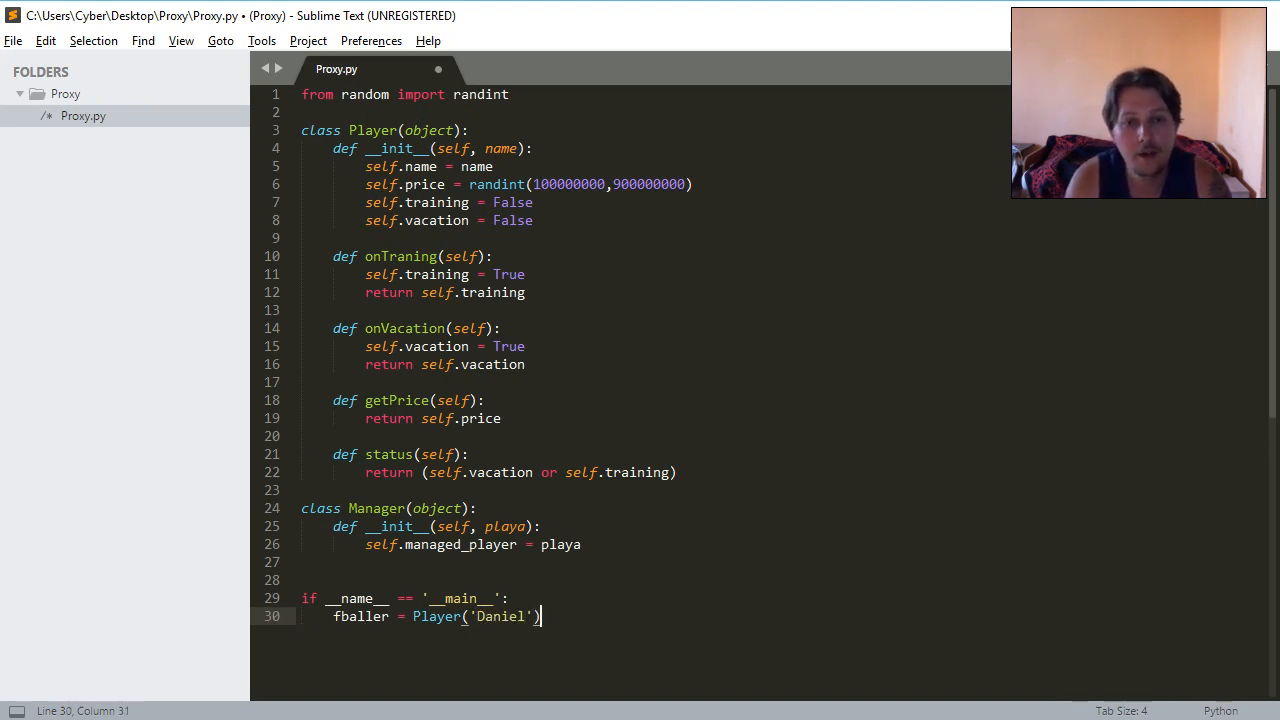
{"action": "key", "text": "enter"}
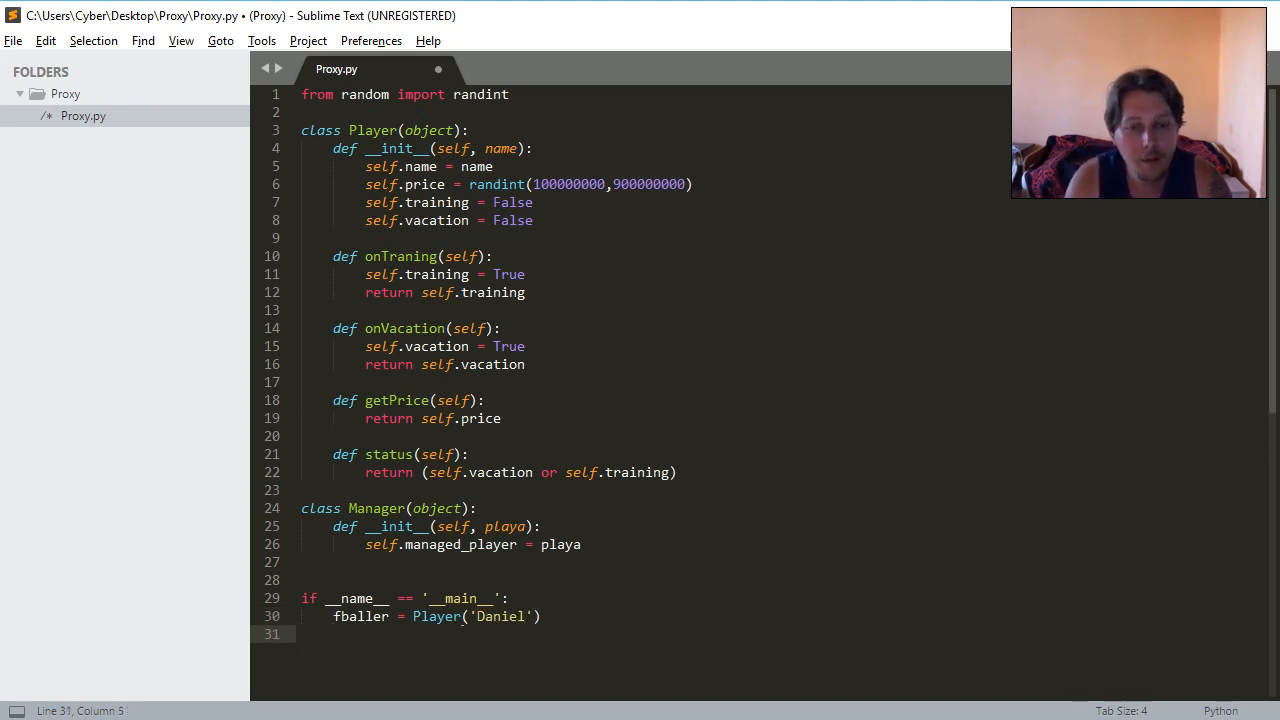
{"action": "type", "text": "mgr ="}
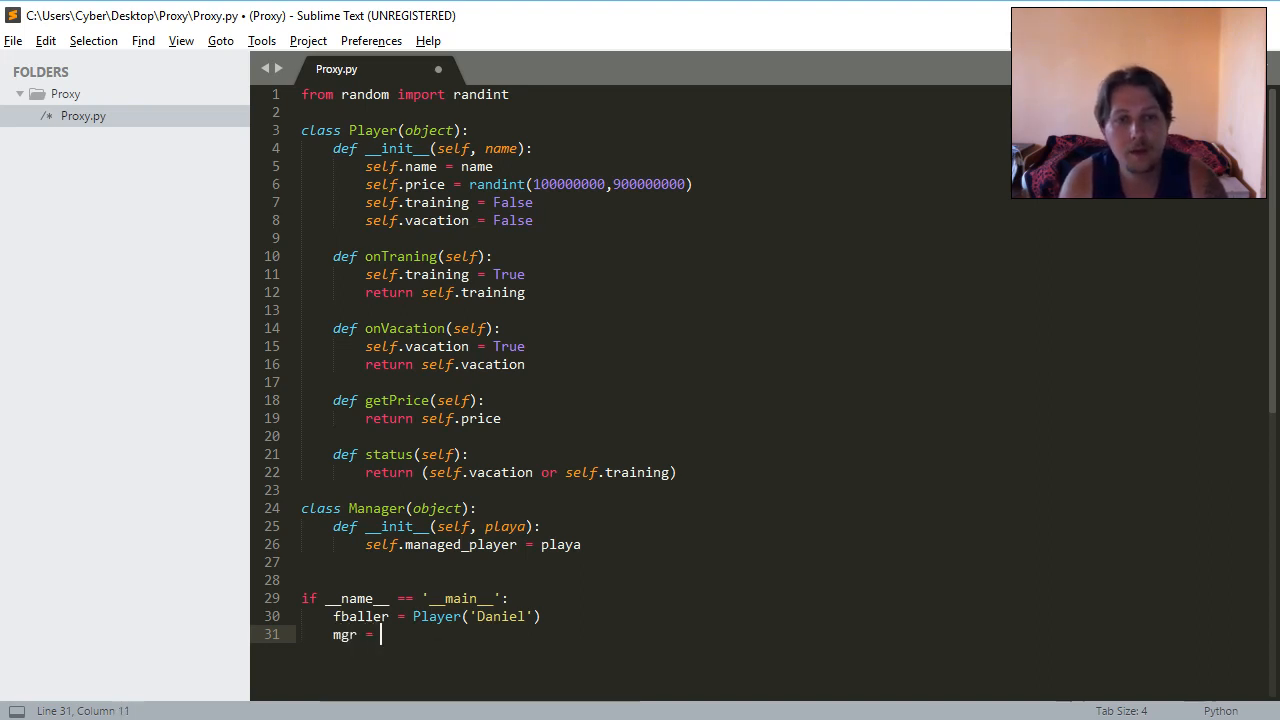
{"action": "type", "text": "Manager"}
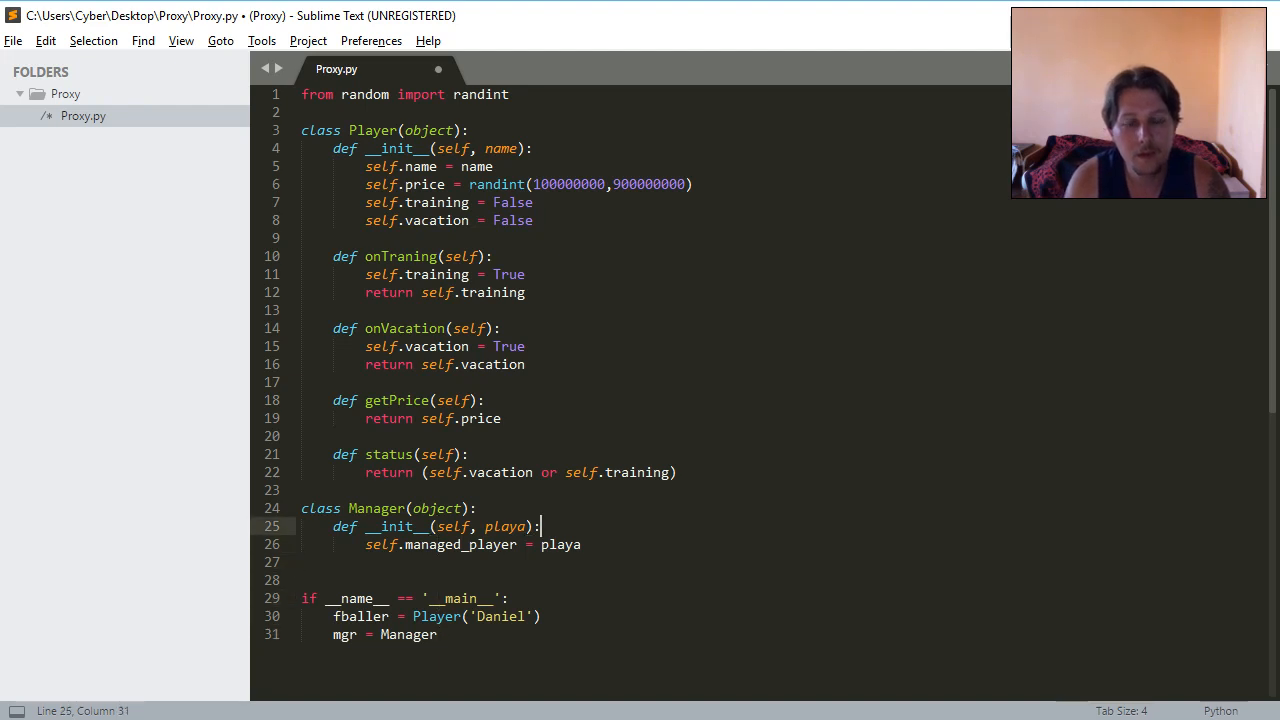
Print 'Managing player: {}' with self.managed_player.name in Manager's __init__, then save Proxy.py.
{"action": "type", "text": "pr"}
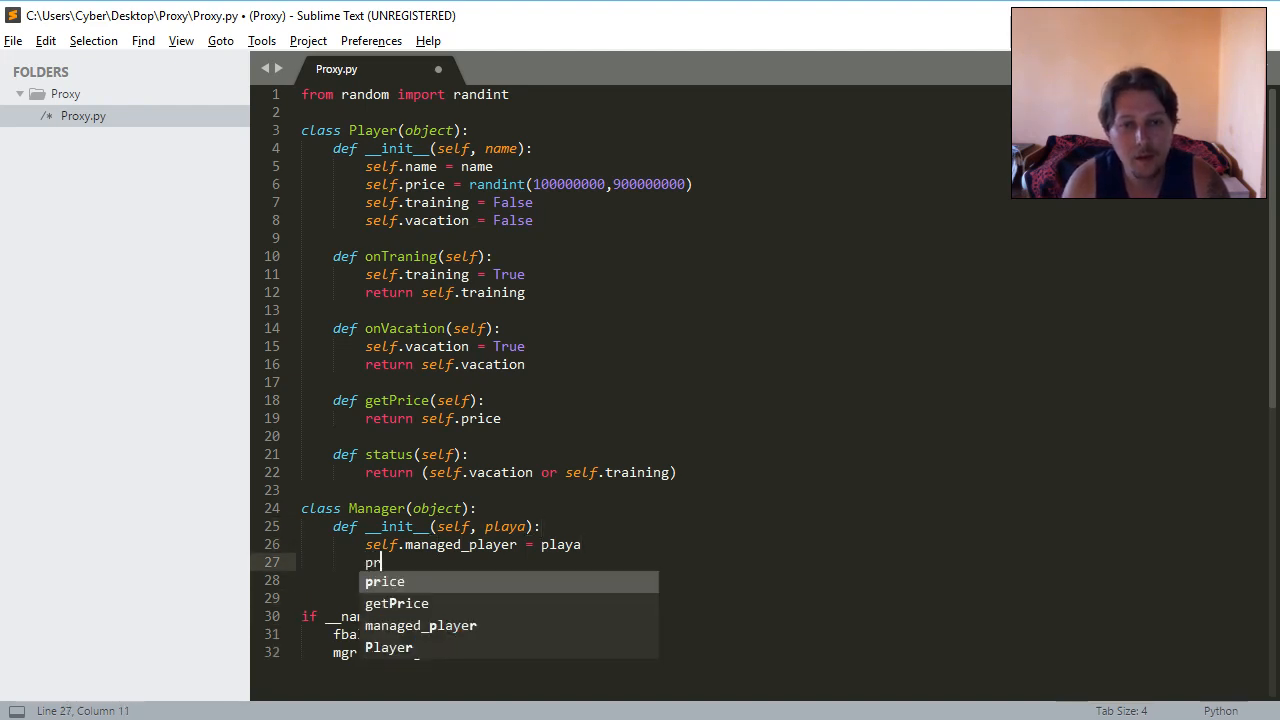
{"action": "type", "text": "print('M'"}
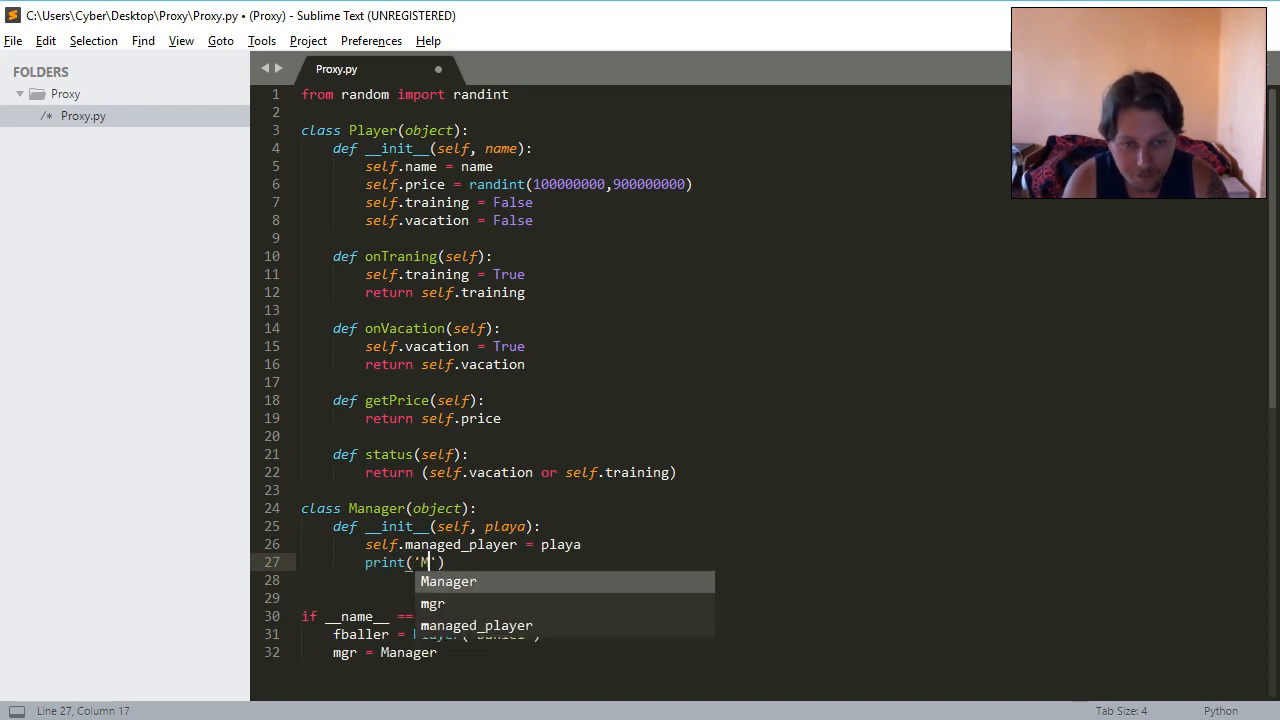
{"action": "type", "text": "anaging p"}
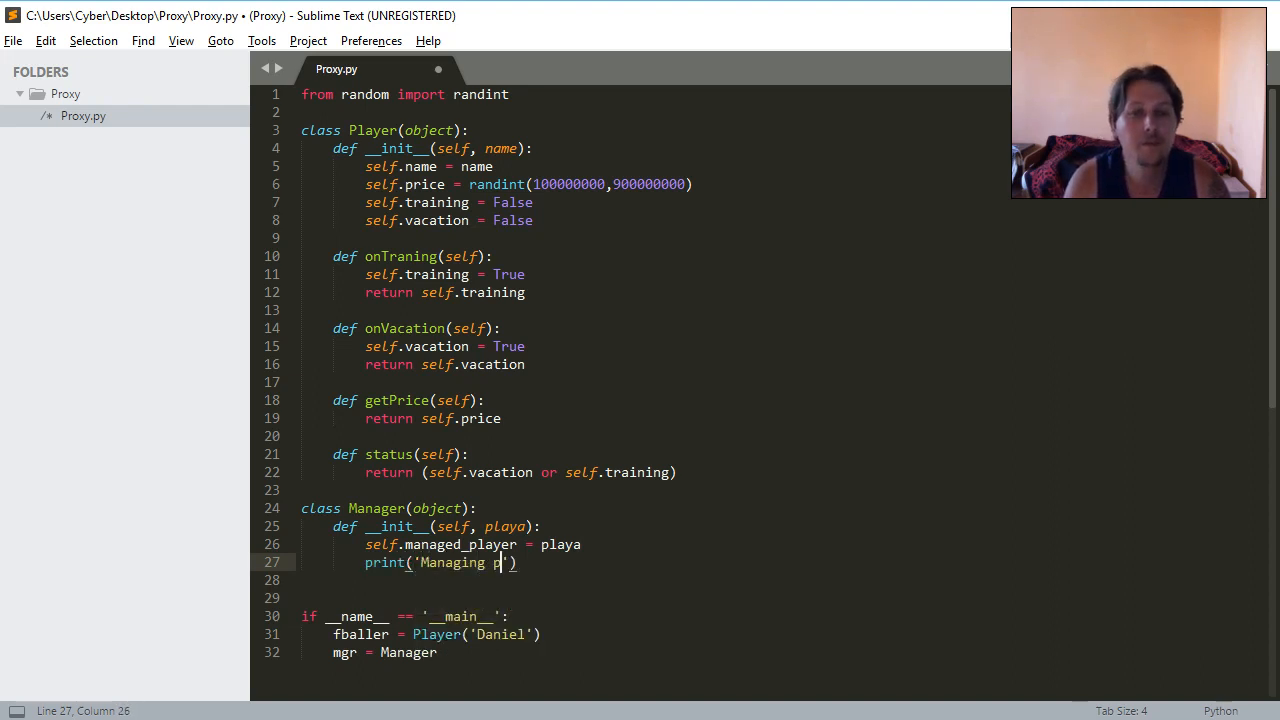
{"action": "type", "text": "layer:"}
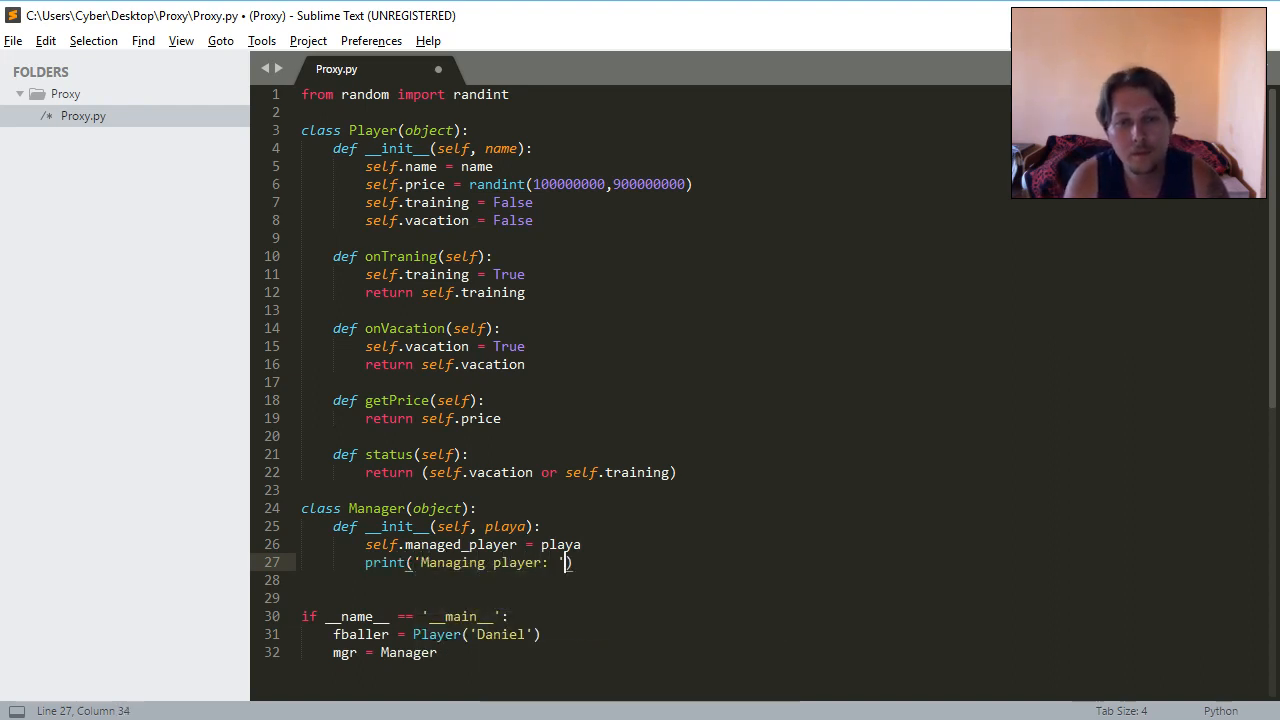
{"action": "type", "text": "{}"}
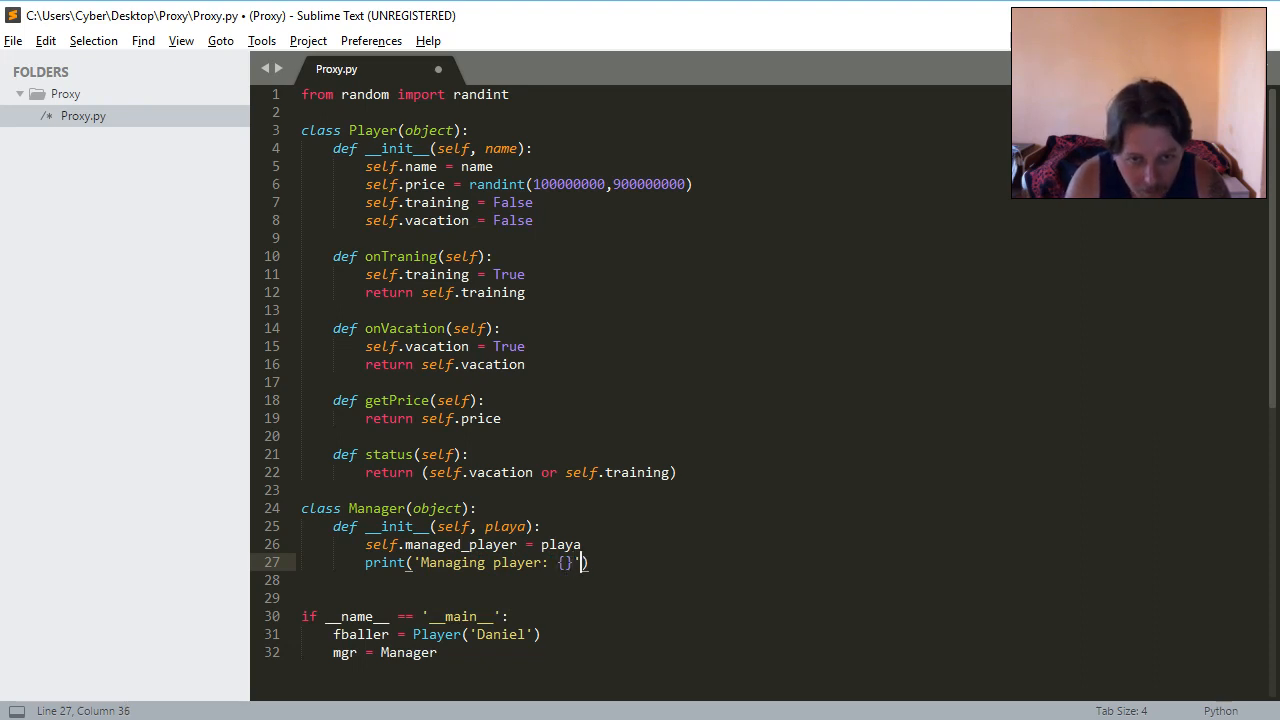
{"action": "type", "text": ".format(pl"}
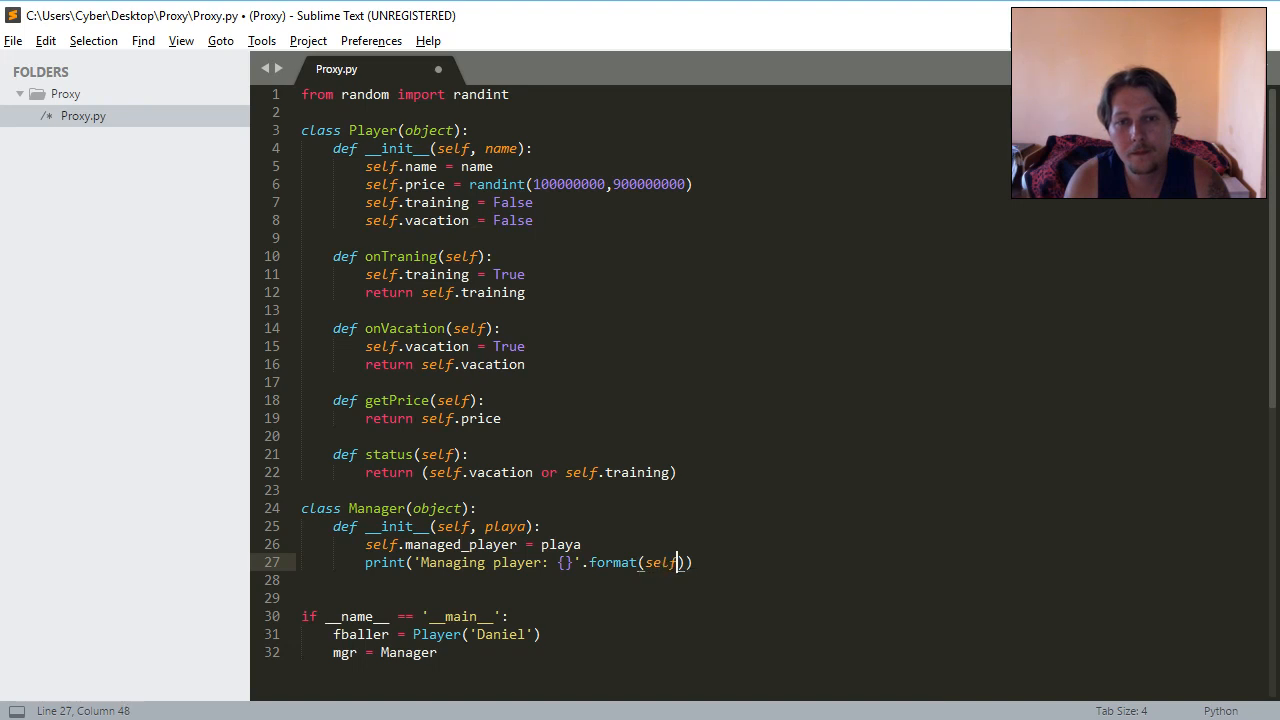
{"action": "type", "text": ".managed_player.name"}
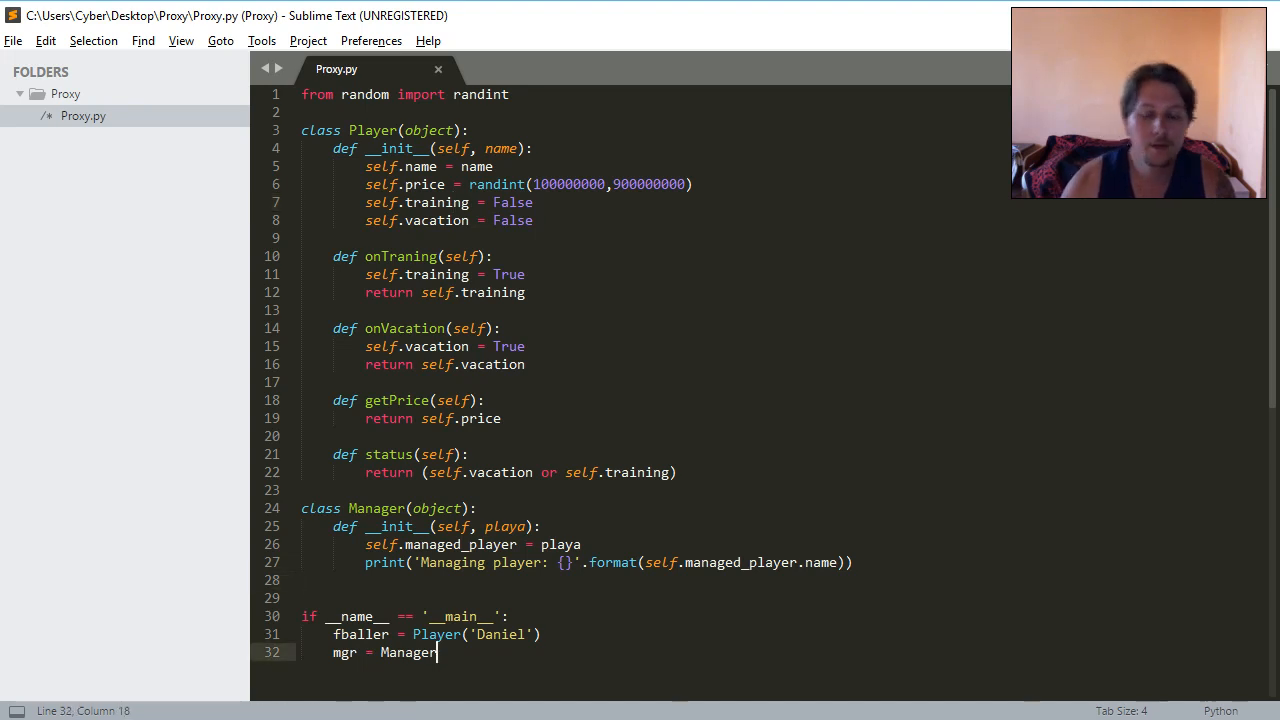
{"action": "type", "text": "()"}
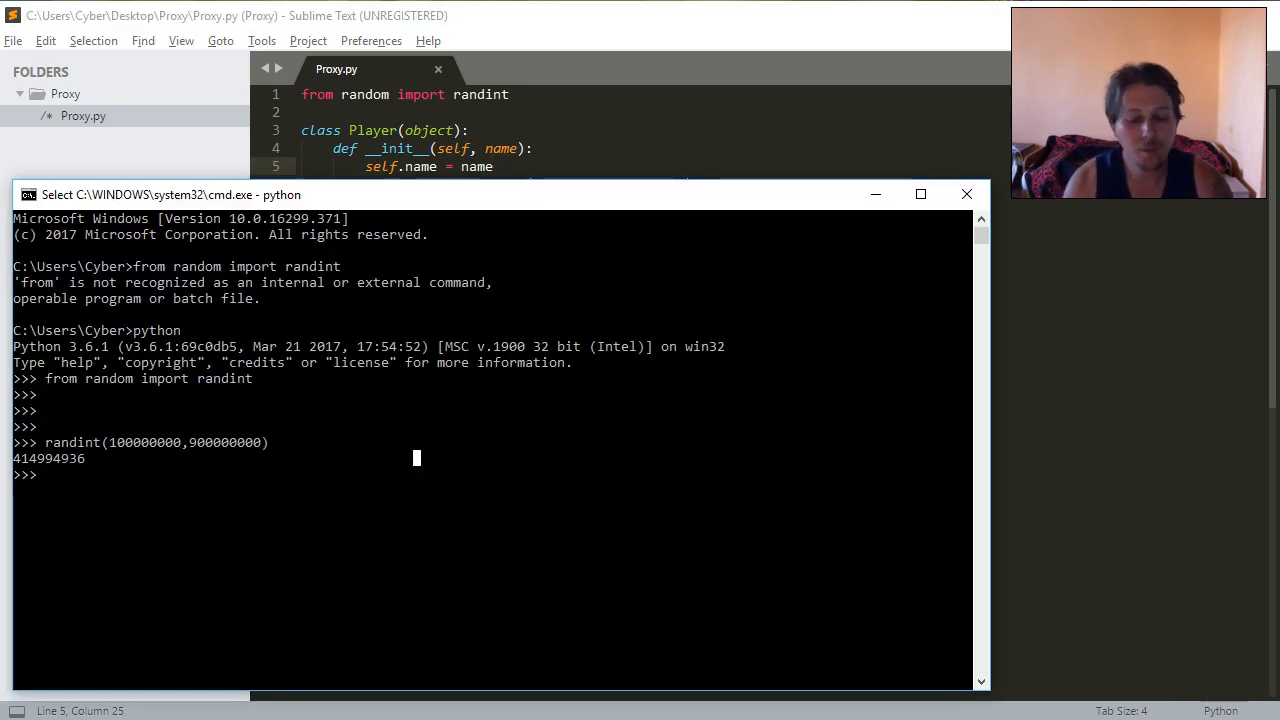
Exit Python with exit(), then cd into Desktop and then Proxy.
{"action": "type", "text": "exit()"}
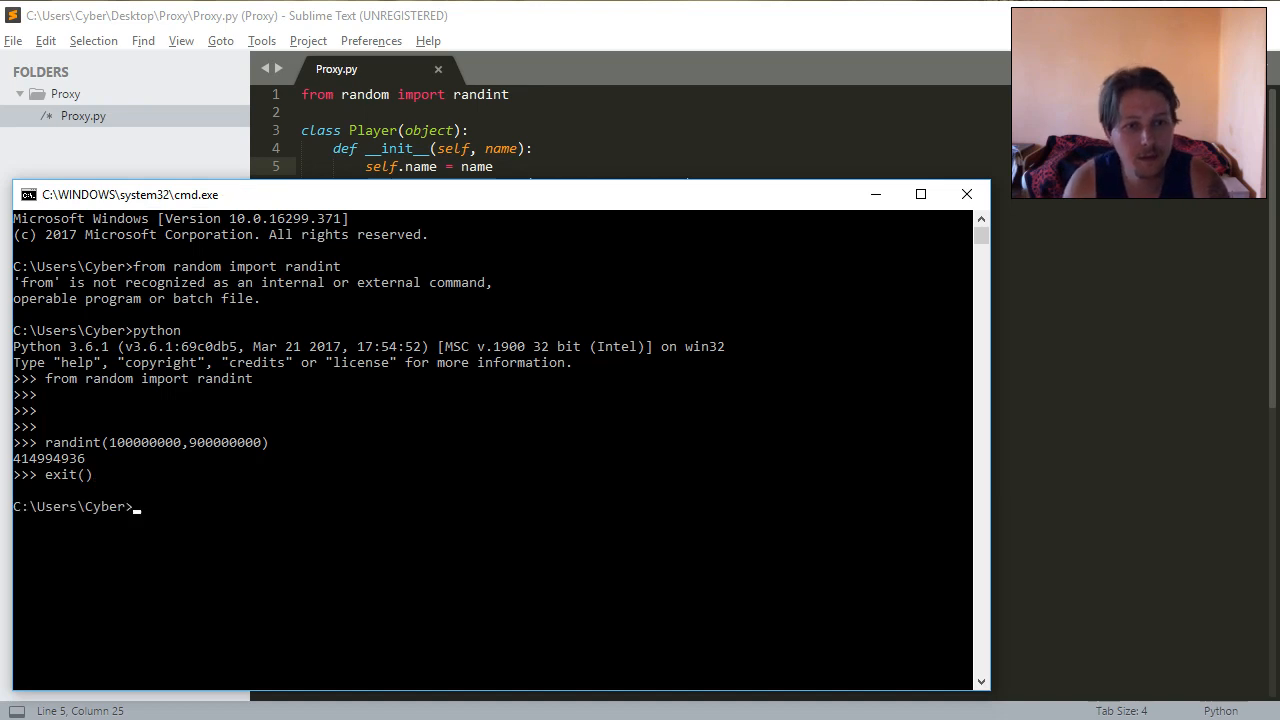
{"action": "type", "text": "cd Desktop"}
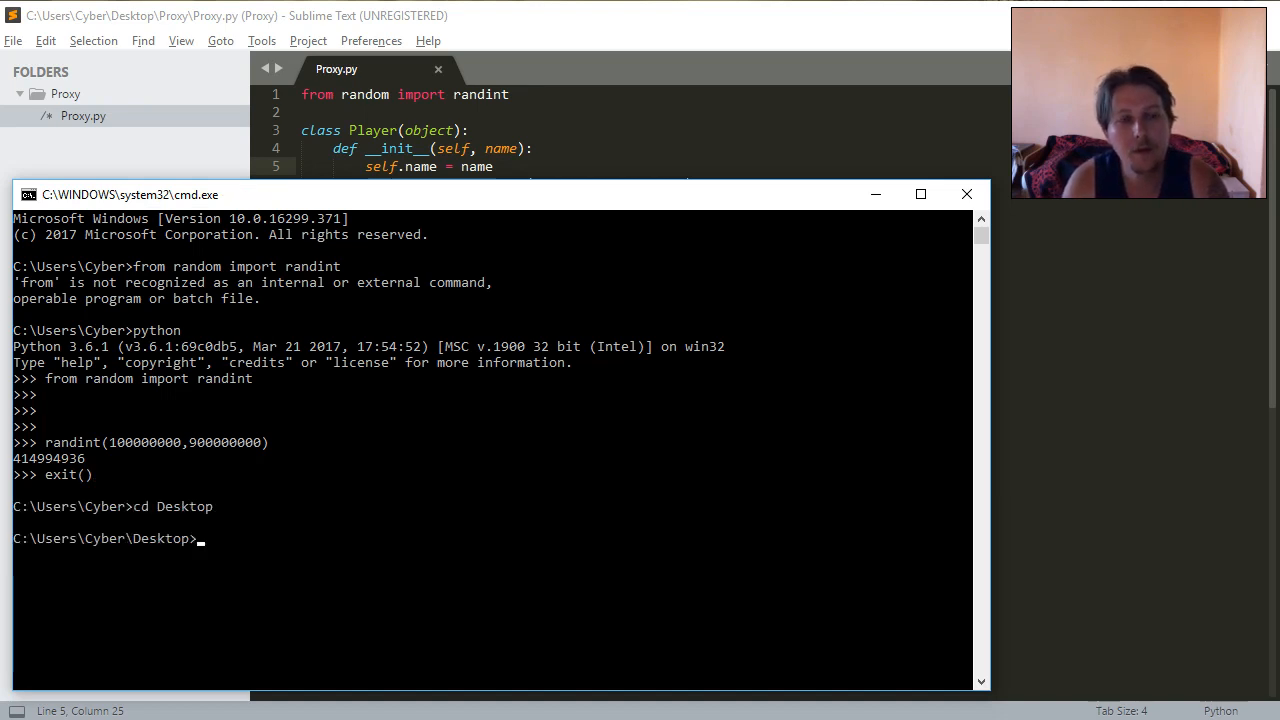
{"action": "type", "text": "cd Proxy"}
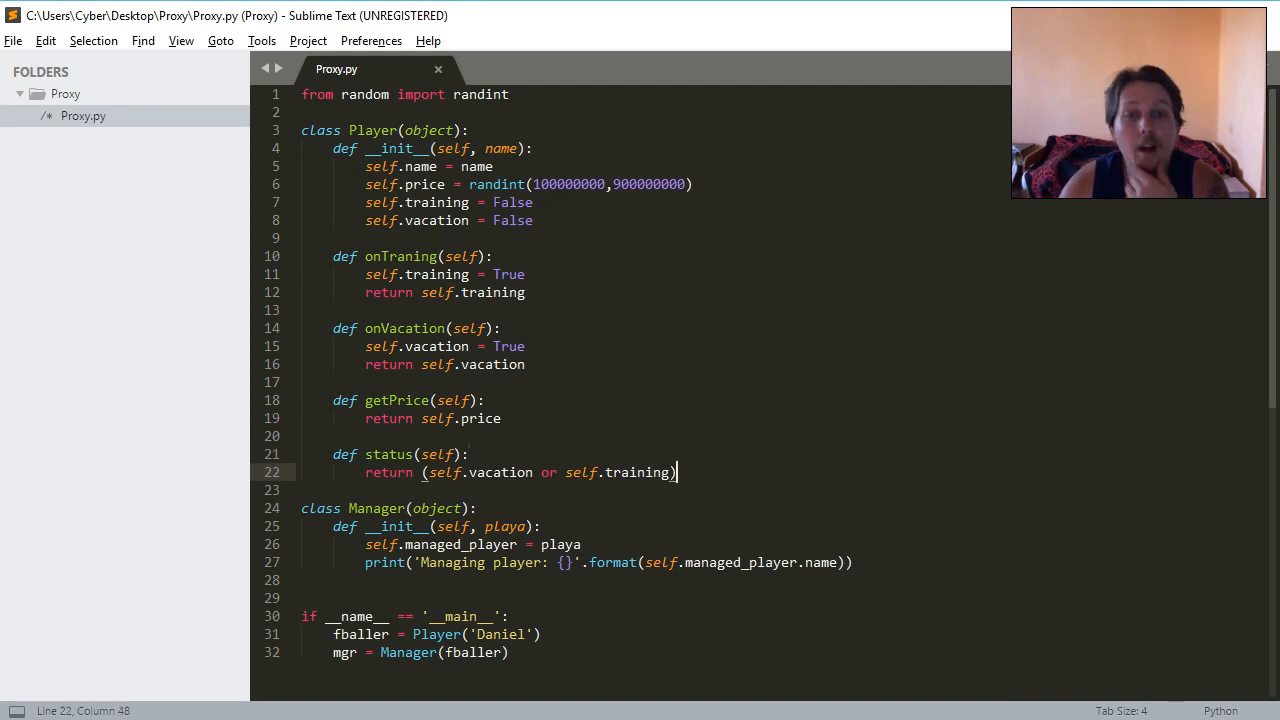
Define the Manager method send_player_on(self, typeee).
{"action": "key", "text": "enter"}
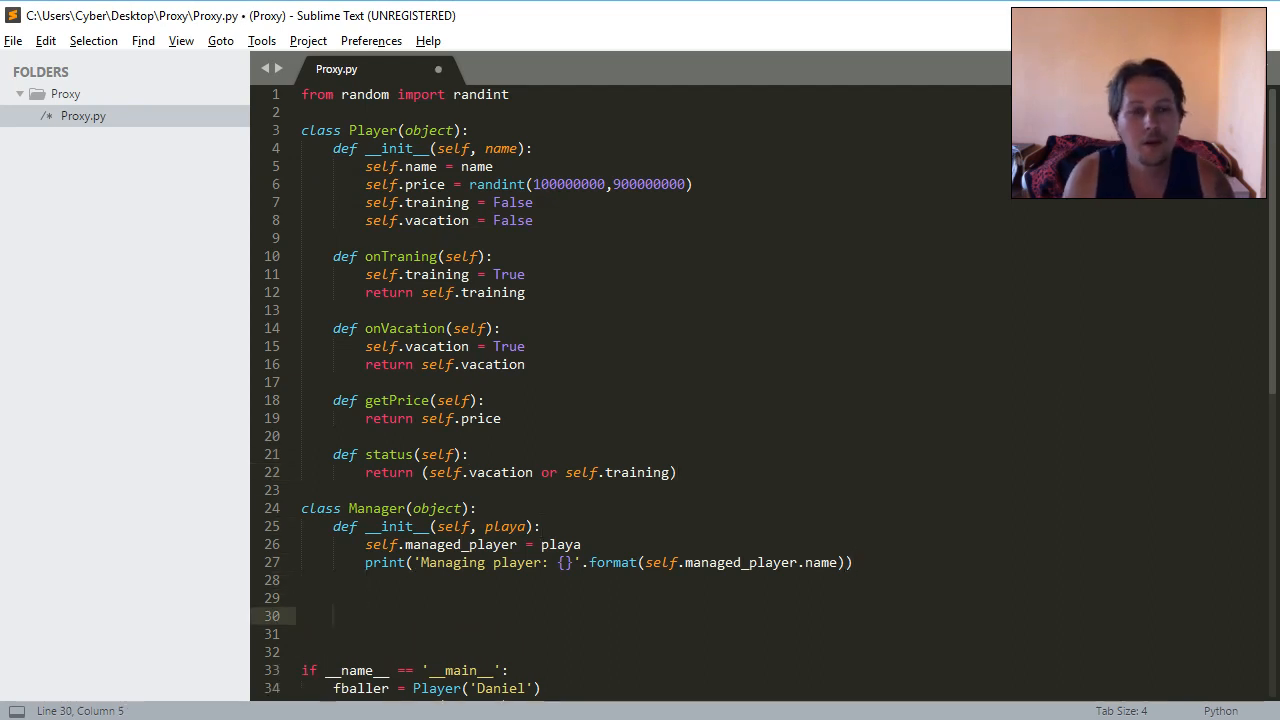
{"action": "type", "text": "def"}
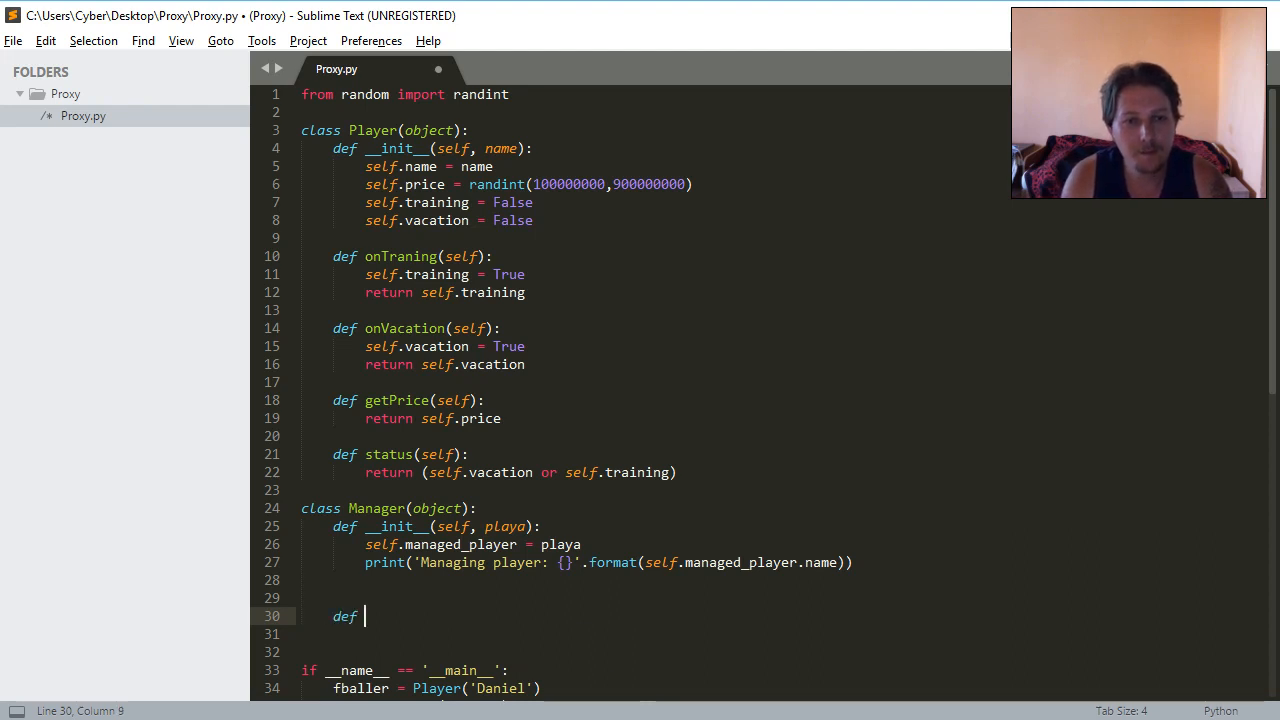
{"action": "type", "text": "sen"}
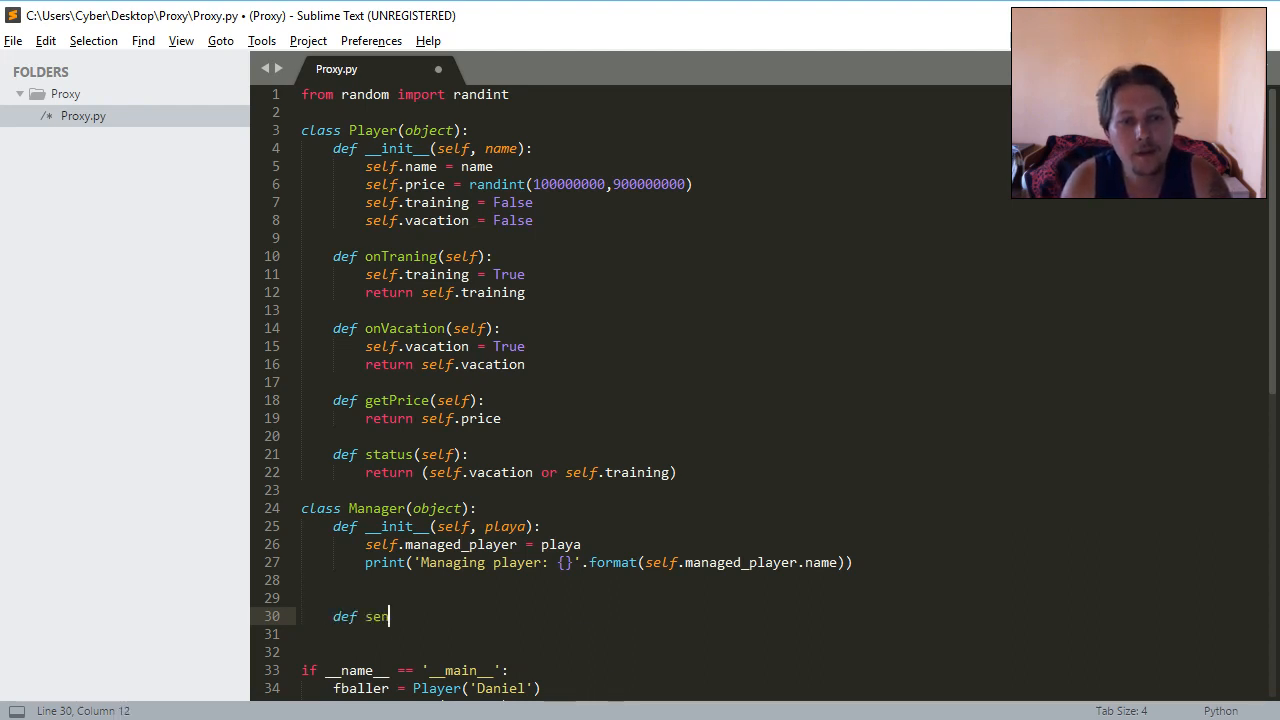
{"action": "type", "text": "d_player"}
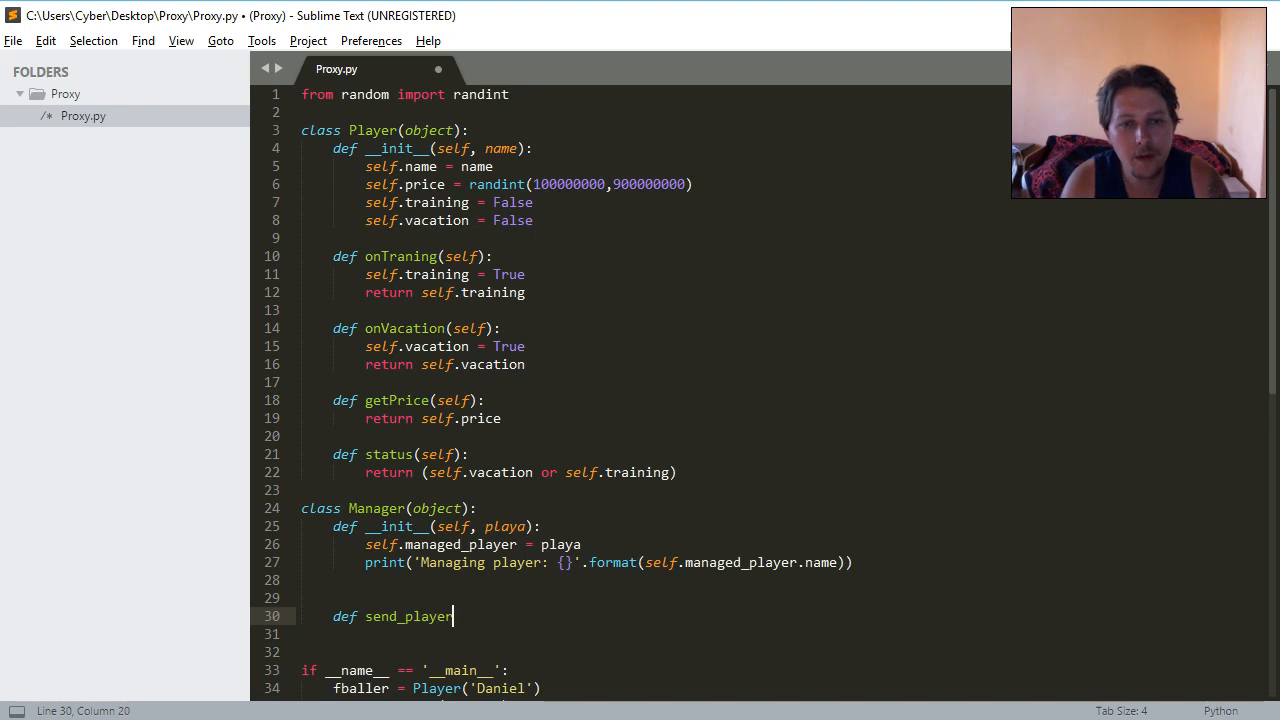
{"action": "type", "text": "_on"}
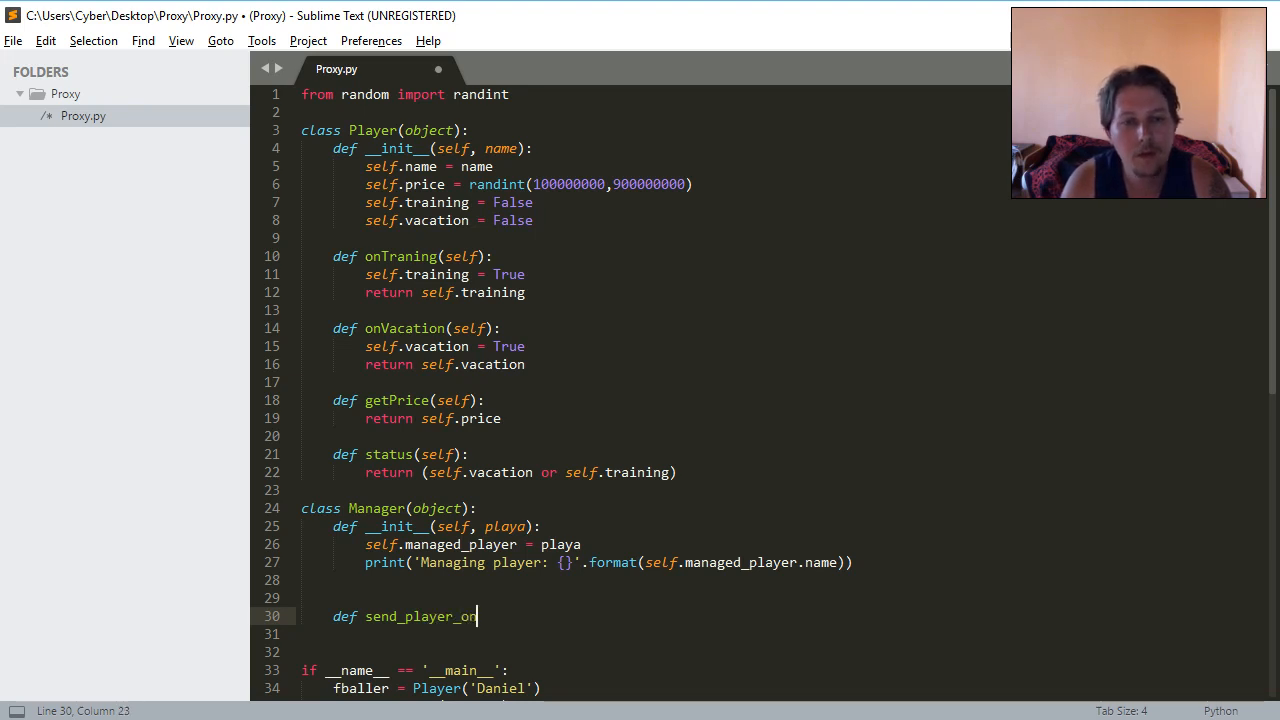
{"action": "type", "text": "()"}
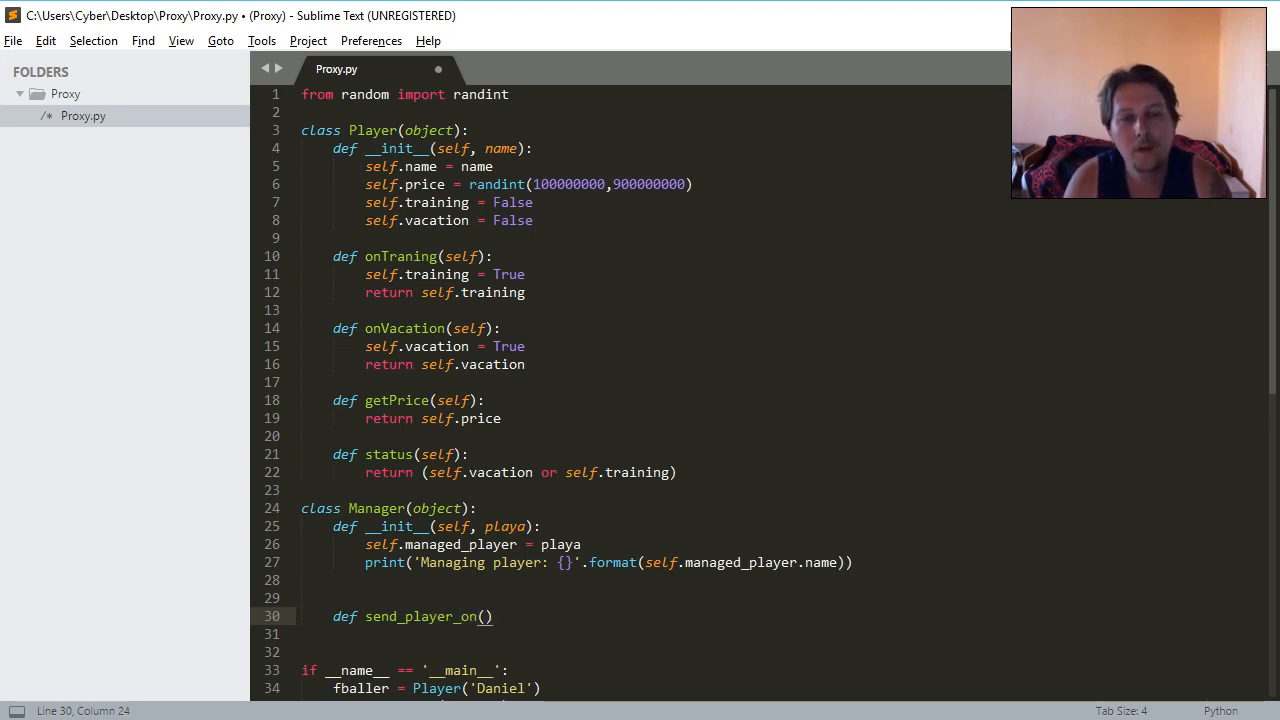
{"action": "type", "text": "self."}
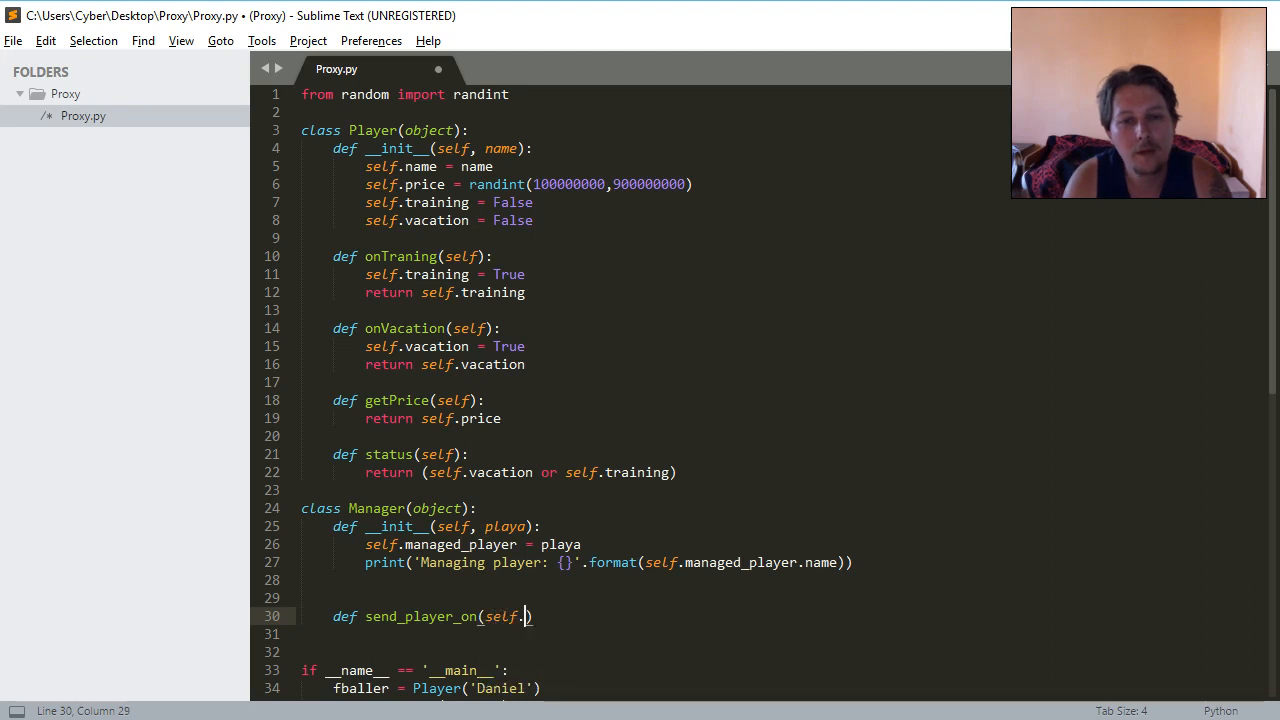
{"action": "type", "text": ","}
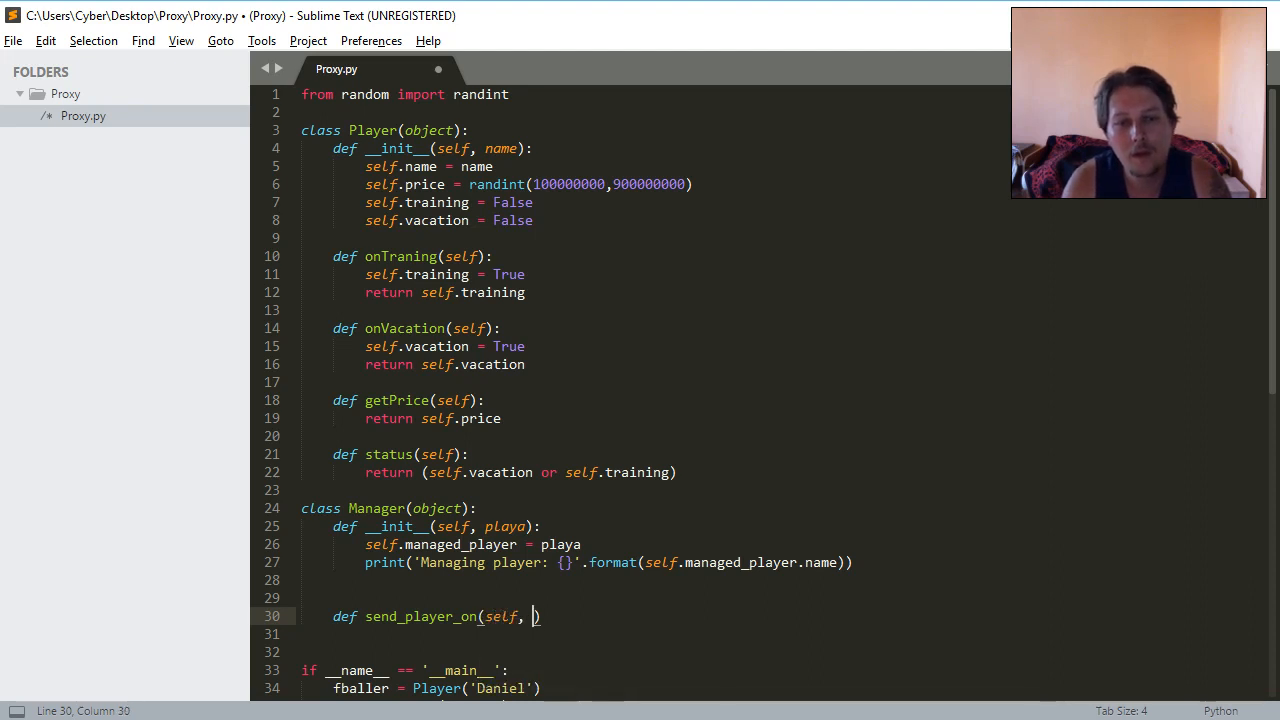
{"action": "type", "text": "typ"}
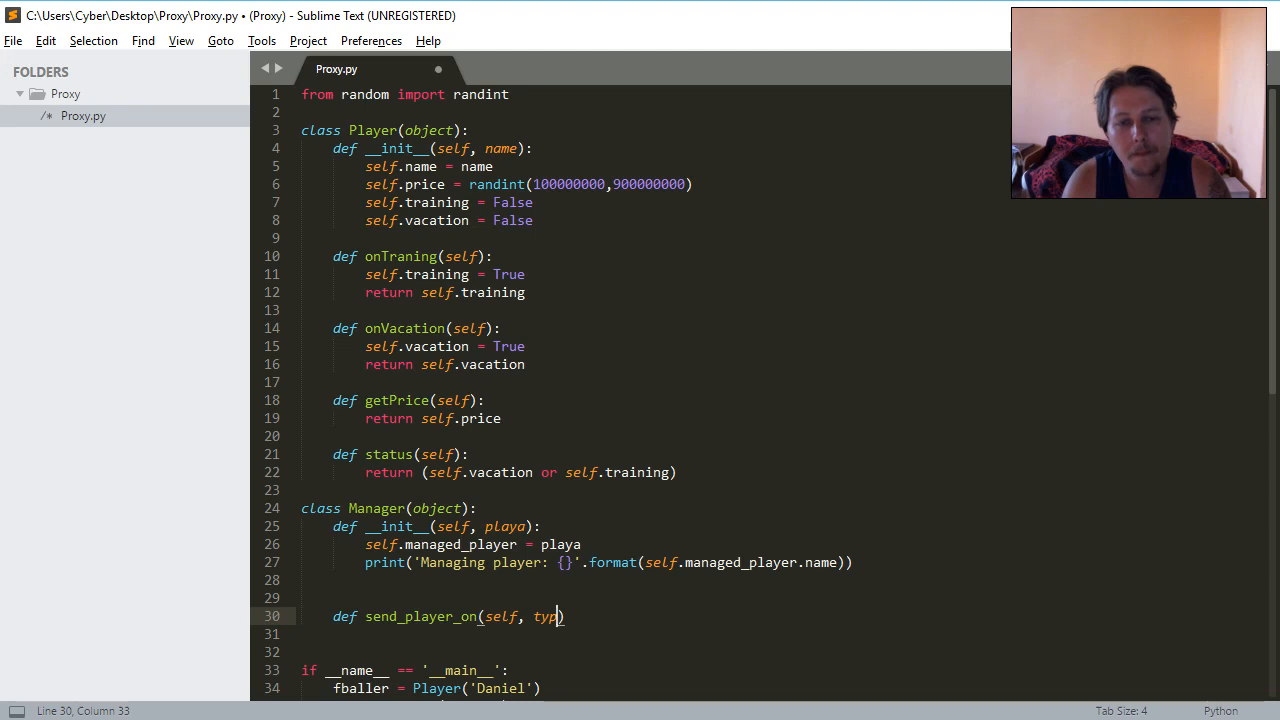
{"action": "type", "text": "e"}
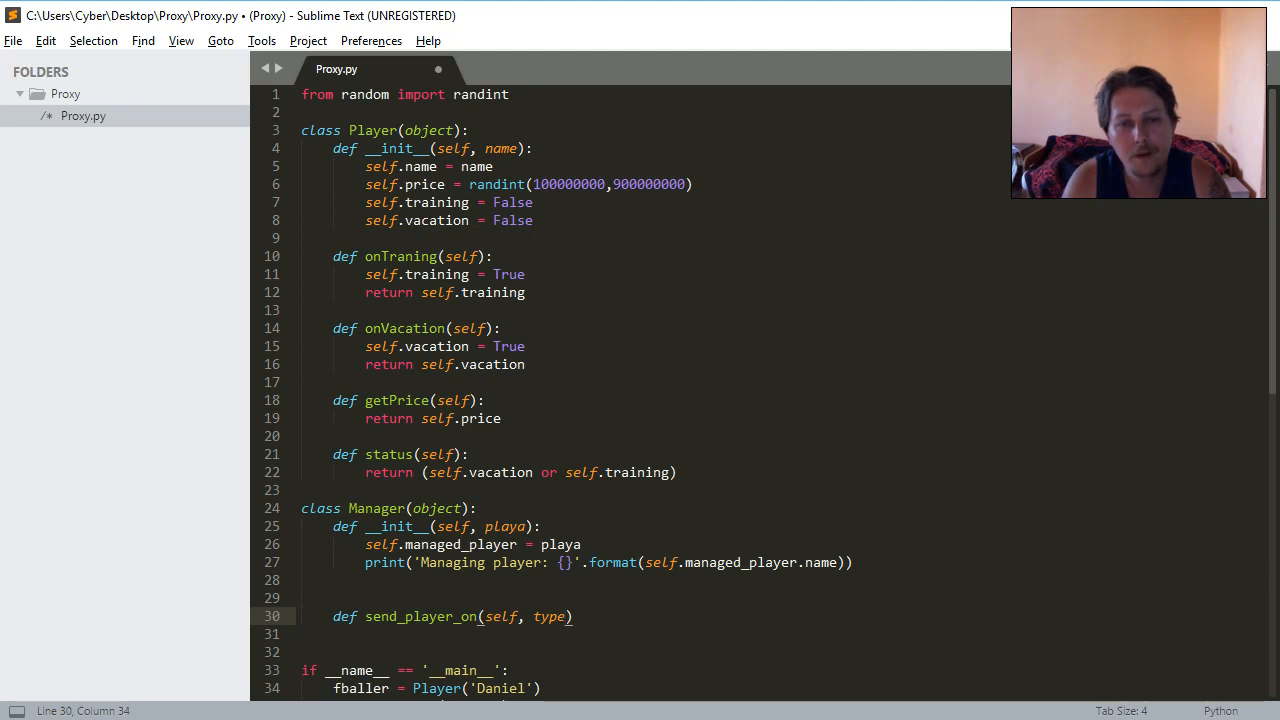
{"action": "type", "text": "ee"}
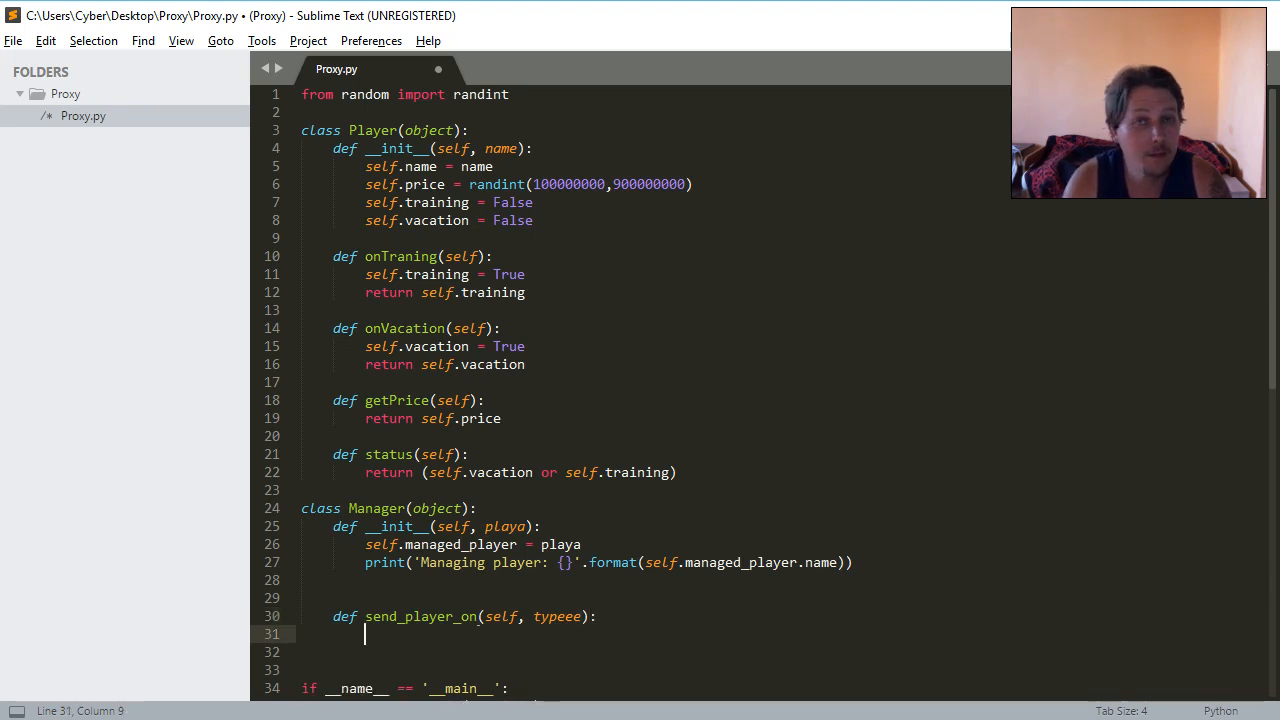
Add if typeee in ['vacation', 'training']: with a pass body.
{"action": "type", "text": "if"}
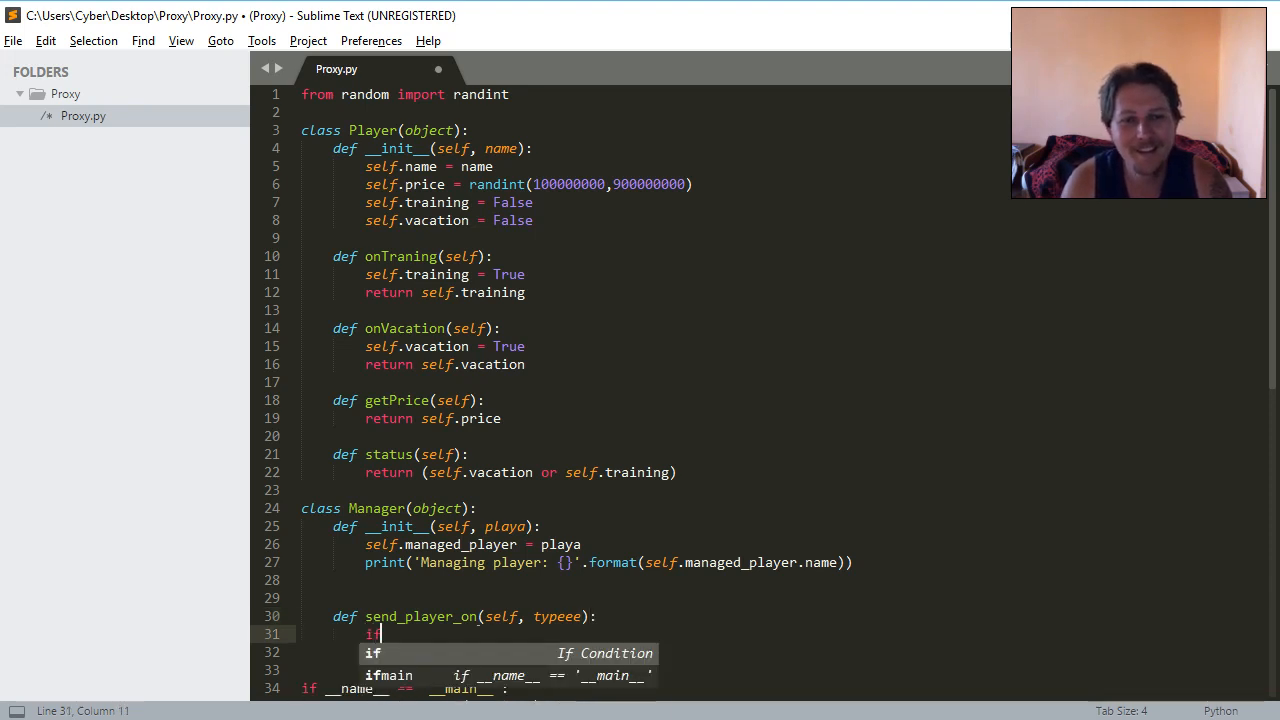
{"action": "type", "text": "typeee i"}
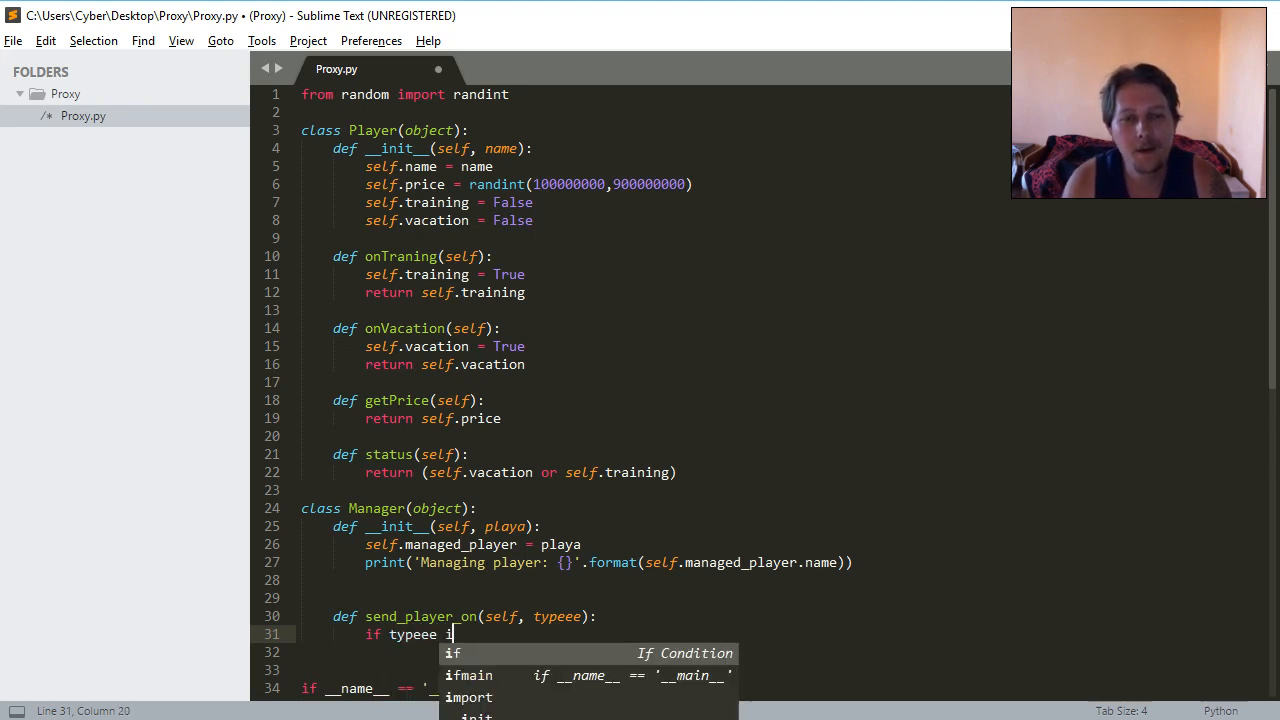
{"action": "type", "text": "n"}
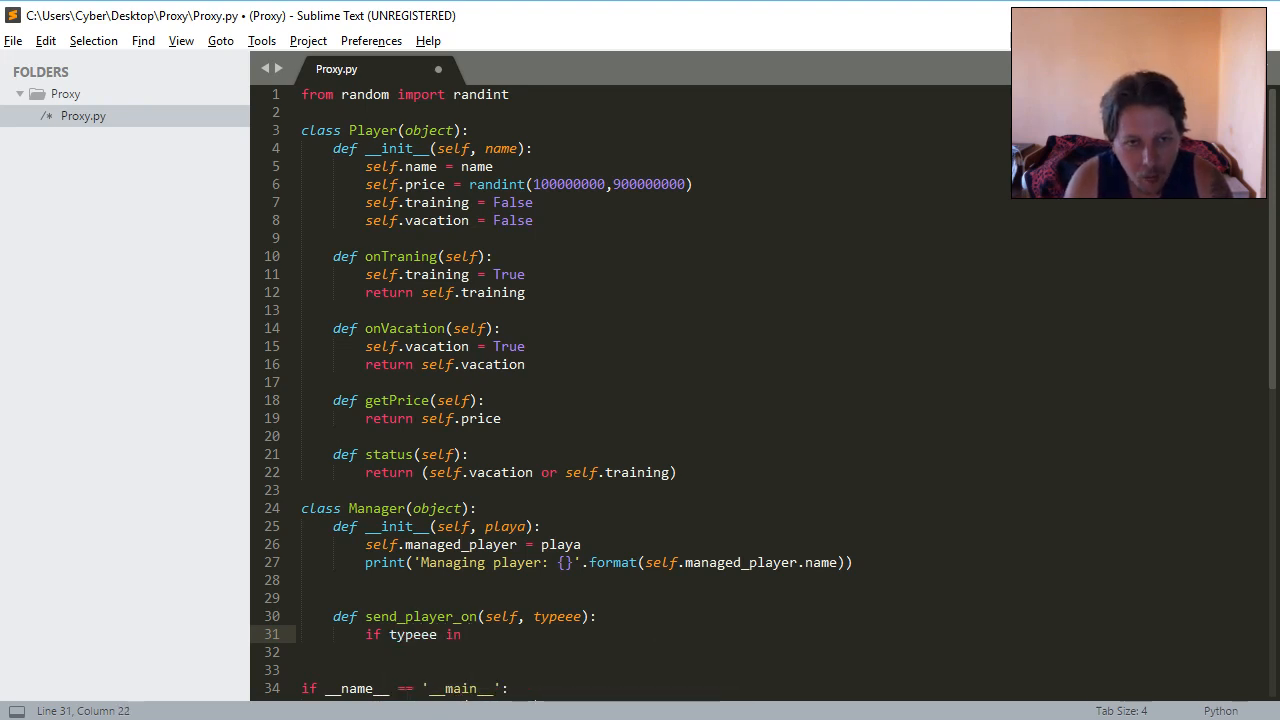
{"action": "type", "text": "[]"}
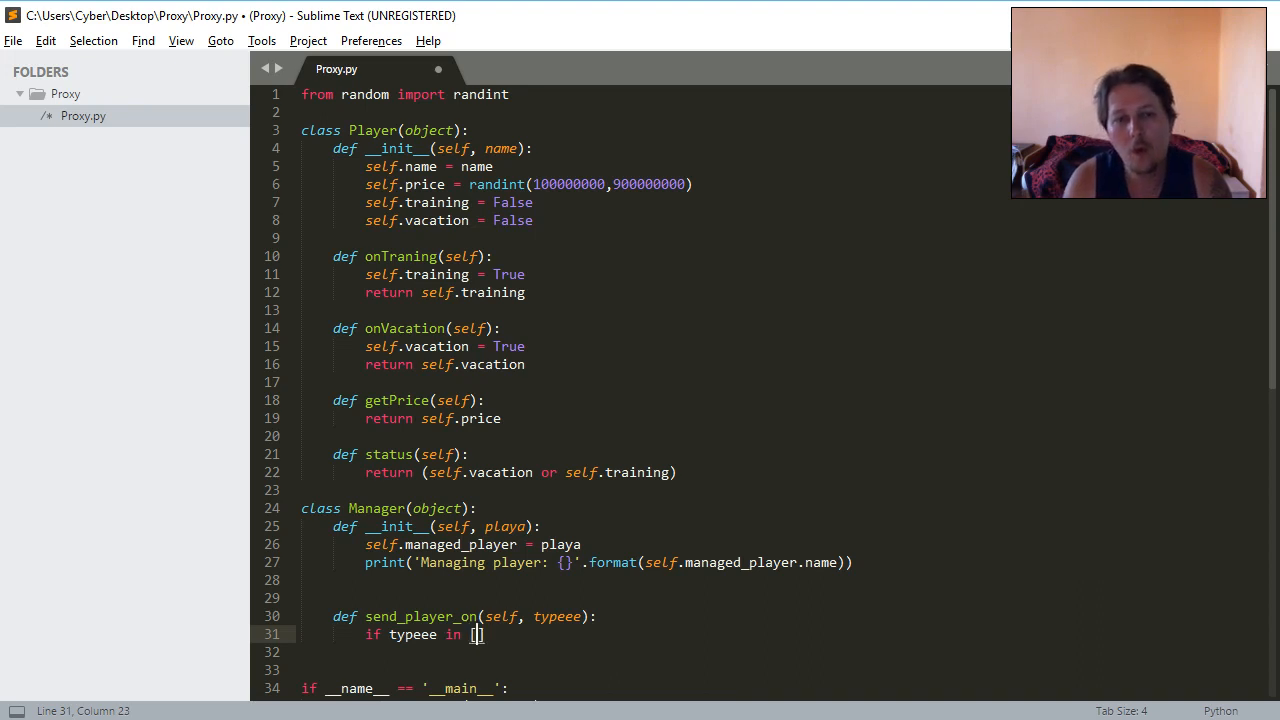
{"action": "type", "text": "vacation',''"}
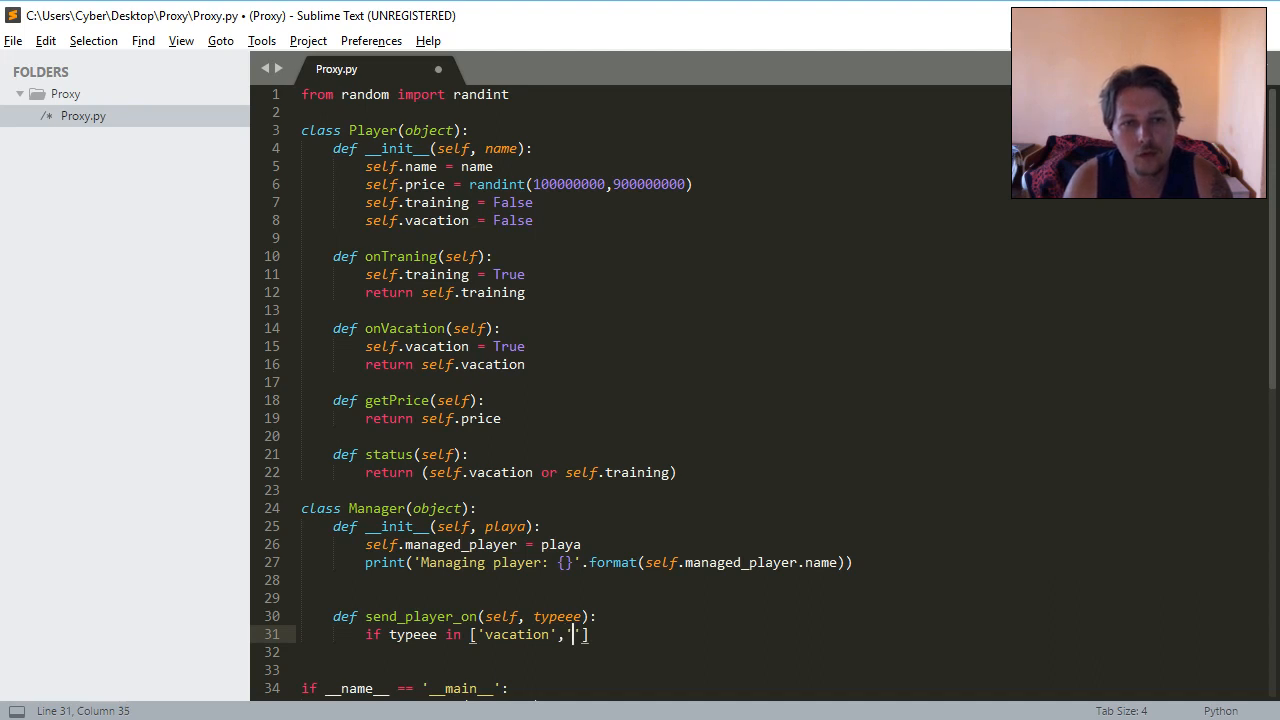
{"action": "type", "text": "training"}
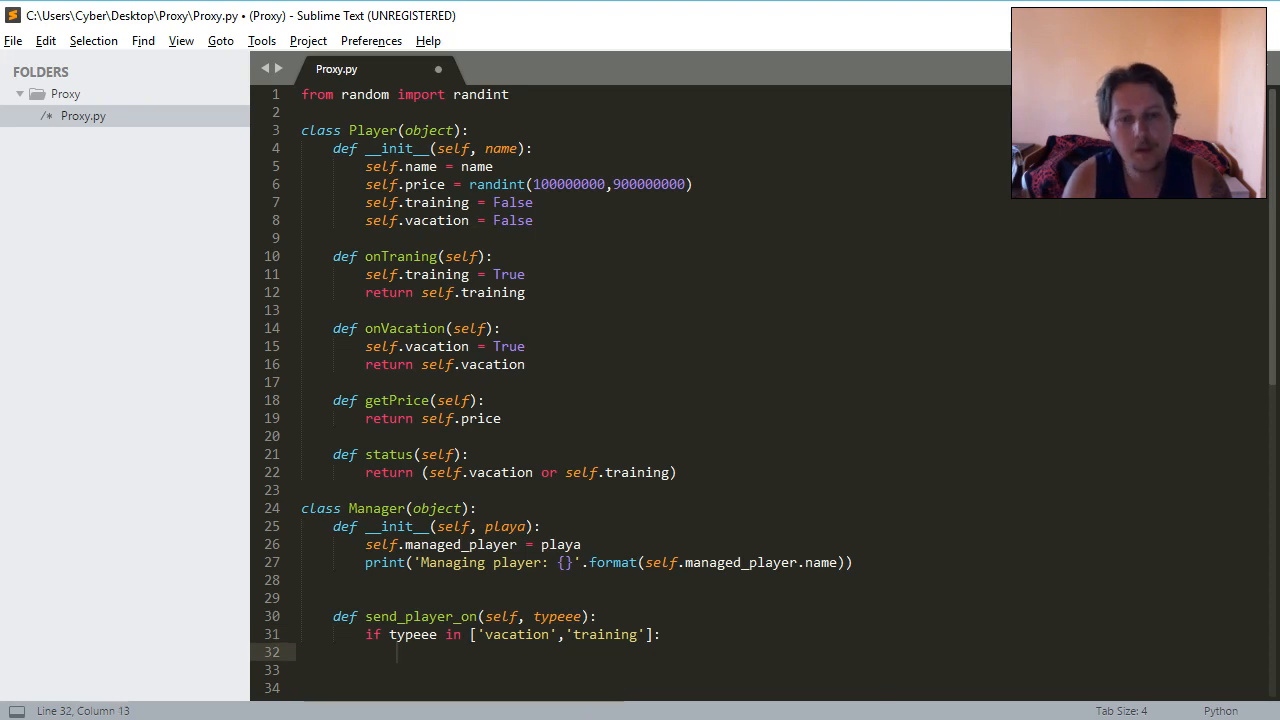
{"action": "scroll", "scroll_direction": "down", "scroll_amount": 3}
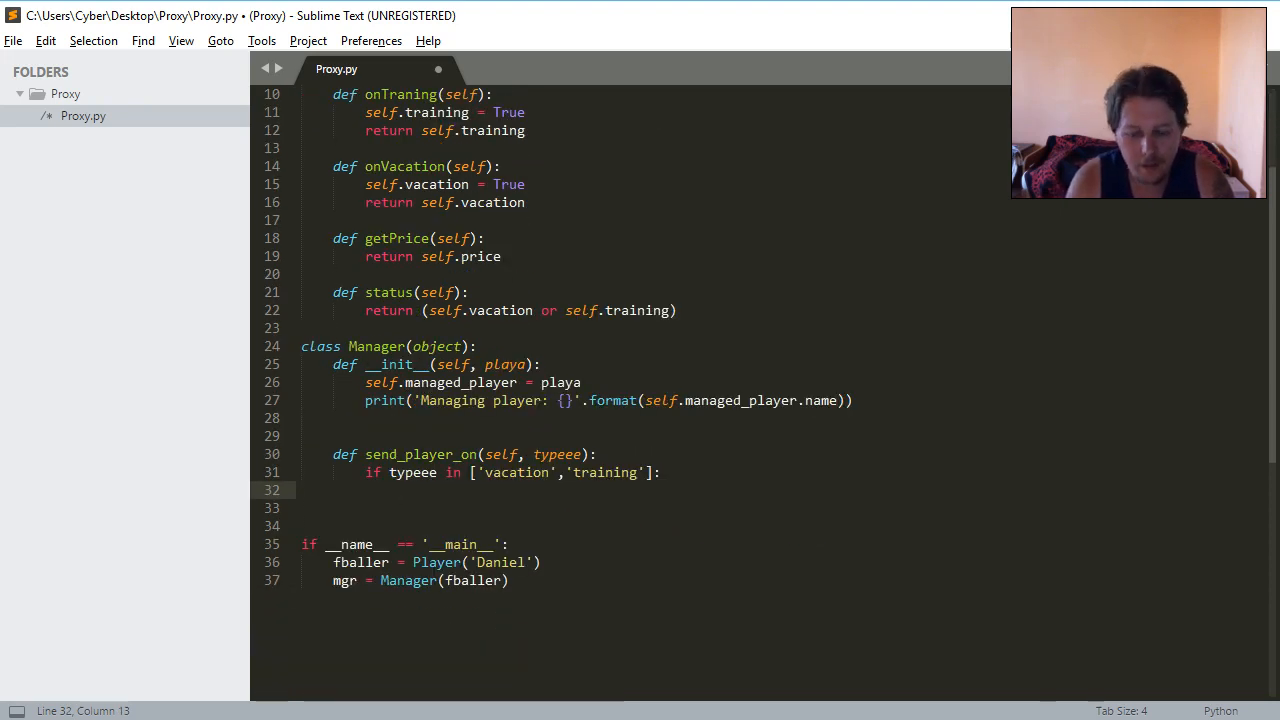
{"action": "type", "text": "pass"}
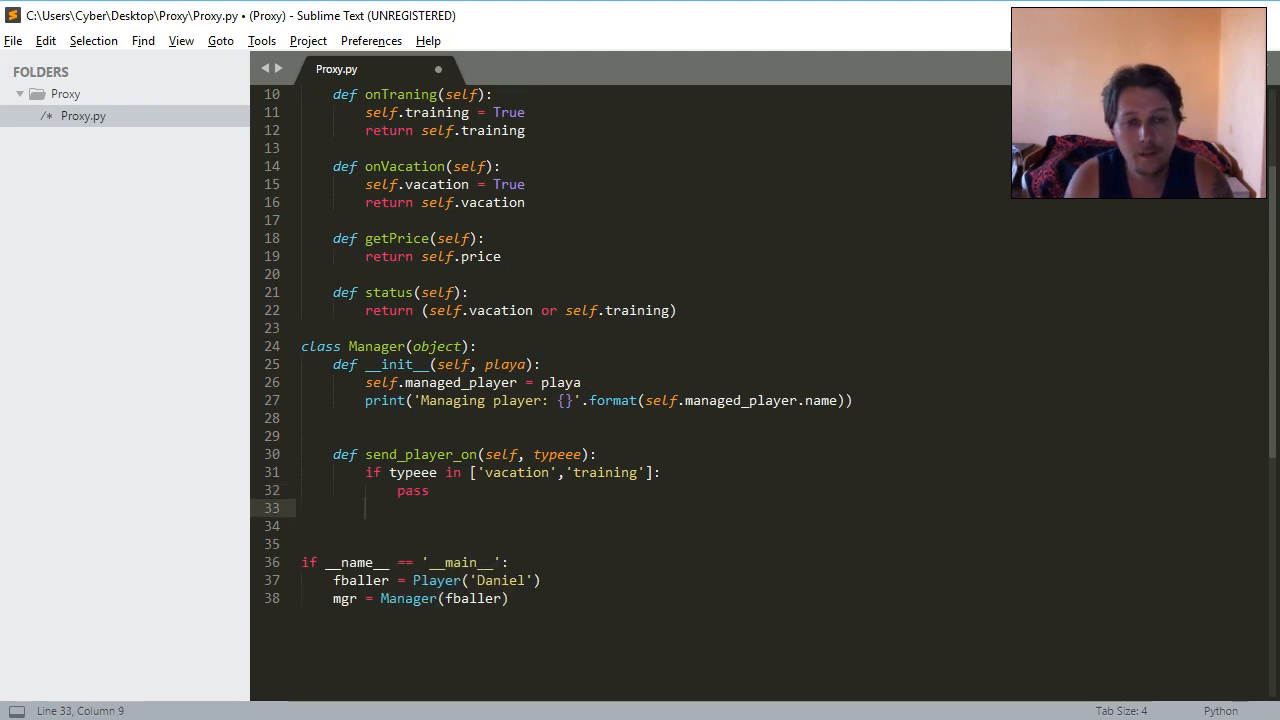
Add an else branch printing the not-a-valid-option message formatted with typeee.
{"action": "type", "text": "el"}
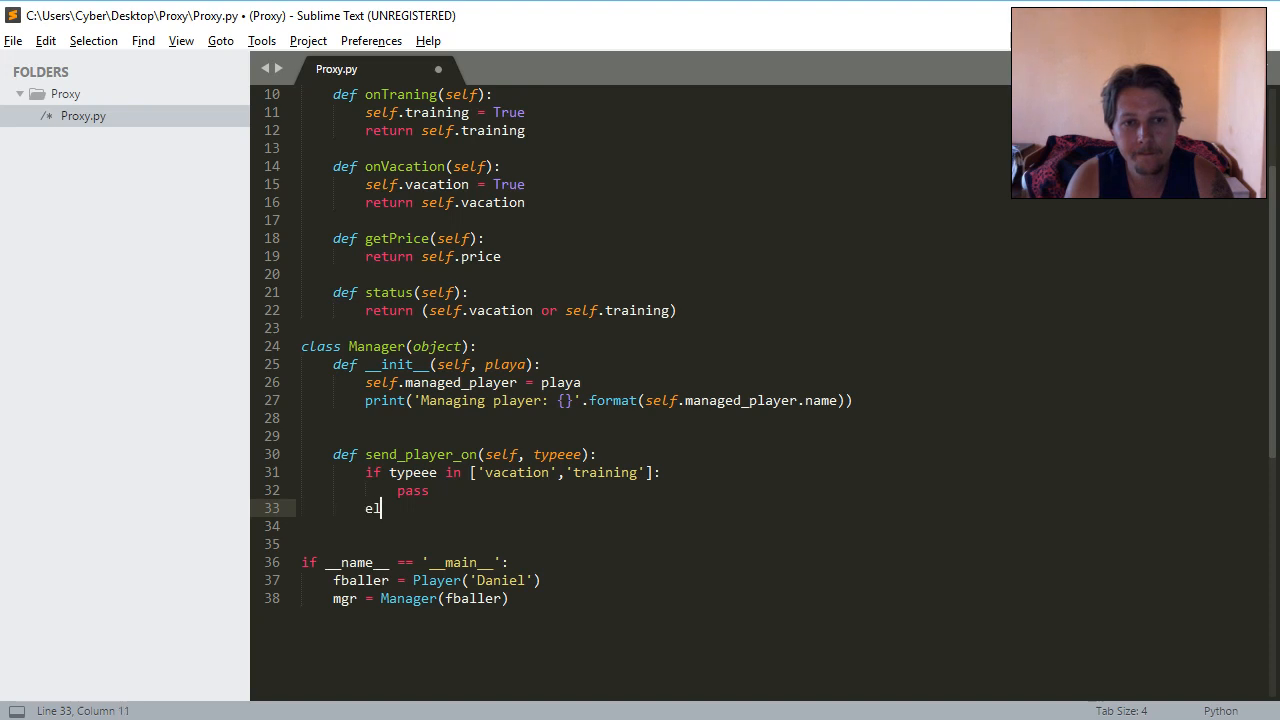
{"action": "type", "text": "se:"}
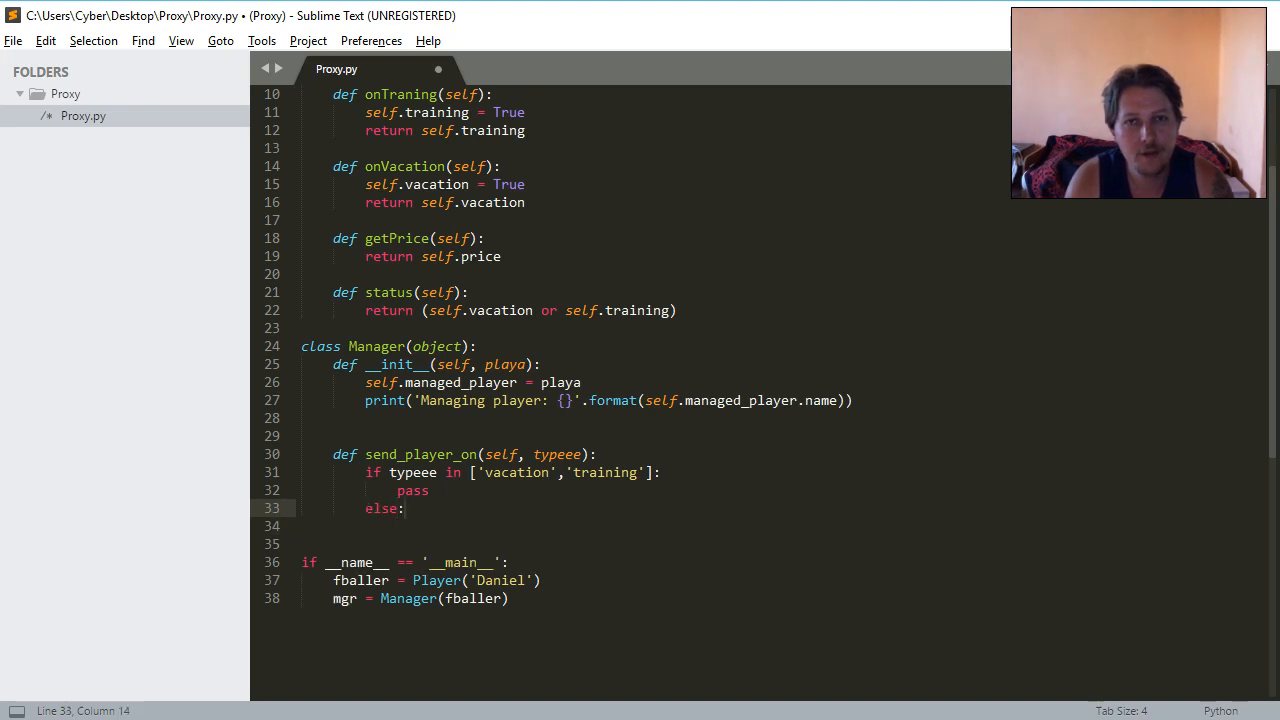
{"action": "key", "text": "enter"}
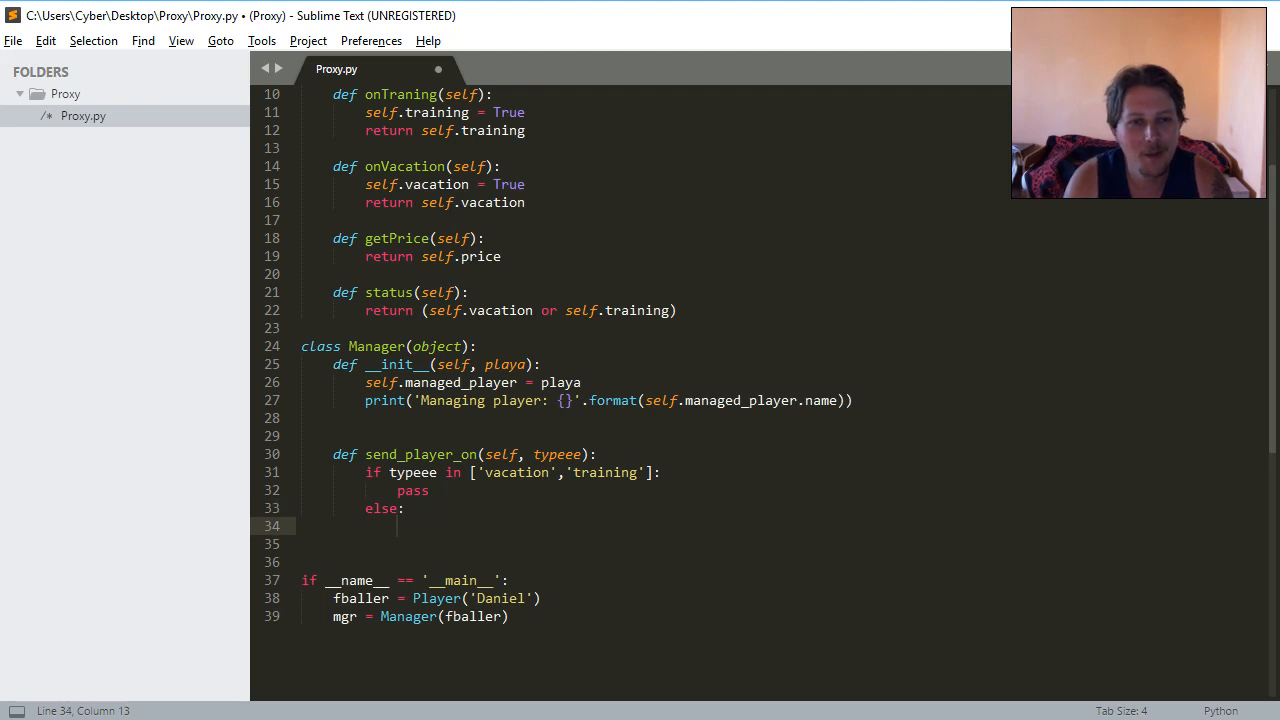
{"action": "type", "text": "print('Cant send player on: {},"}
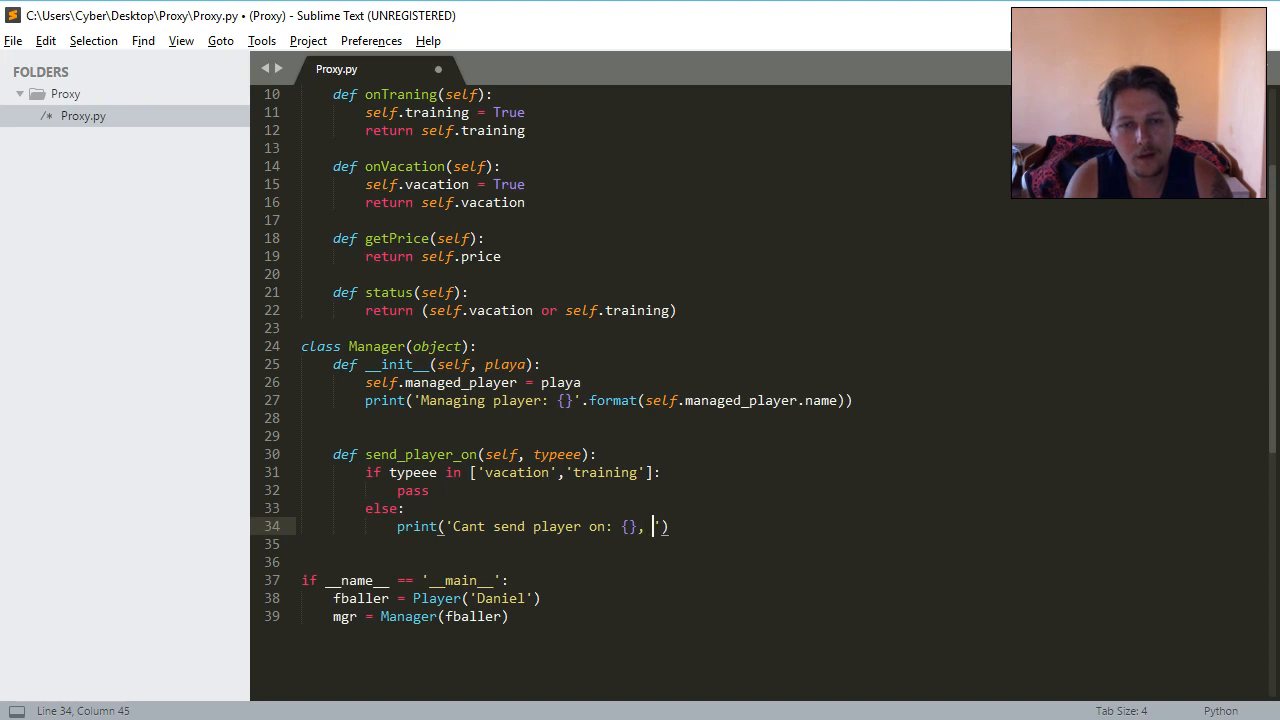
{"action": "type", "text": "it"}
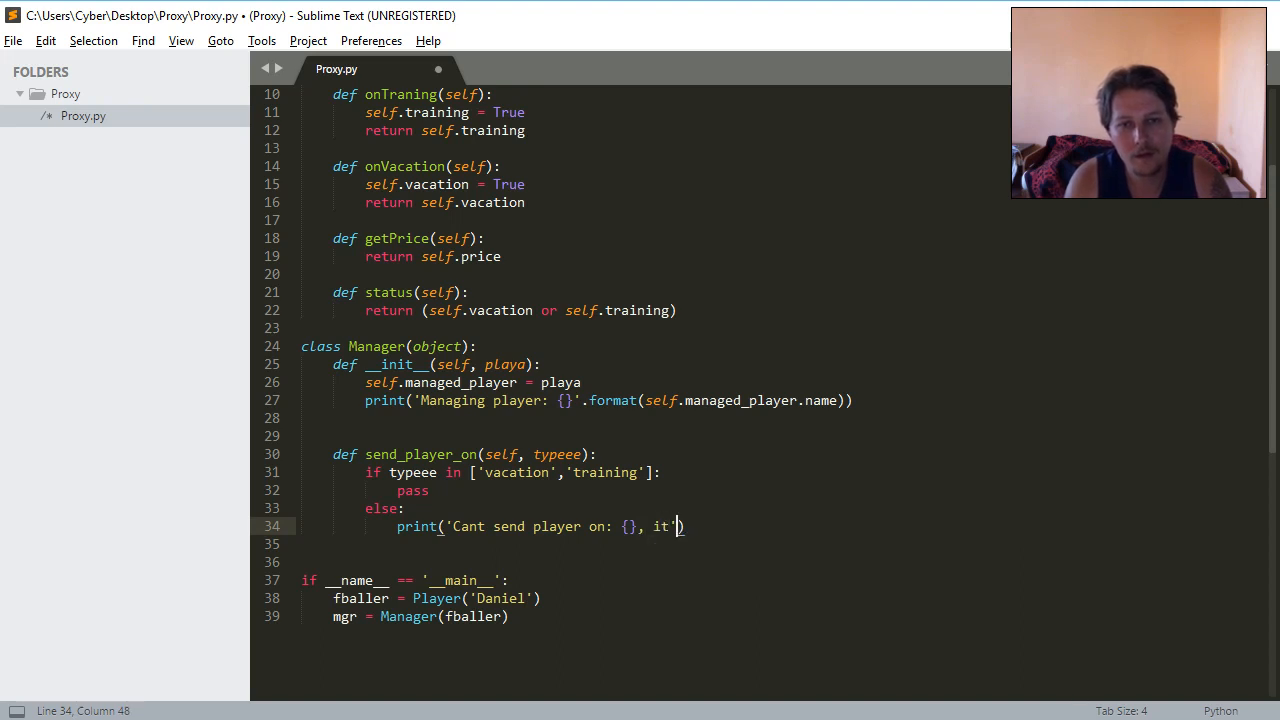
{"action": "type", "text": "s"}
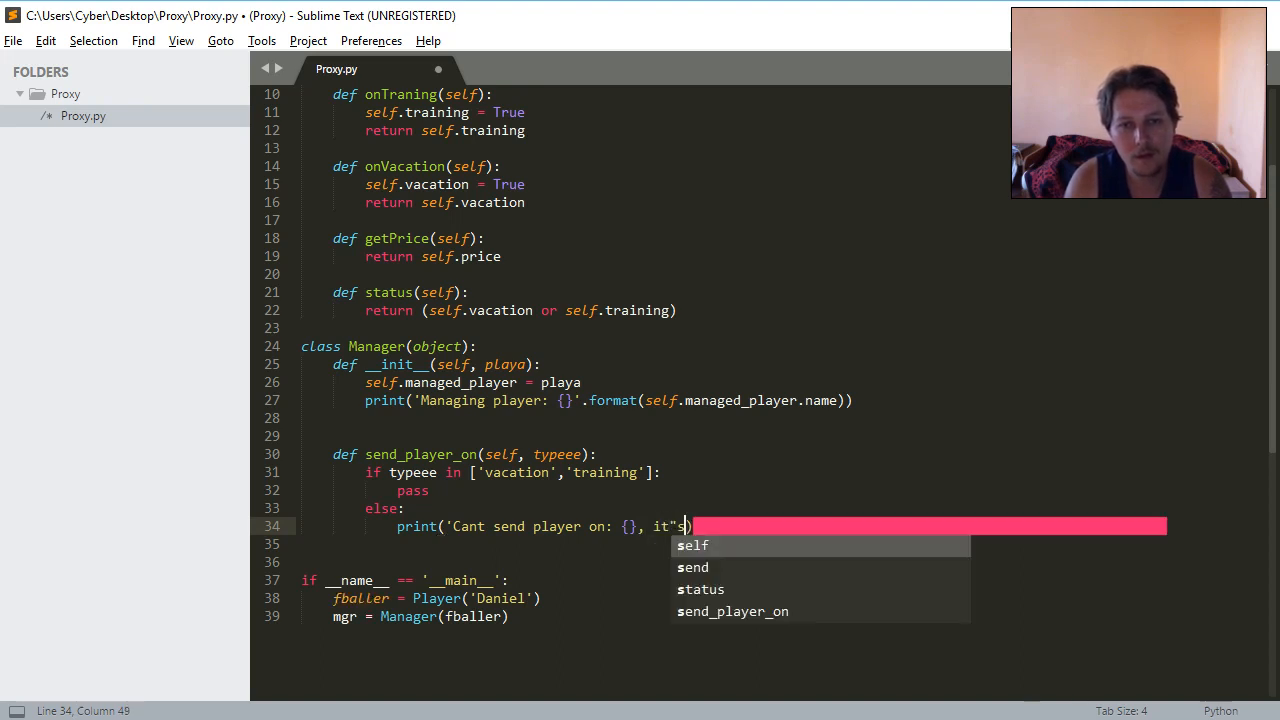
{"action": "type", "text": "\" \""}
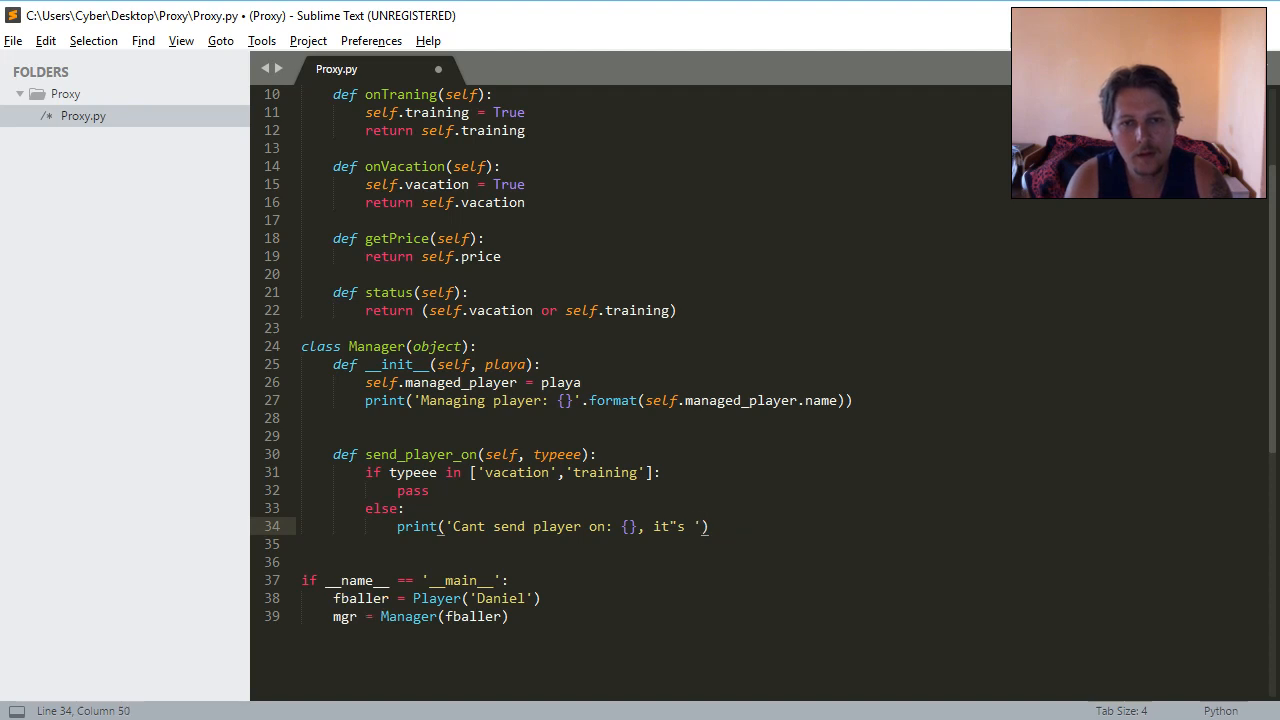
{"action": "type", "text": "not a valid o"}
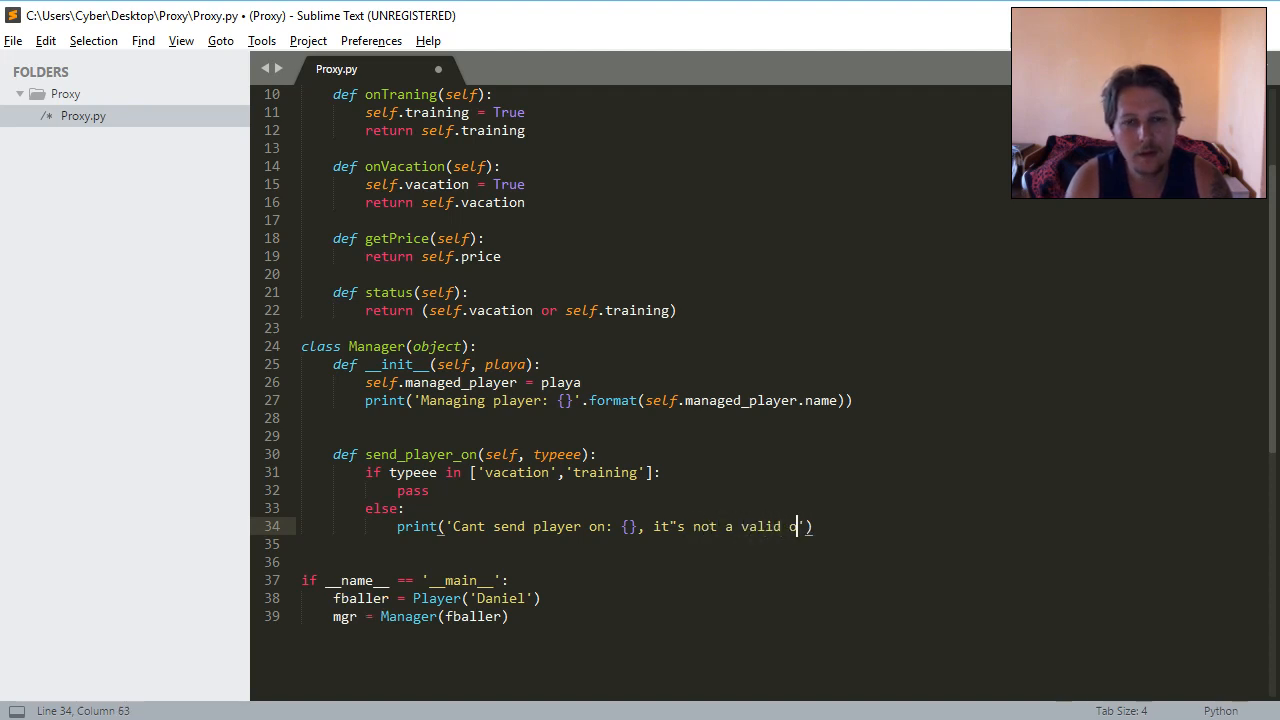
{"action": "type", "text": "ption!"}
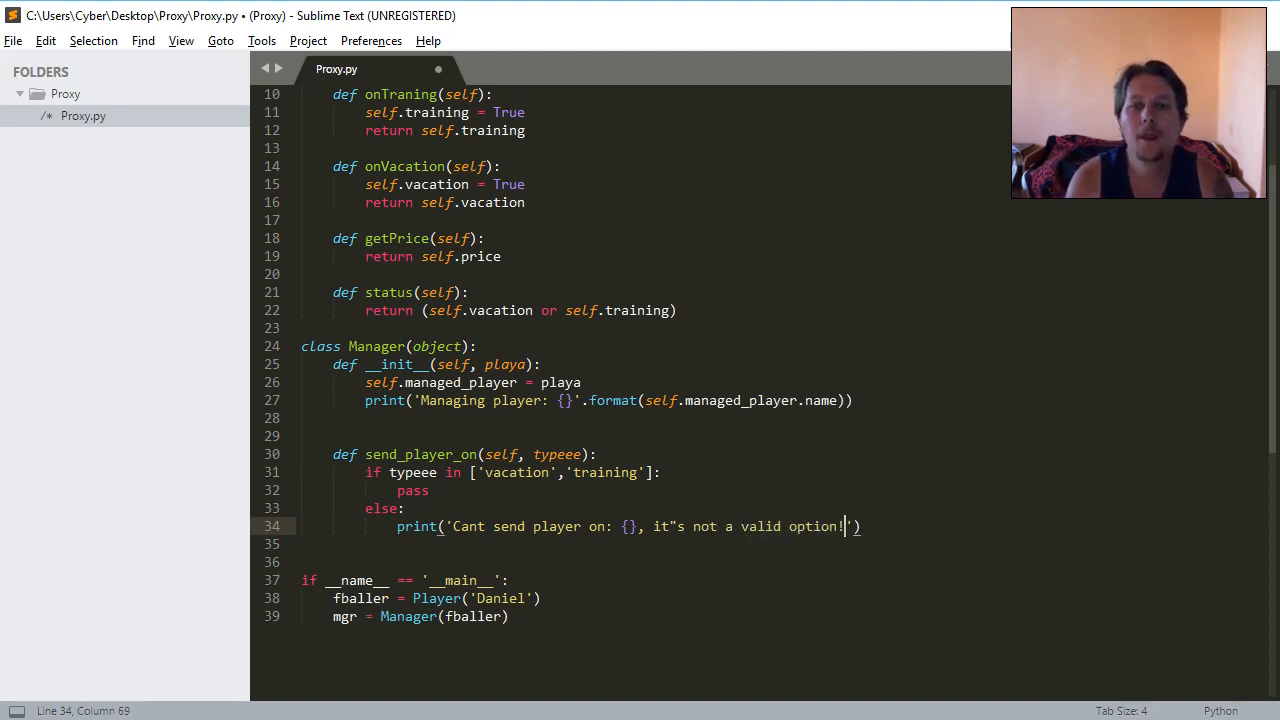
{"action": "type", "text": ".format()"}
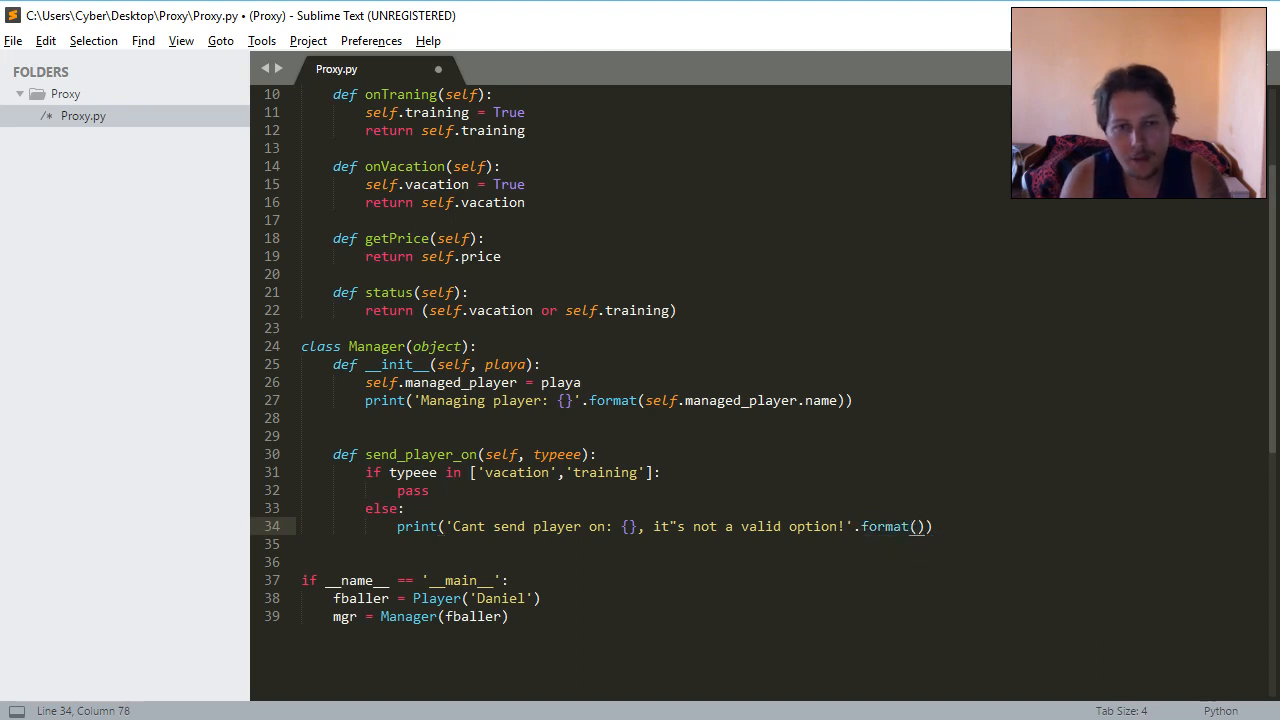
{"action": "type", "text": "typeee"}
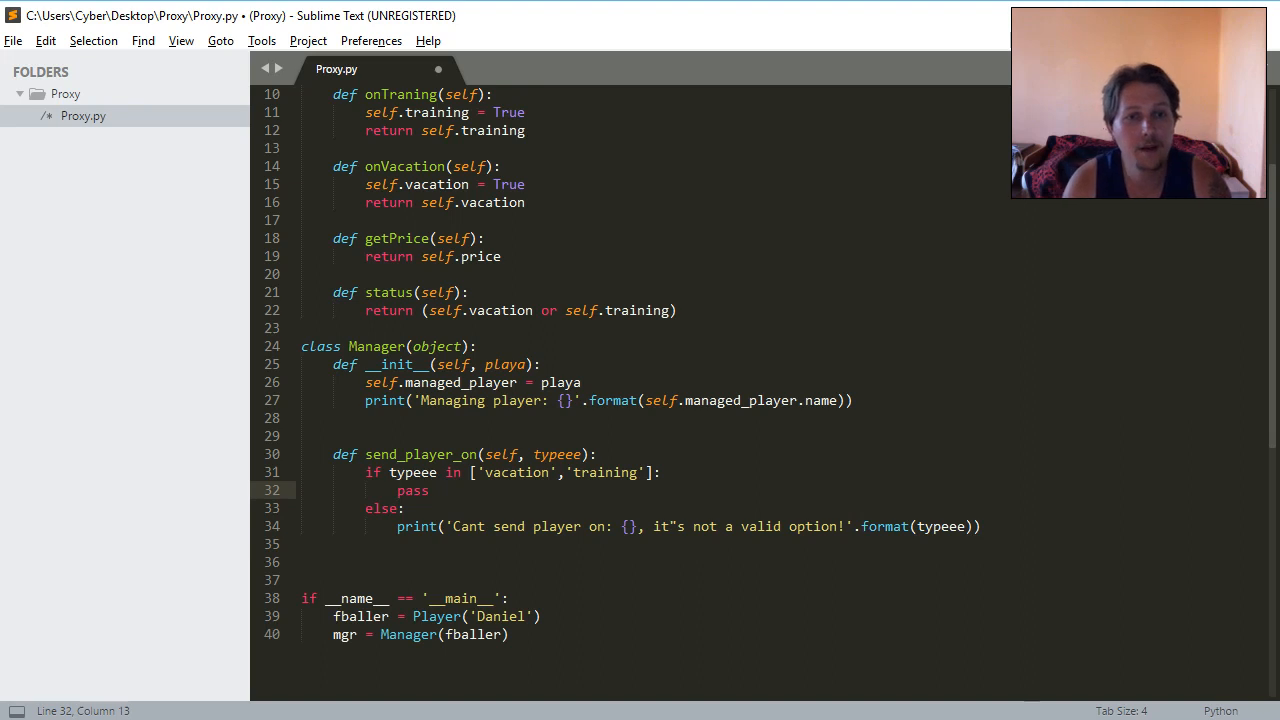
Add an if typeee == 'vacation': branch printing 'Sending player: {} on vacation!'.format().
{"action": "type", "text": "if"}
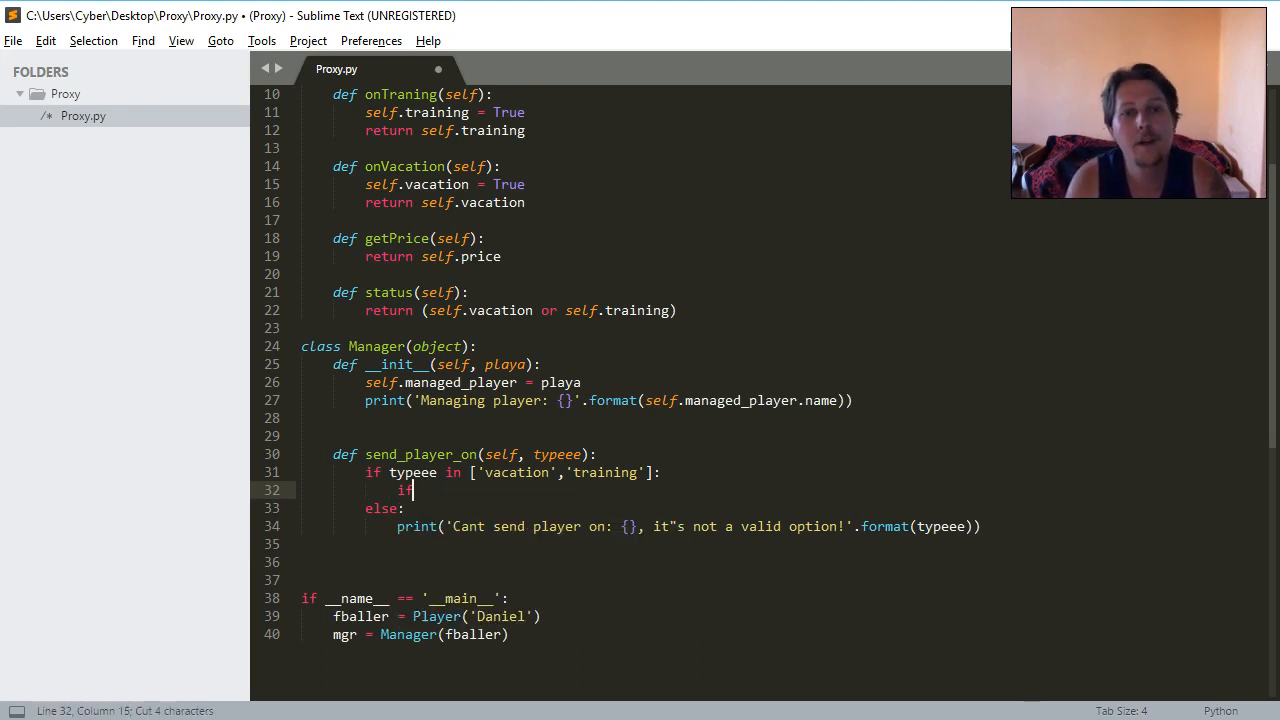
{"action": "type", "text": "typeee =="}
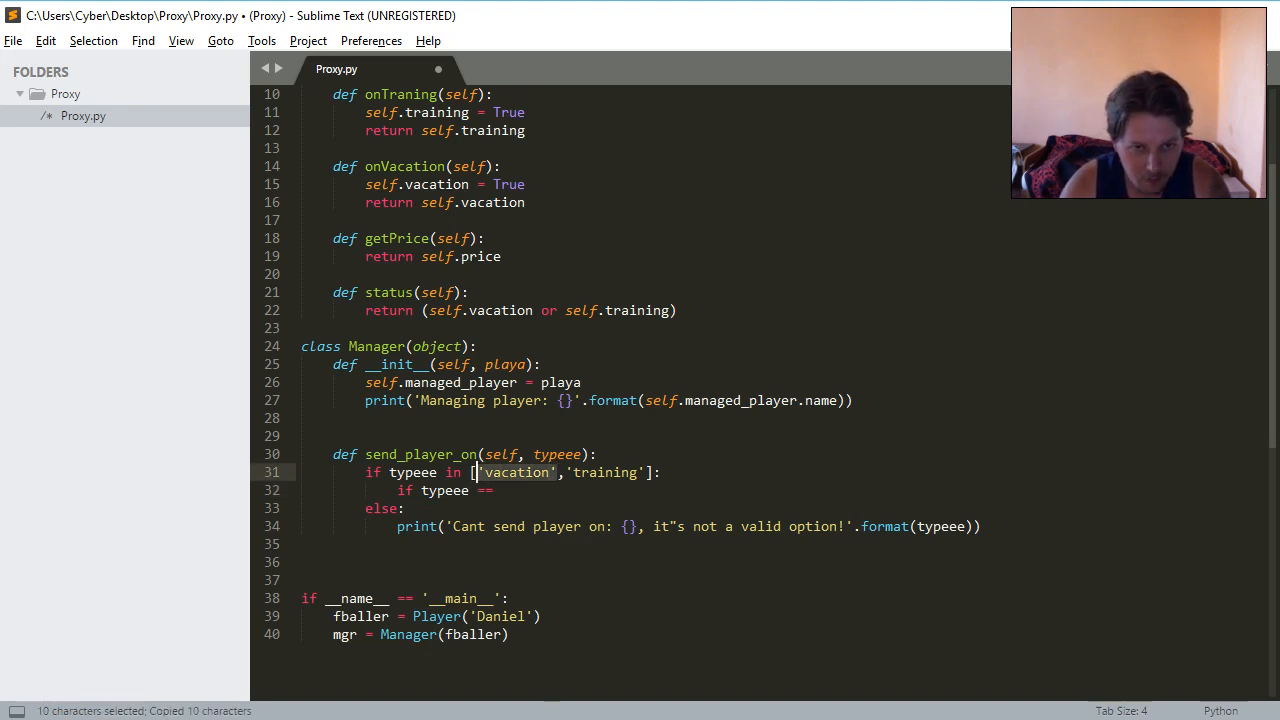
{"action": "type", "text": "'vacation':"}
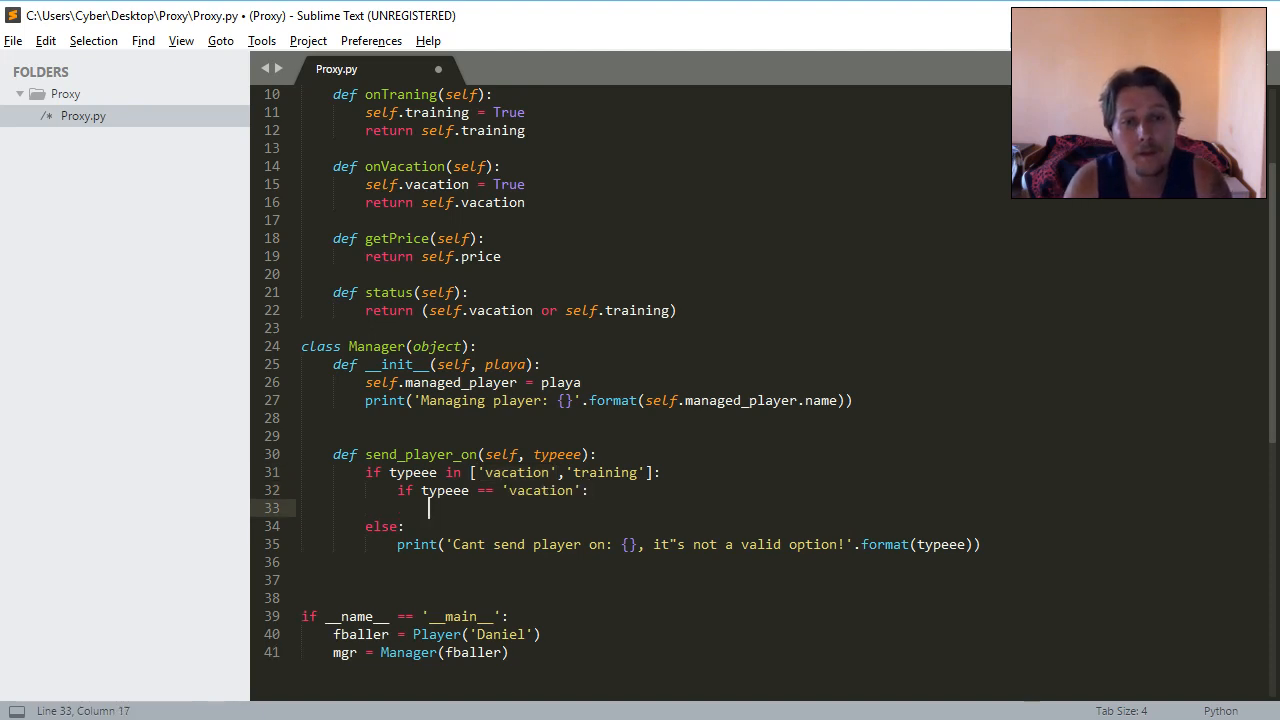
{"action": "type", "text": "print('')"}
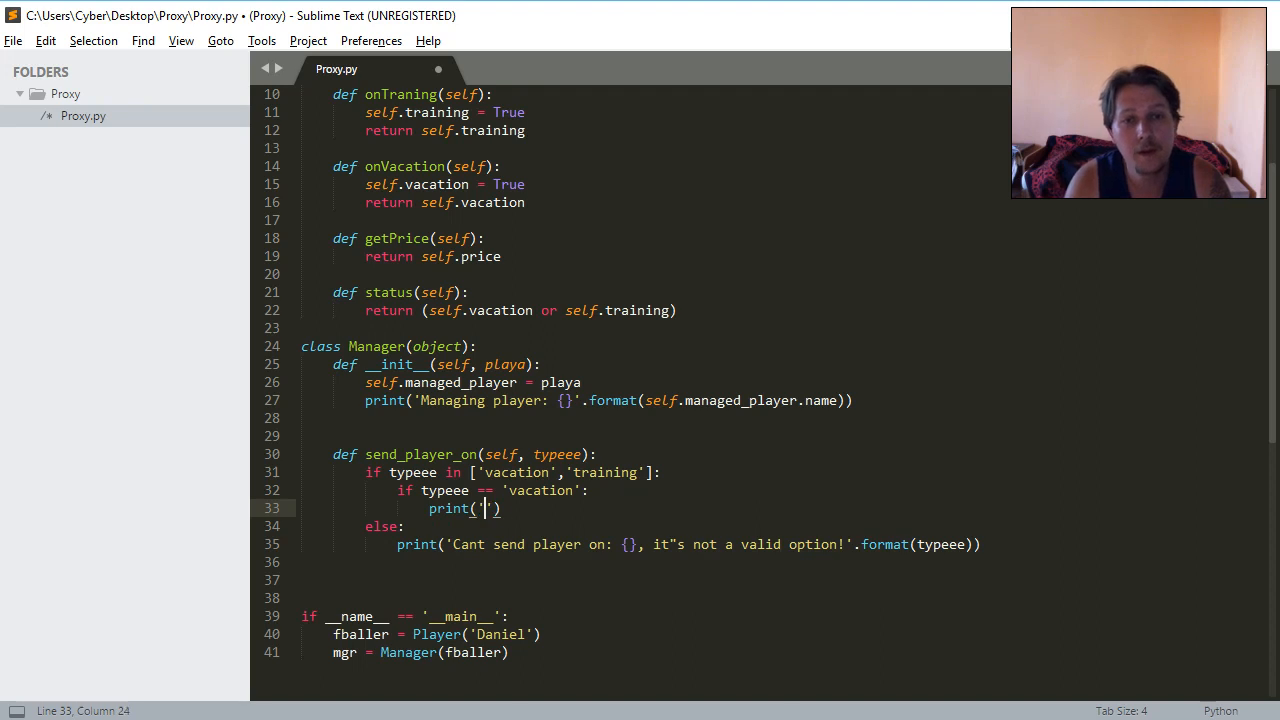
{"action": "type", "text": "Sending player: {} on"}
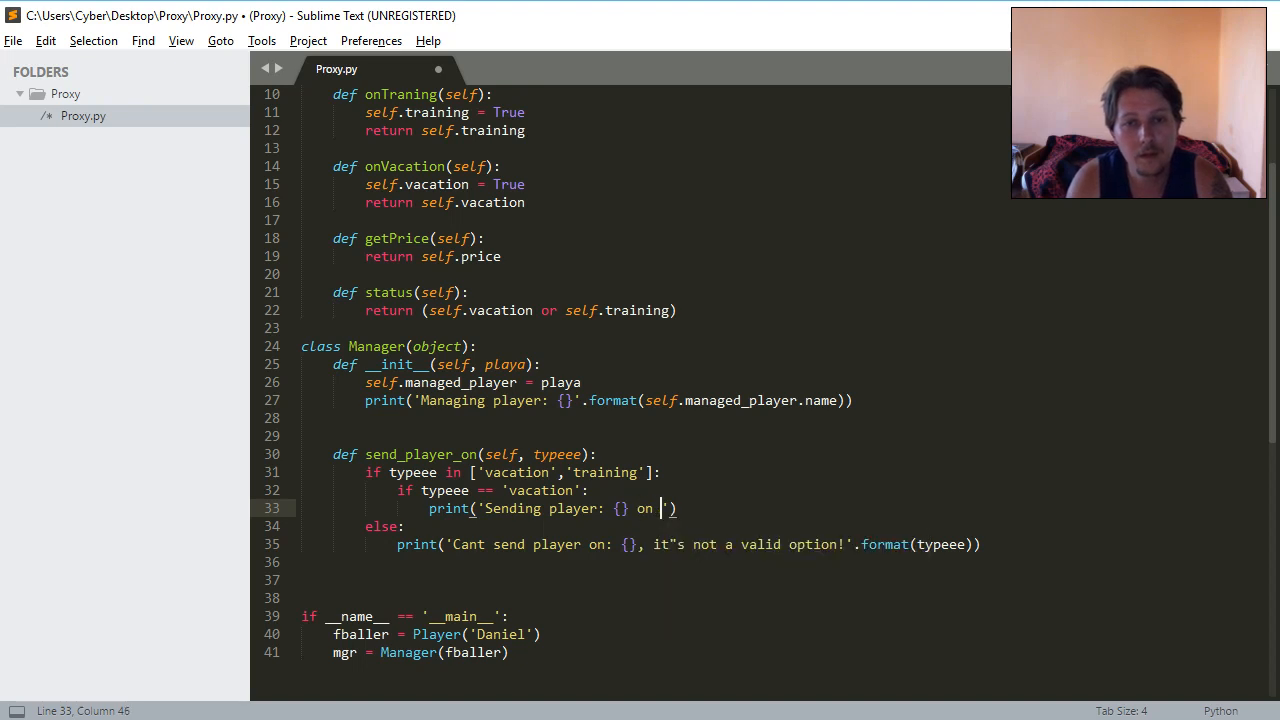
{"action": "type", "text": "vacation"}
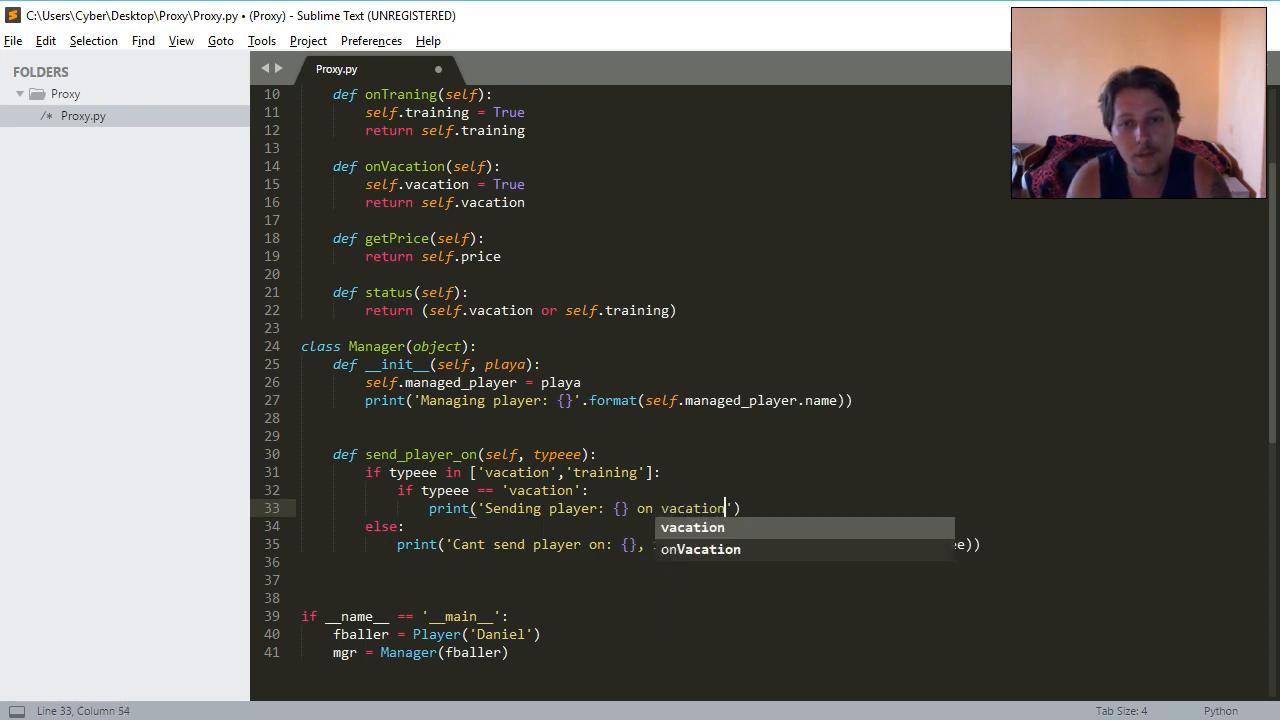
{"action": "type", "text": "!'.format"}
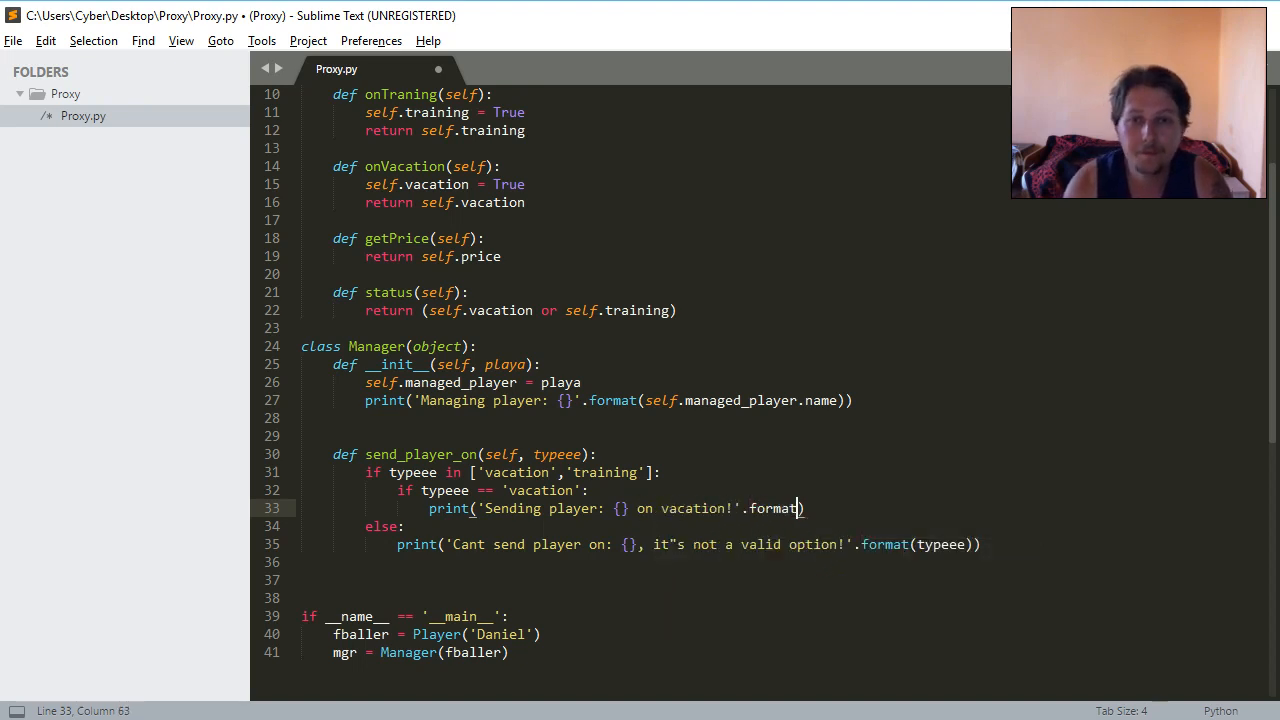
{"action": "type", "text": "()"}
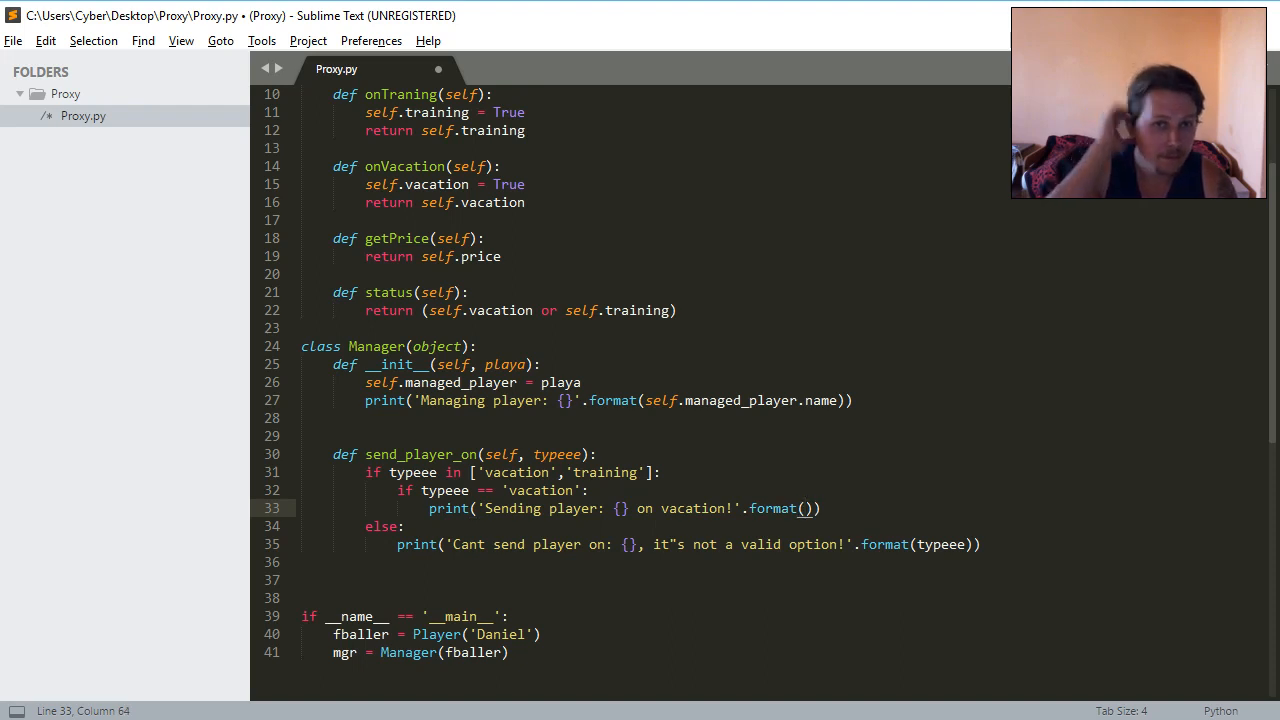
Start typing self.managed_player inside the empty format parentheses.
{"action": "left_click", "coordinate": [421, 184]}
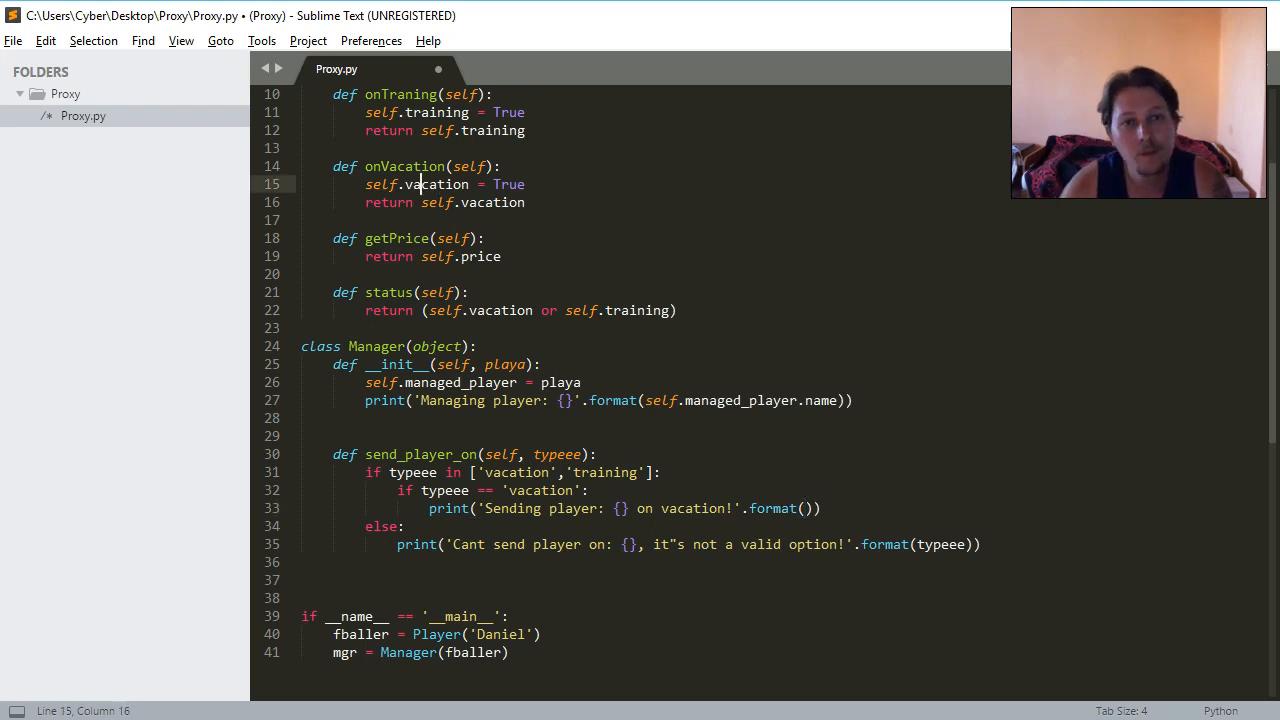
{"action": "double_click", "coordinate": [406, 166]}
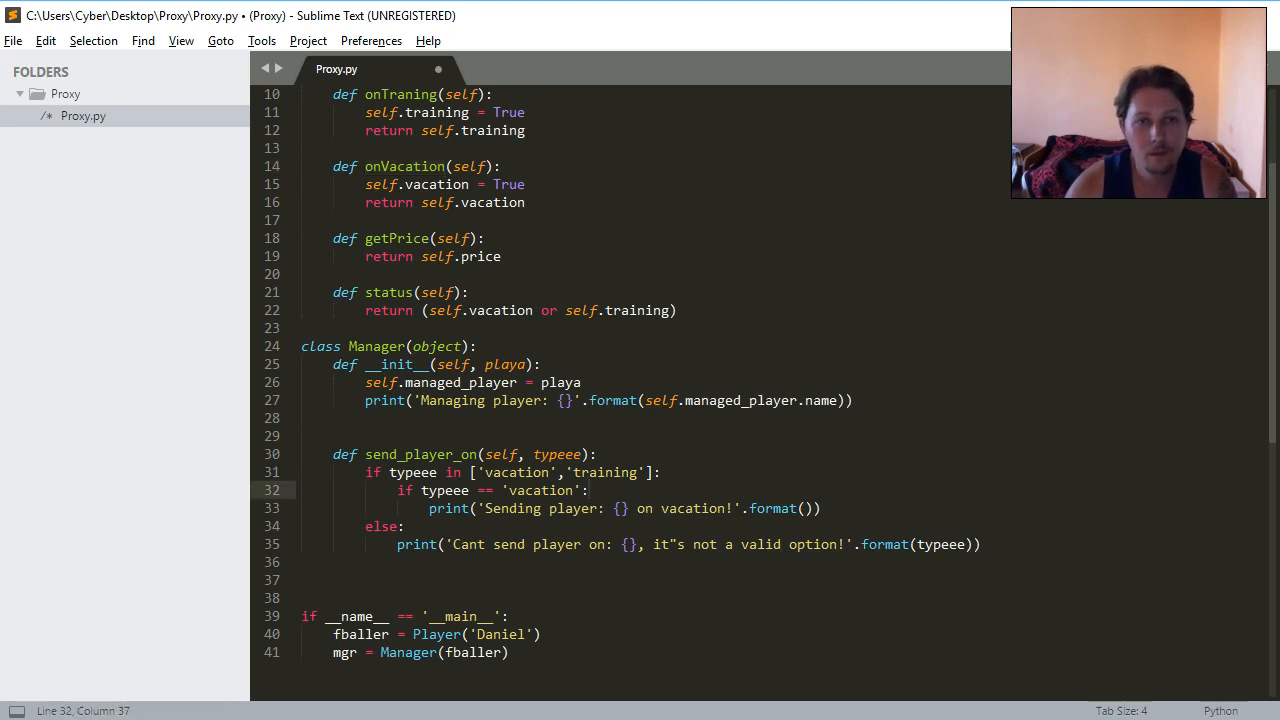
{"action": "double_click", "coordinate": [406, 166]}
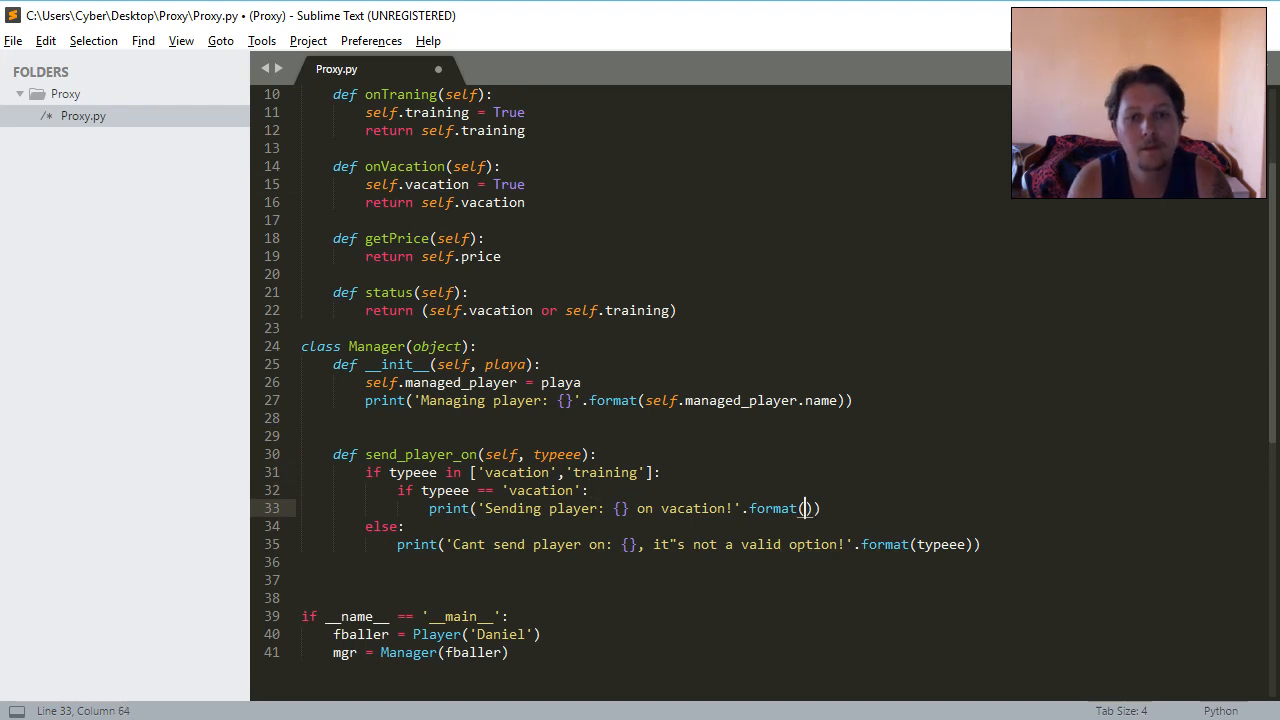
{"action": "type", "text": "self._m"}
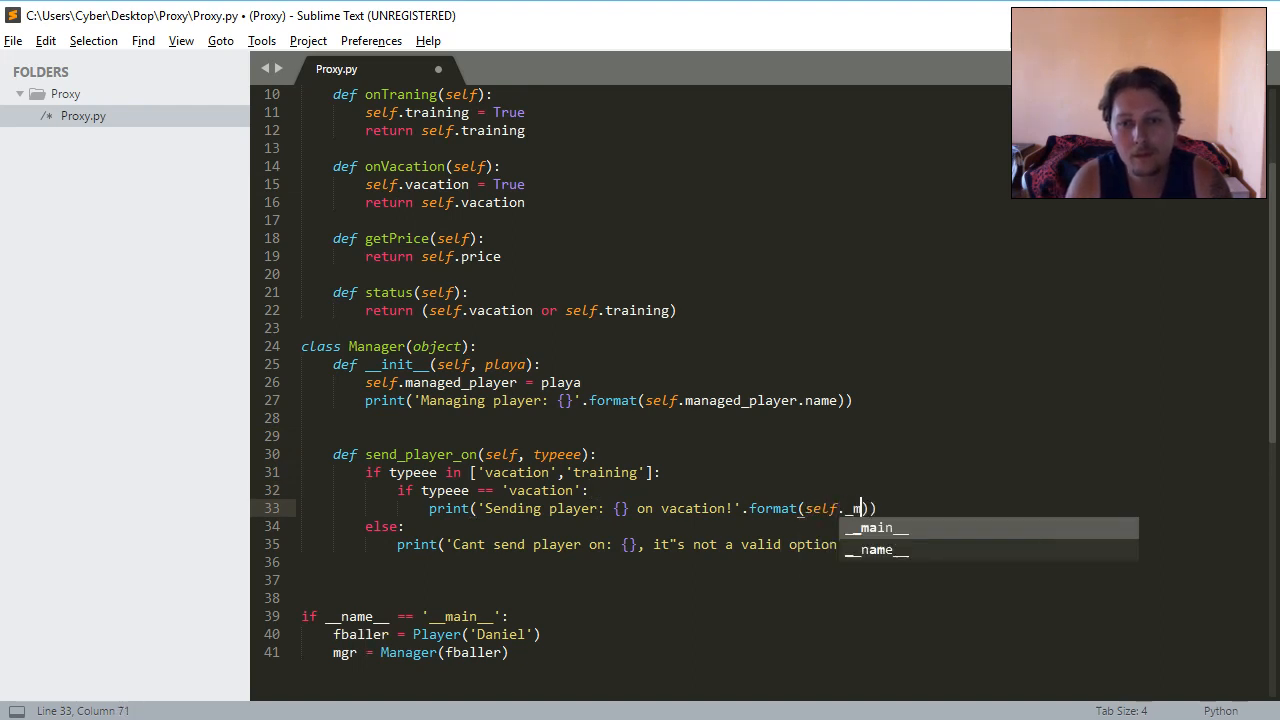
{"action": "key", "text": "backspace"}
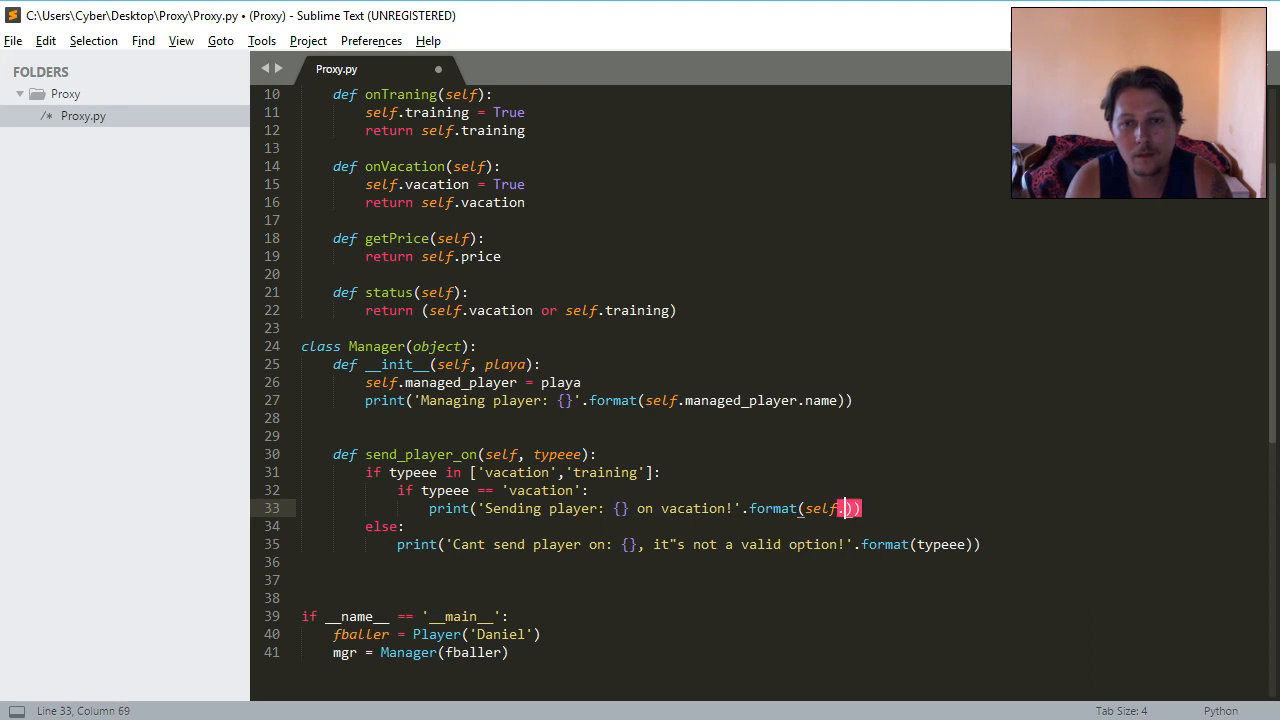
Complete self.managed_player.name, add the onVacation call, and paste those lines into the else branch.
{"action": "type", "text": ".managed_player.nam"}
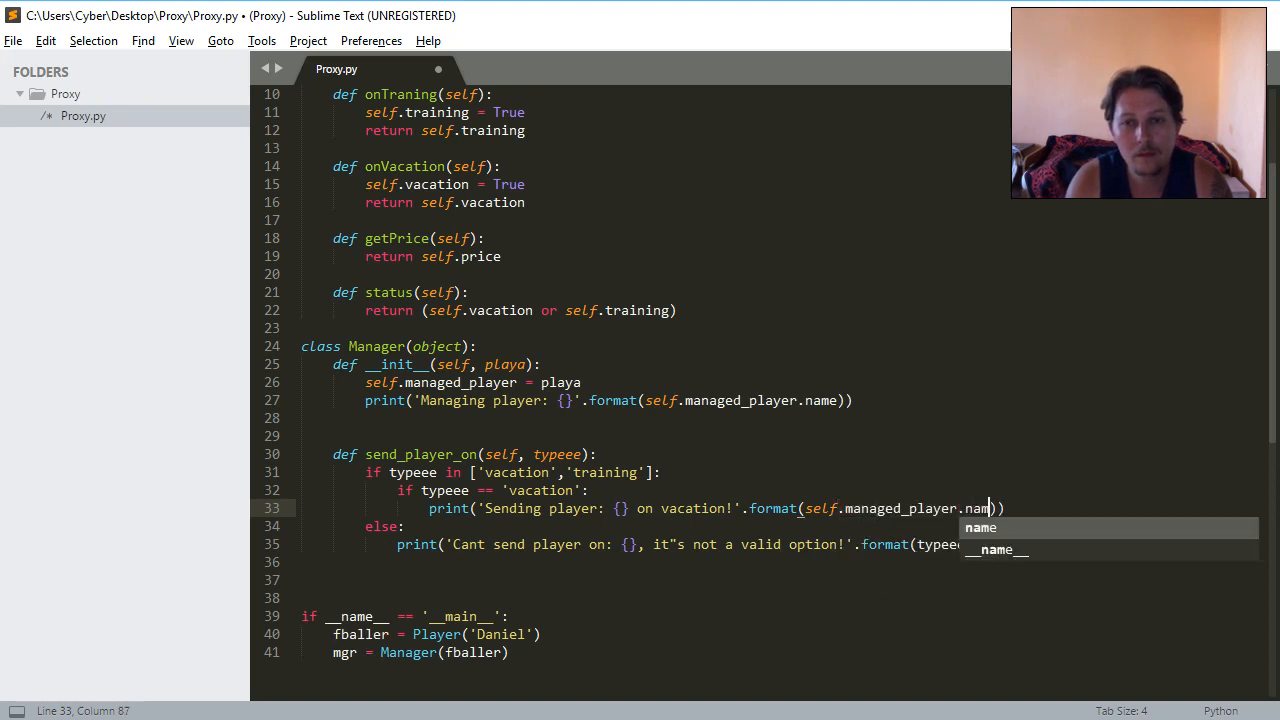
{"action": "type", "text": "sekf"}
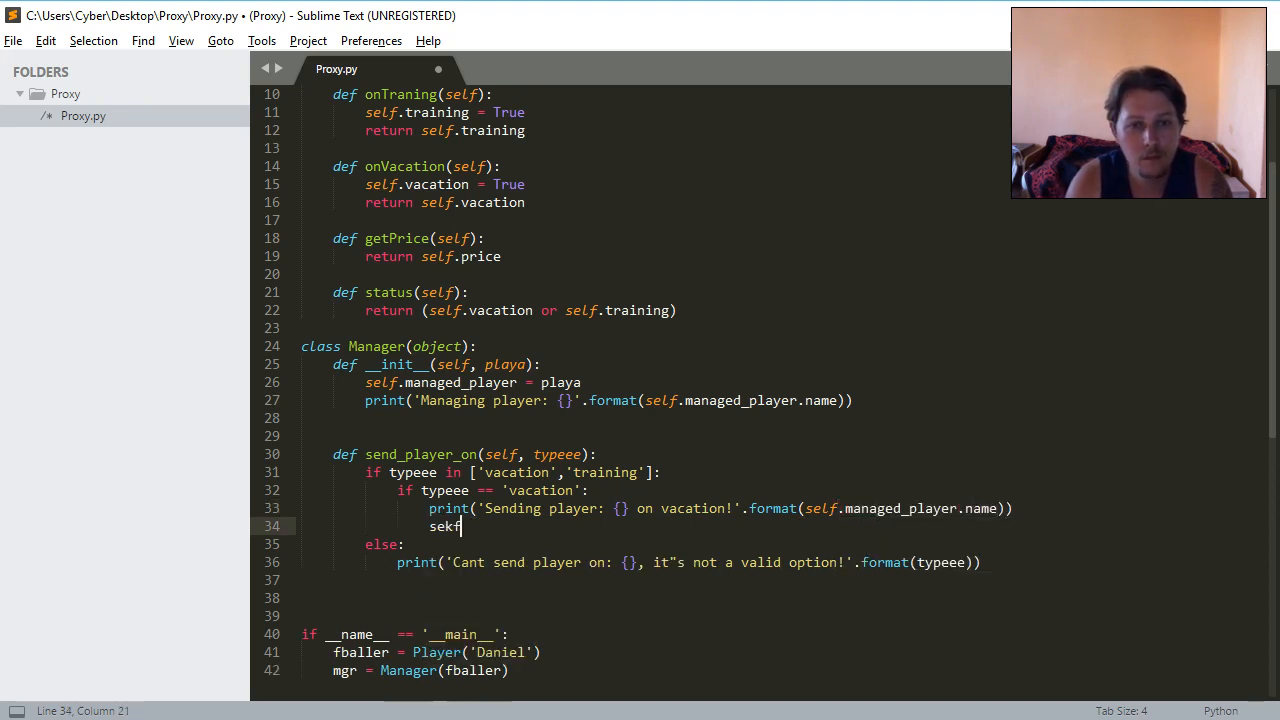
{"action": "type", "text": ".managed_player.onVacation("}
{"action": "type", "text": "else:"}
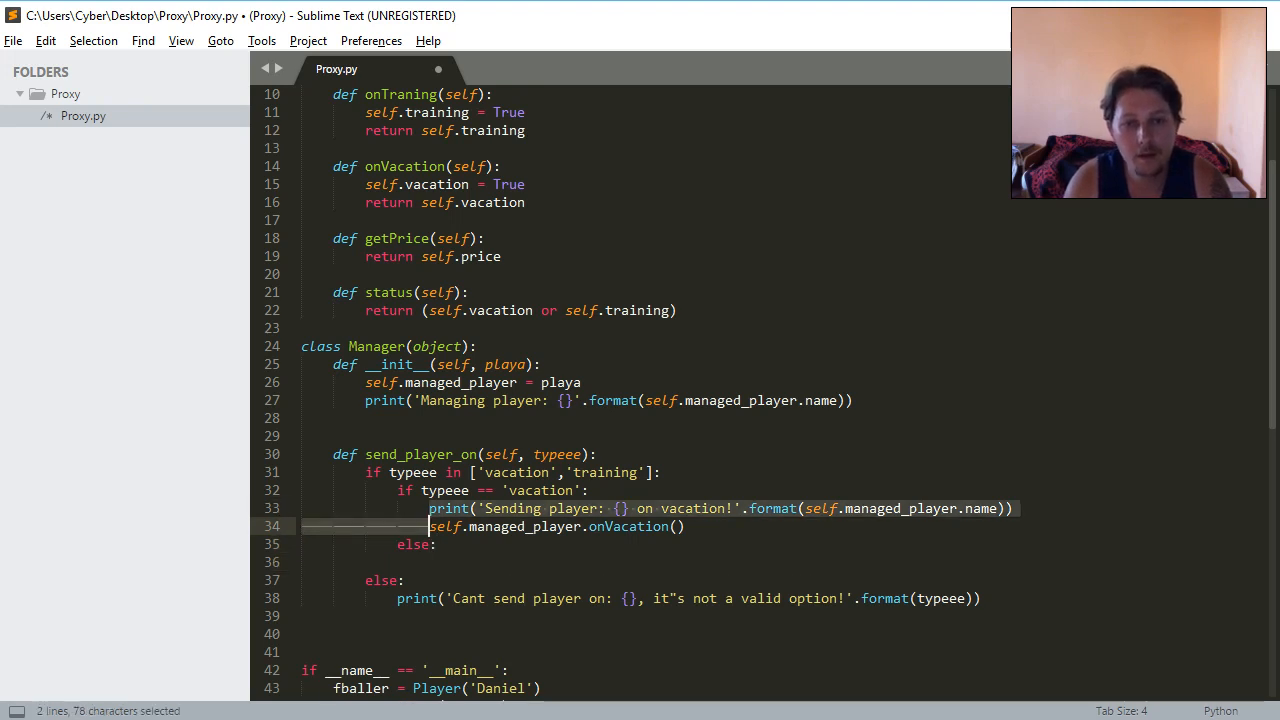
{"action": "key", "text": "ctrl+v"}
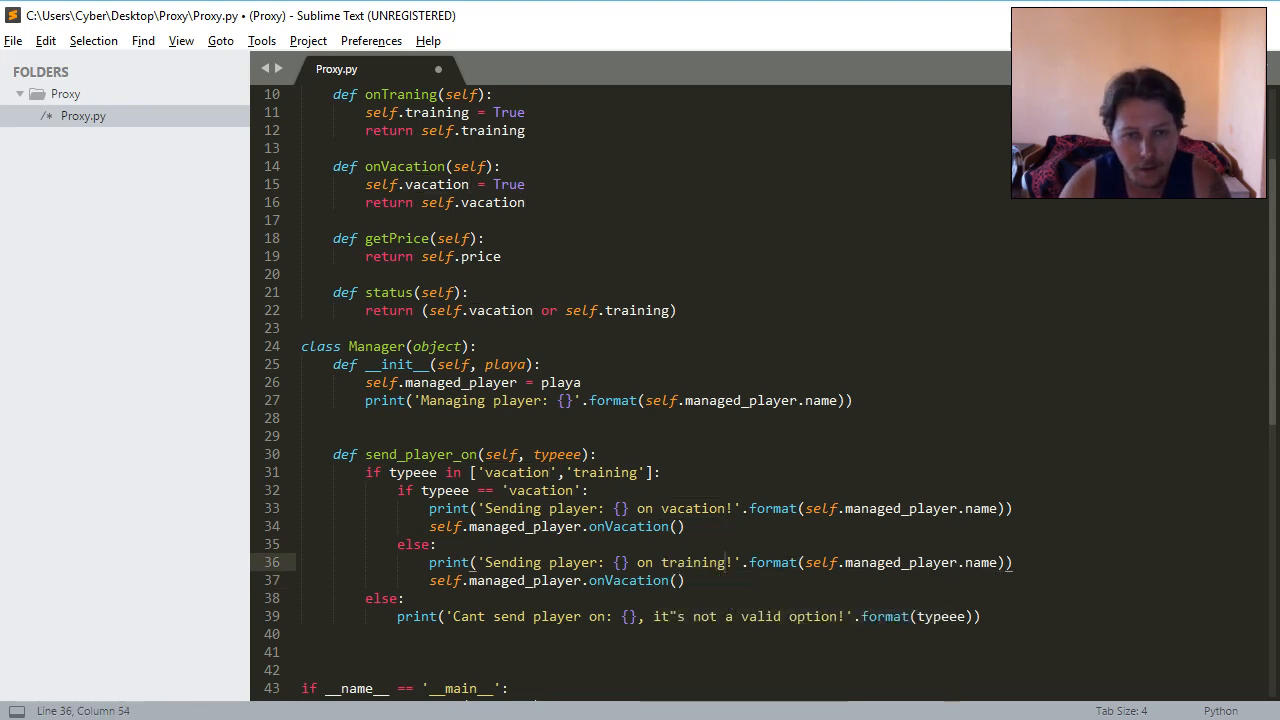
{"action": "double_click", "coordinate": [400, 94]}
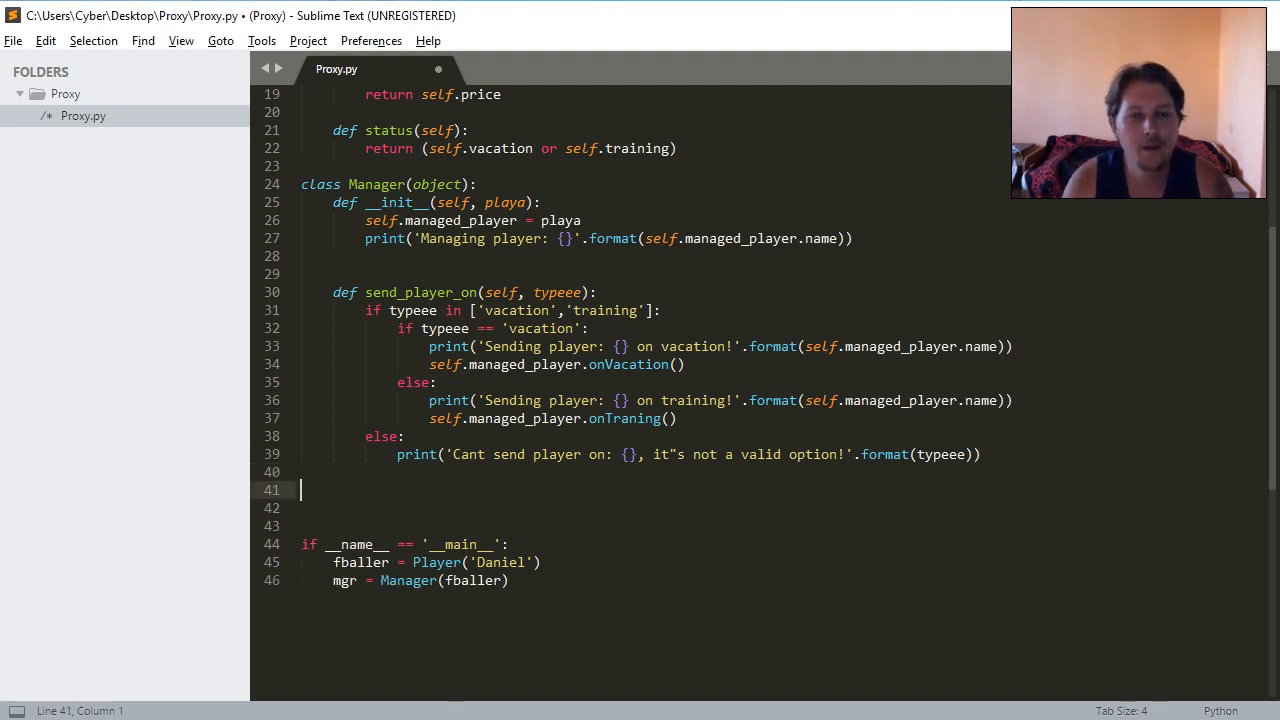
Define sell_player(self, offer) with the condition if offer > self.managed_player.getPrice():.
{"action": "type", "text": "def"}
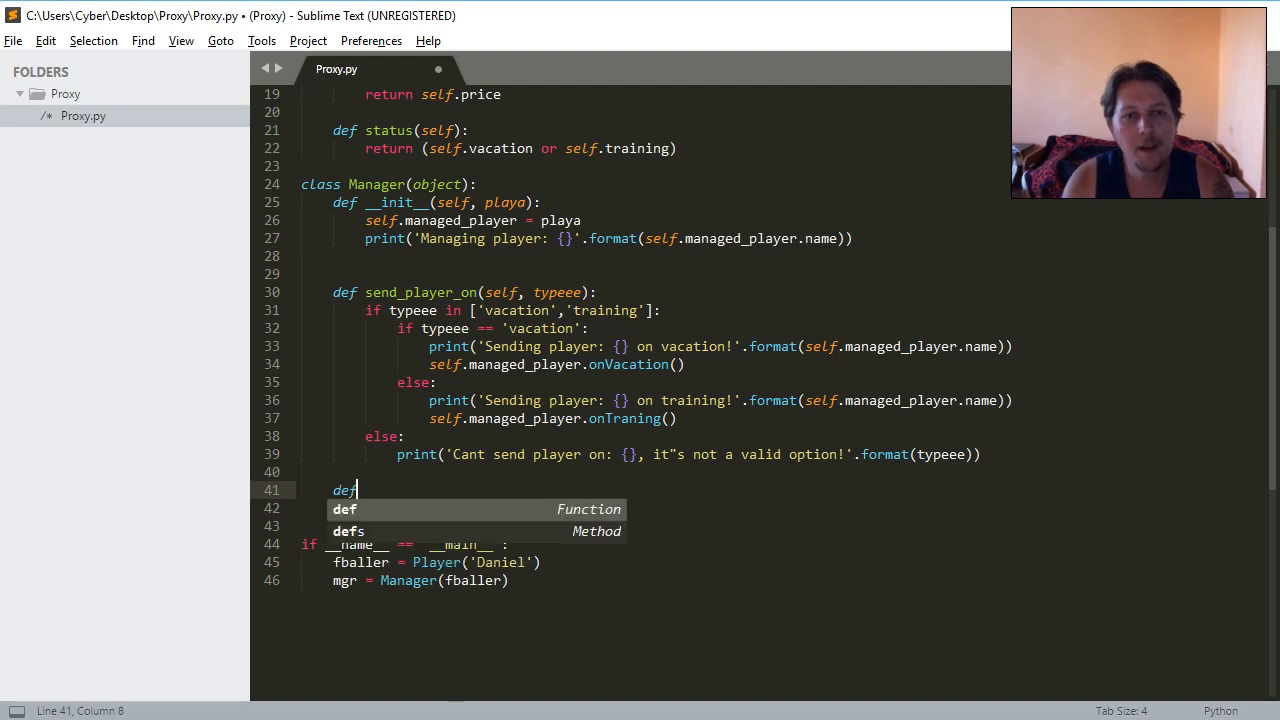
{"action": "type", "text": "sell"}
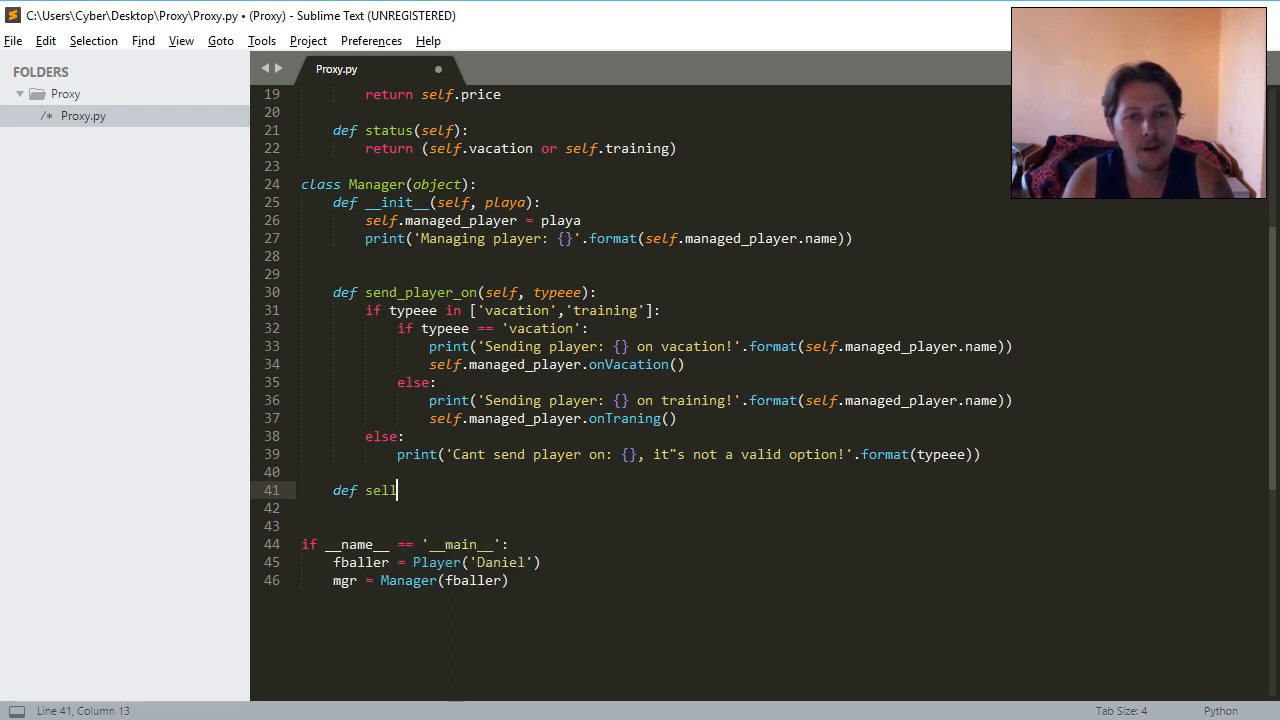
{"action": "type", "text": "_player"}
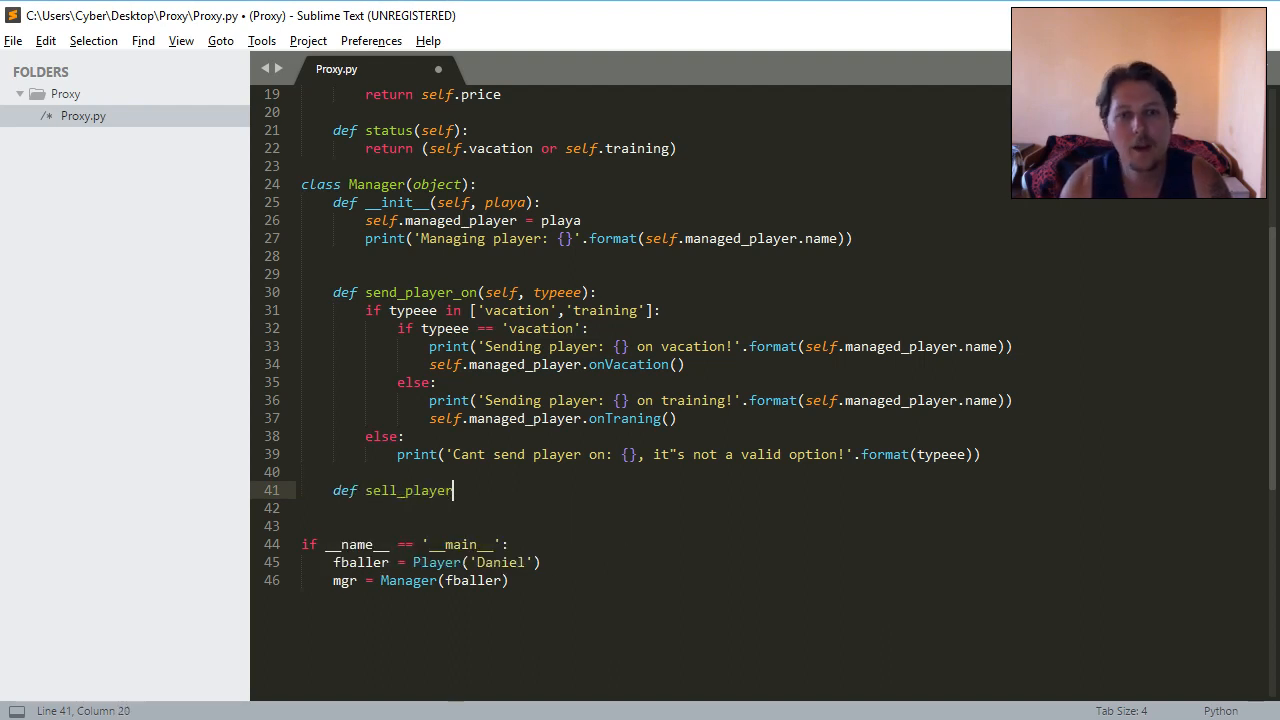
{"action": "type", "text": "(self, offer):"}
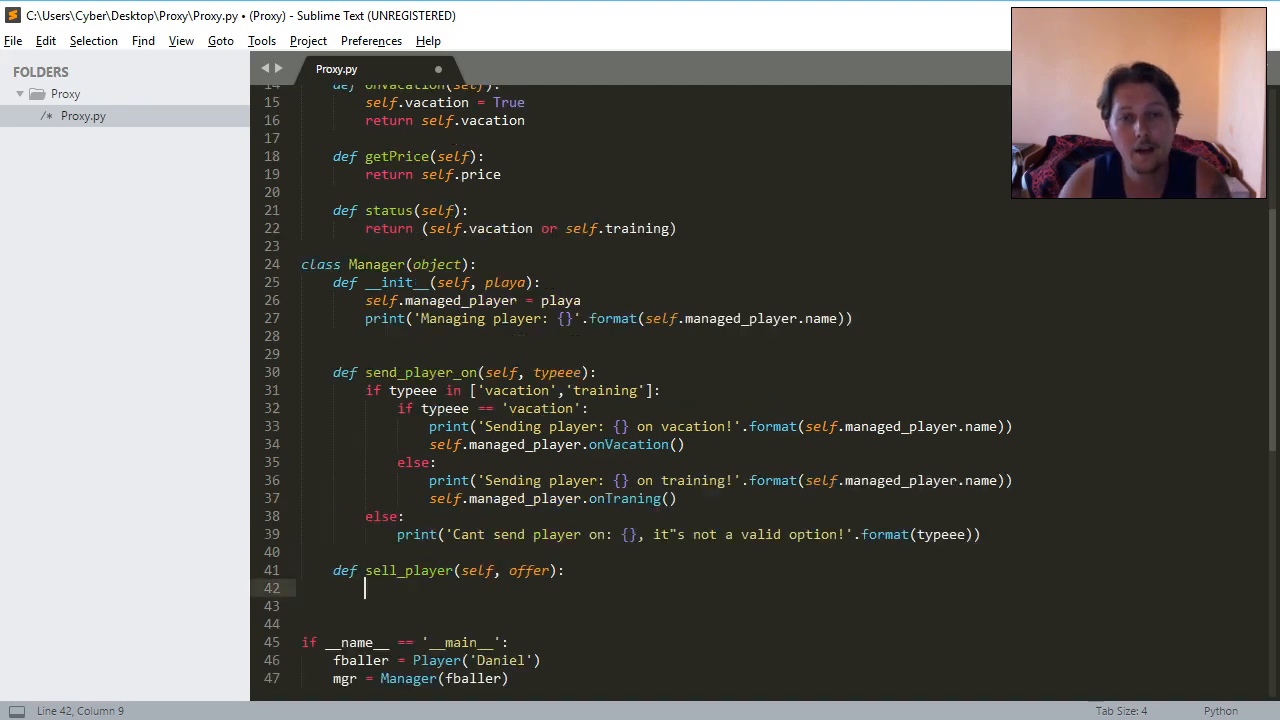
{"action": "scroll", "scroll_direction": "up", "scroll_amount": 3}
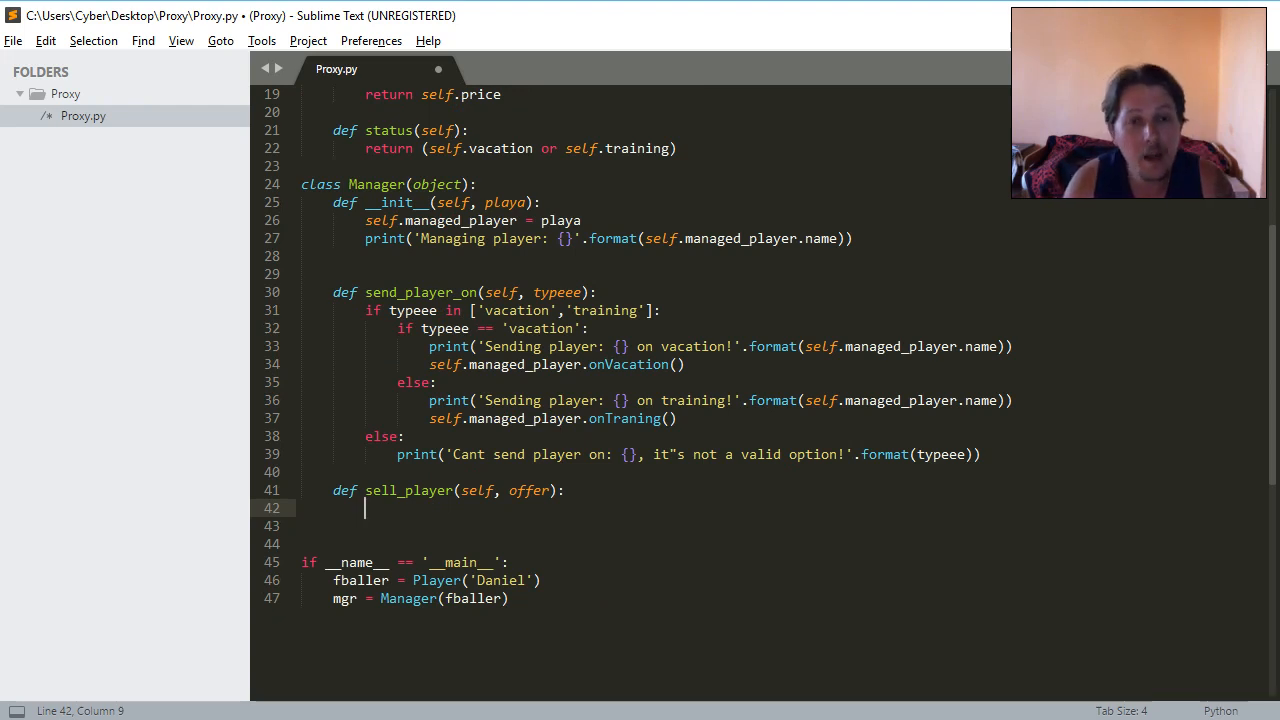
{"action": "type", "text": "if"}
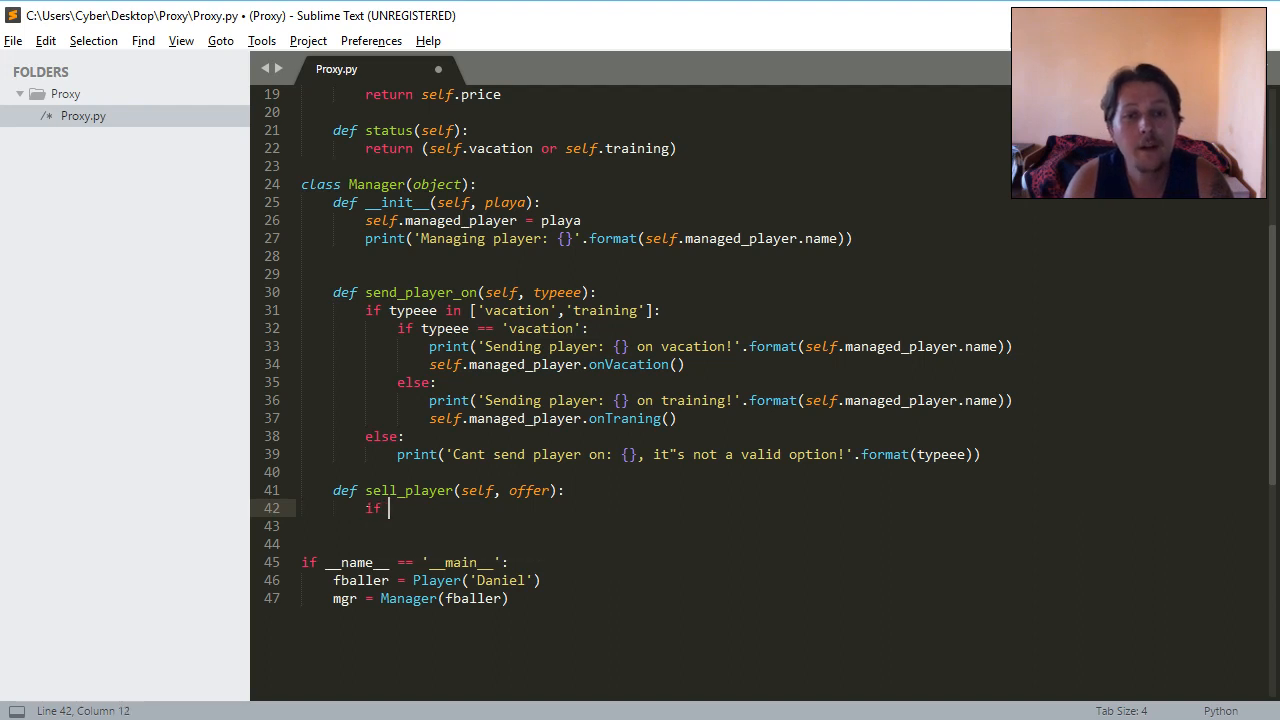
{"action": "type", "text": "offer"}
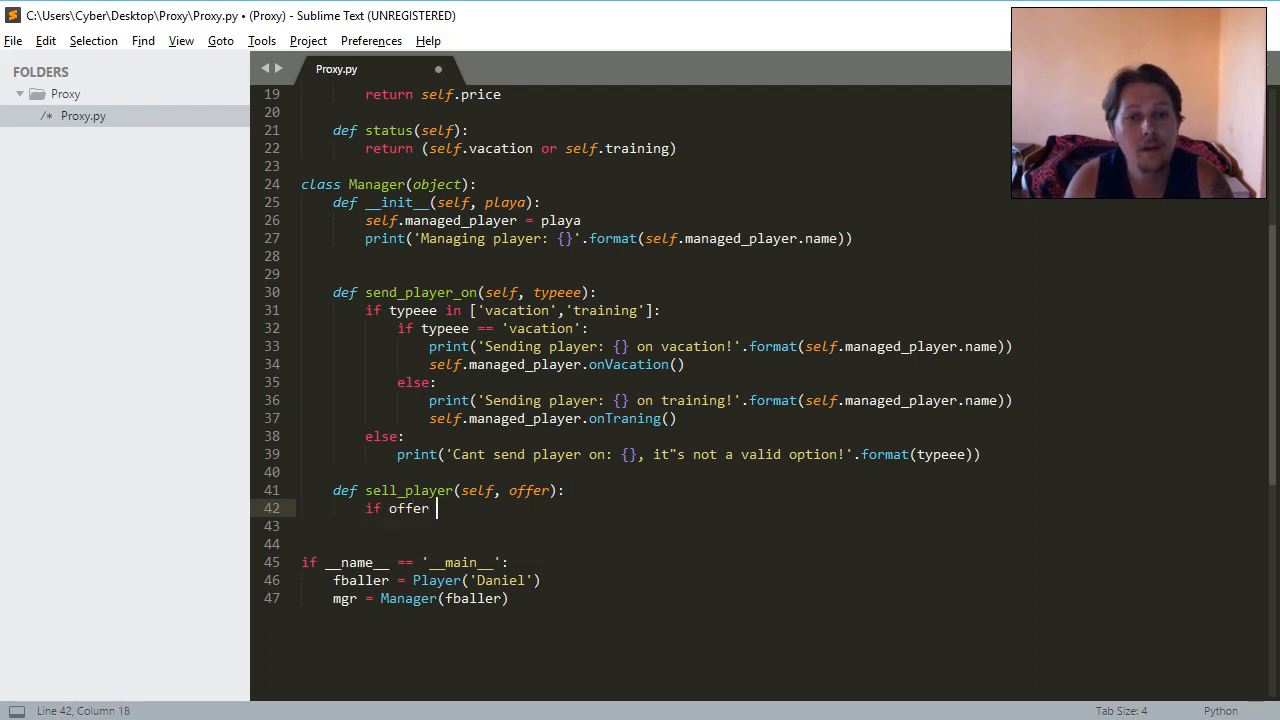
{"action": "type", "text": ">"}
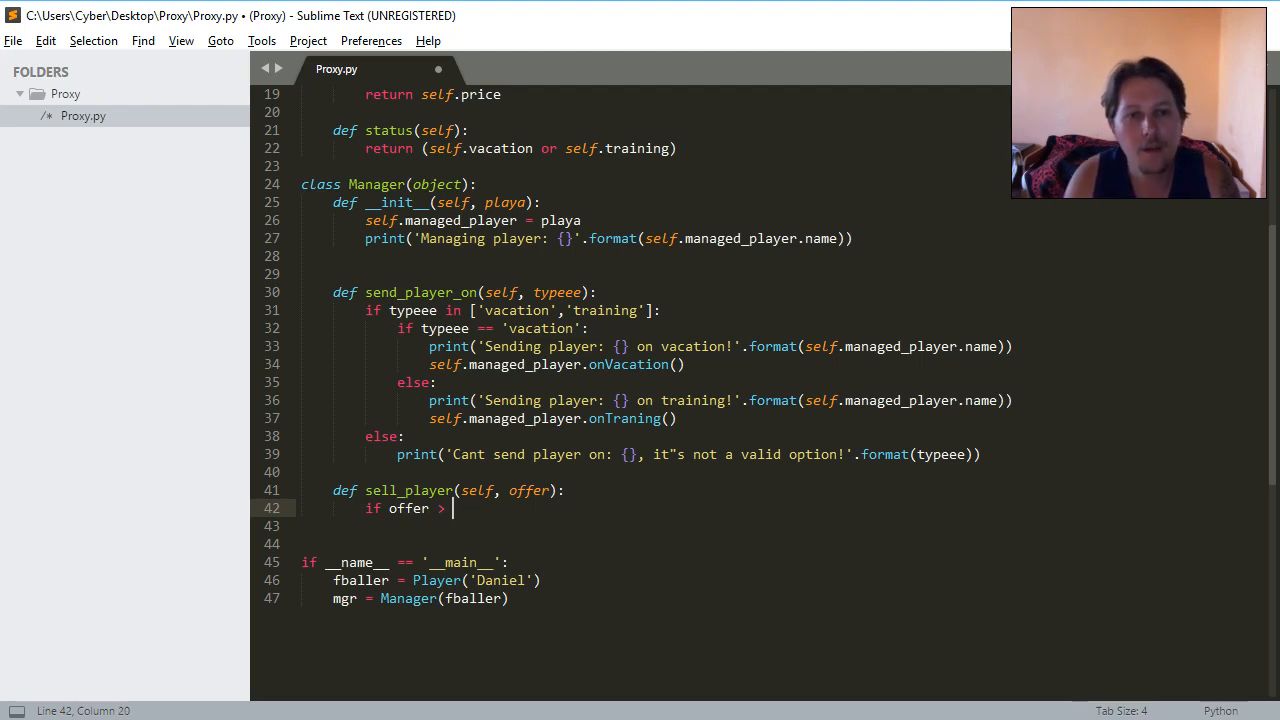
{"action": "type", "text": "self.man"}
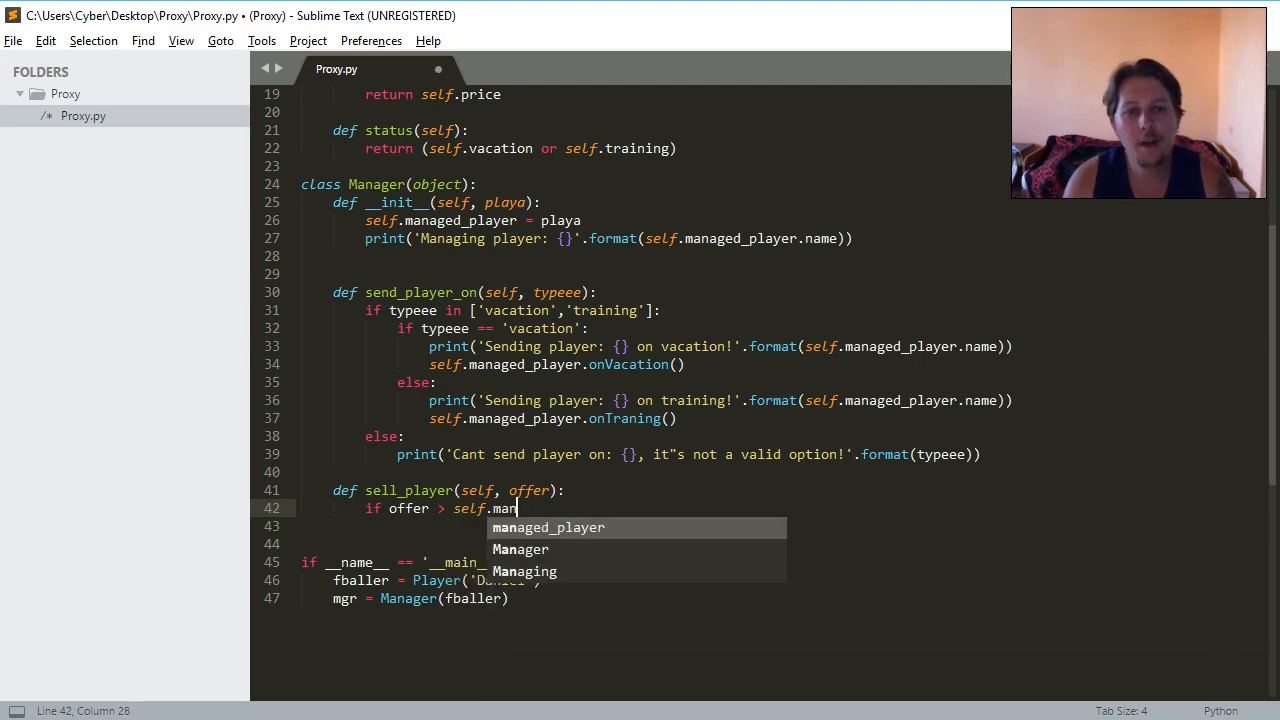
{"action": "type", "text": "managed_player."}
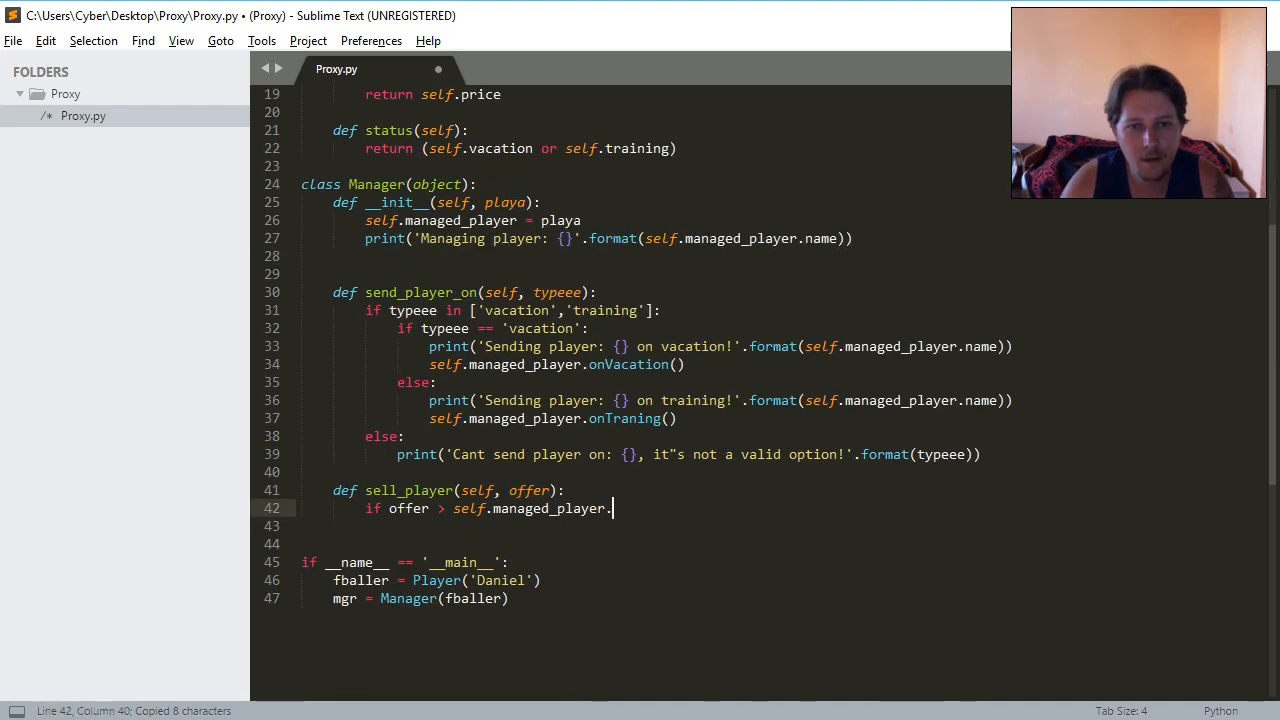
{"action": "type", "text": "getPrice()"}
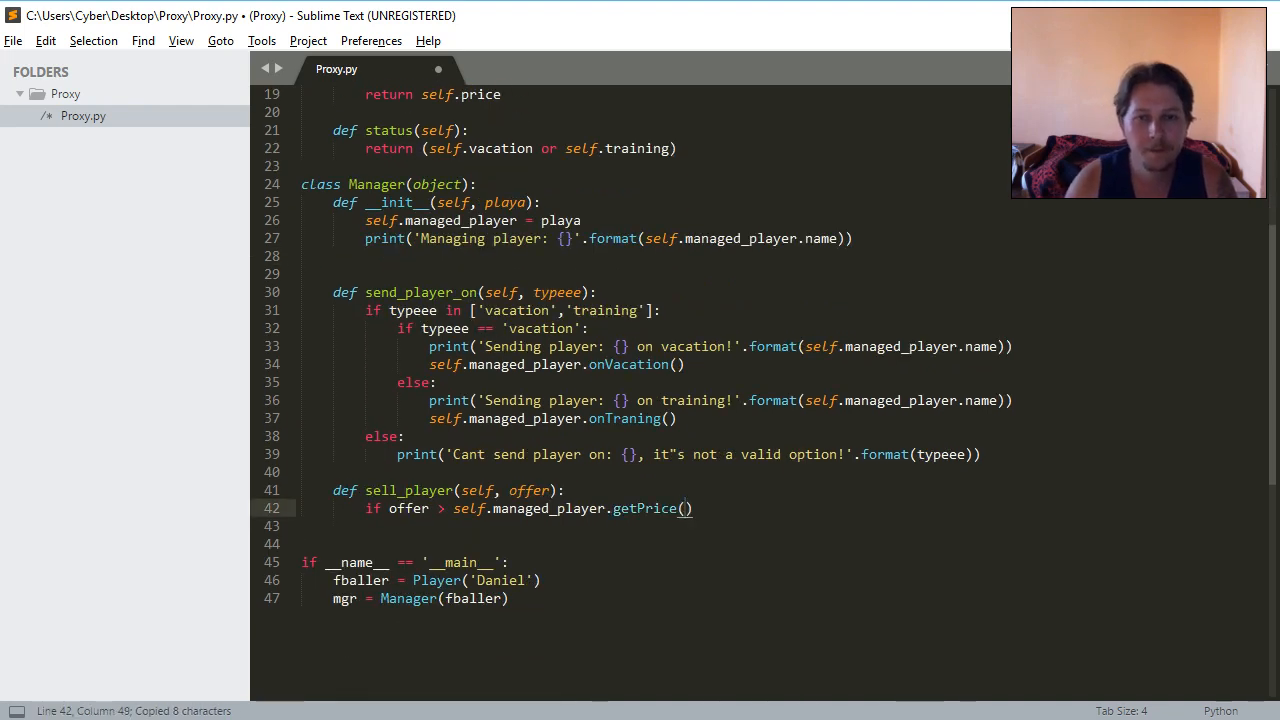
Print 'Saying goodbye to: {}' formatted with the managed player's name.
{"action": "type", "text": "p"}
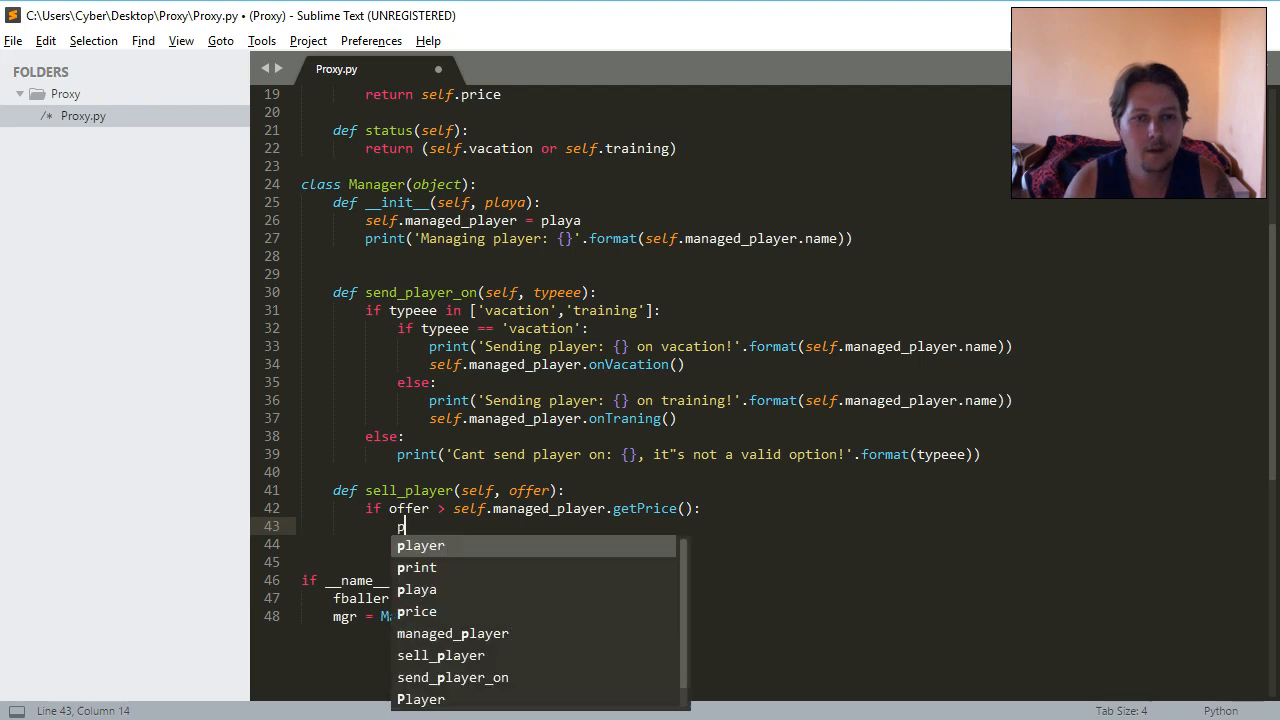
{"action": "type", "text": "rint('Saying g"}
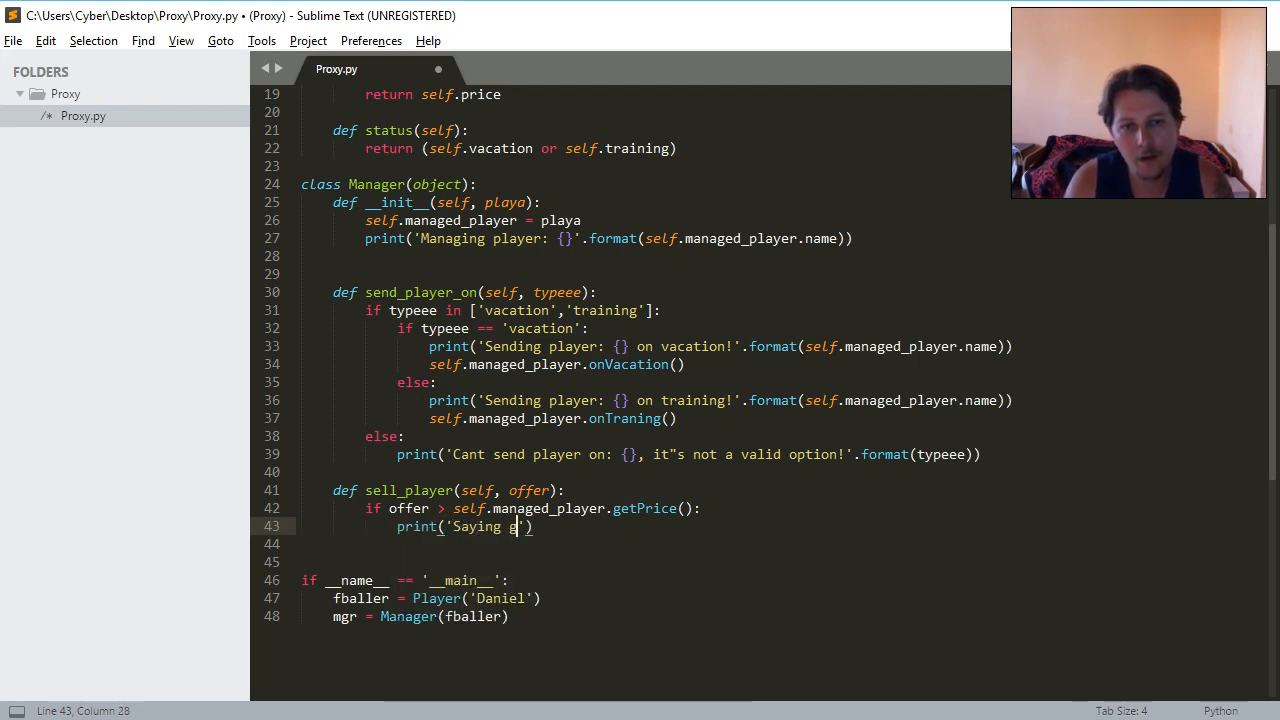
{"action": "type", "text": "oodbye to"}
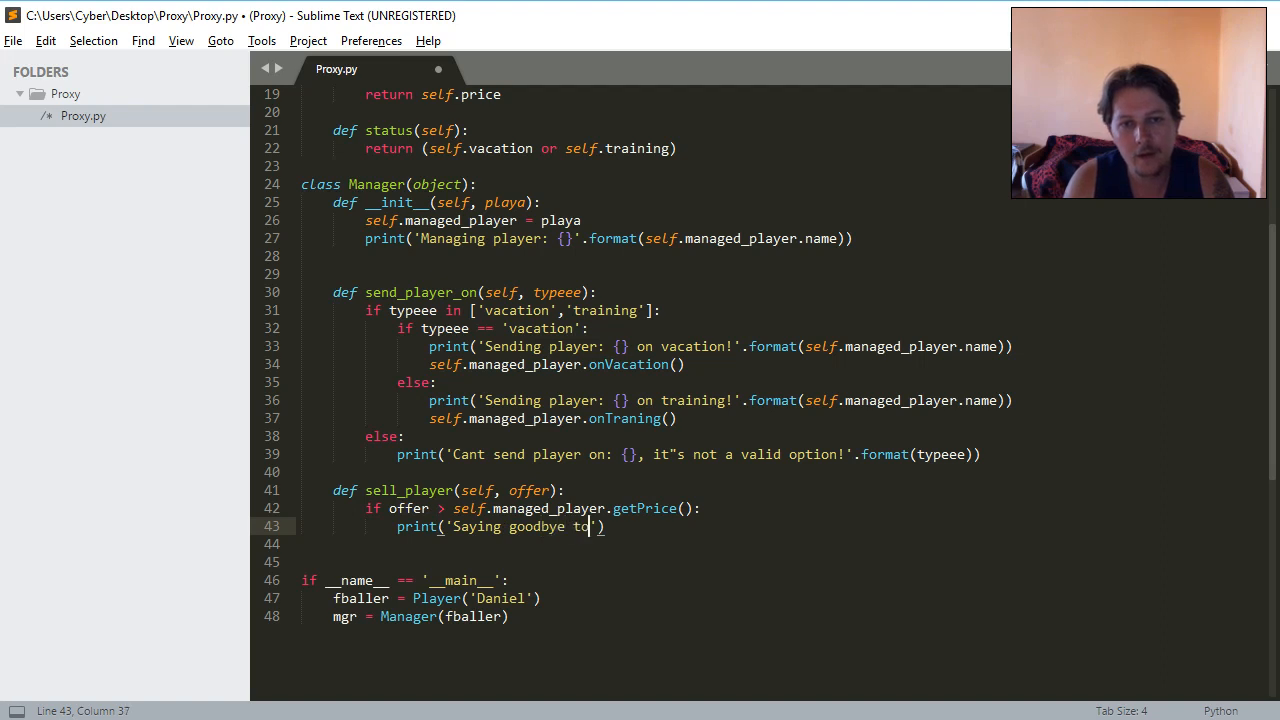
{"action": "type", "text": ": {"}
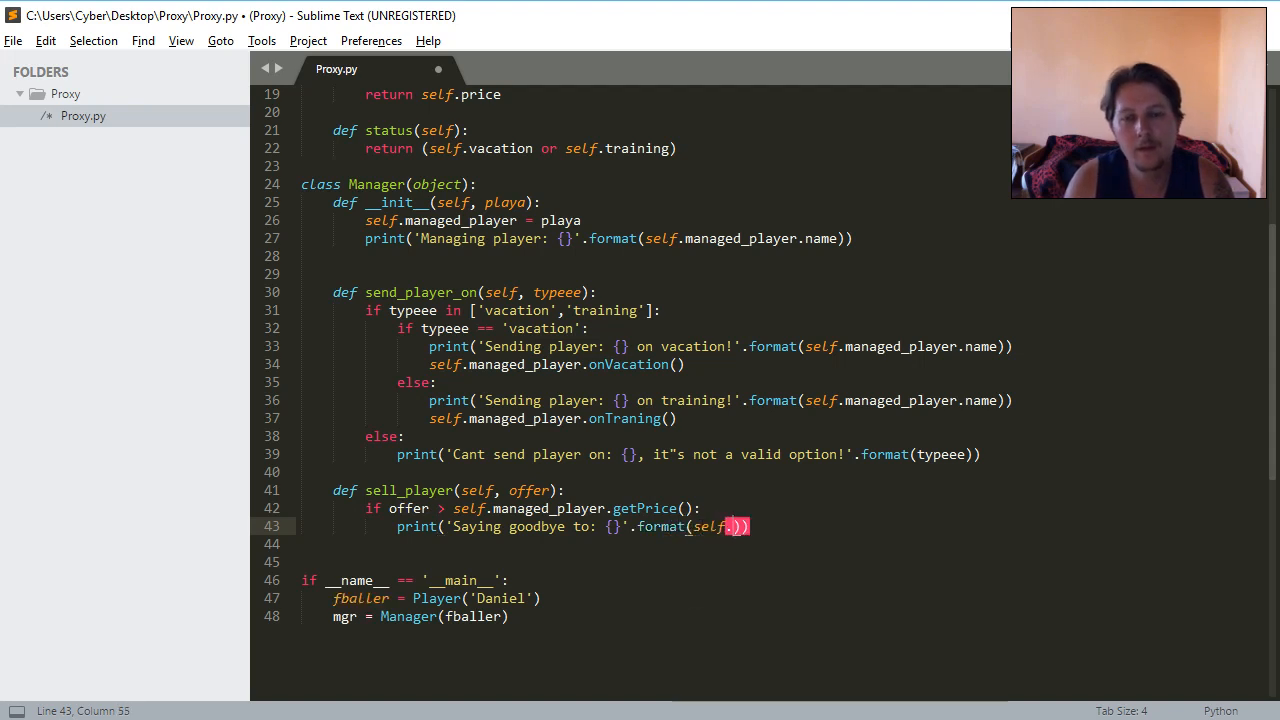
{"action": "type", "text": "managed_player.nam"}
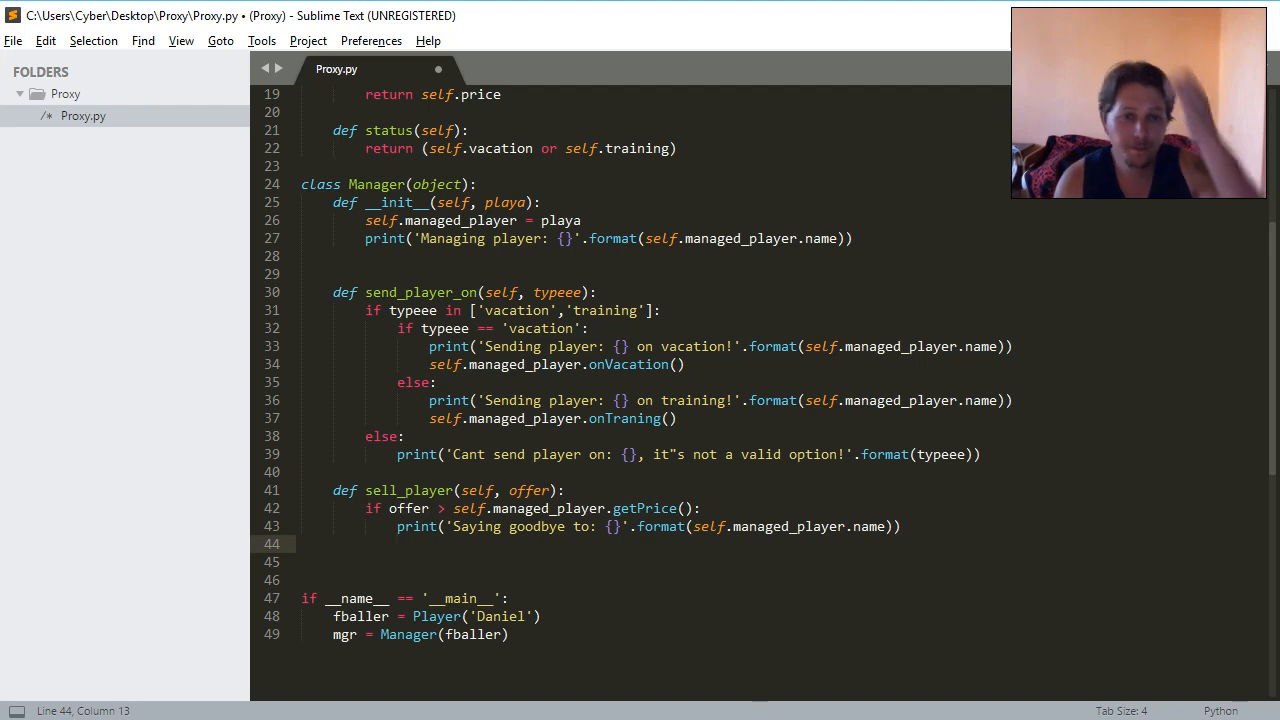
Add an else branch saying no to the offer because the player is more valuable.
{"action": "type", "text": "else."}
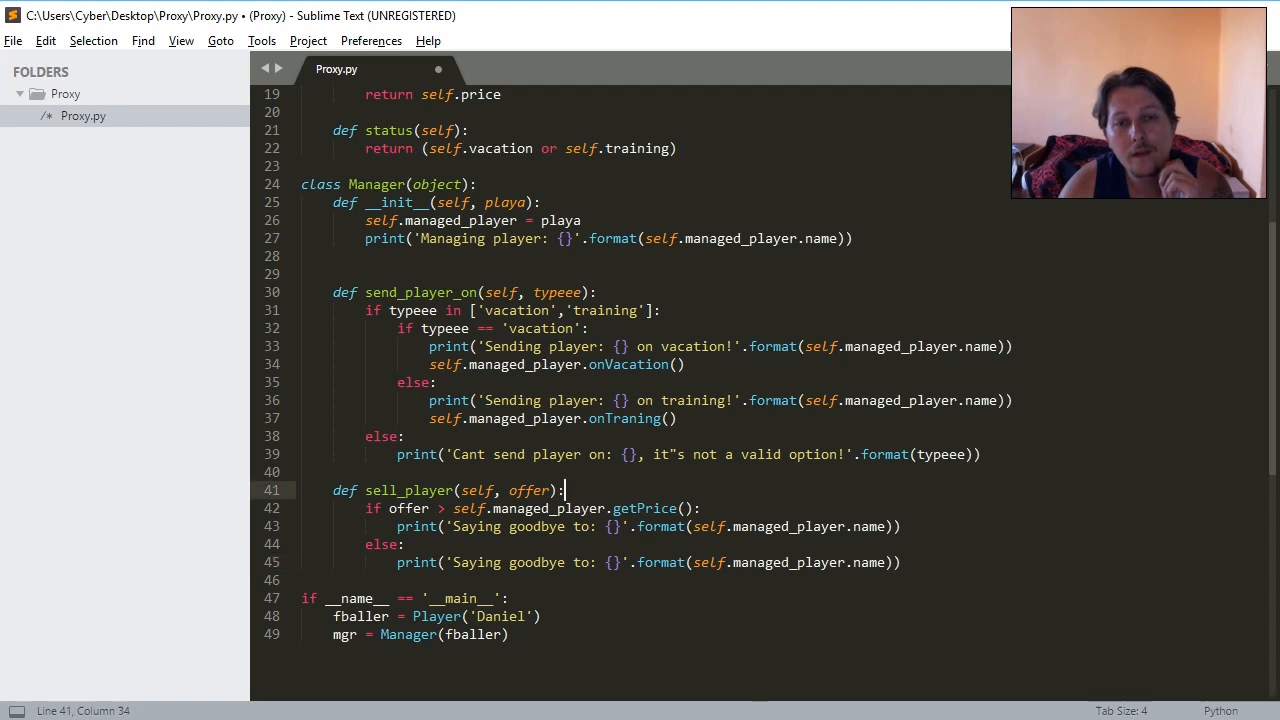
{"action": "type", "text": "print(''"}
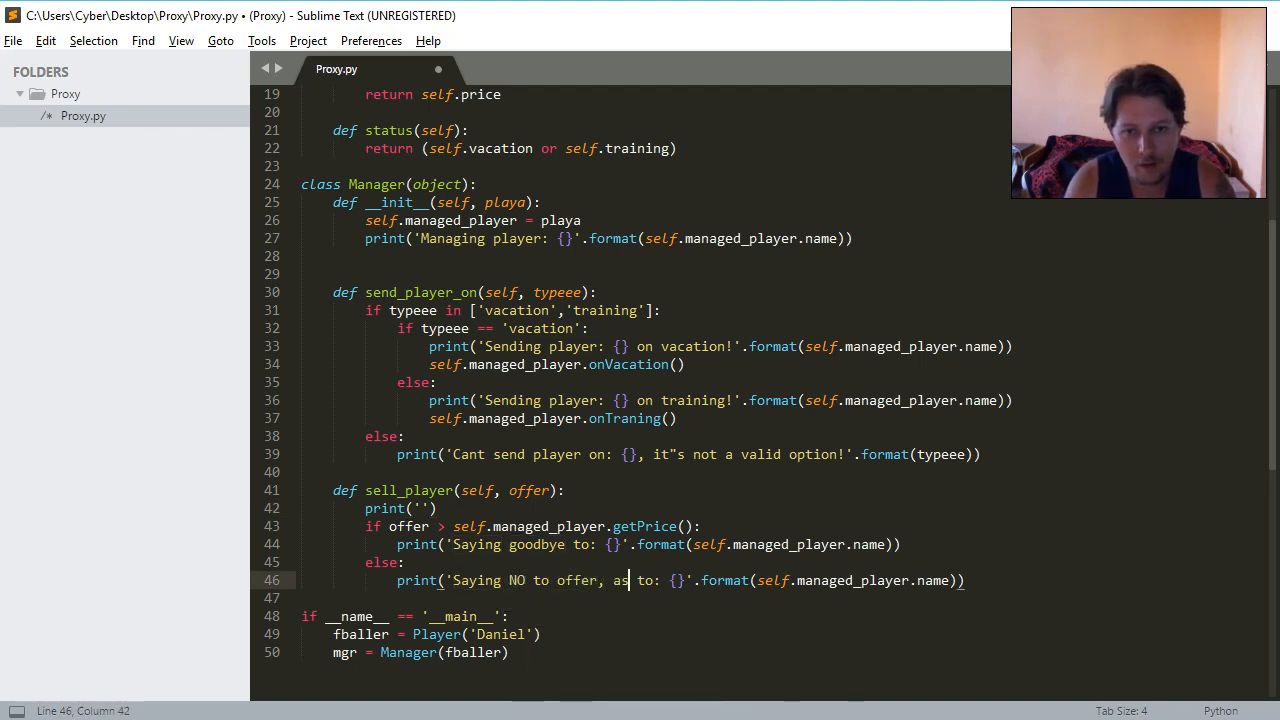
{"action": "type", "text": "the player"}
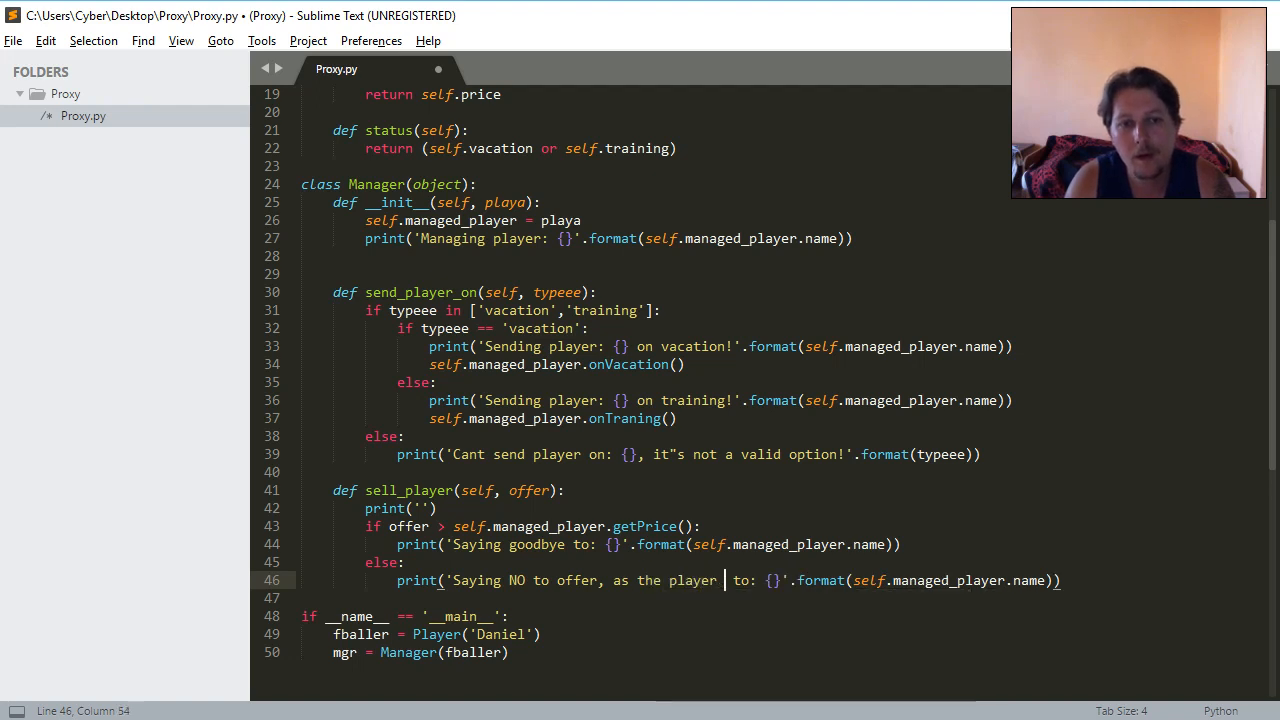
{"action": "type", "text": "is more valuable!"}
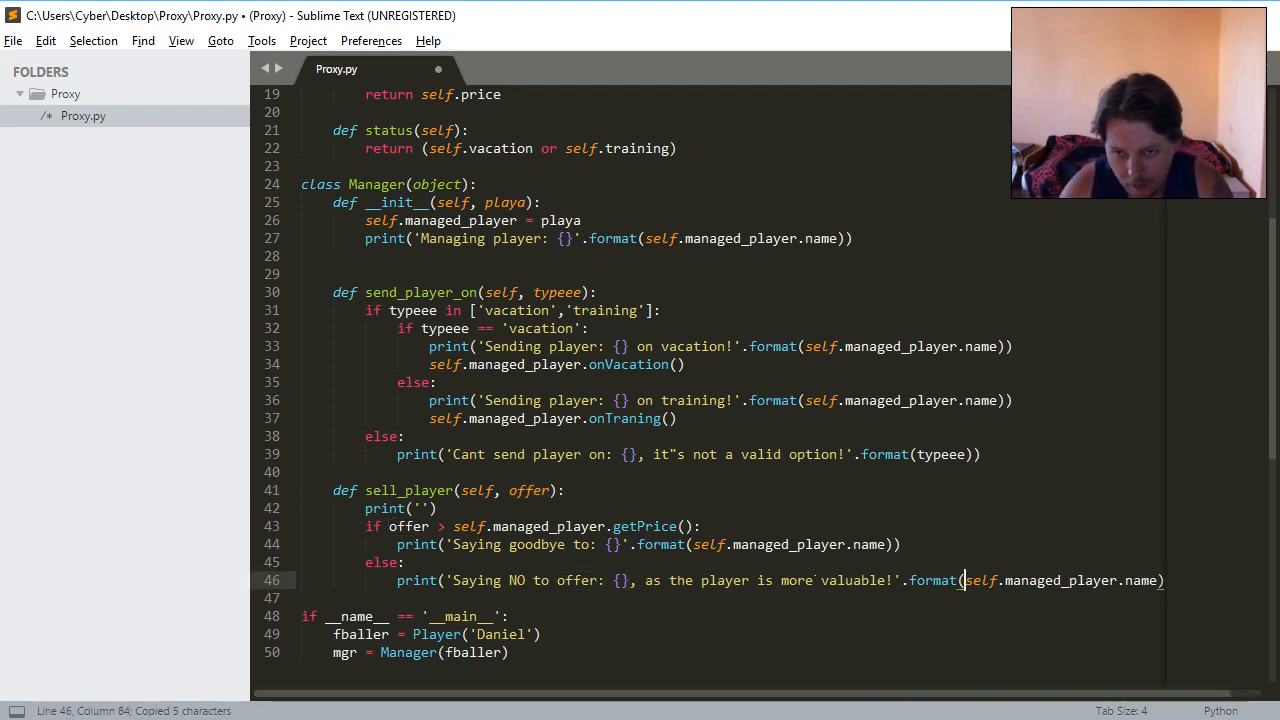
{"action": "type", "text": "offer"}
{"action": "left_click", "coordinate": [780, 508]}
{"action": "type", "text": "P"}
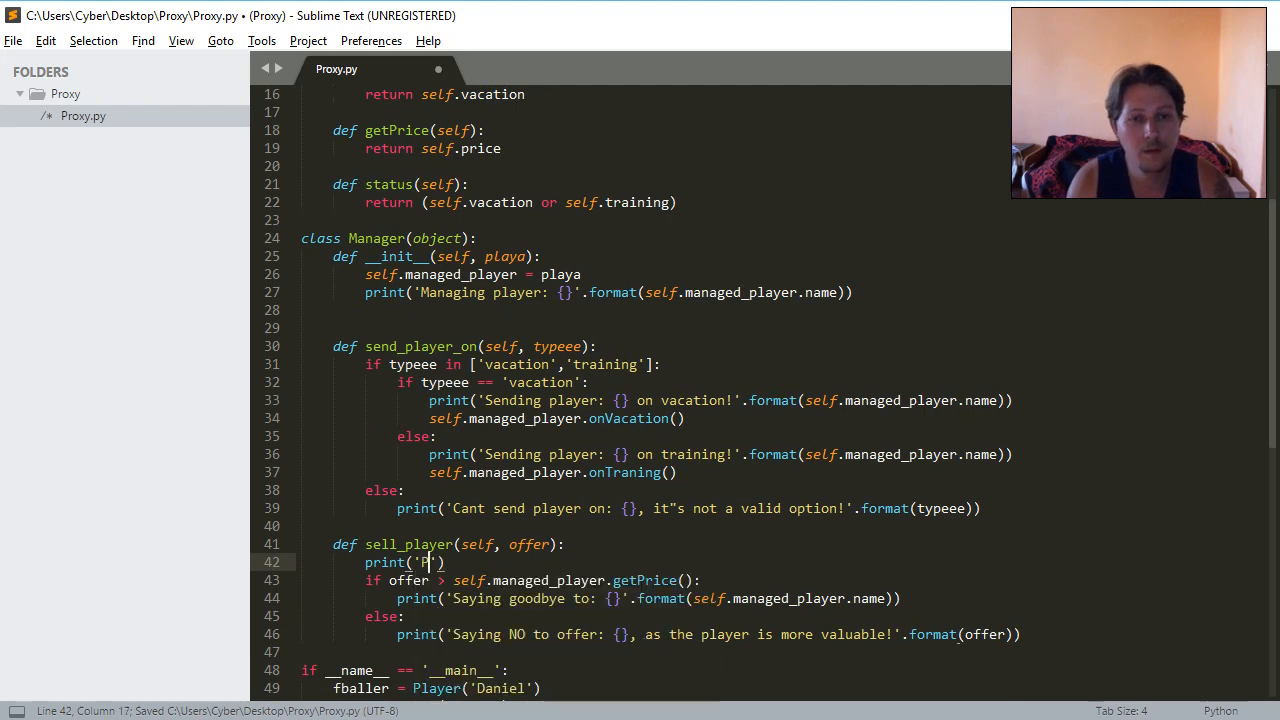
Print 'The price of the player is: {}' with the managed player's price.
{"action": "type", "text": "he price of the player is:"}
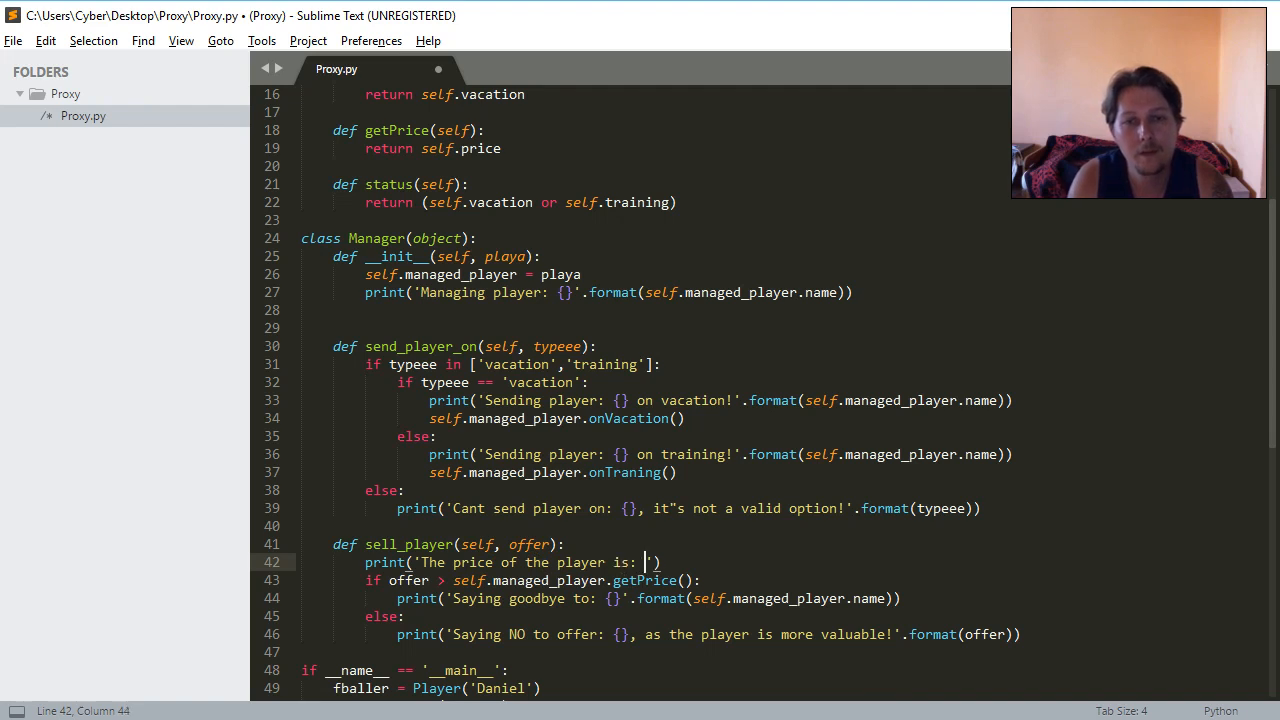
{"action": "type", "text": "{"}
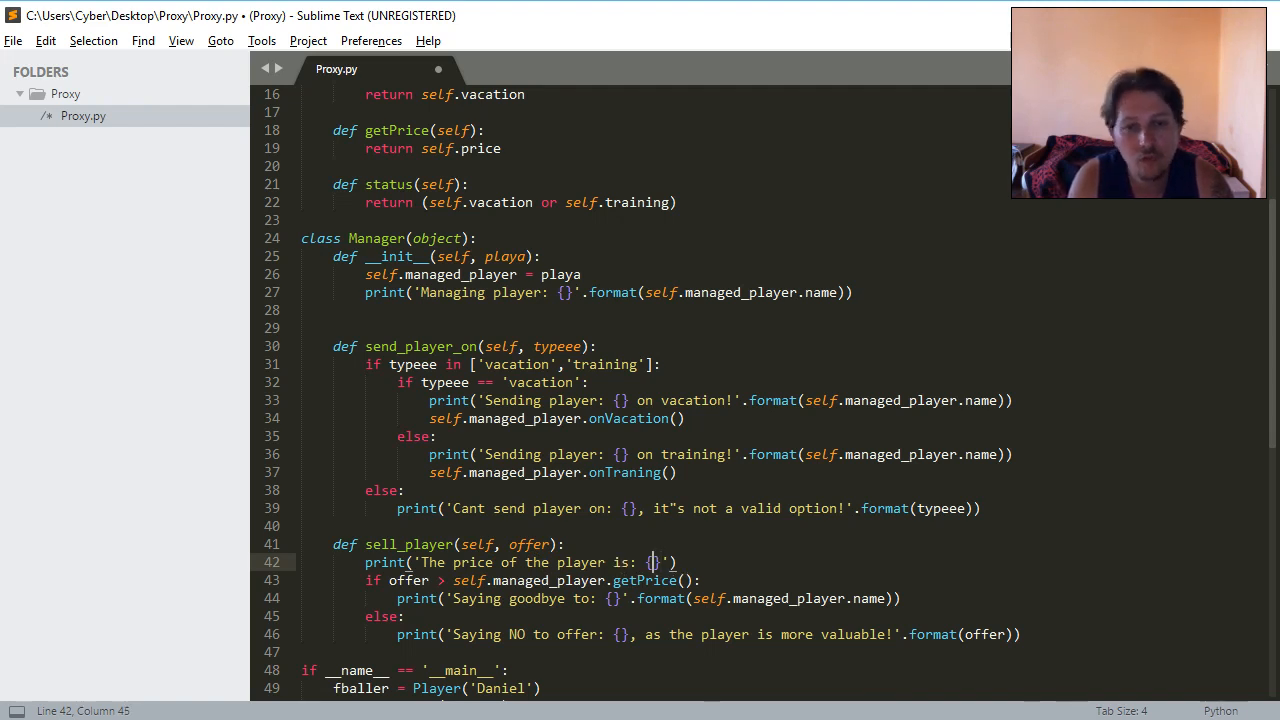
{"action": "type", "text": "format(self.m"}
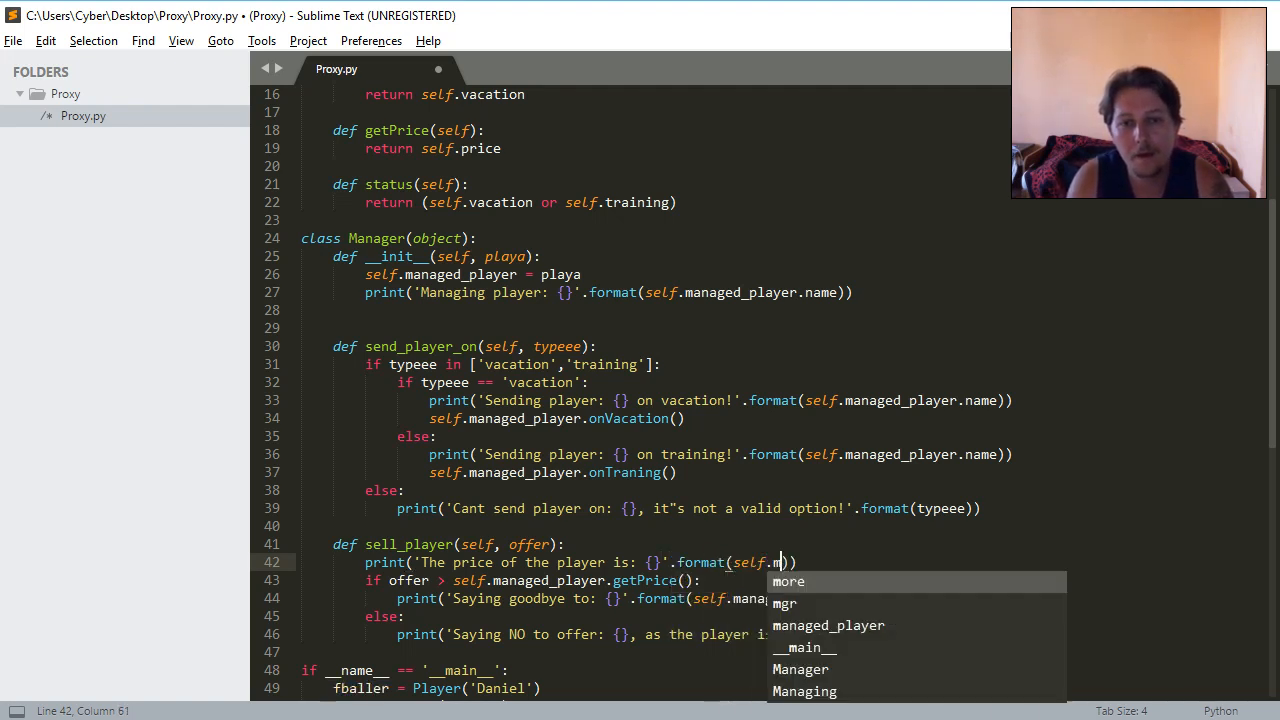
{"action": "type", "text": "anaged_player.pri"}
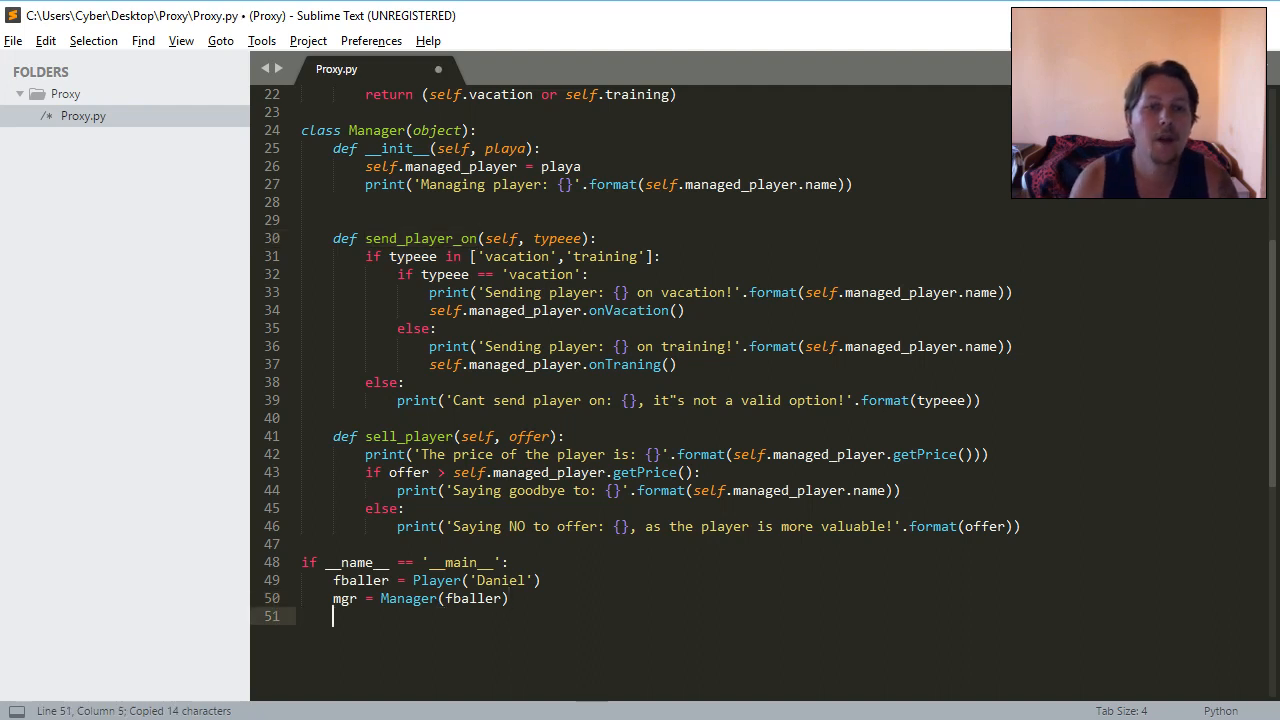
Append mgr.send_player_on('vacation') to the __main__ block and save Proxy.py.
{"action": "type", "text": "m,"}
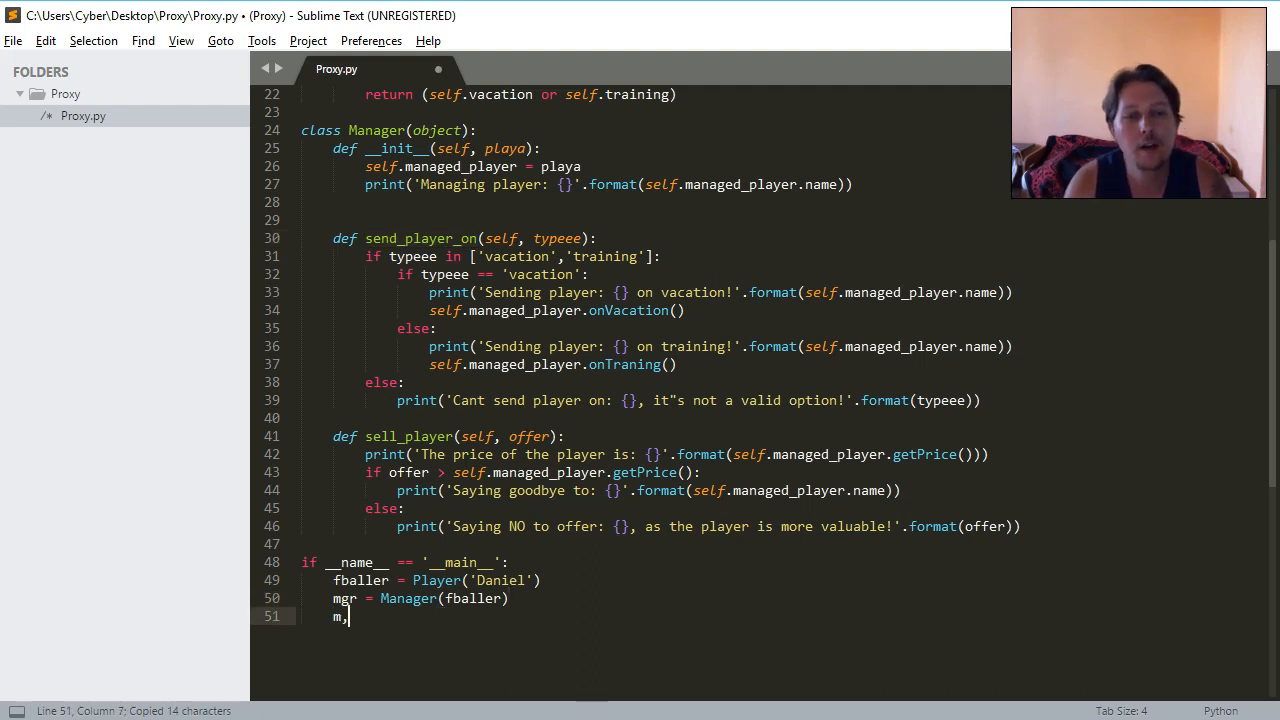
{"action": "type", "text": "gr."}
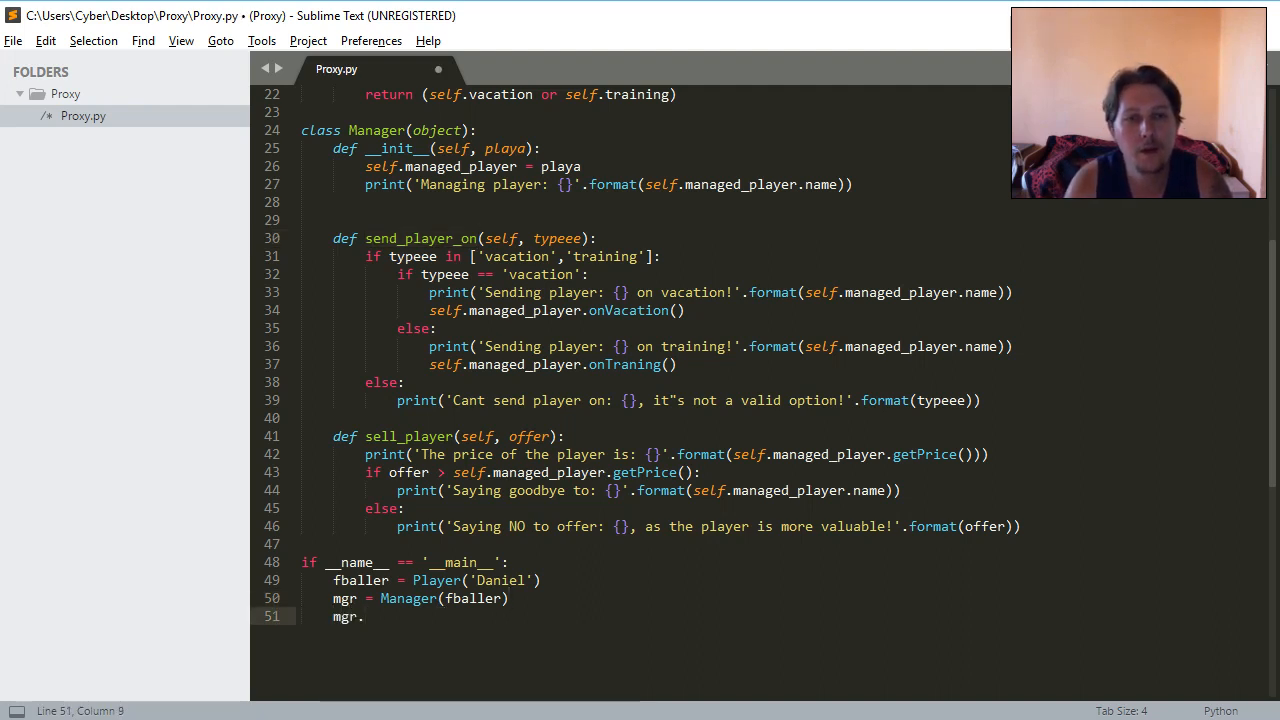
{"action": "type", "text": "send_player_on('')"}
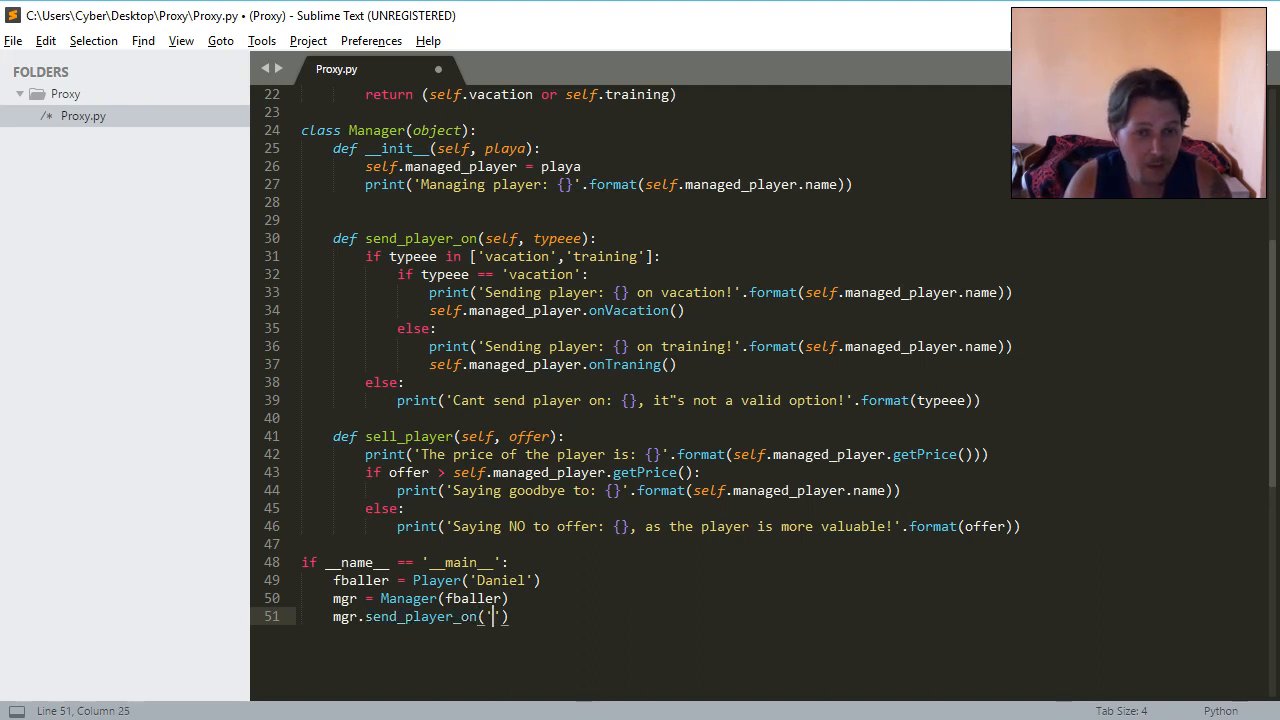
{"action": "type", "text": "WHAT"}
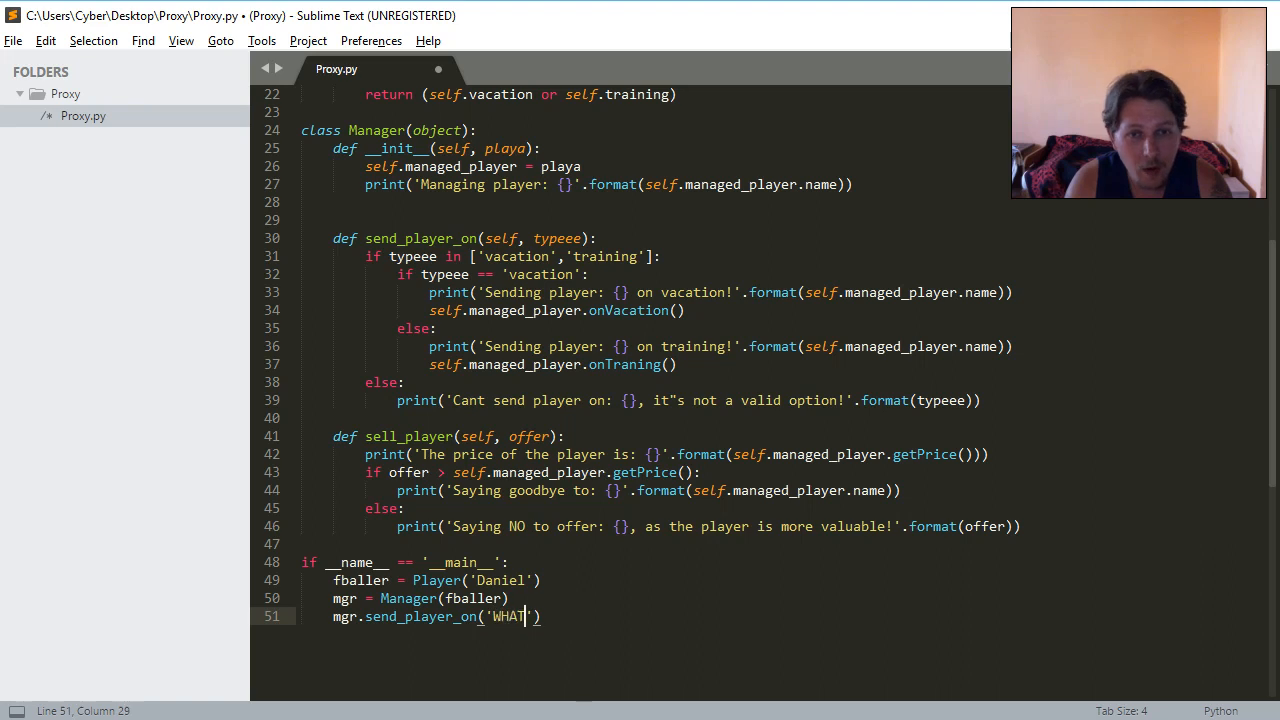
{"action": "type", "text": "EVER!"}
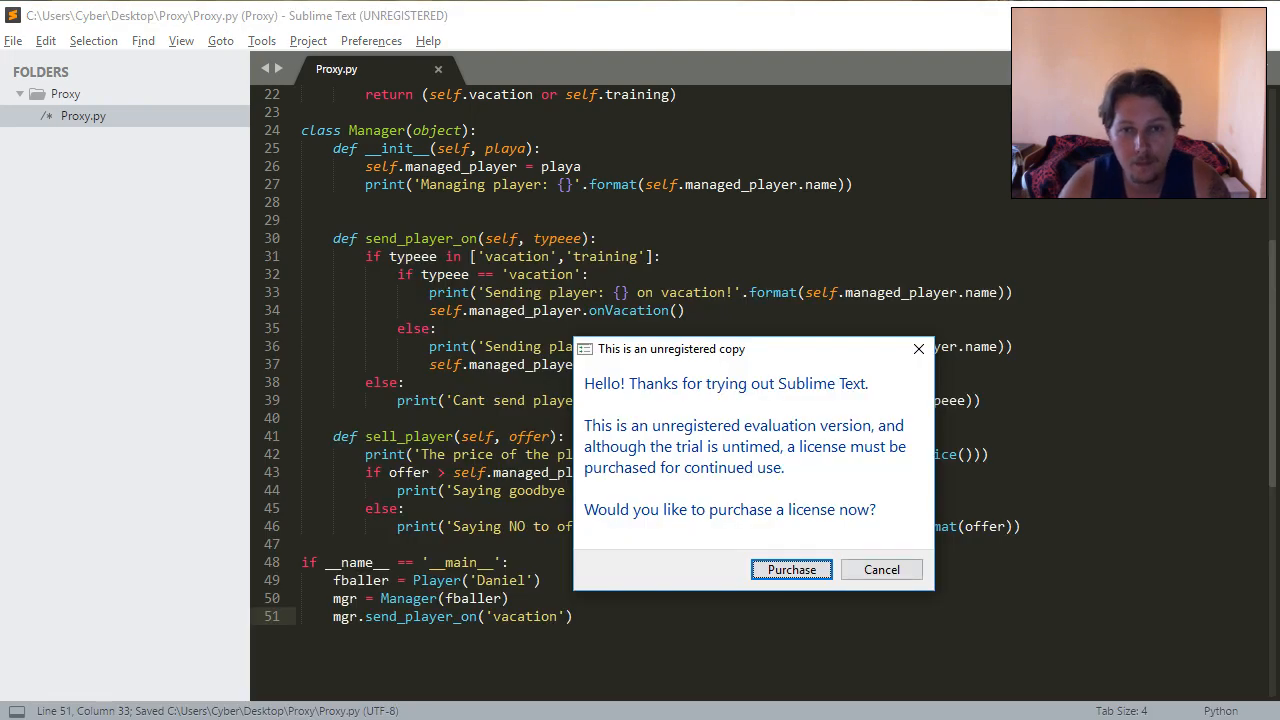
Dismiss the license prompt and change the send_player_on argument from 'vacation' to 'training'.
{"action": "left_click", "coordinate": [880, 569]}
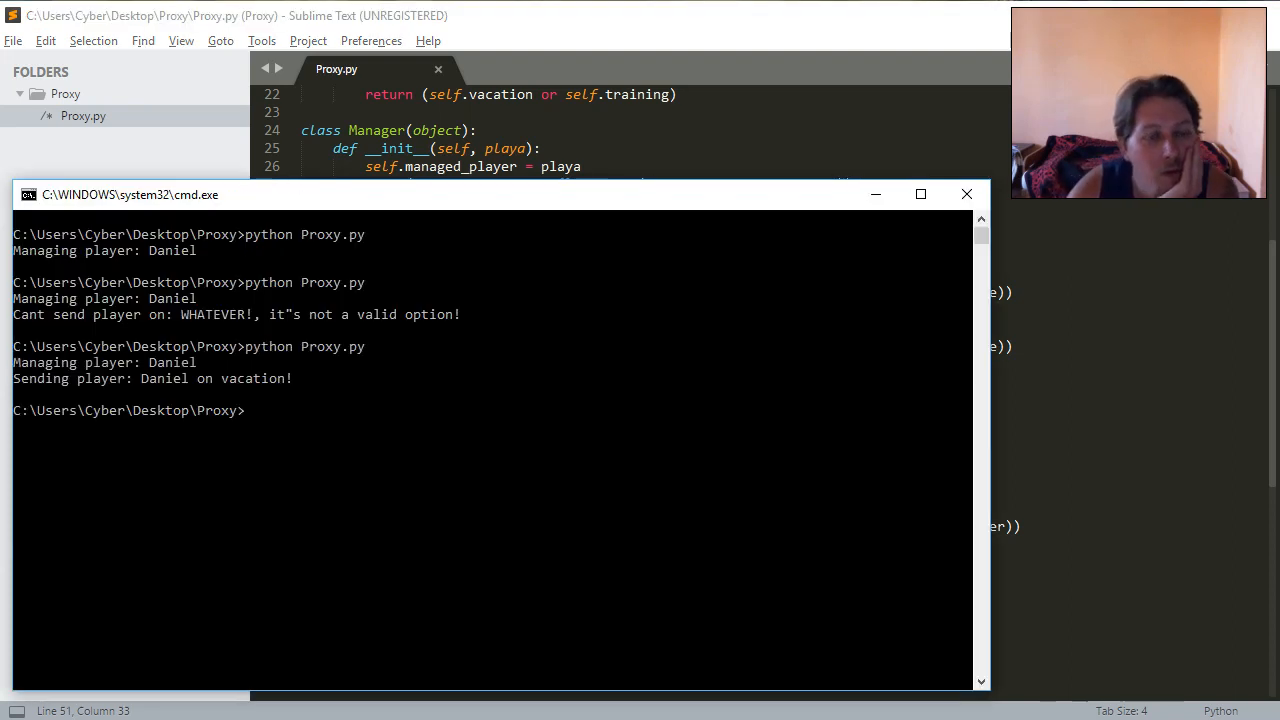
{"action": "left_click_drag", "start_coordinate": [130, 194], "coordinate": [212, 153]}
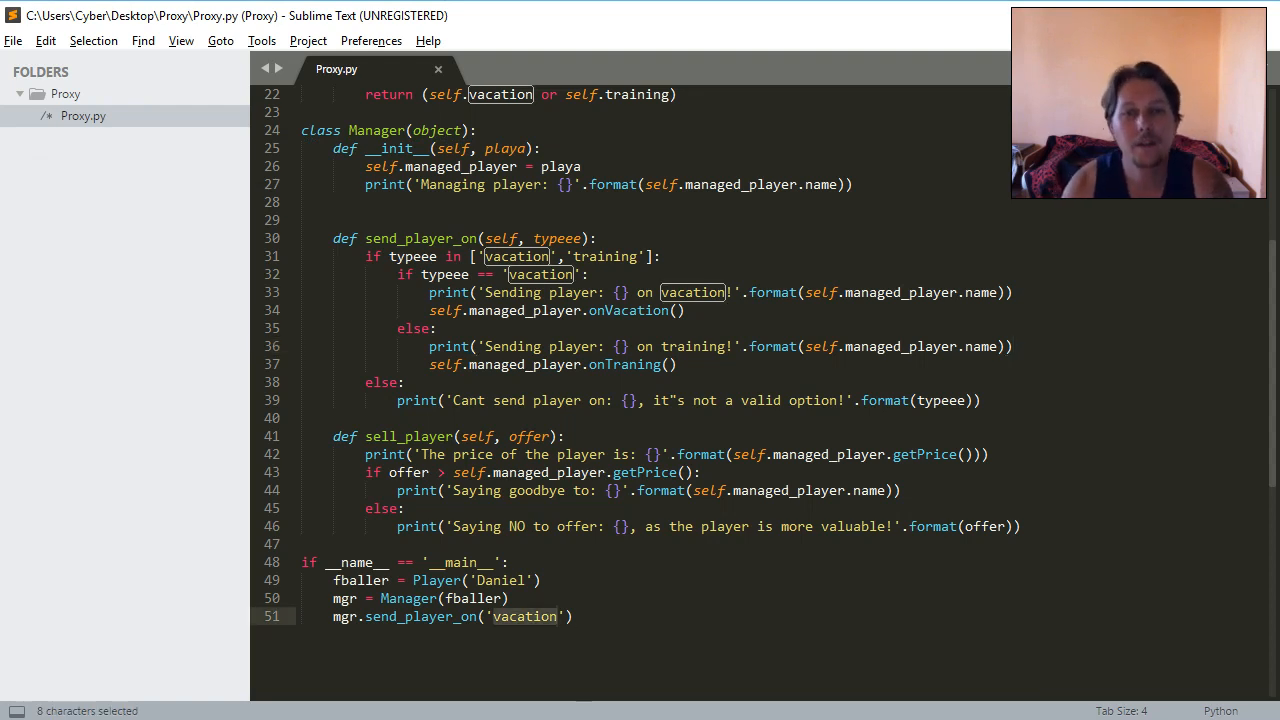
{"action": "type", "text": "training"}
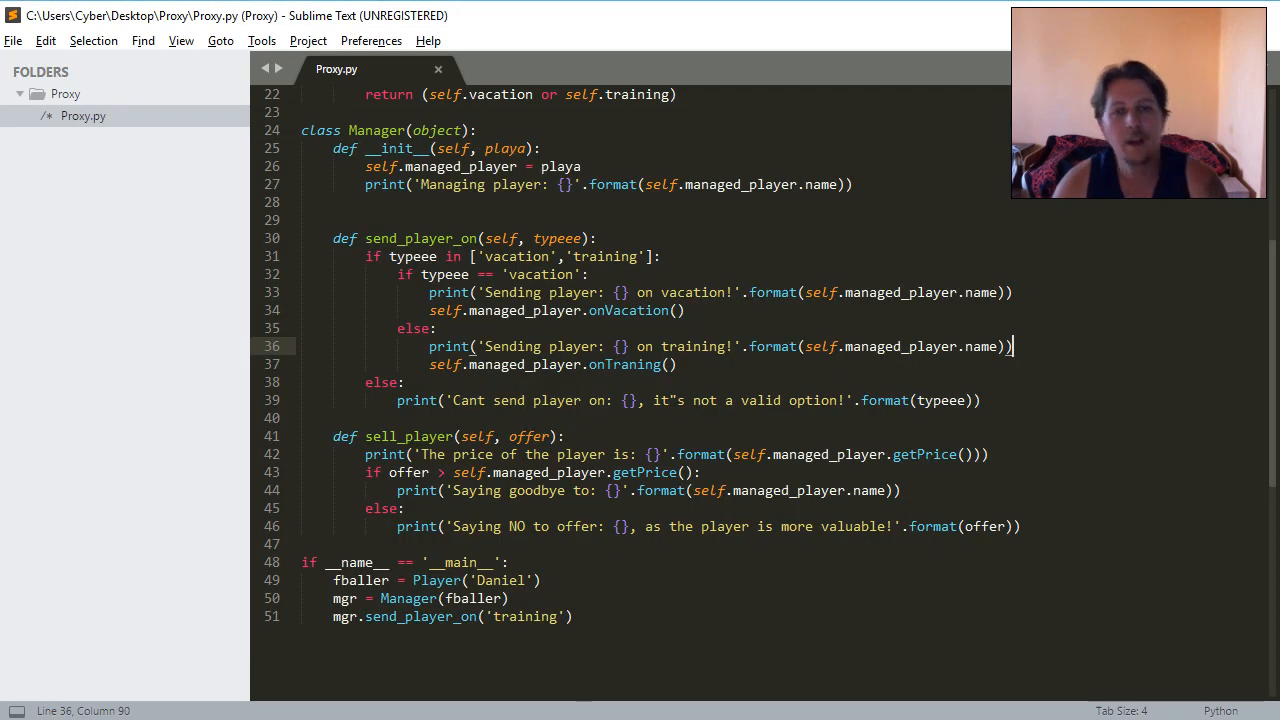
Add a mgr.sell_player(10000) call at the end of the main block.
{"action": "left_click", "coordinate": [572, 616]}
{"action": "type", "text": "mgr."}
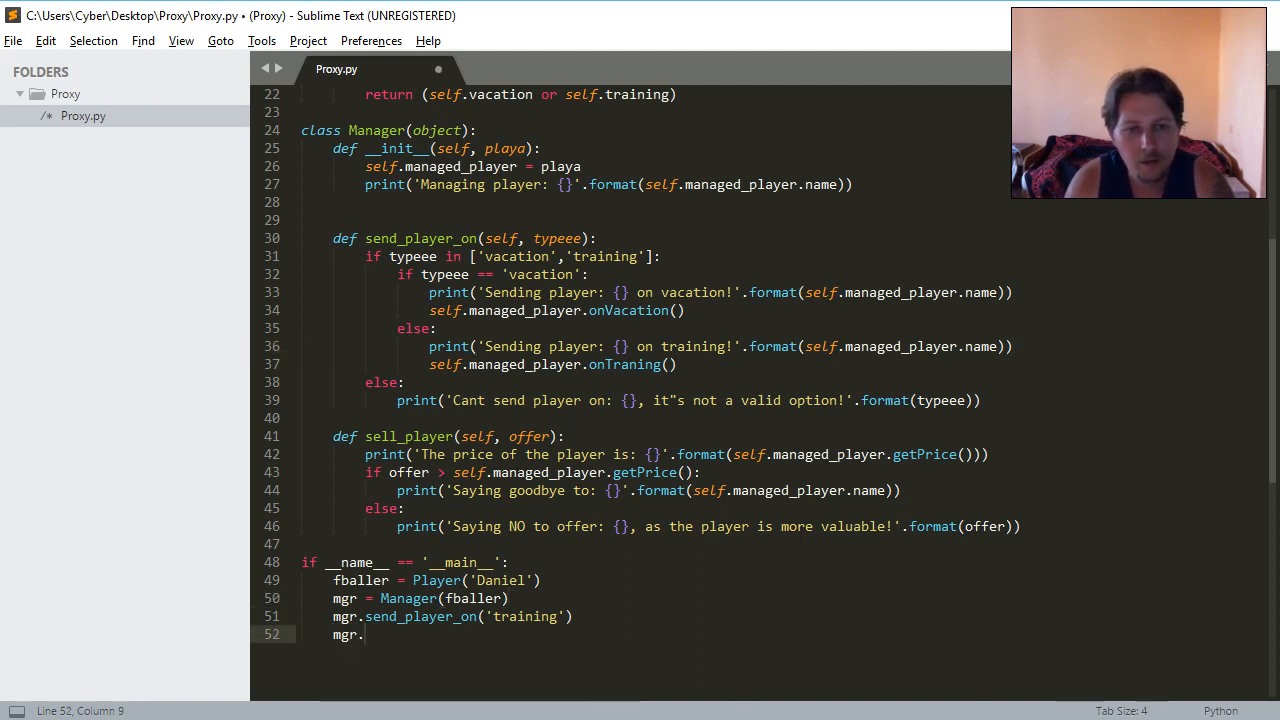
{"action": "type", "text": "sell"}
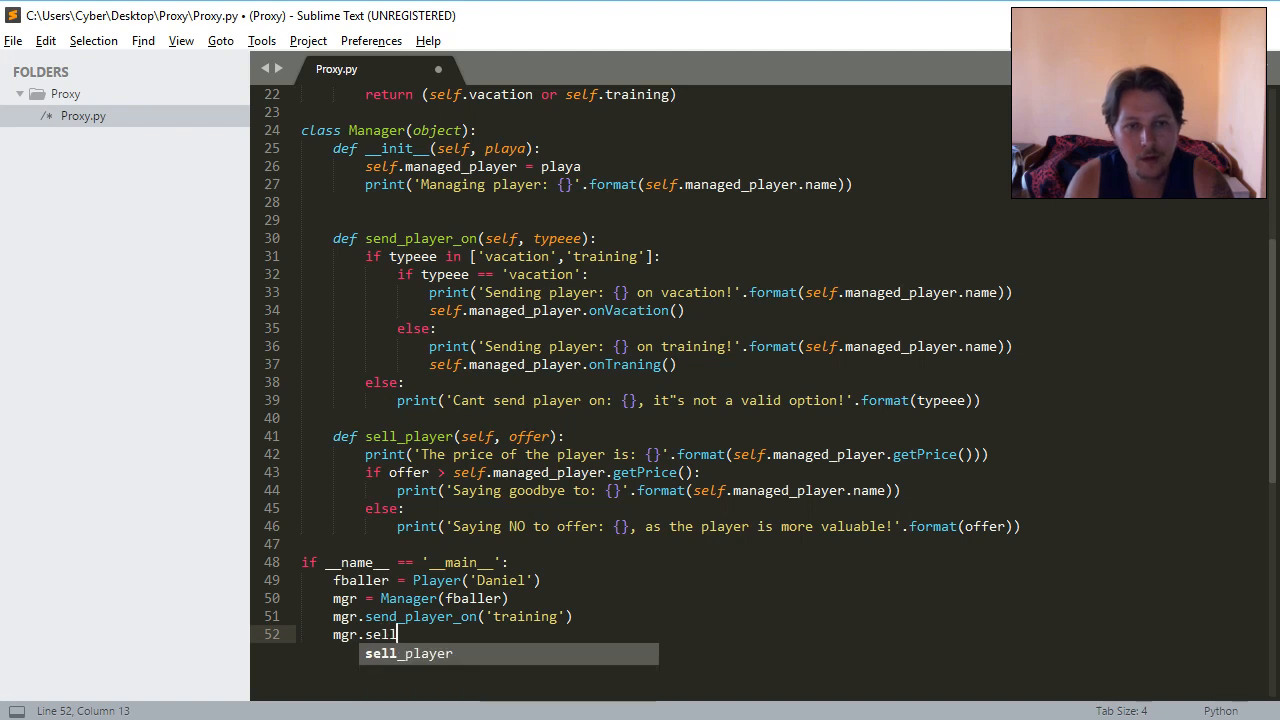
{"action": "key", "text": "Tab"}
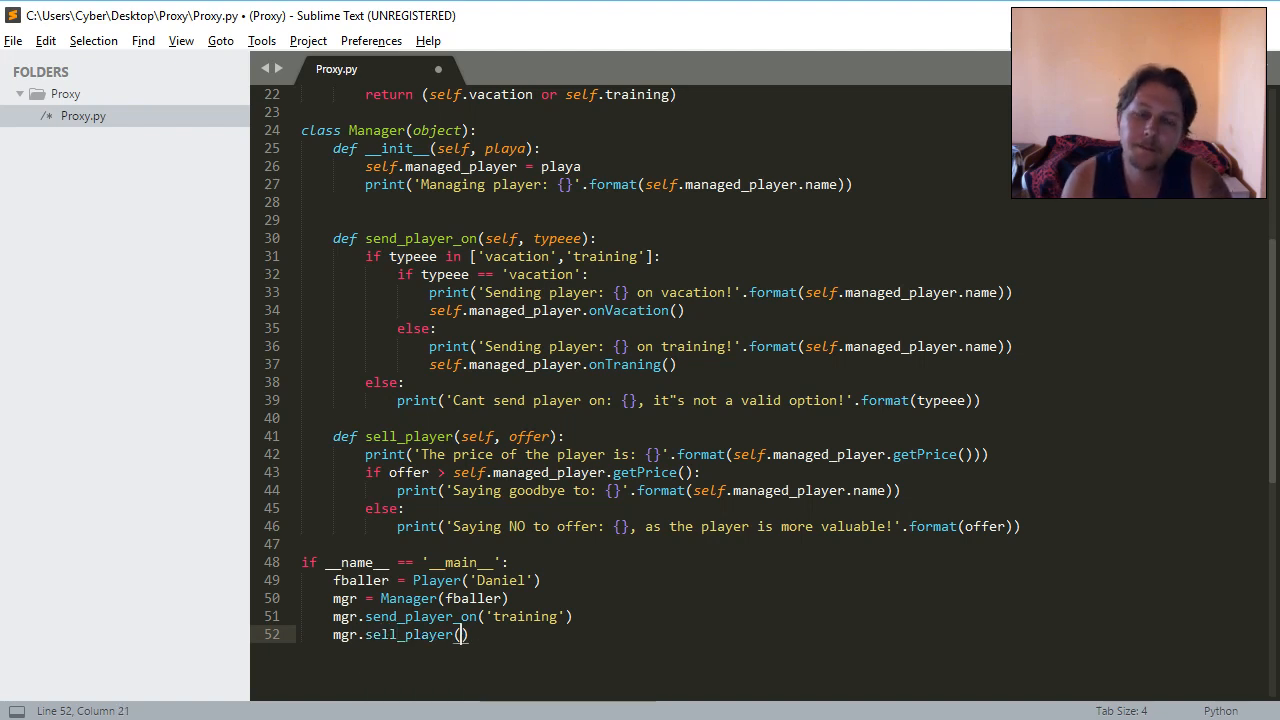
{"action": "key", "text": "ctrl+s"}
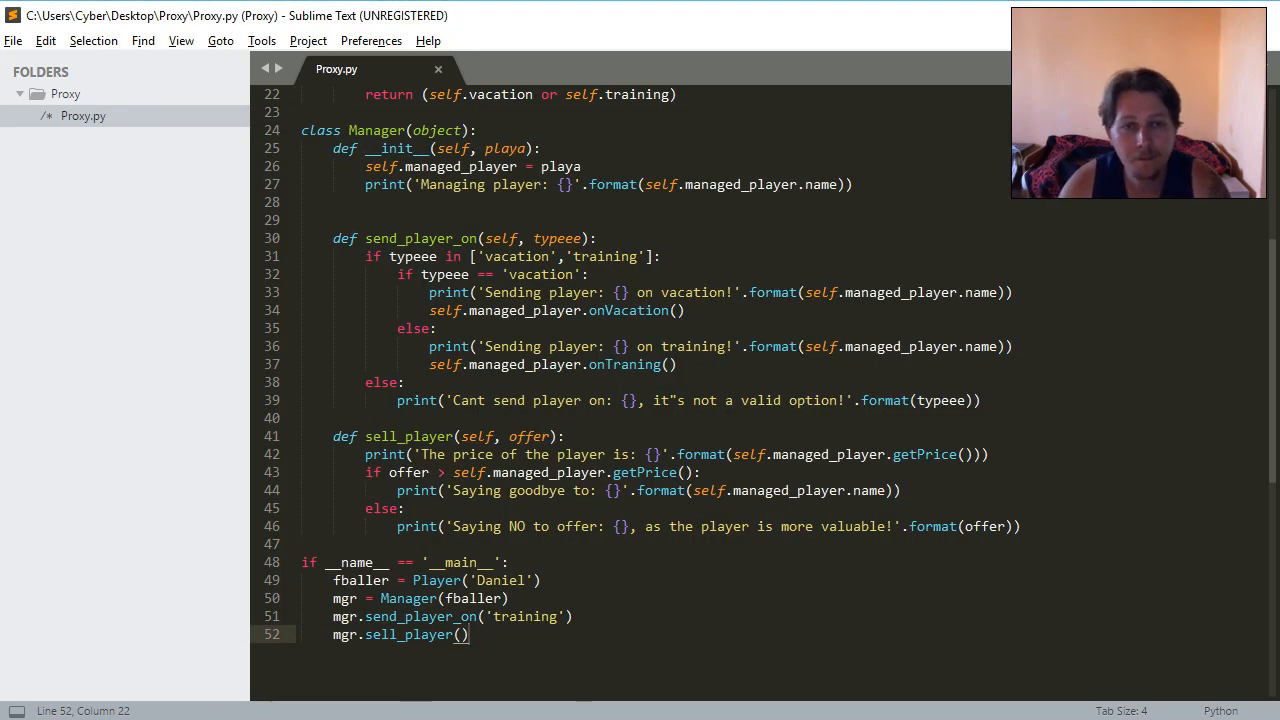
{"action": "type", "text": "1000"}
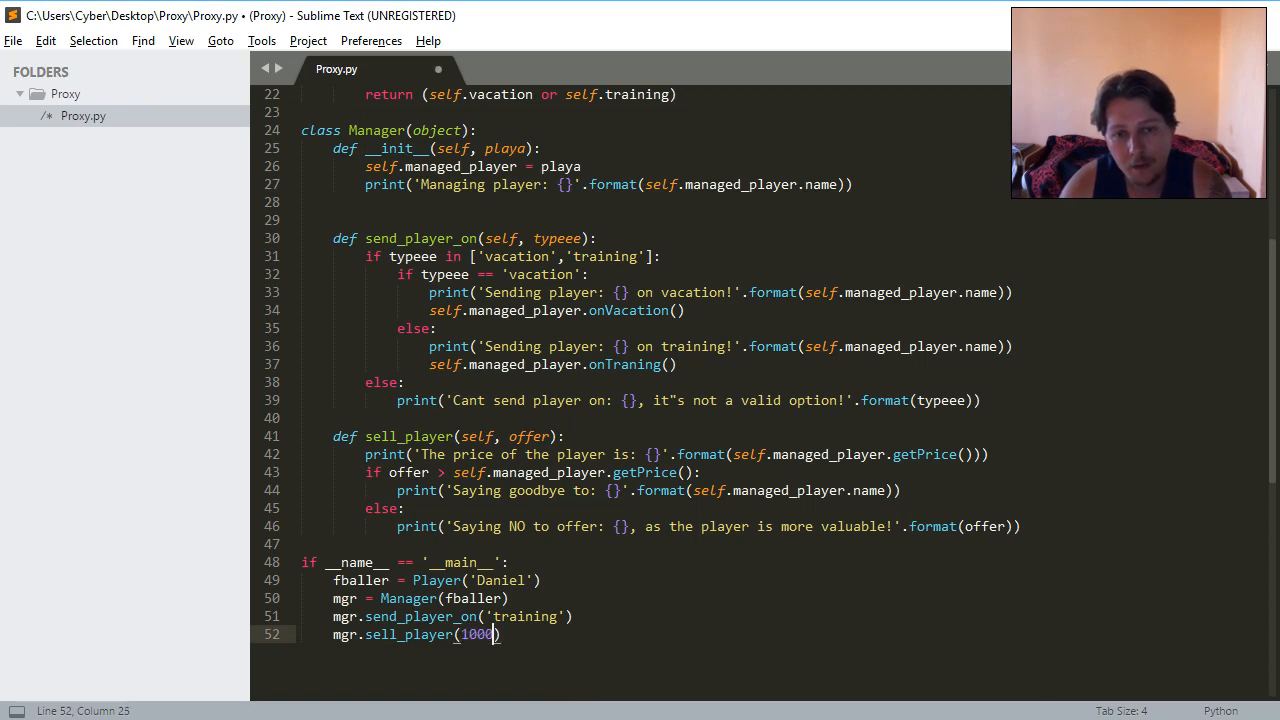
{"action": "type", "text": "0"}
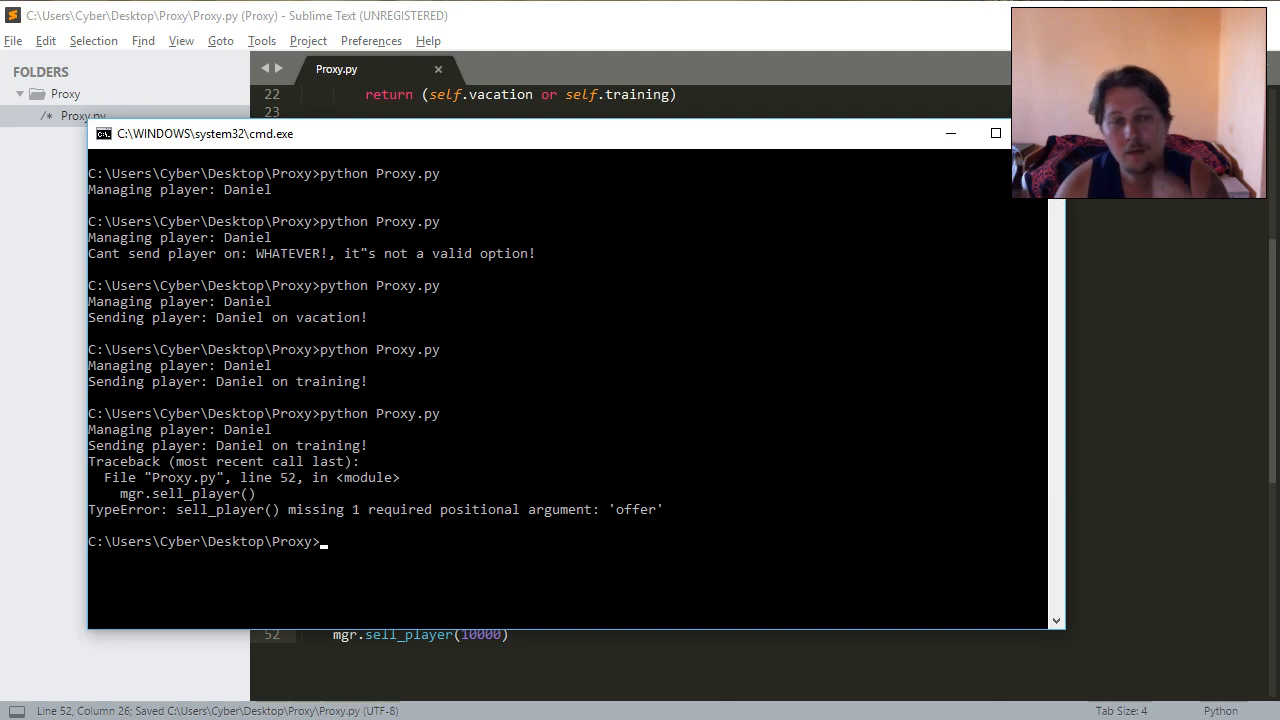
Run python Proxy.py in cmd, then change the offer from 10000 to 729636658.
{"action": "type", "text": "python Proxy.py"}
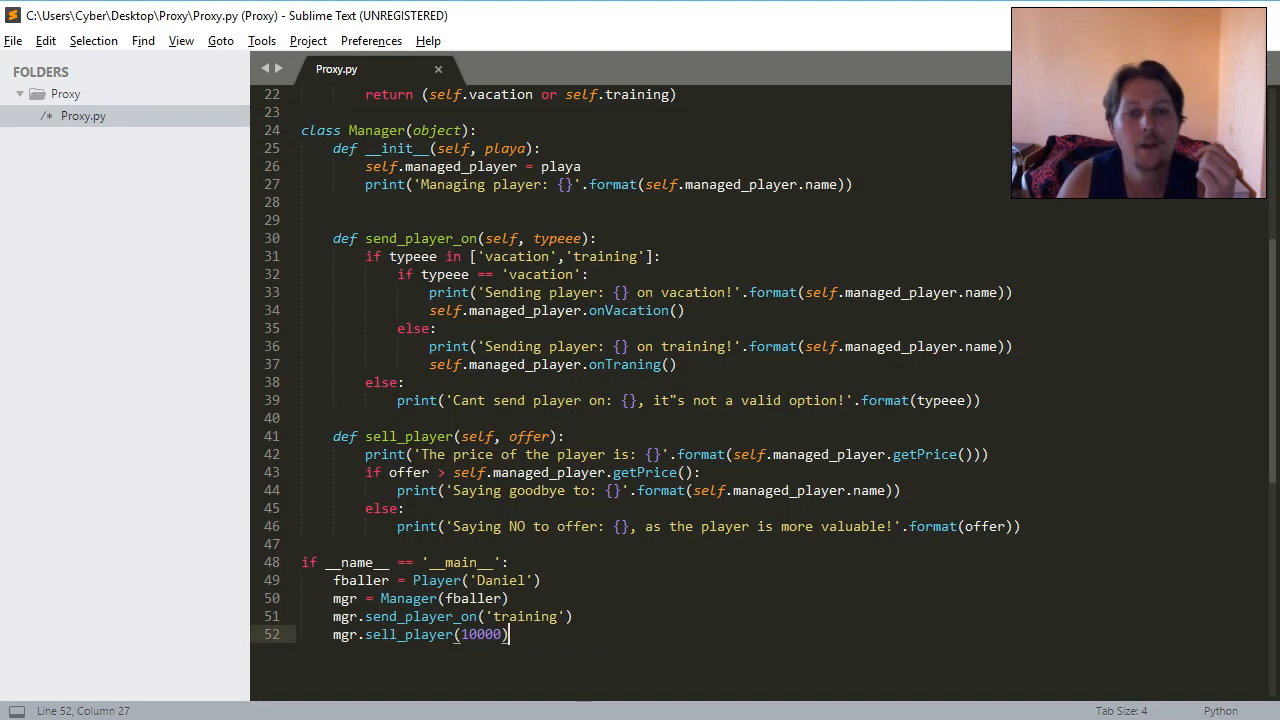
{"action": "double_click", "coordinate": [481, 634]}
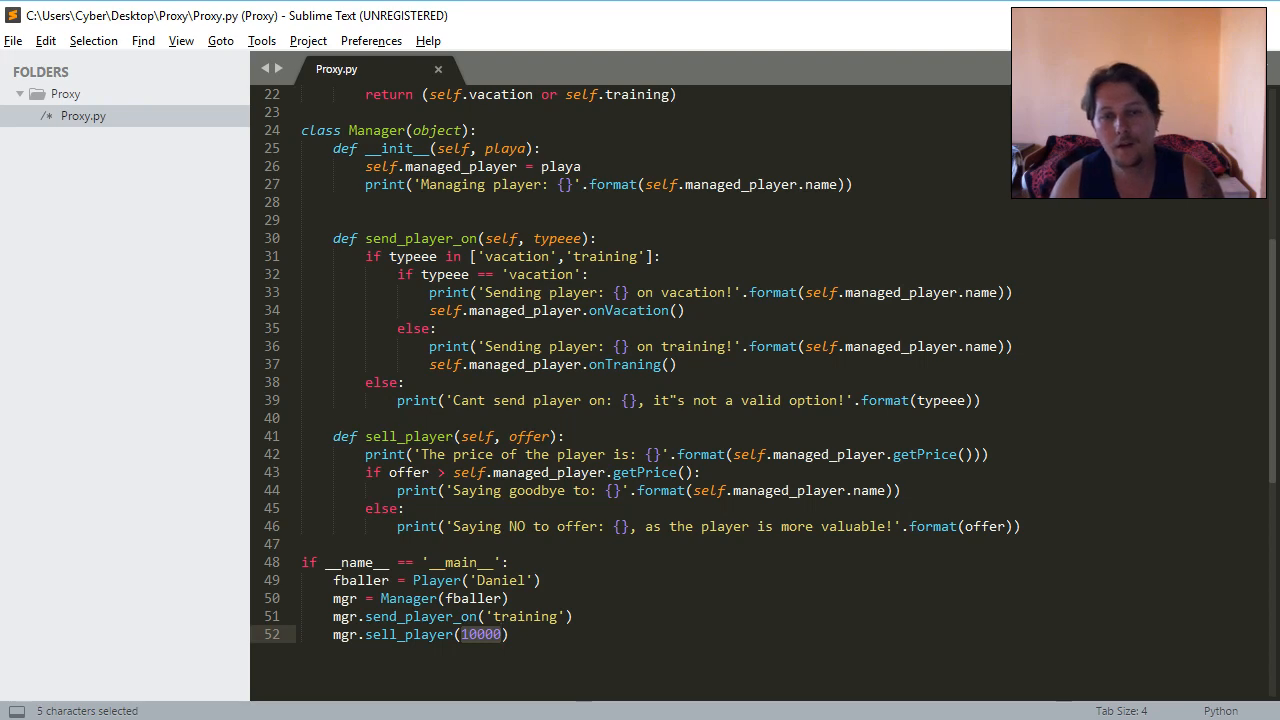
{"action": "type", "text": "729636658"}
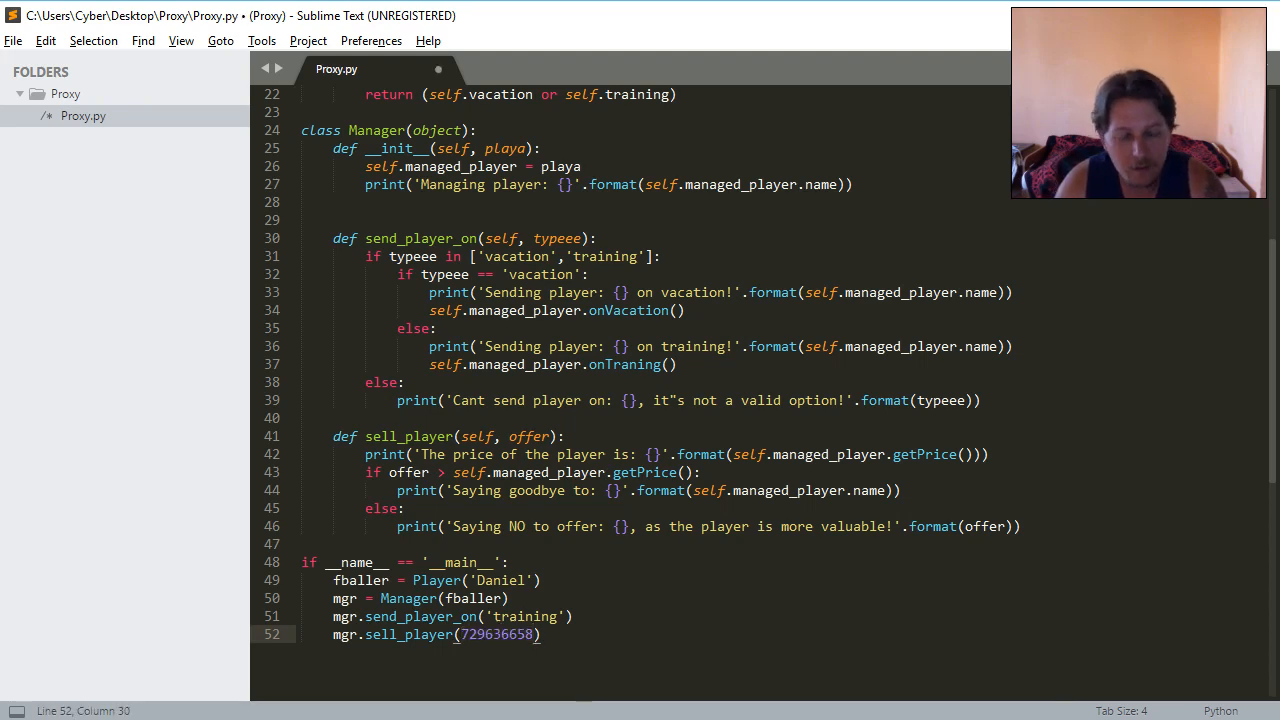